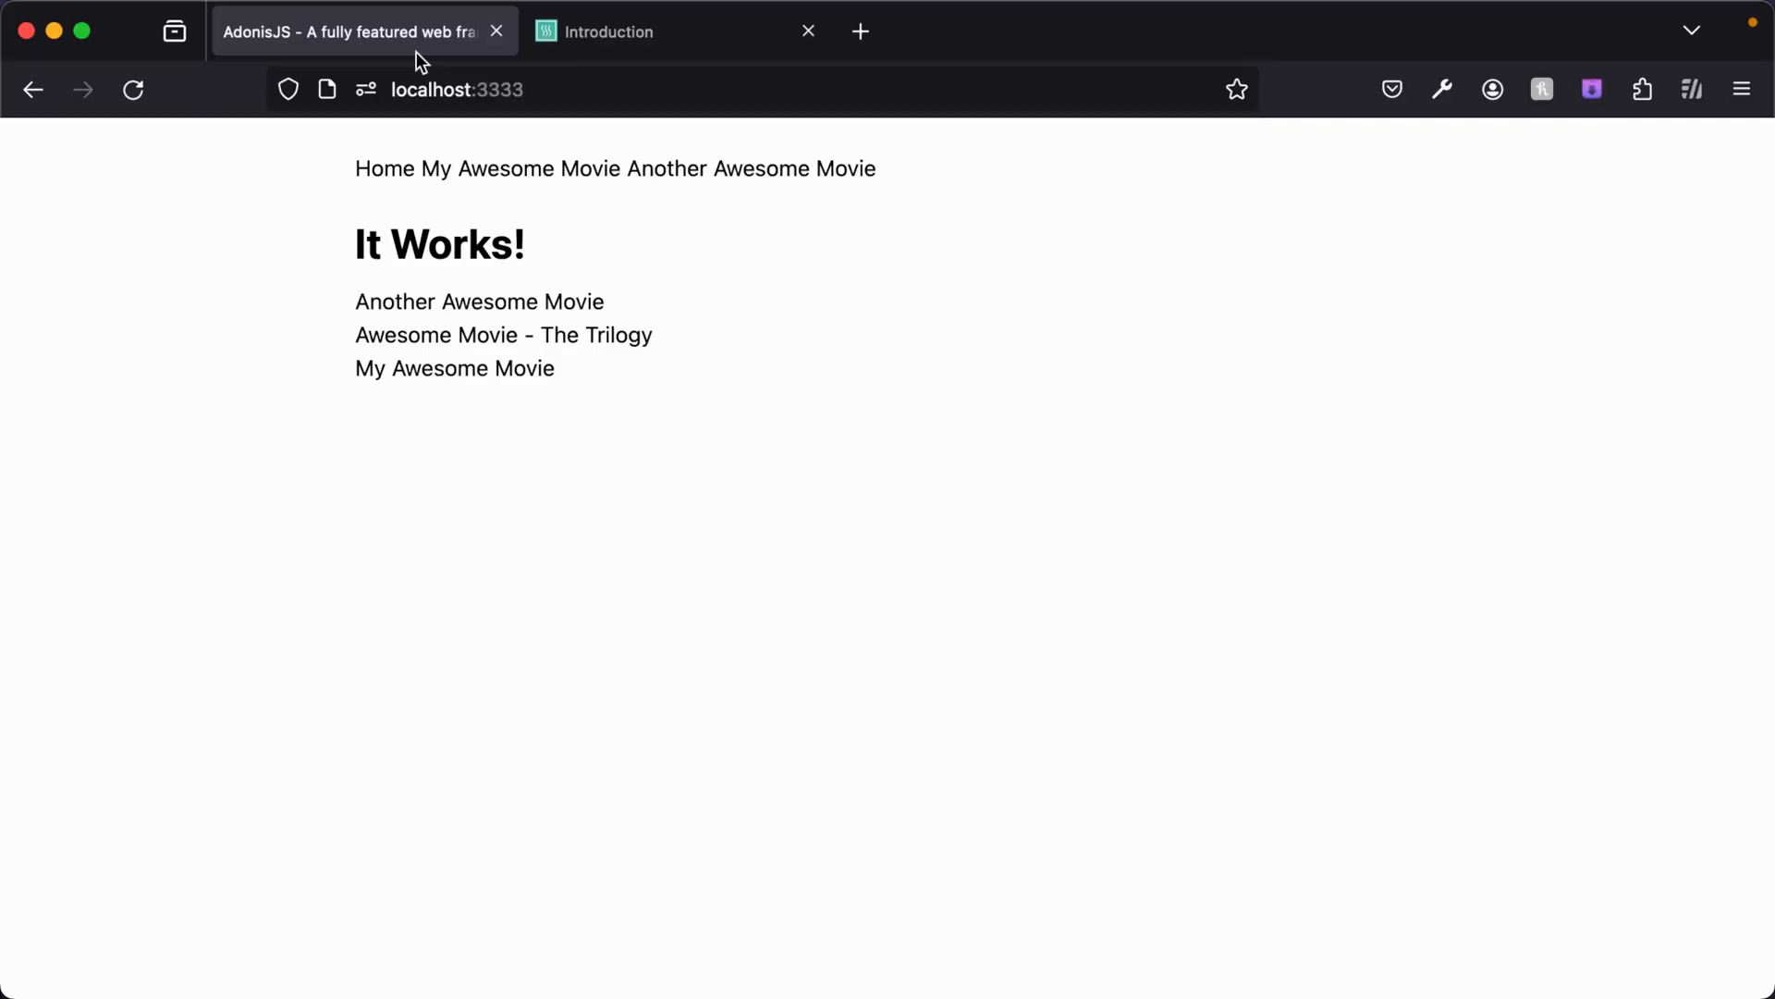
mouse_move(716, 445)
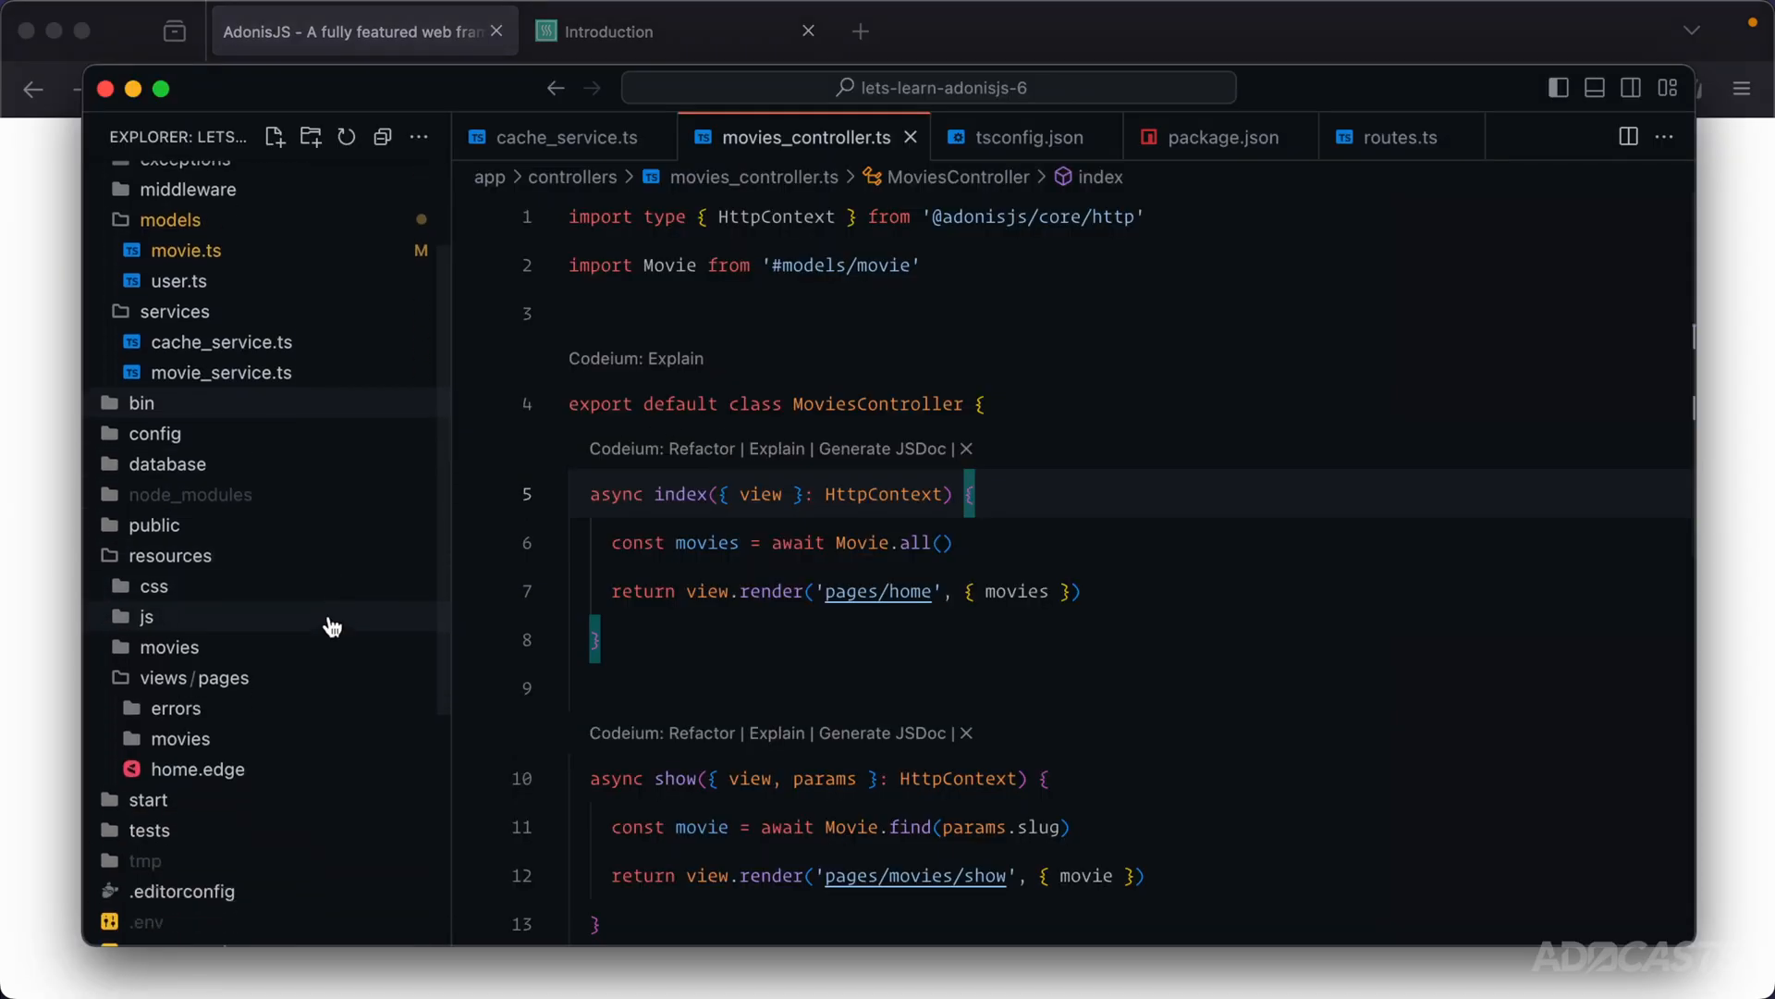
Step: Review home.edge's route interpolation and the {{{ movie.abstract }}} line in movies/show.edge
click(195, 768)
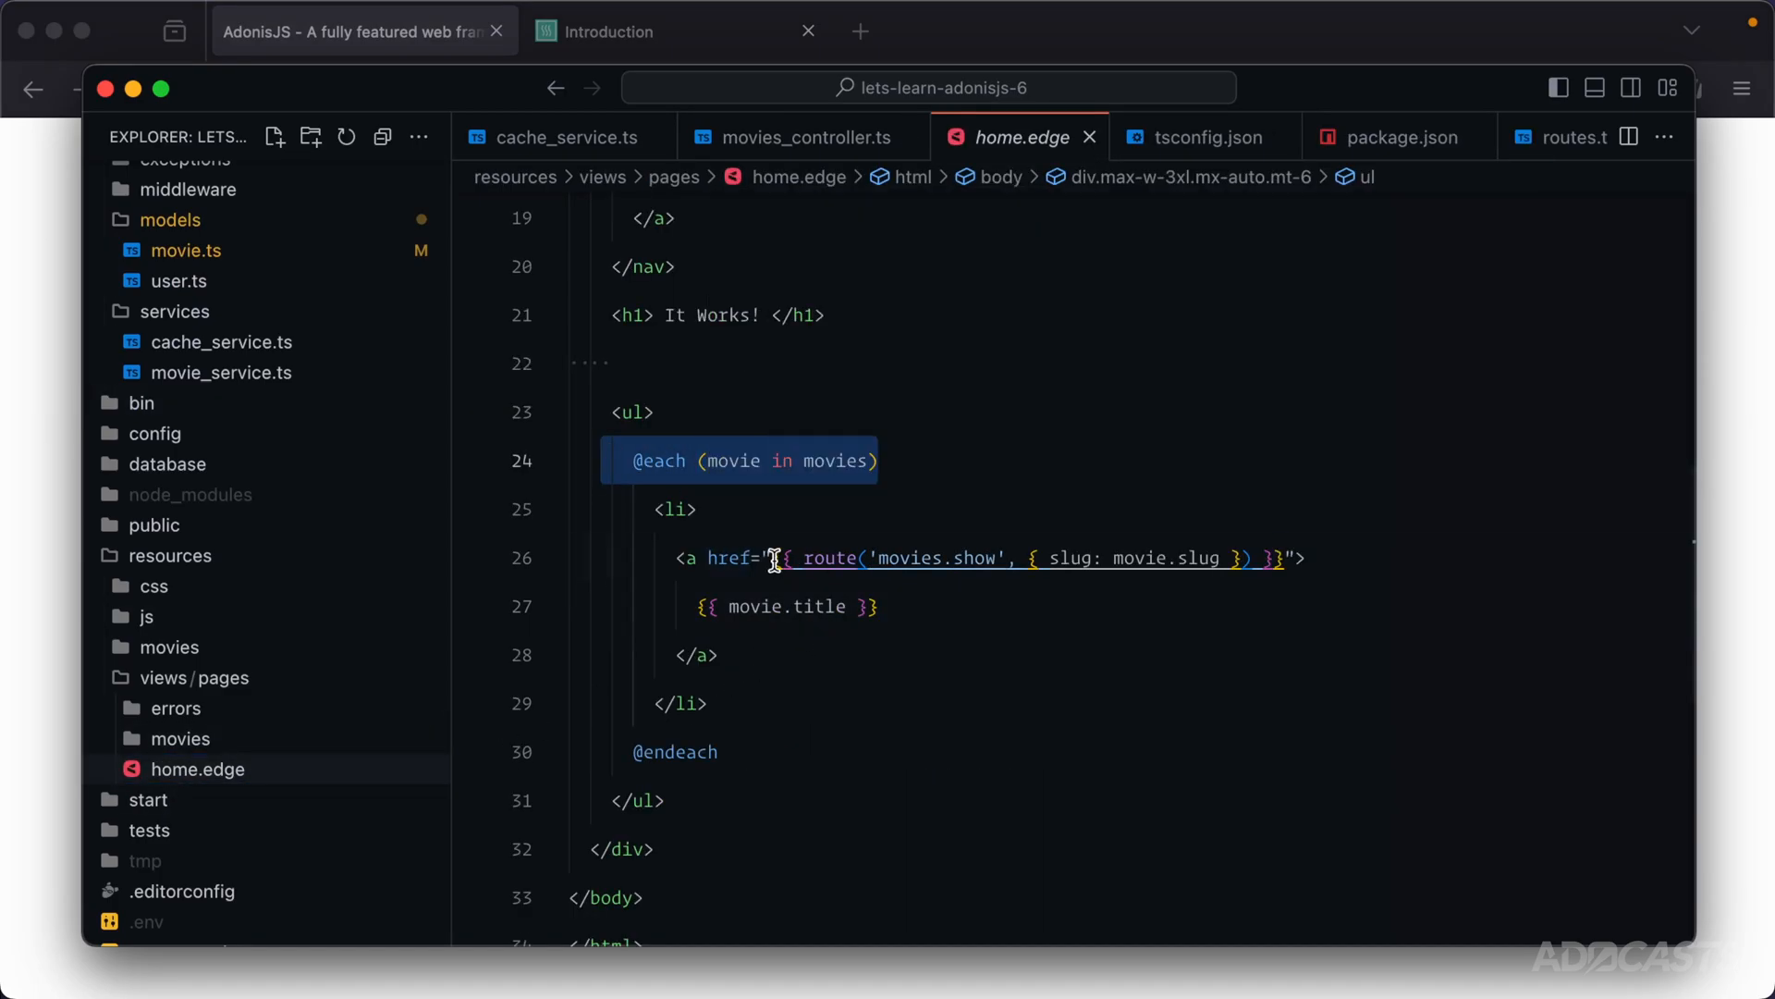
drag(779, 556, 1280, 557)
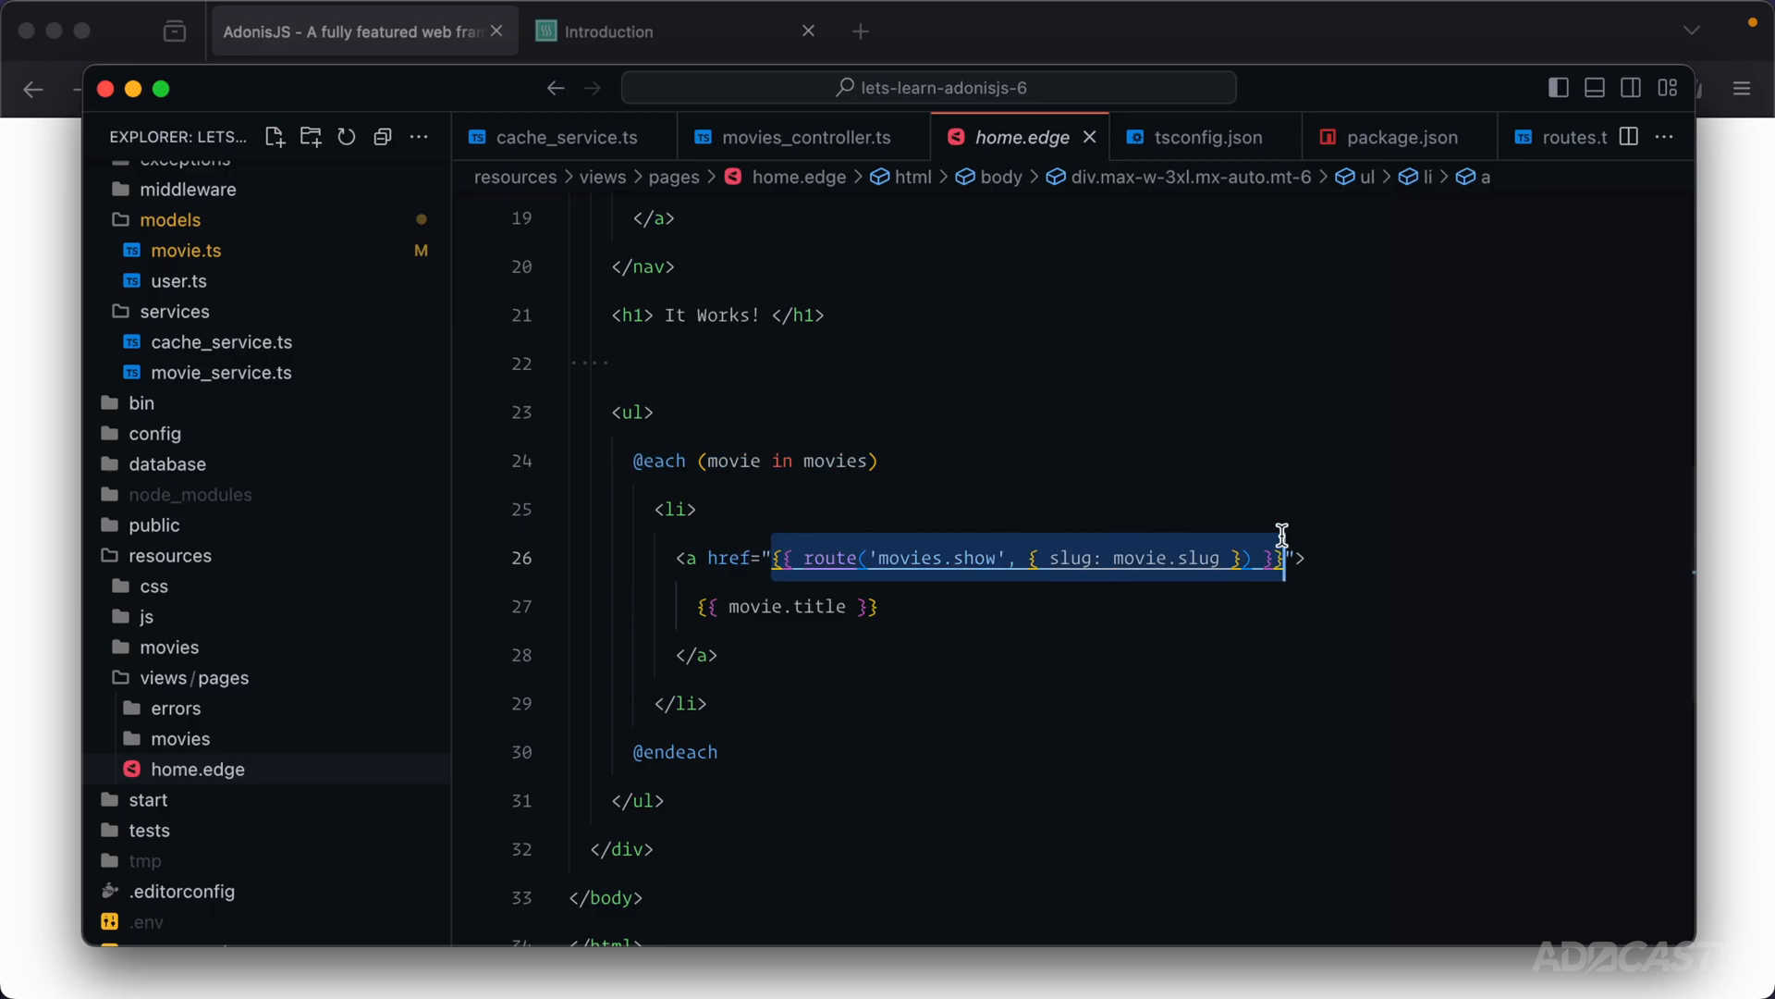
mouse_move(803, 557)
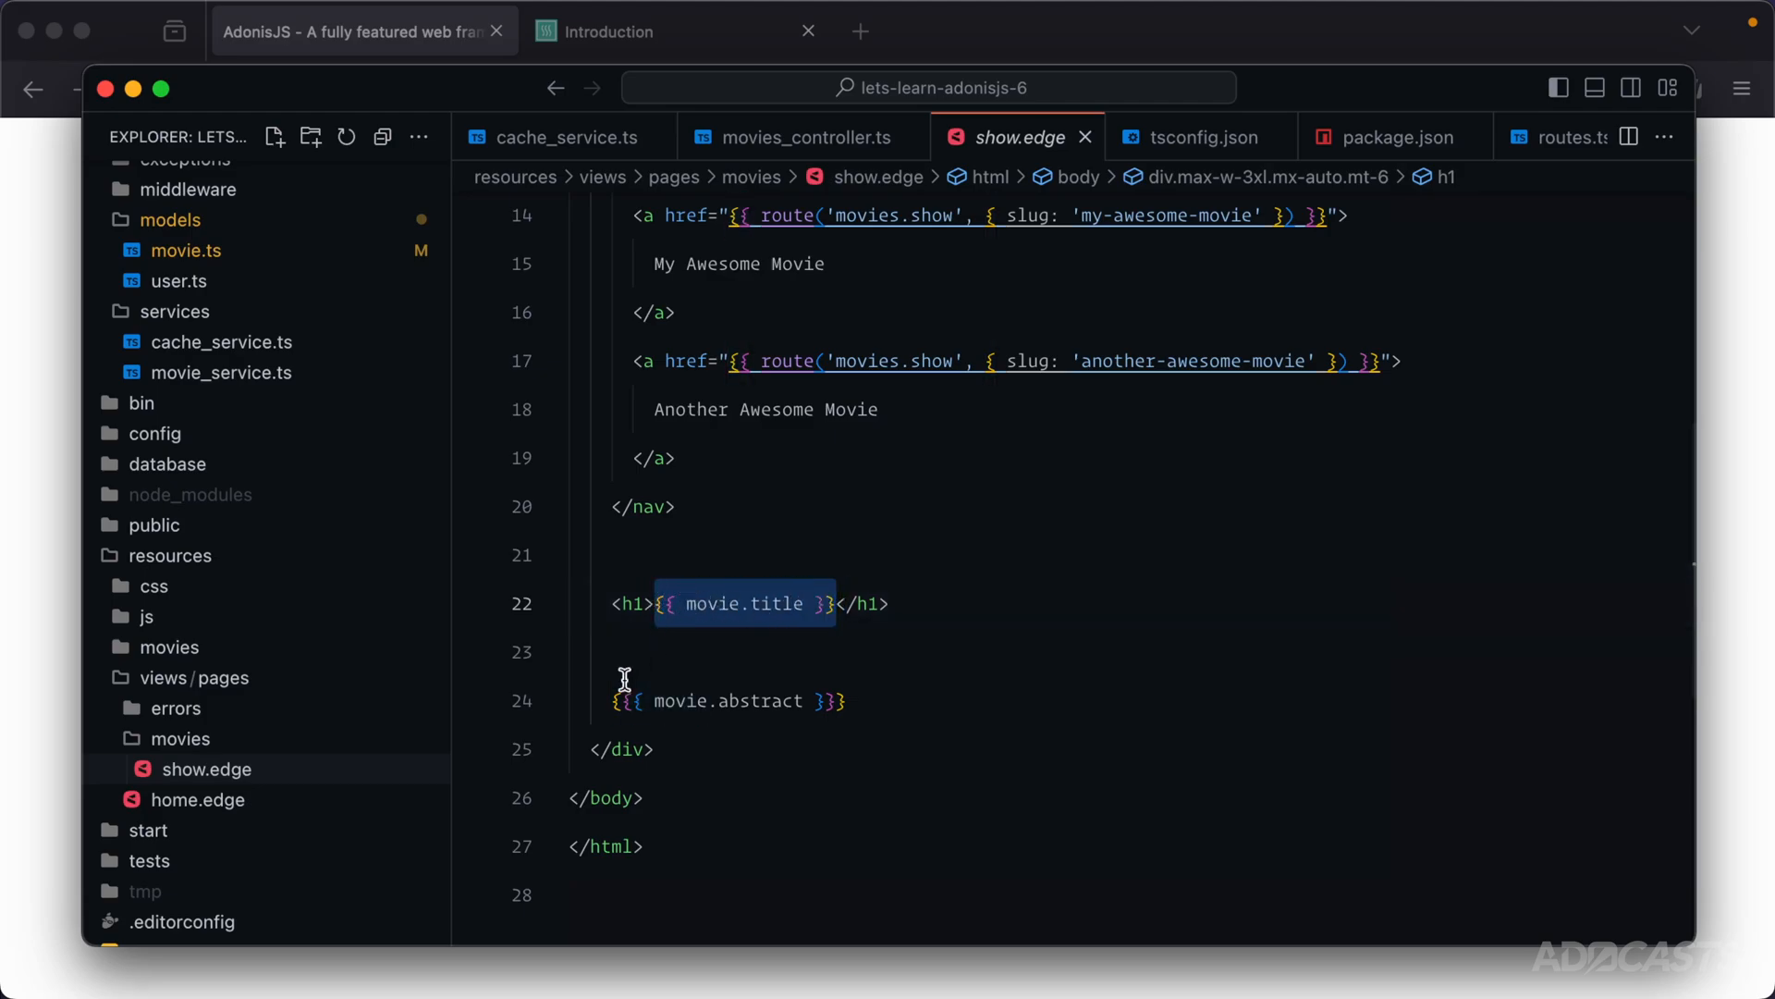
click(729, 701)
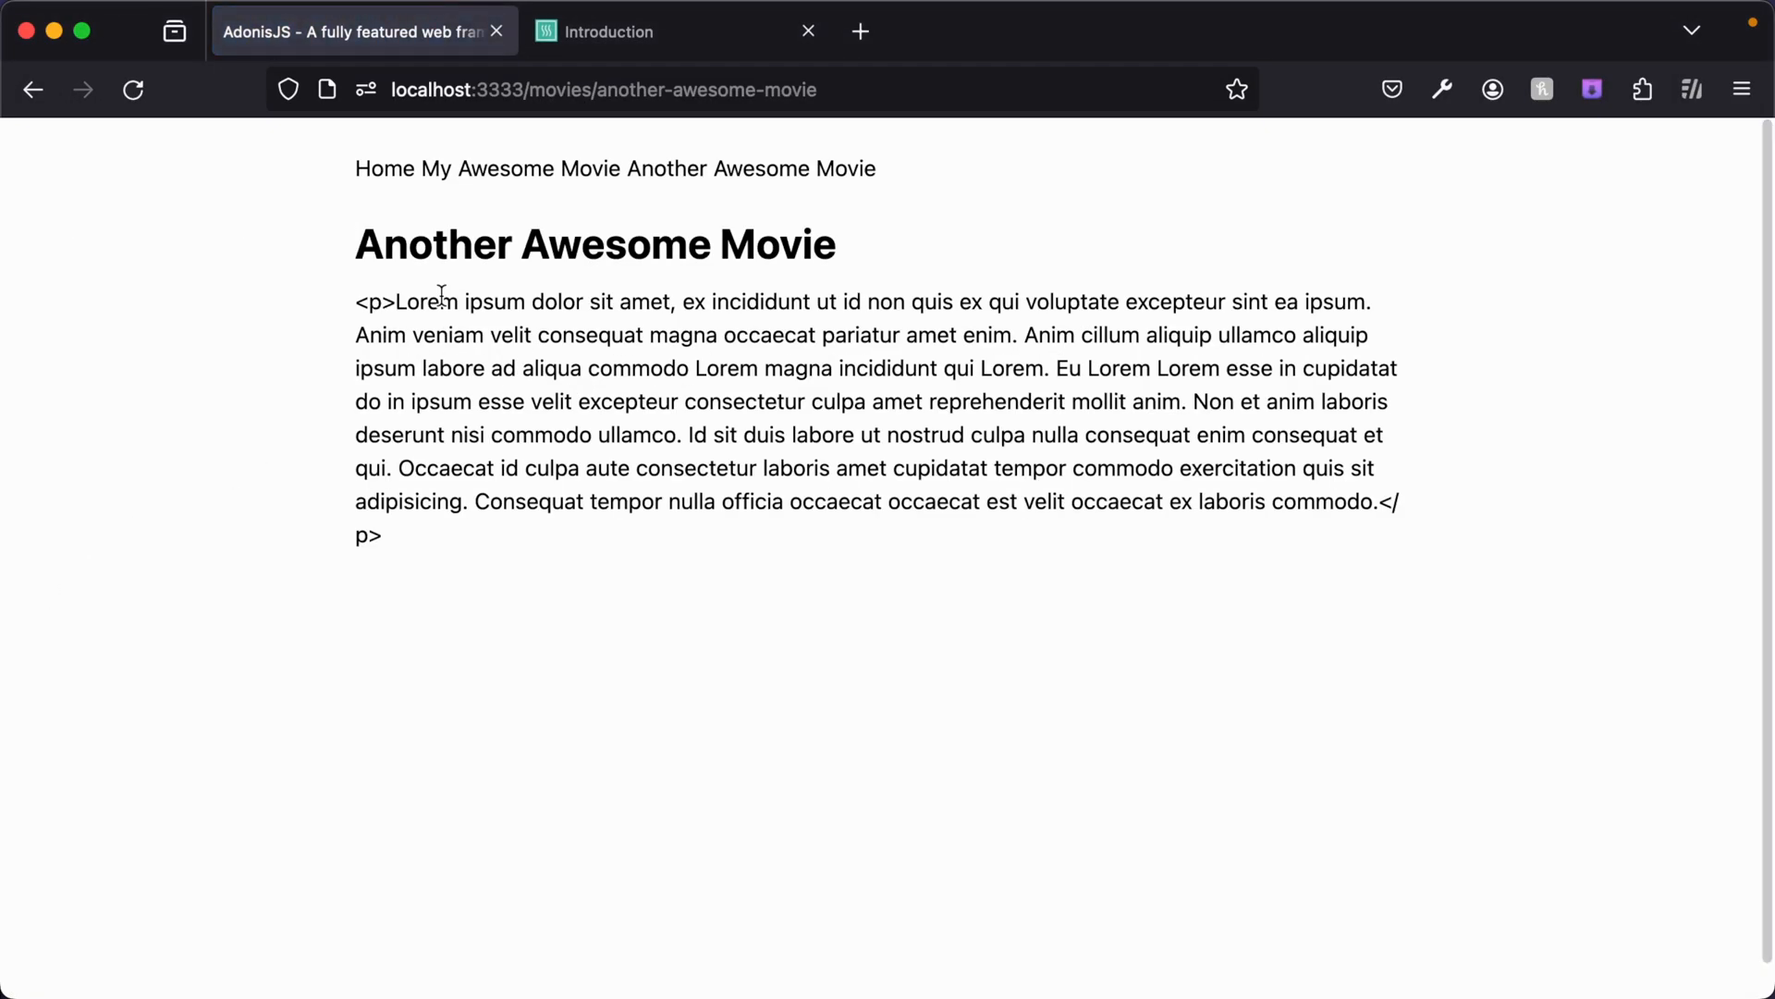
Step: Highlight the rendered movie abstract to confirm it shows no literal paragraph tags
double_click(373, 302)
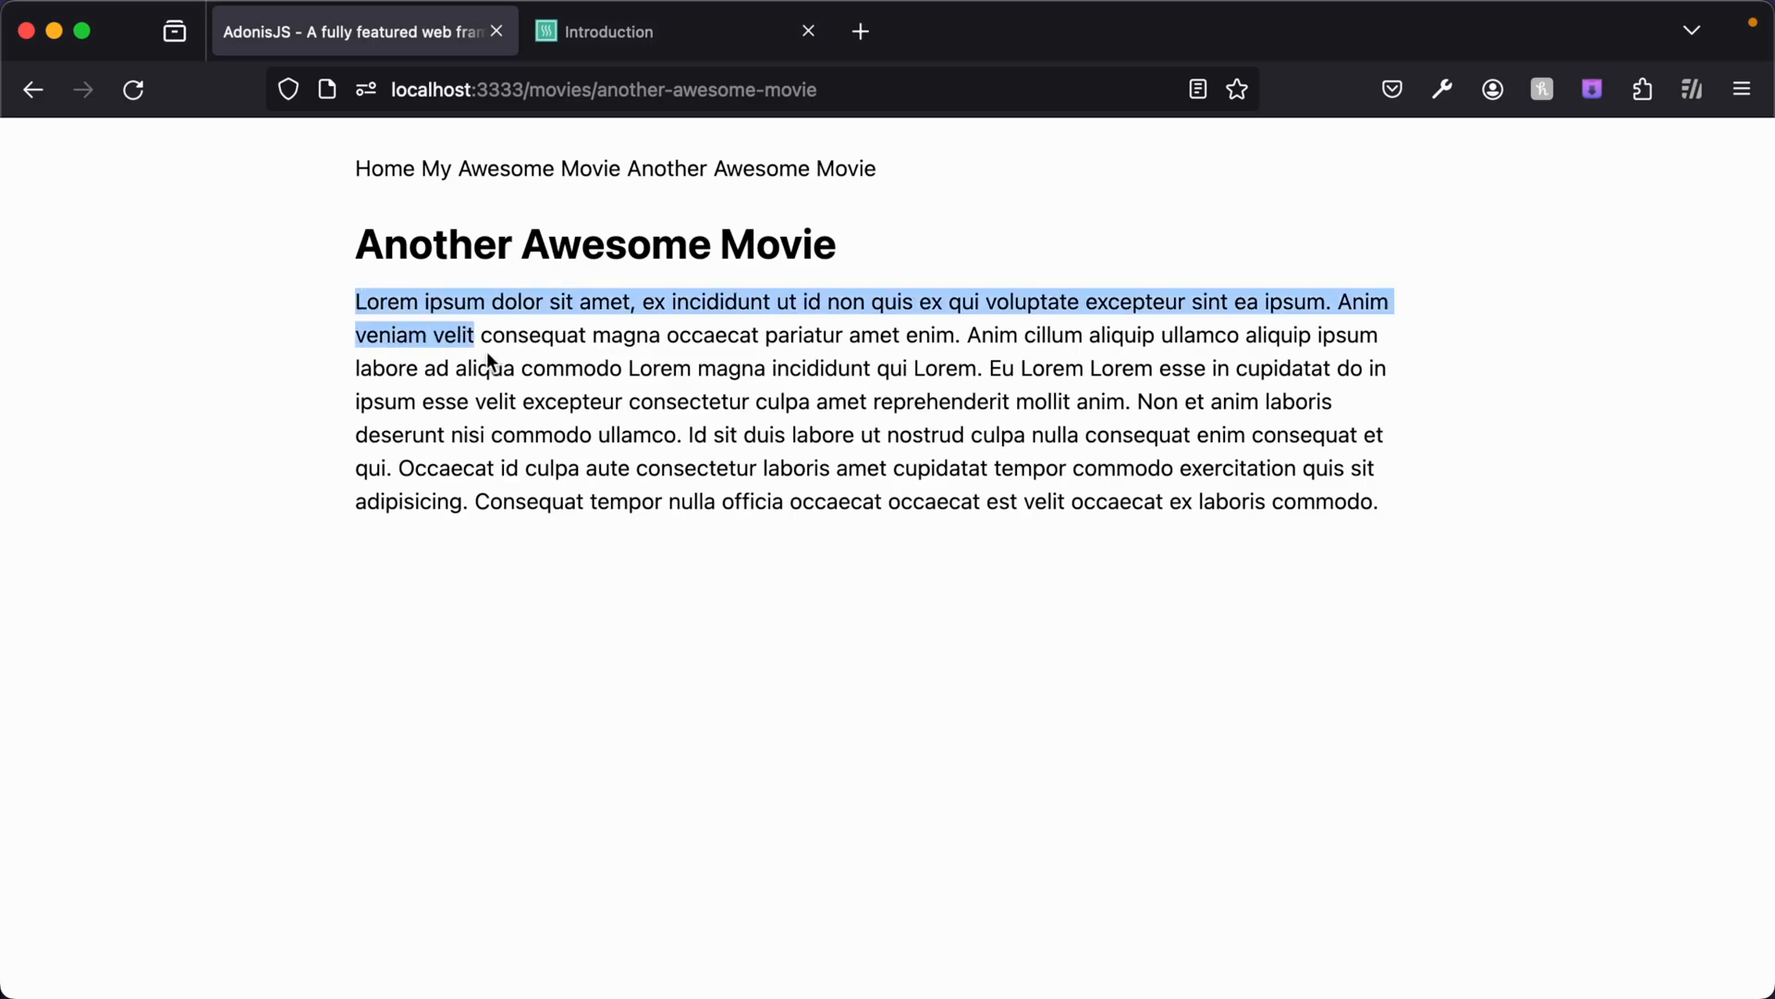
drag(475, 335, 1378, 501)
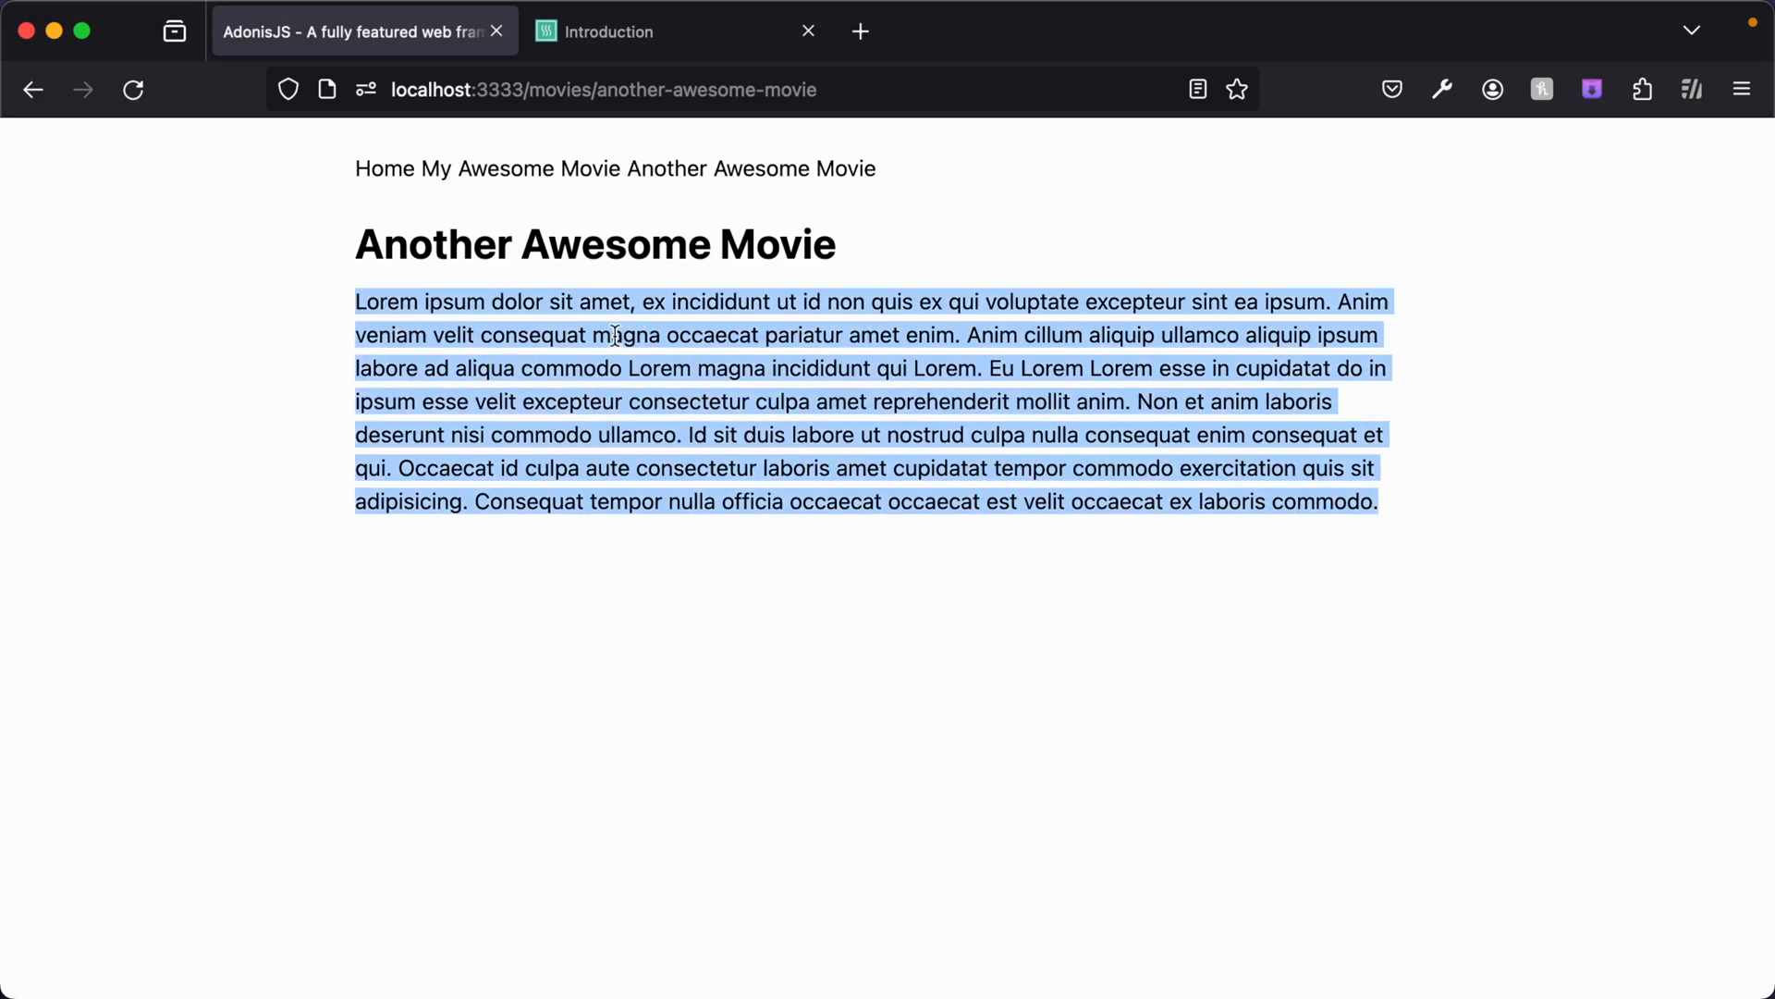
click(612, 31)
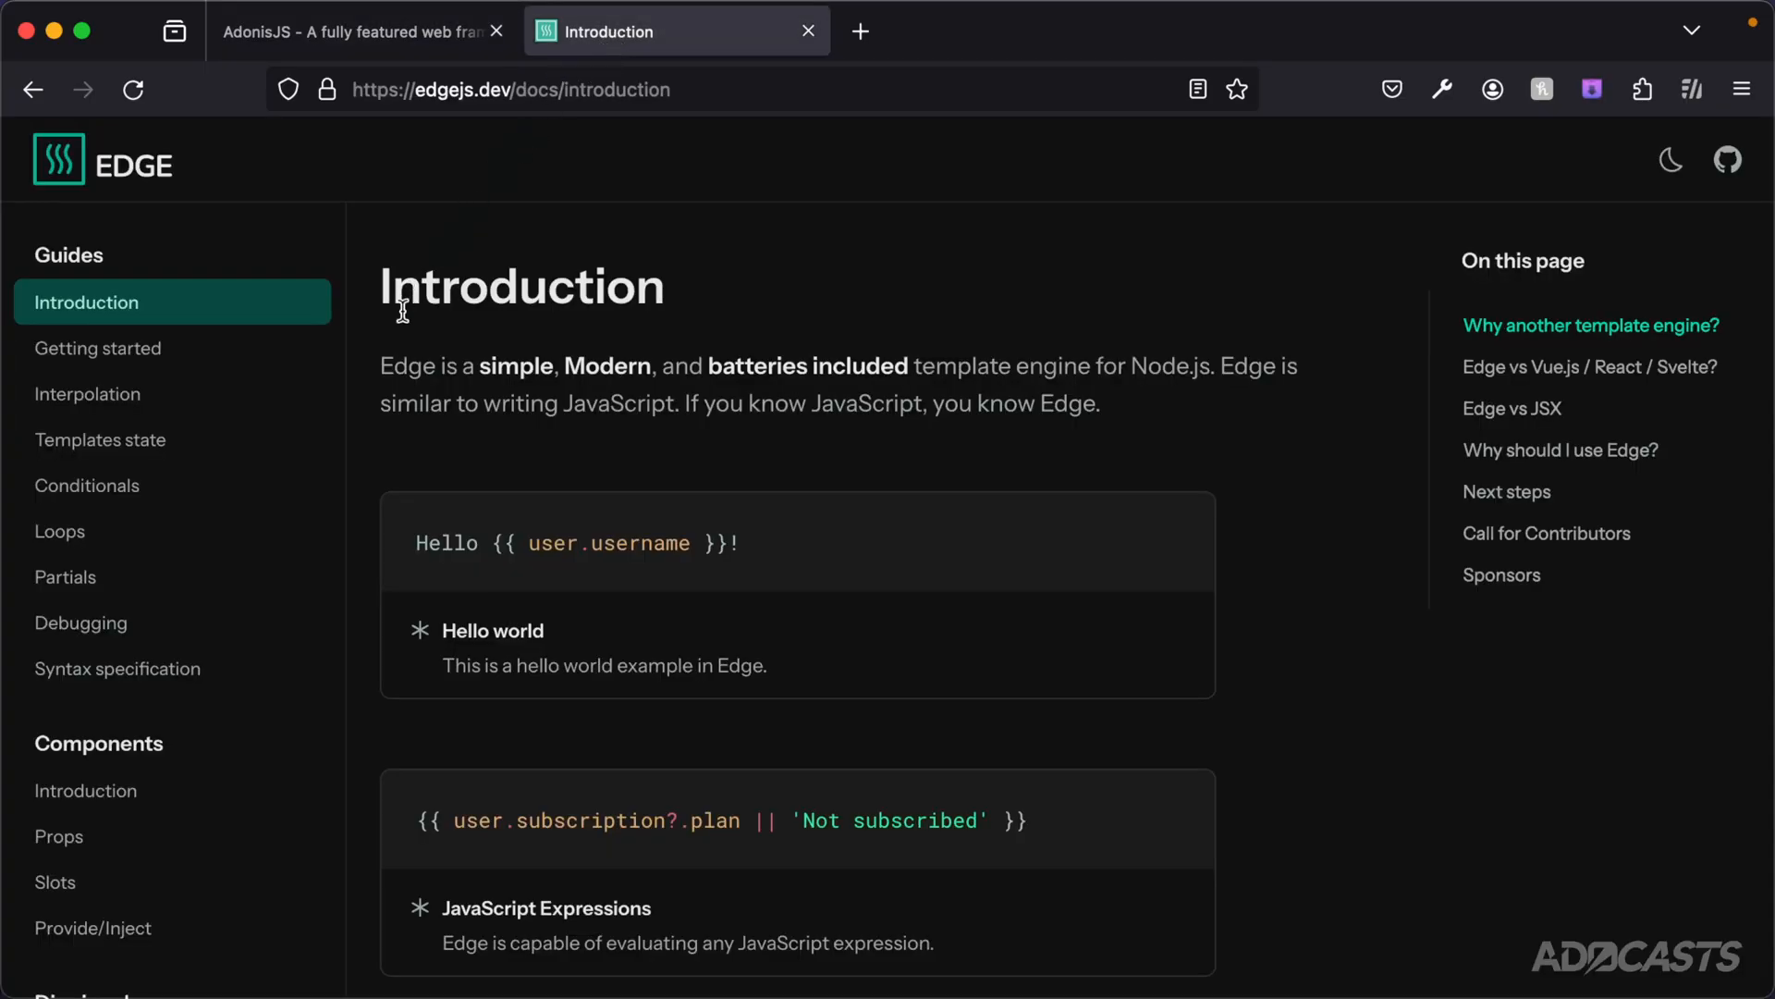
scroll(down, 3)
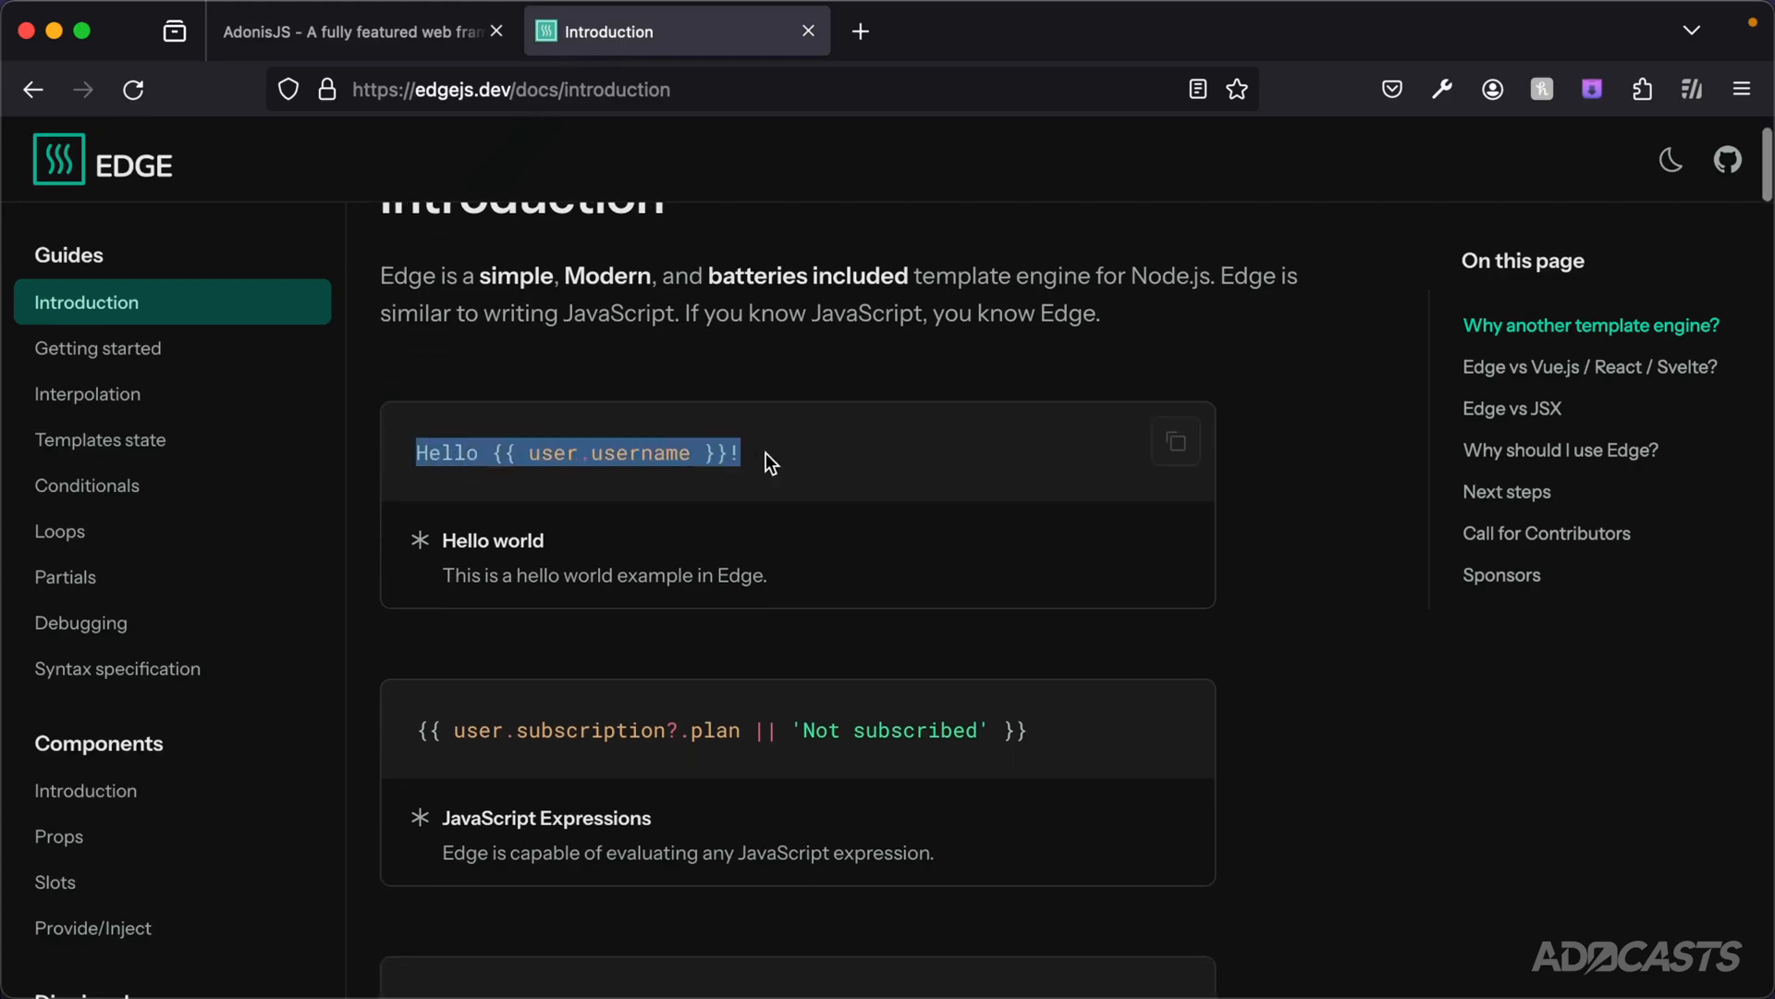
scroll(down, 3)
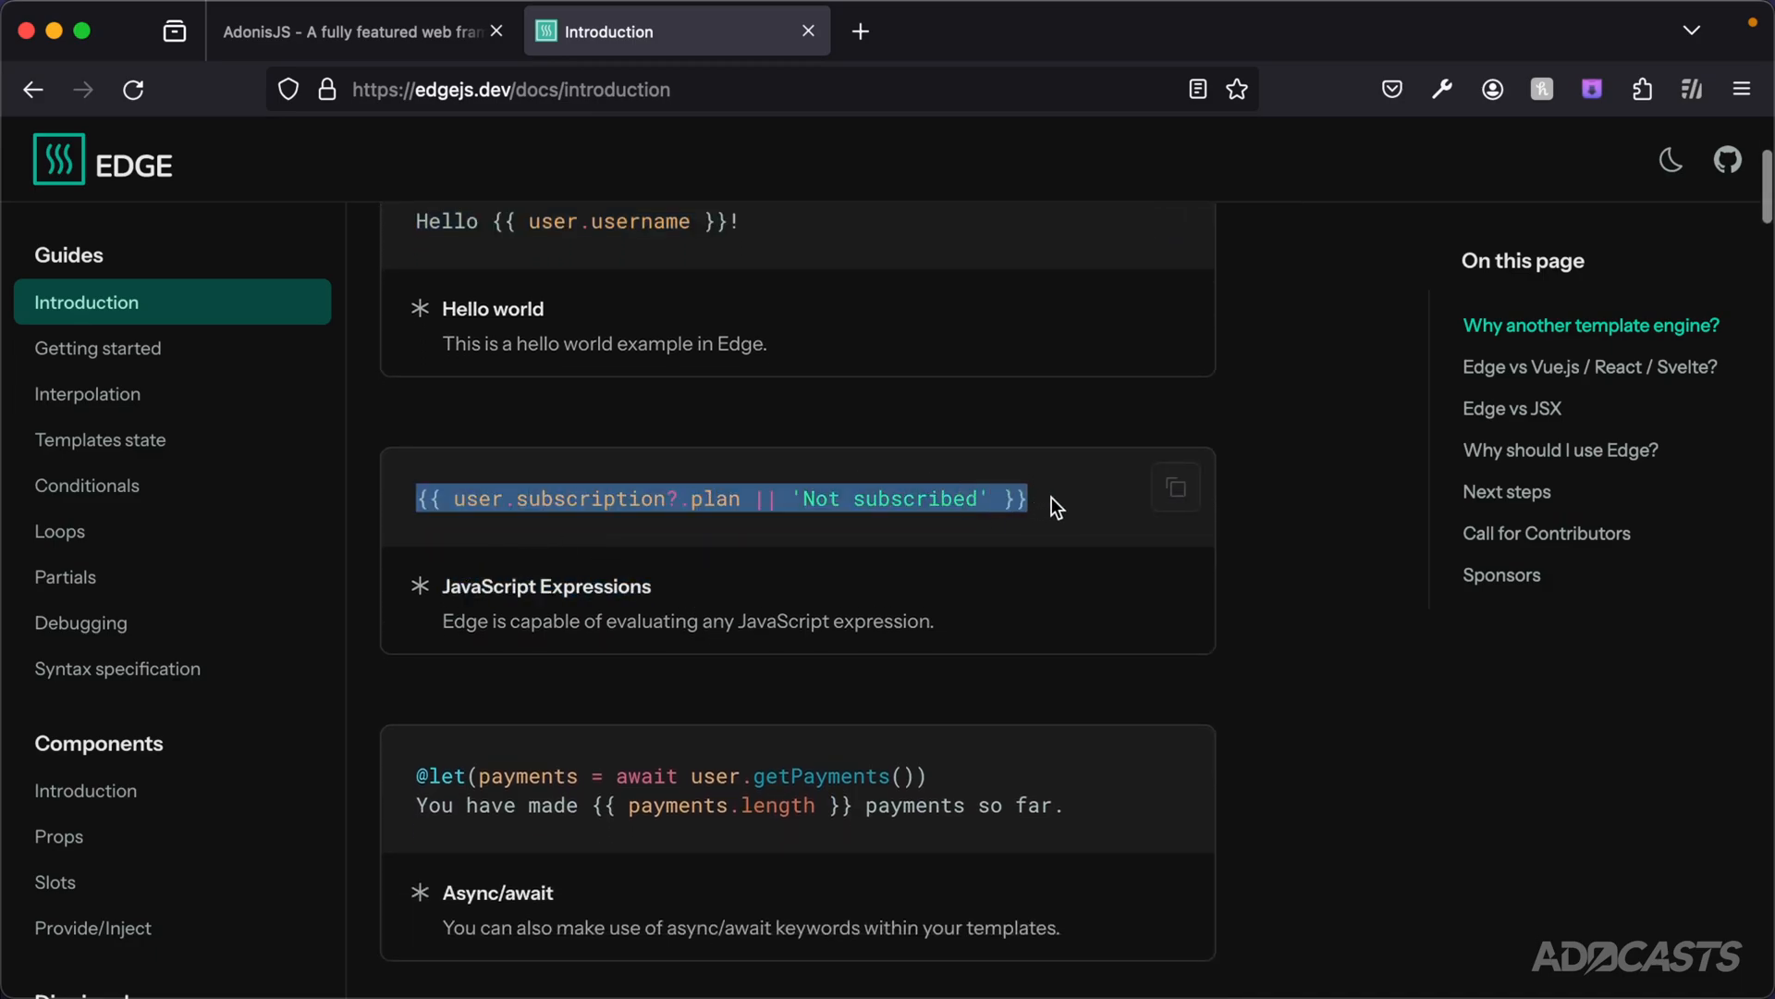
scroll(down, 3)
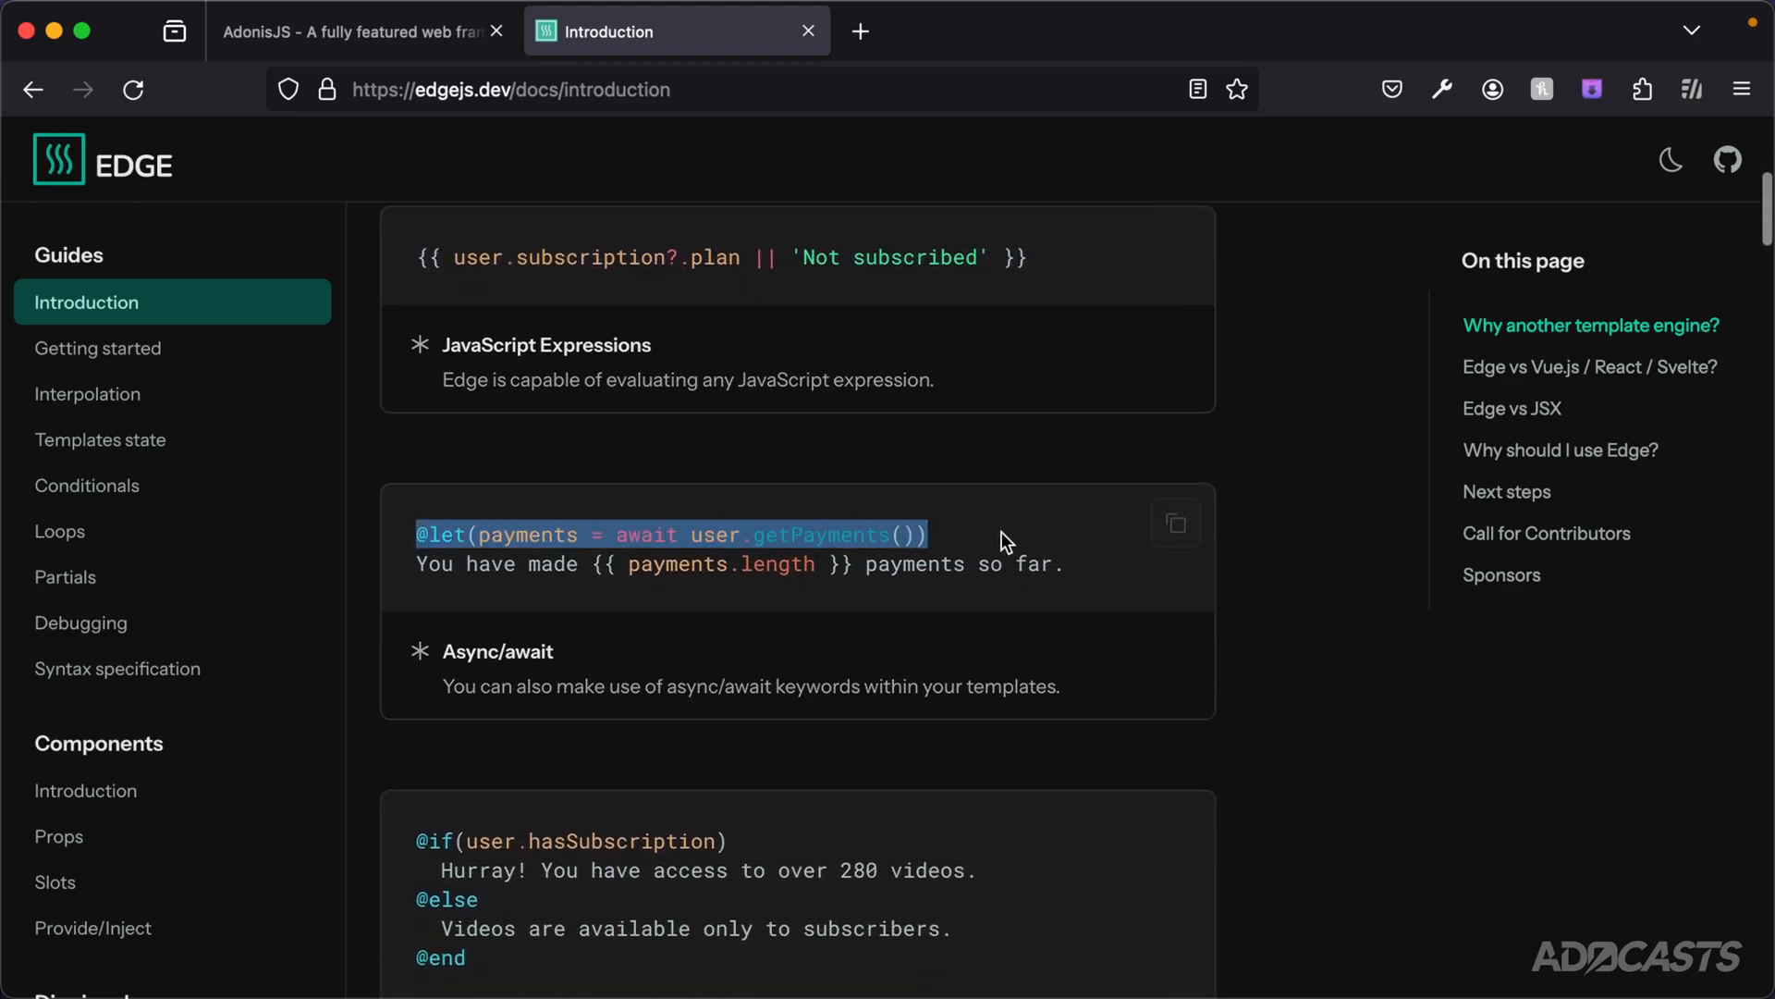
scroll(down, 3)
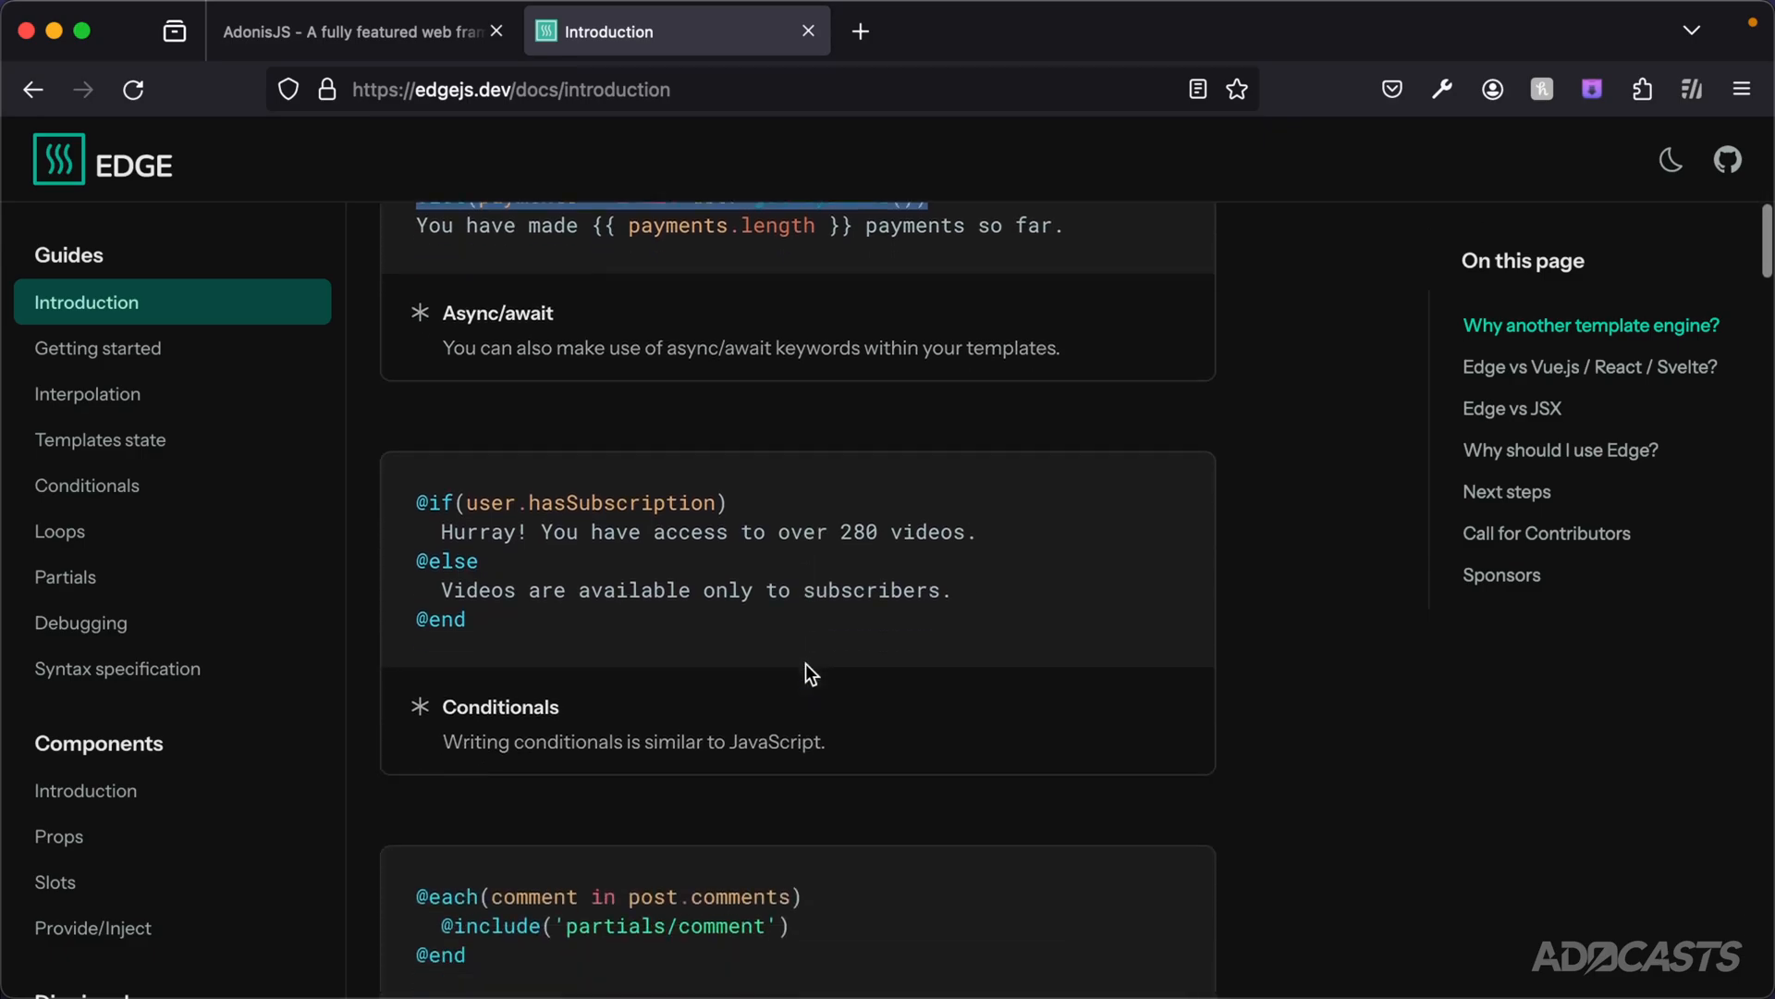
scroll(down, 3)
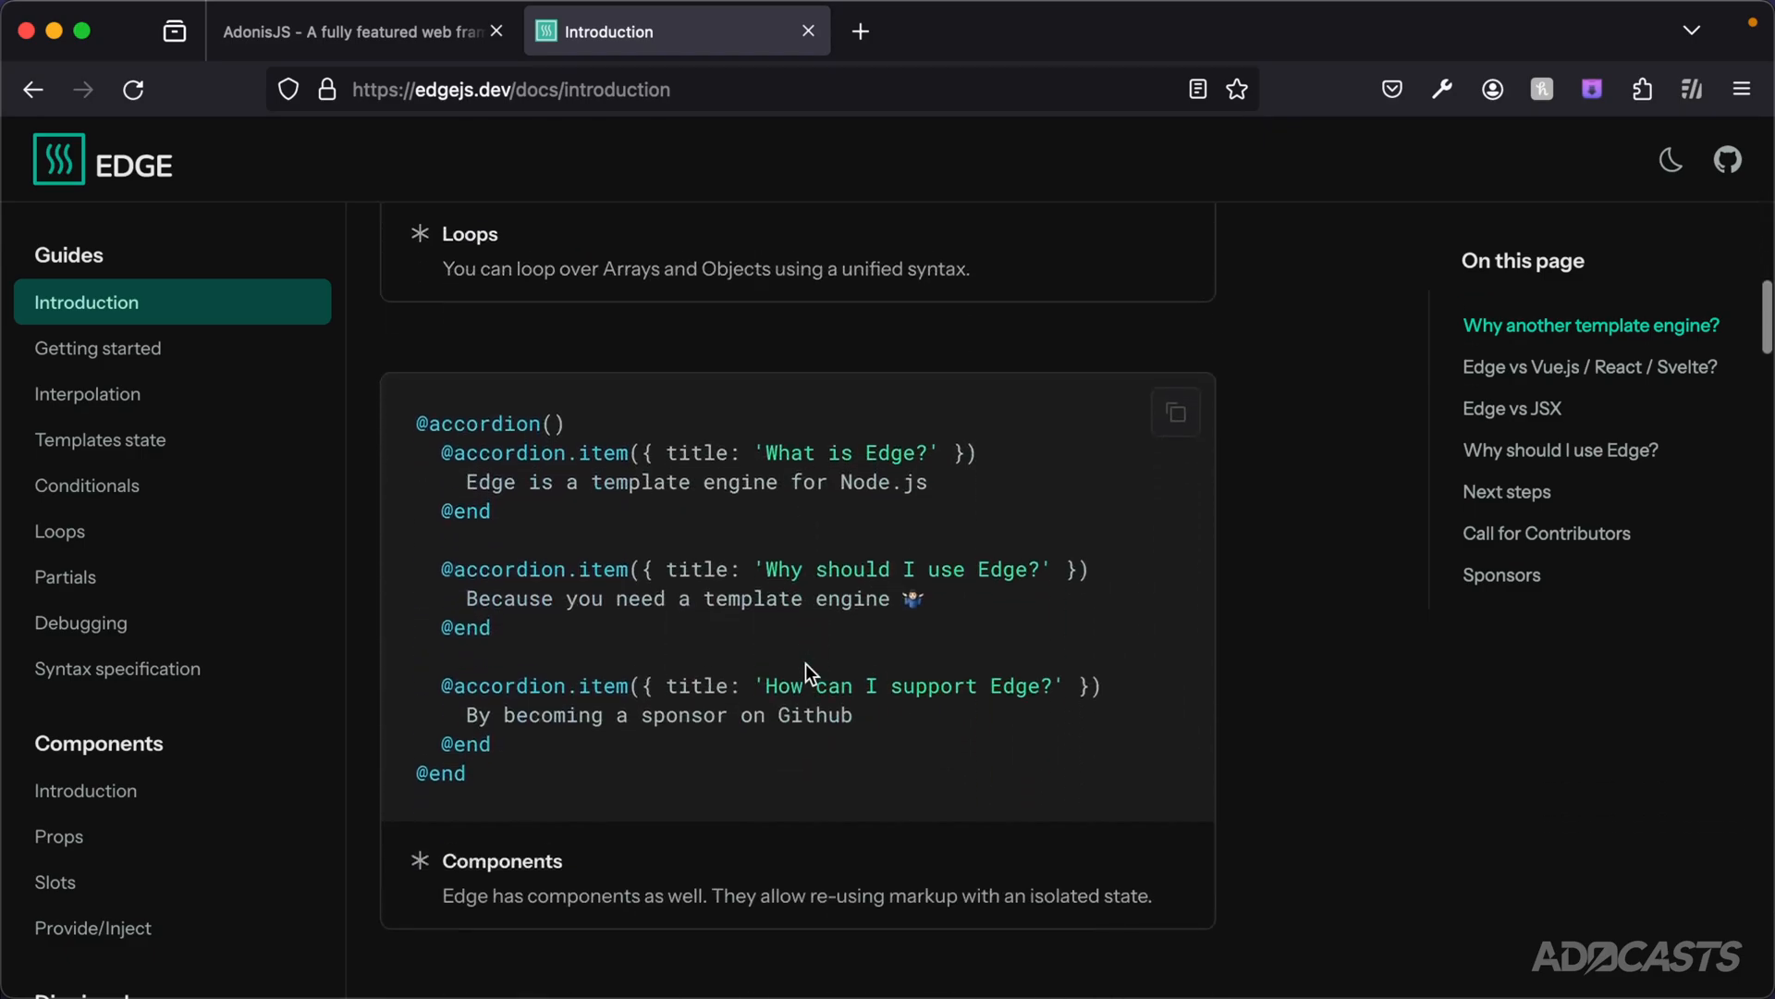
scroll(down, 3)
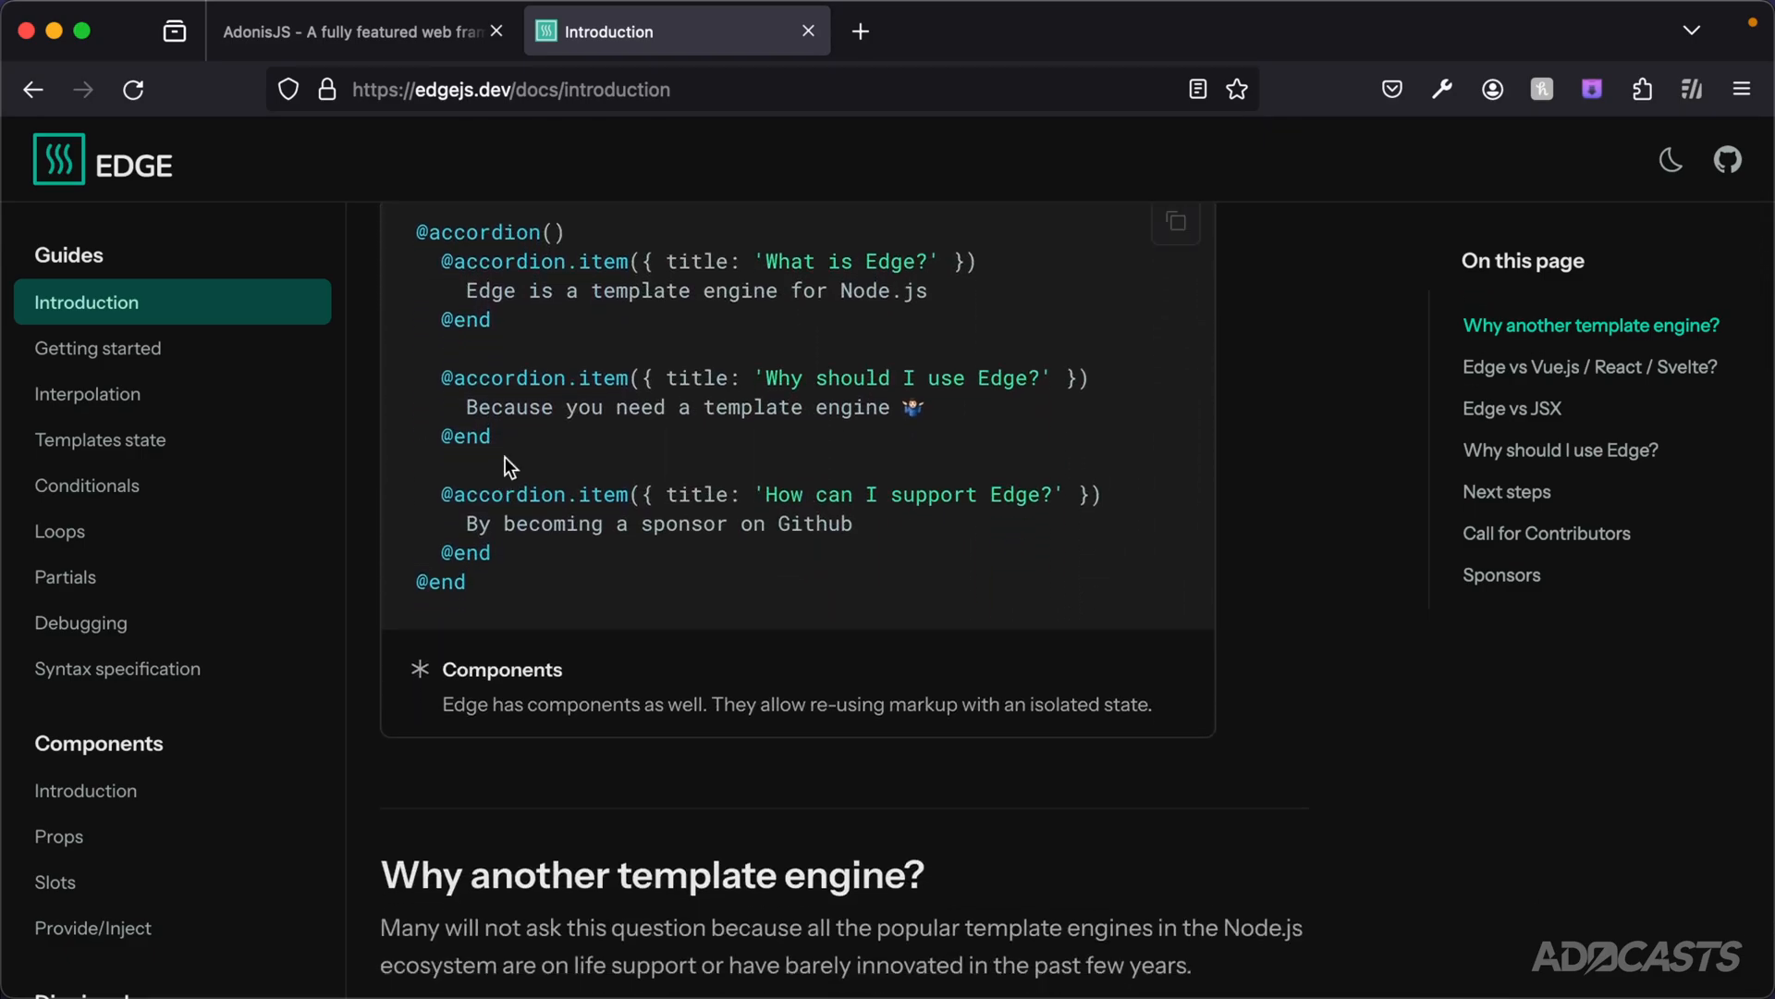
Step: Add {{ inspect(state) }} below the abstract in show.edge and view the movie page
click(352, 31)
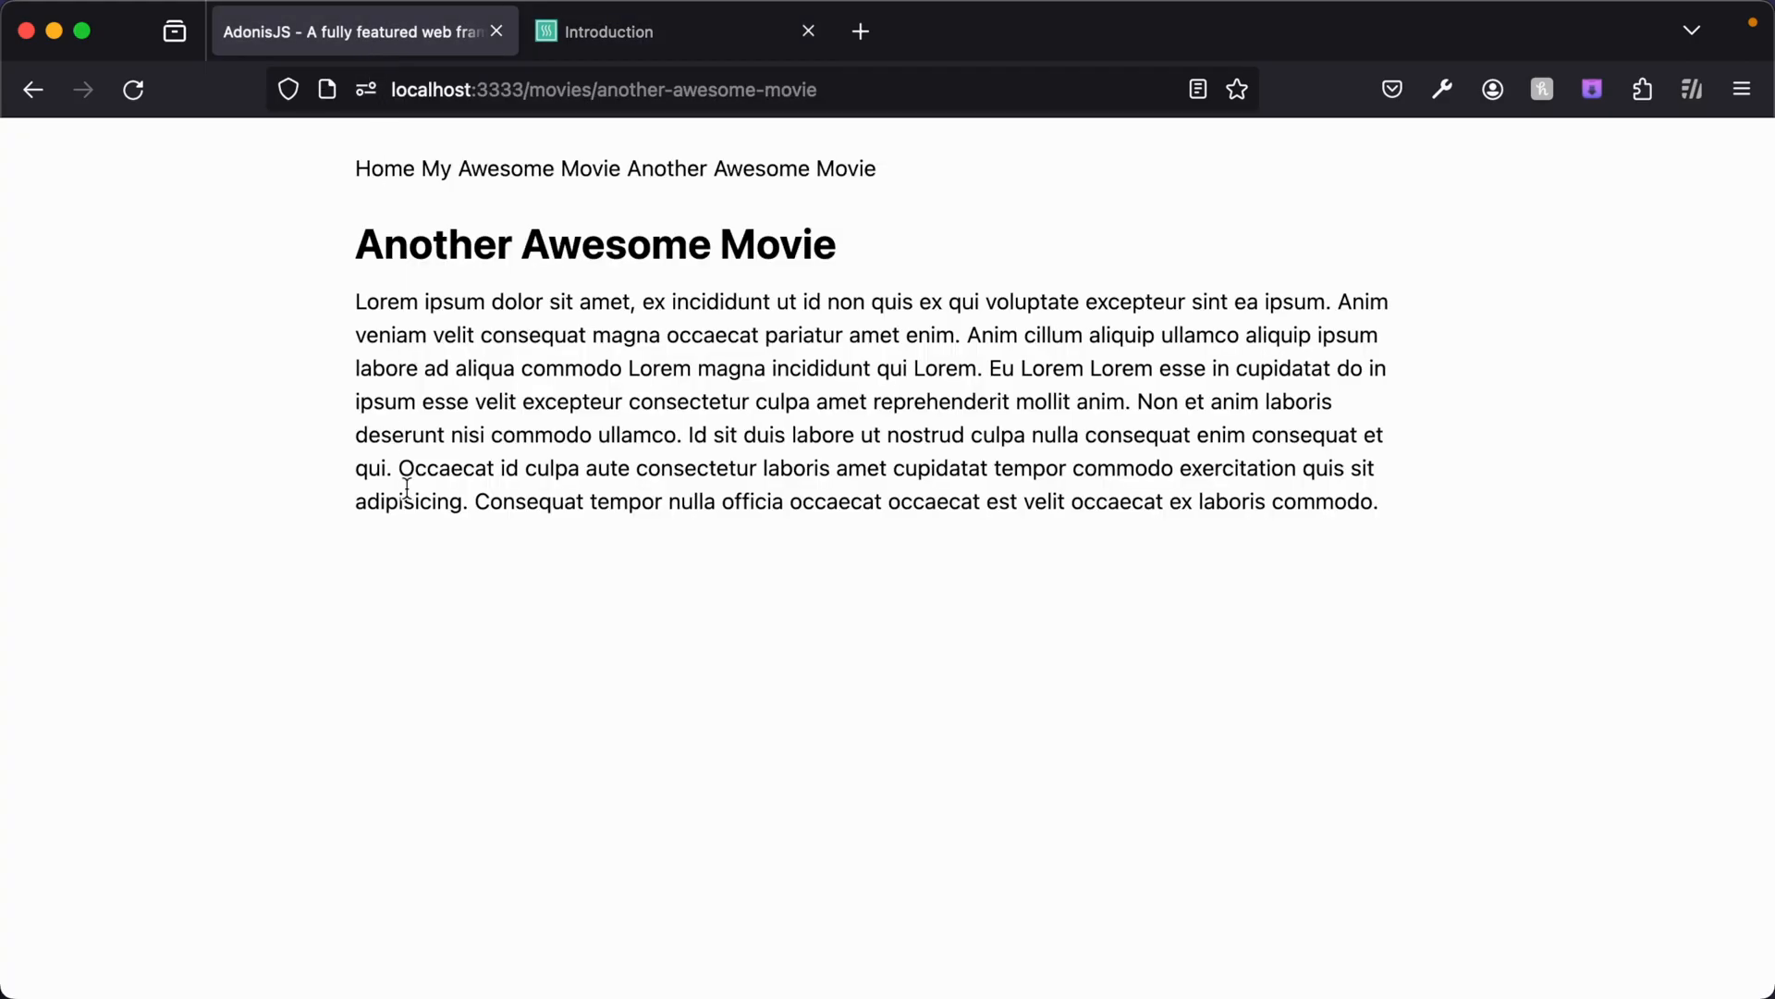
mouse_move(404, 510)
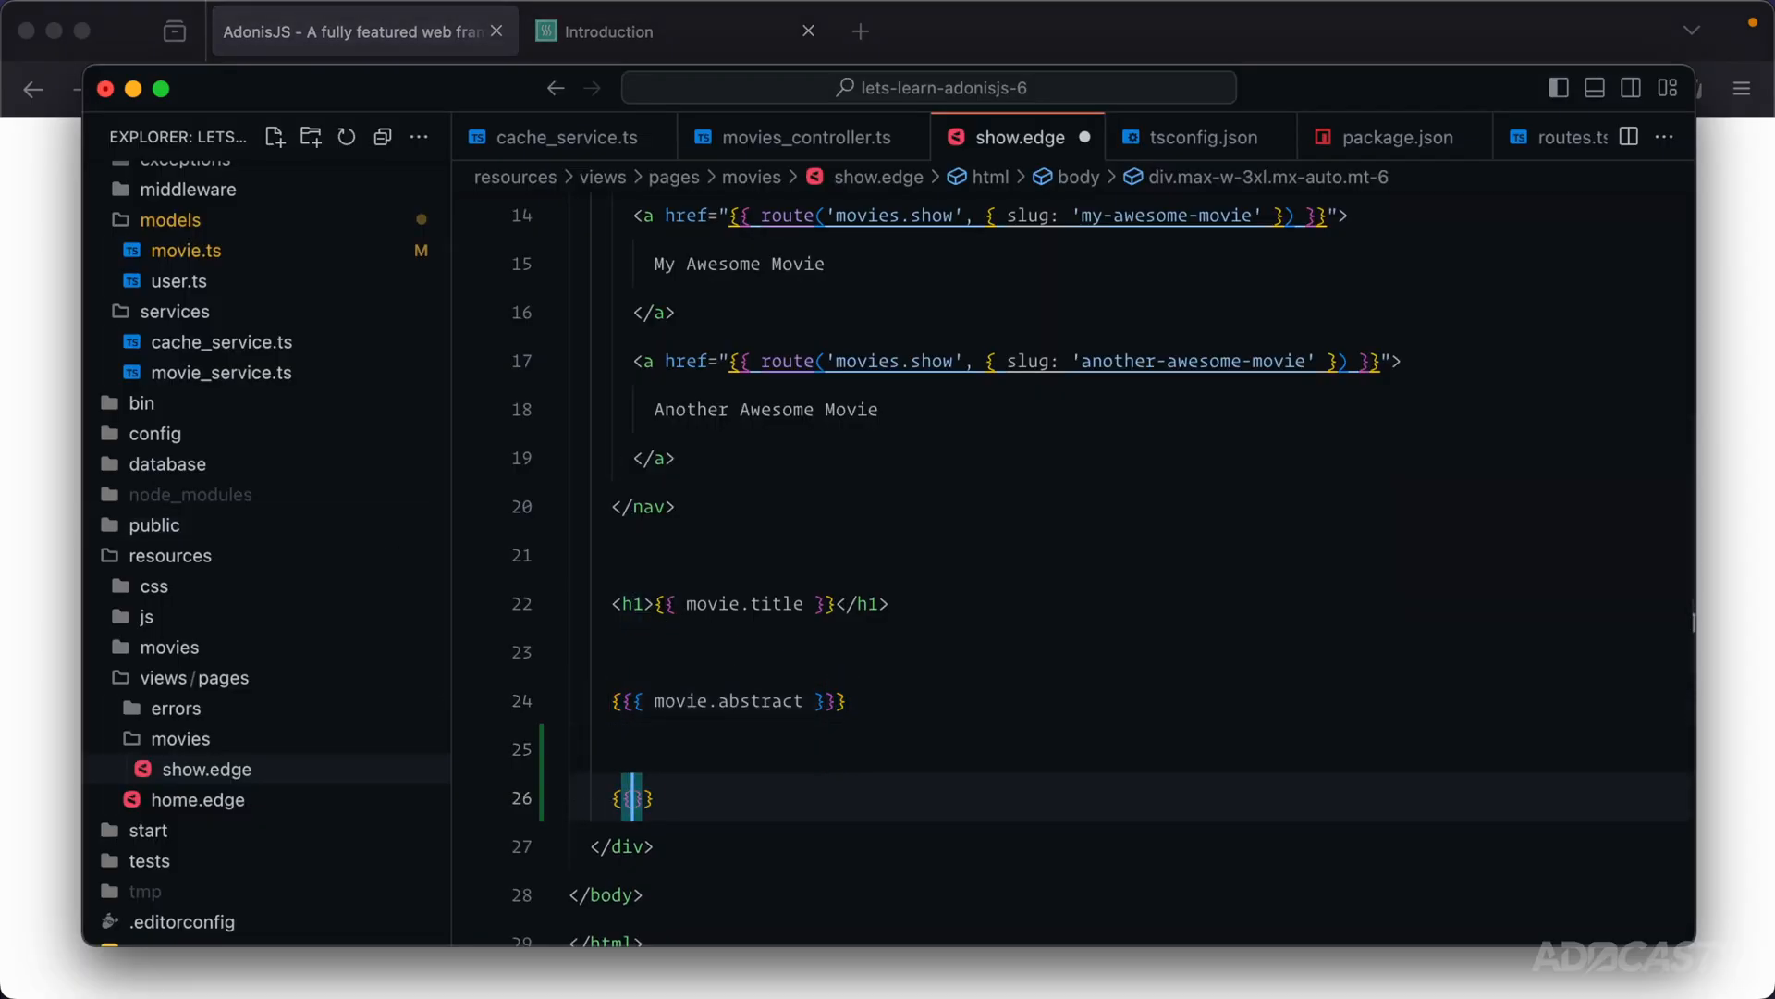
text(inspect())
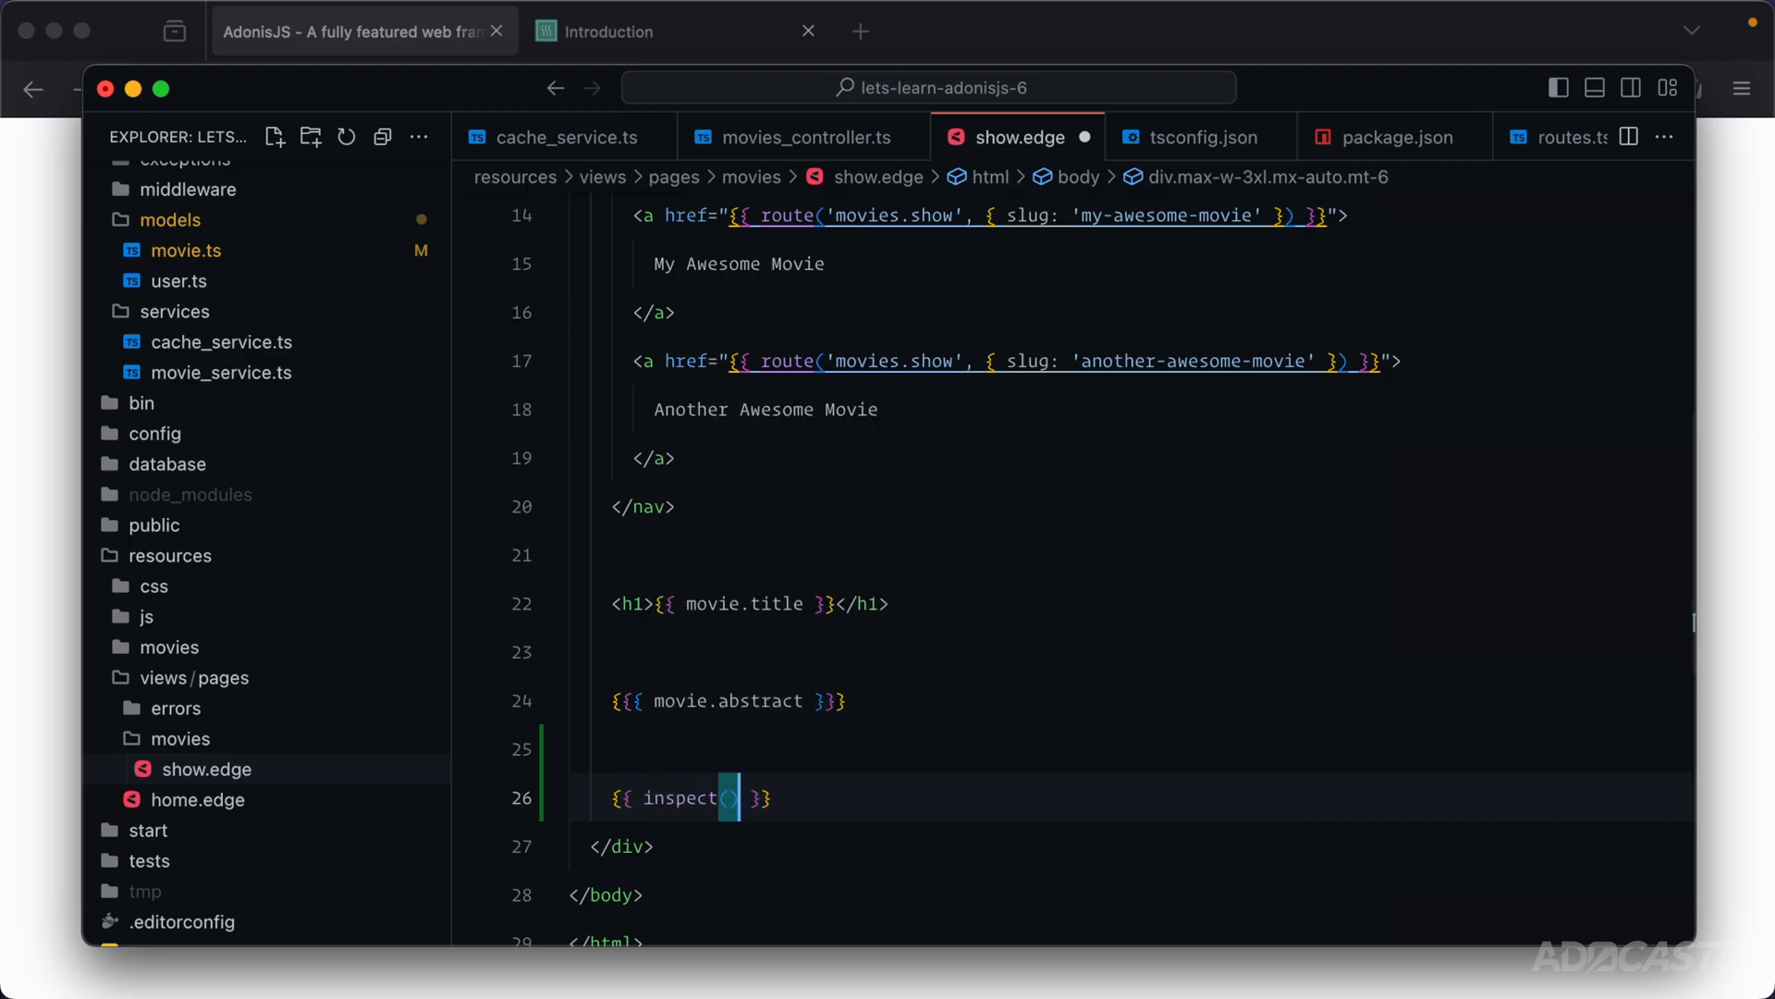
text(movie)
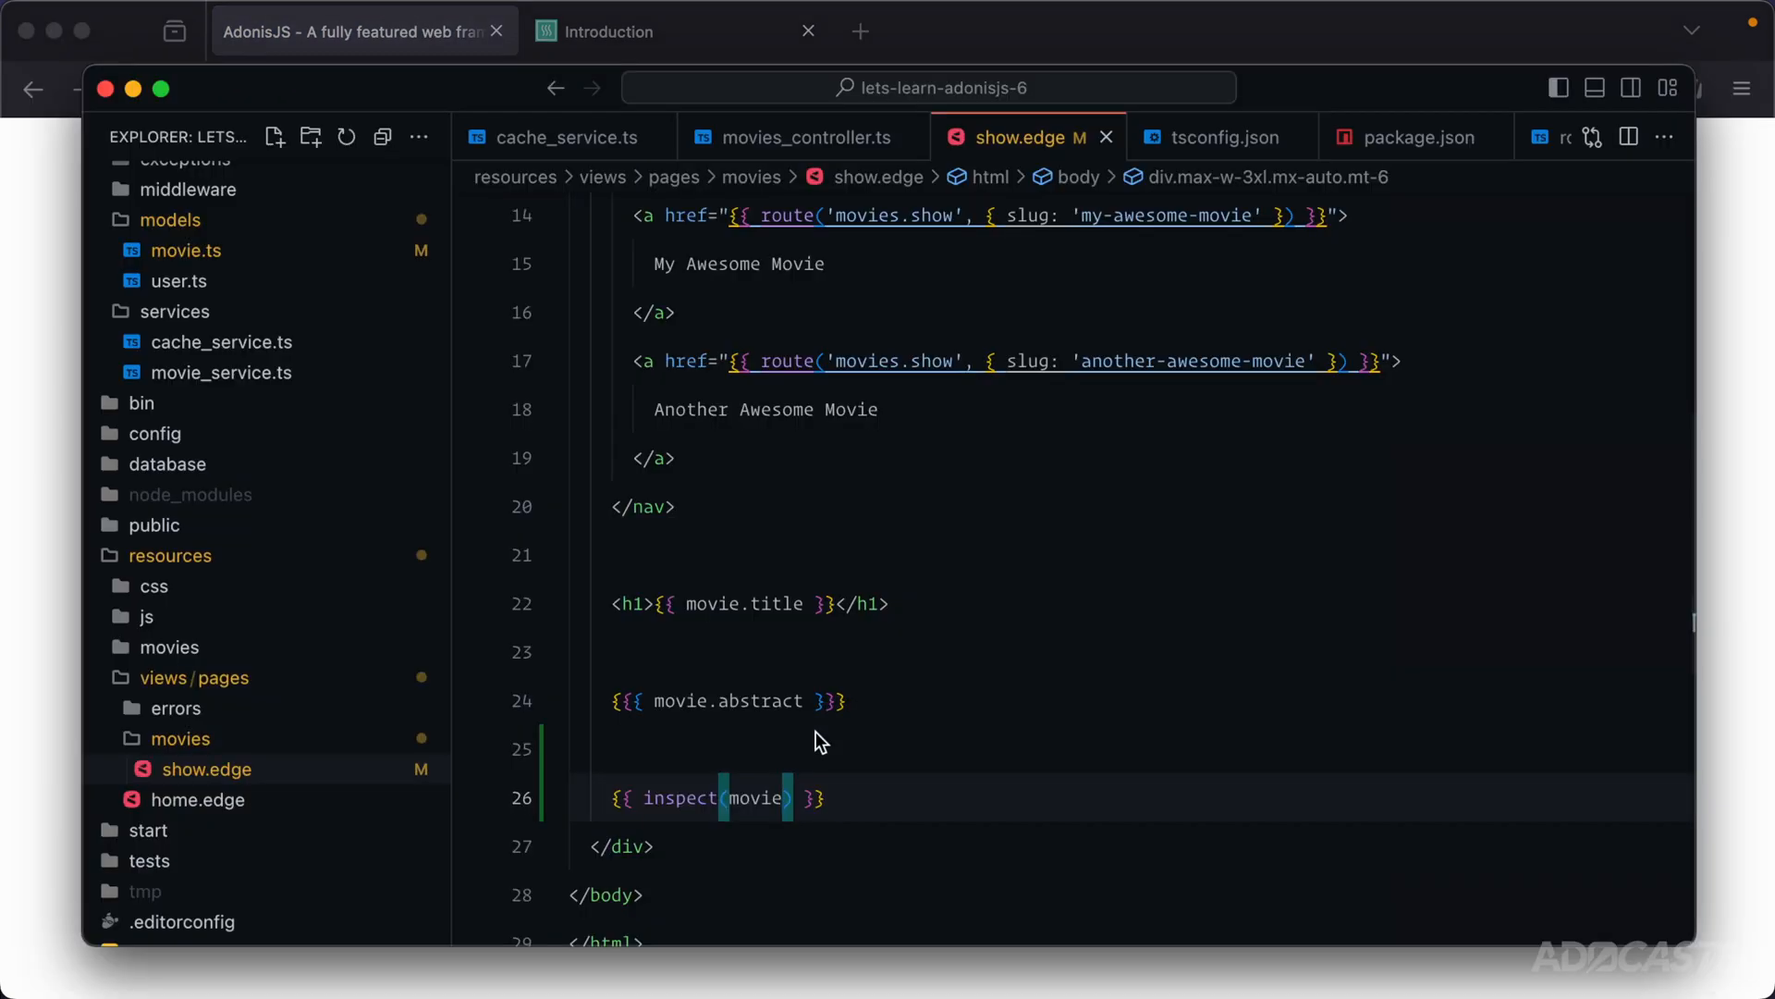
mouse_move(681, 706)
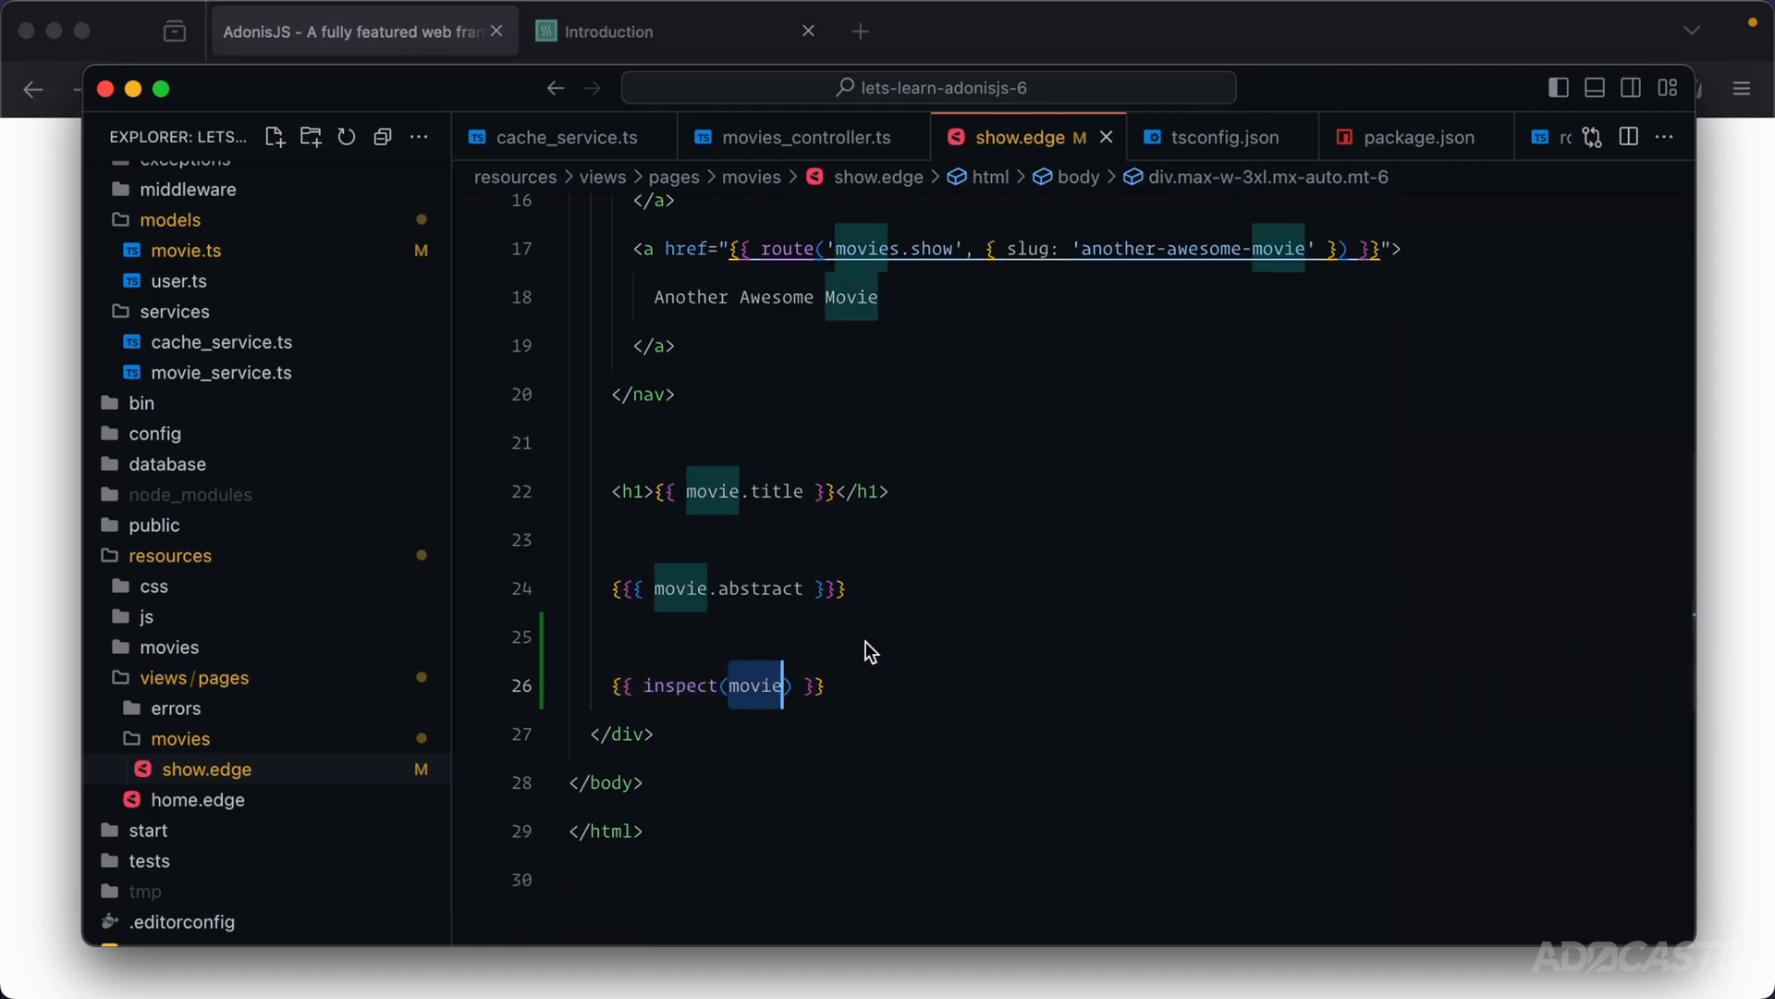
text(state)
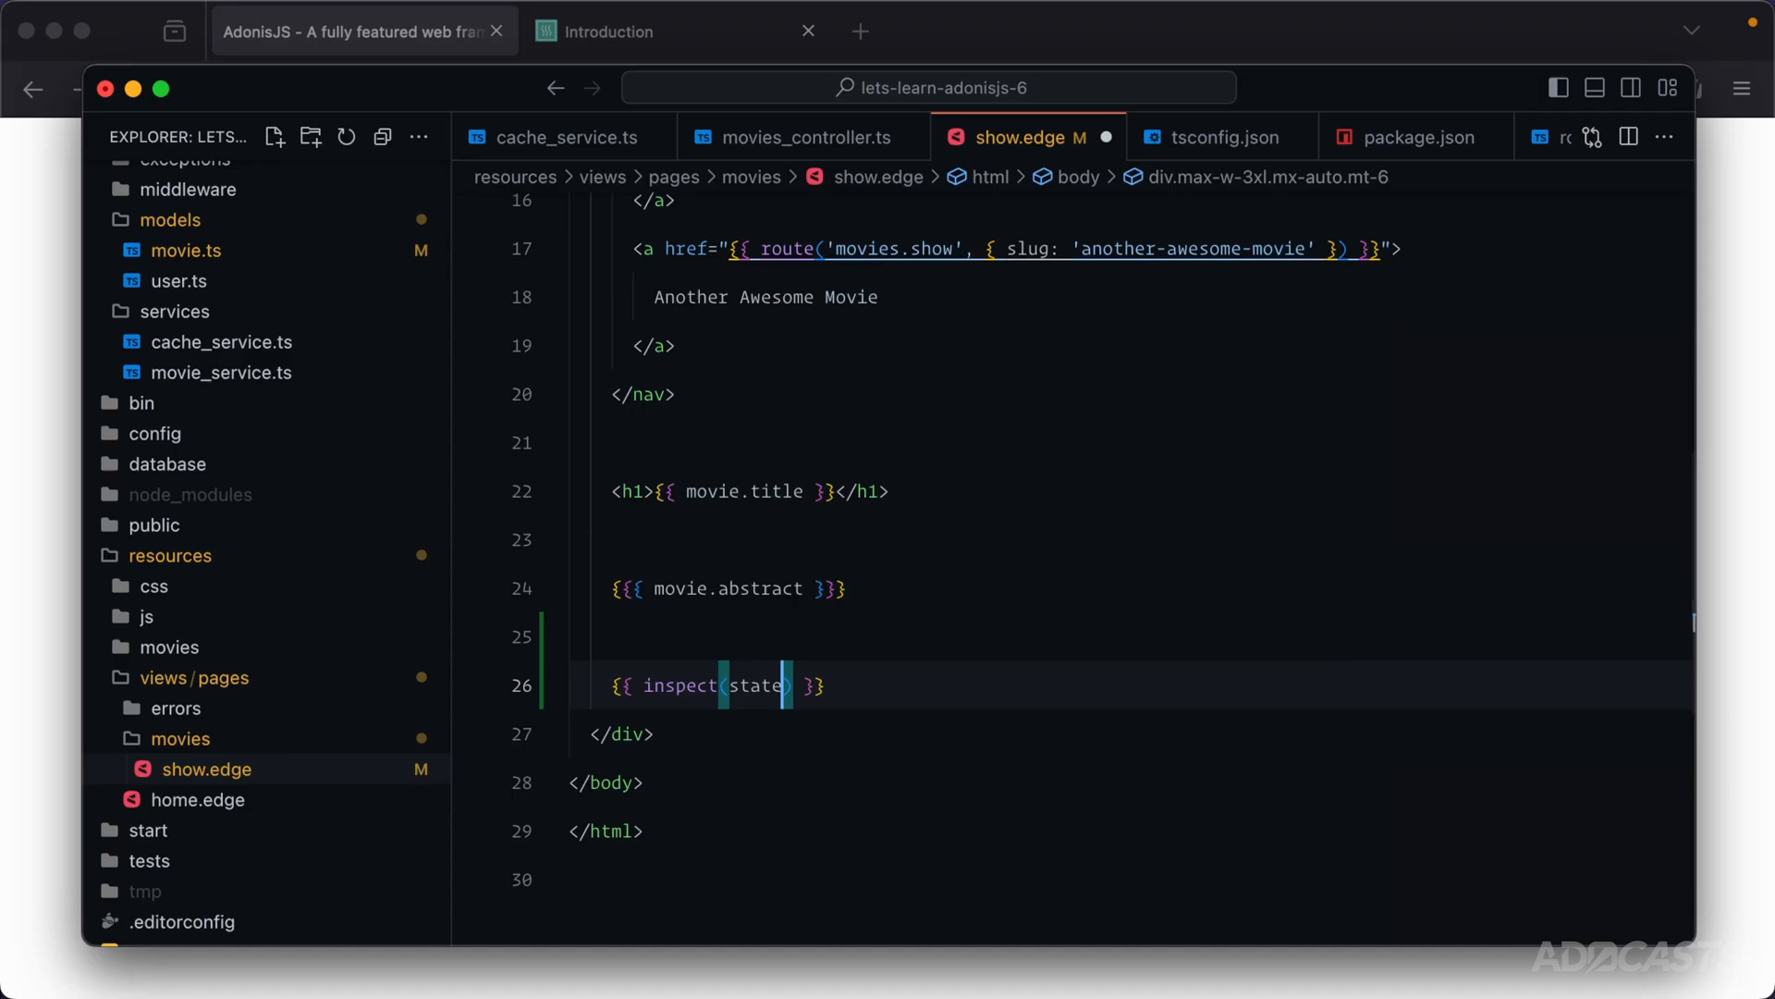
click(352, 30)
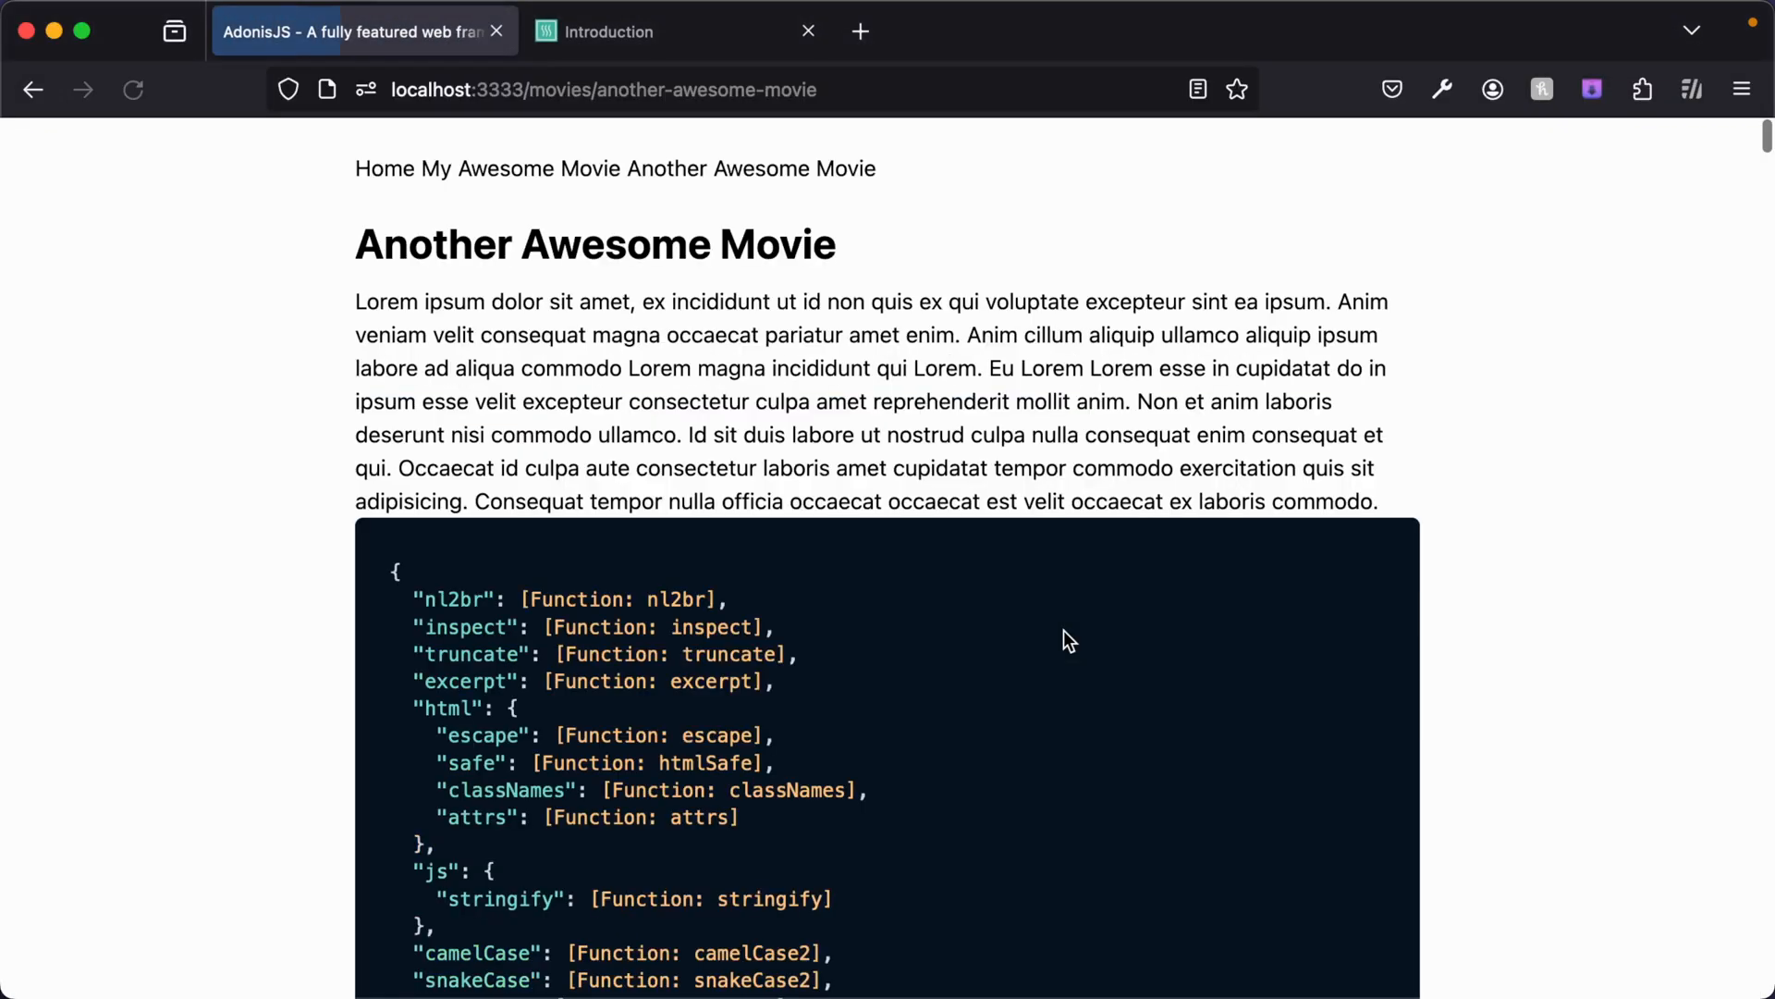
Step: Read the dumped helpers, highlighting inspect, excerpt, and the html and js groups
scroll(down, 3)
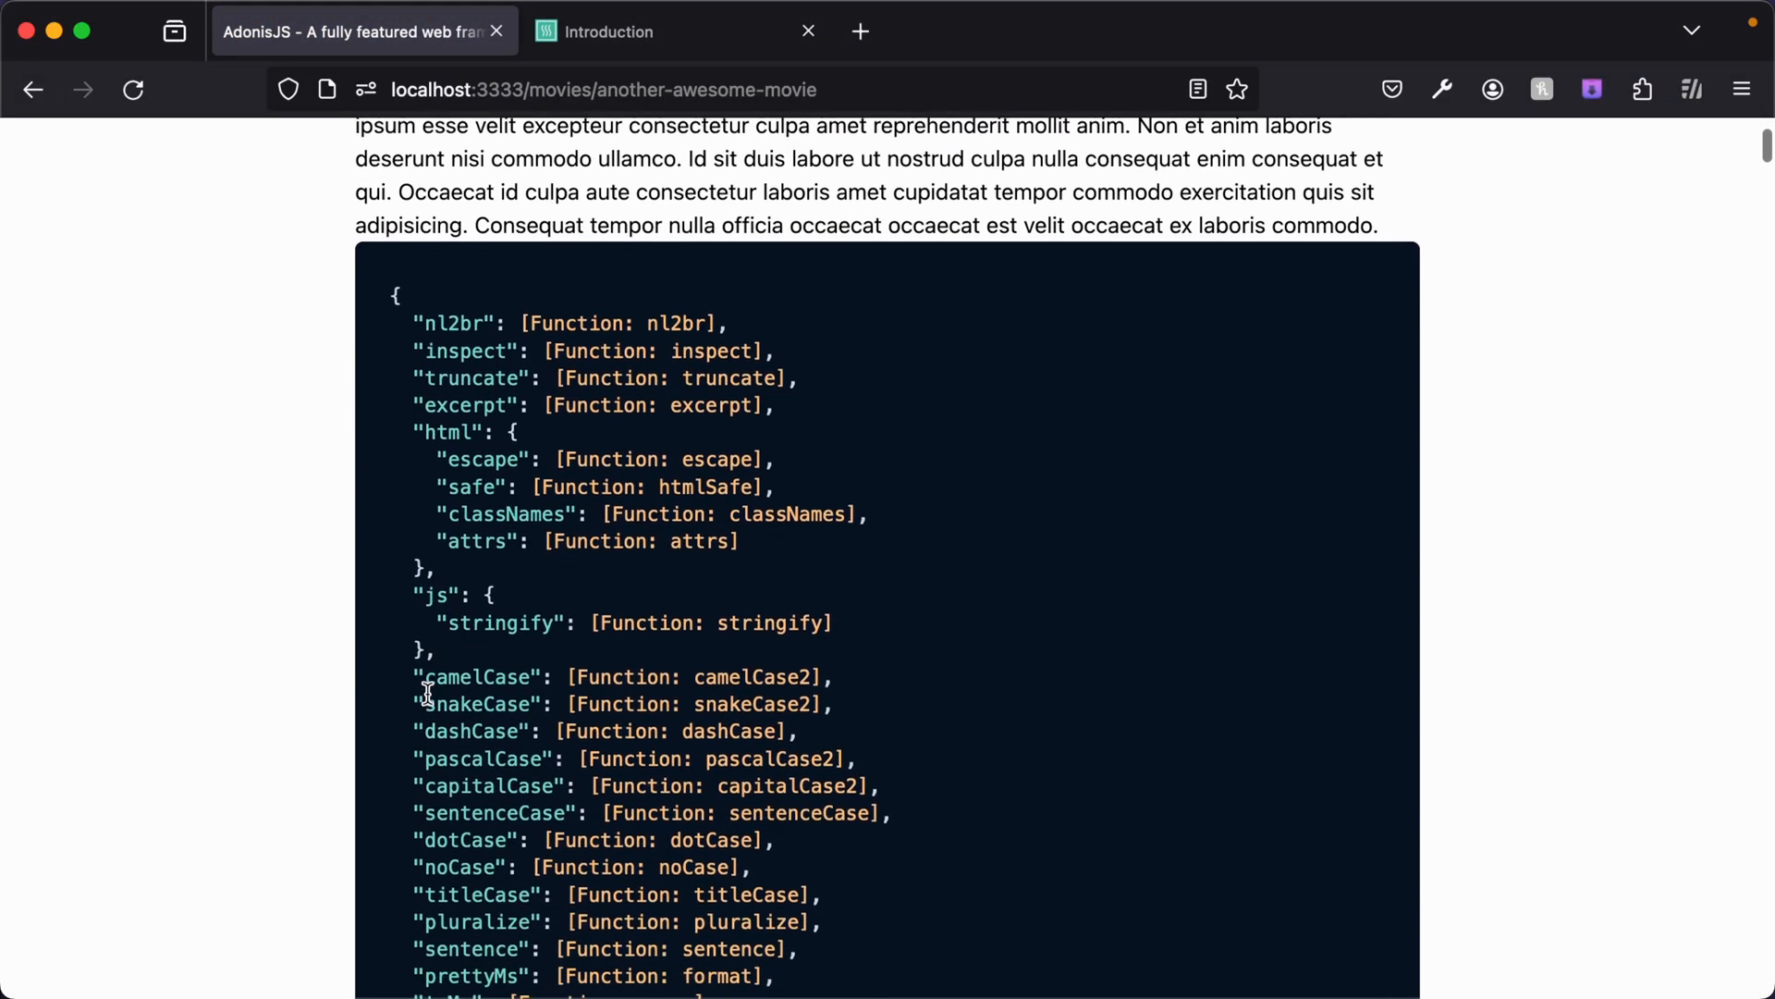
scroll(down, 3)
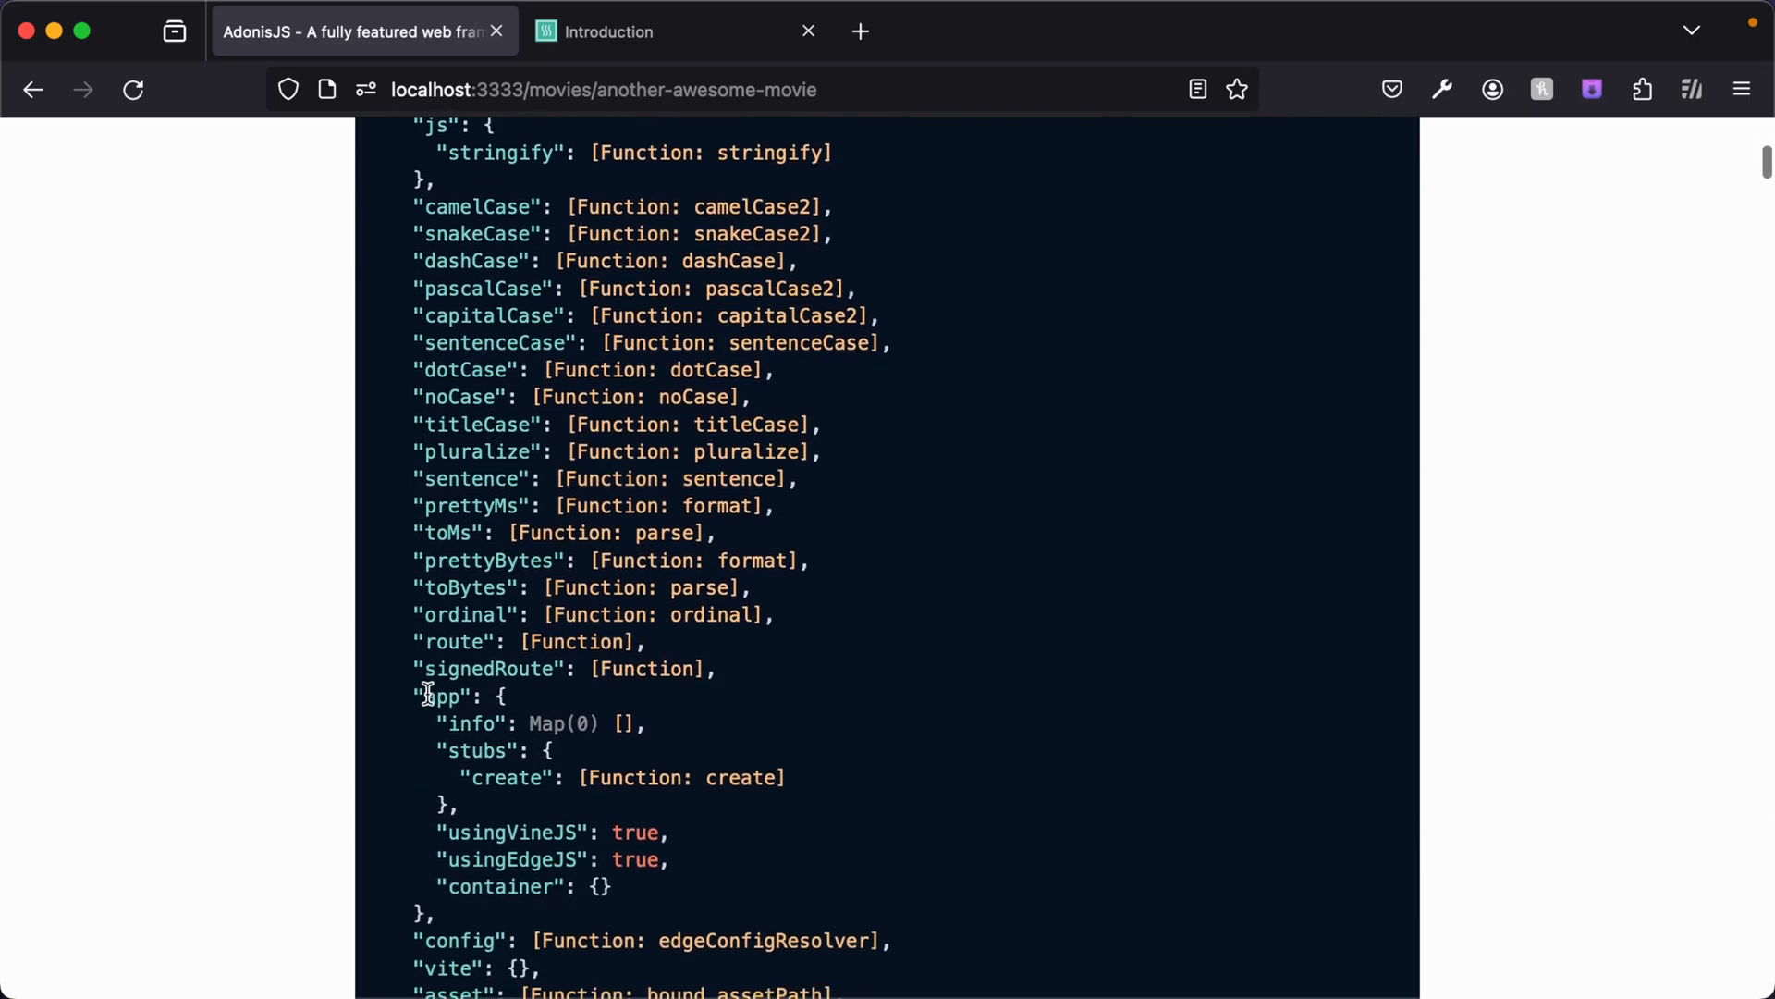
scroll(up, 3)
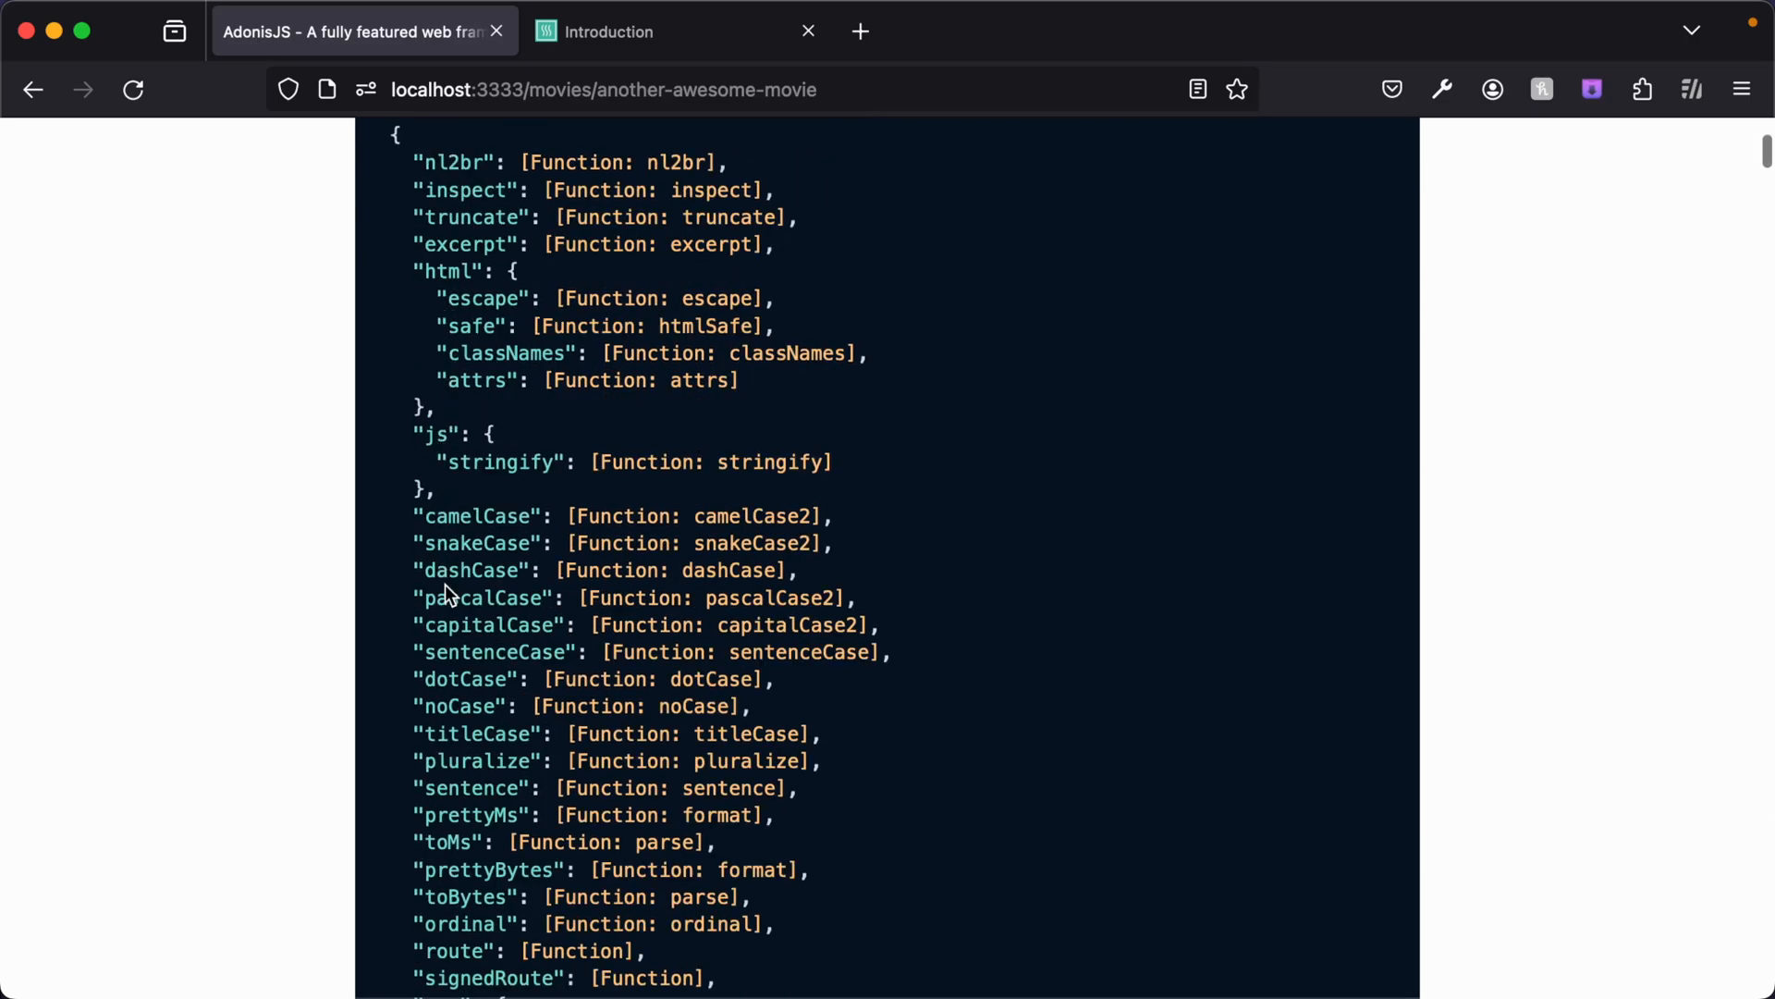
double_click(466, 190)
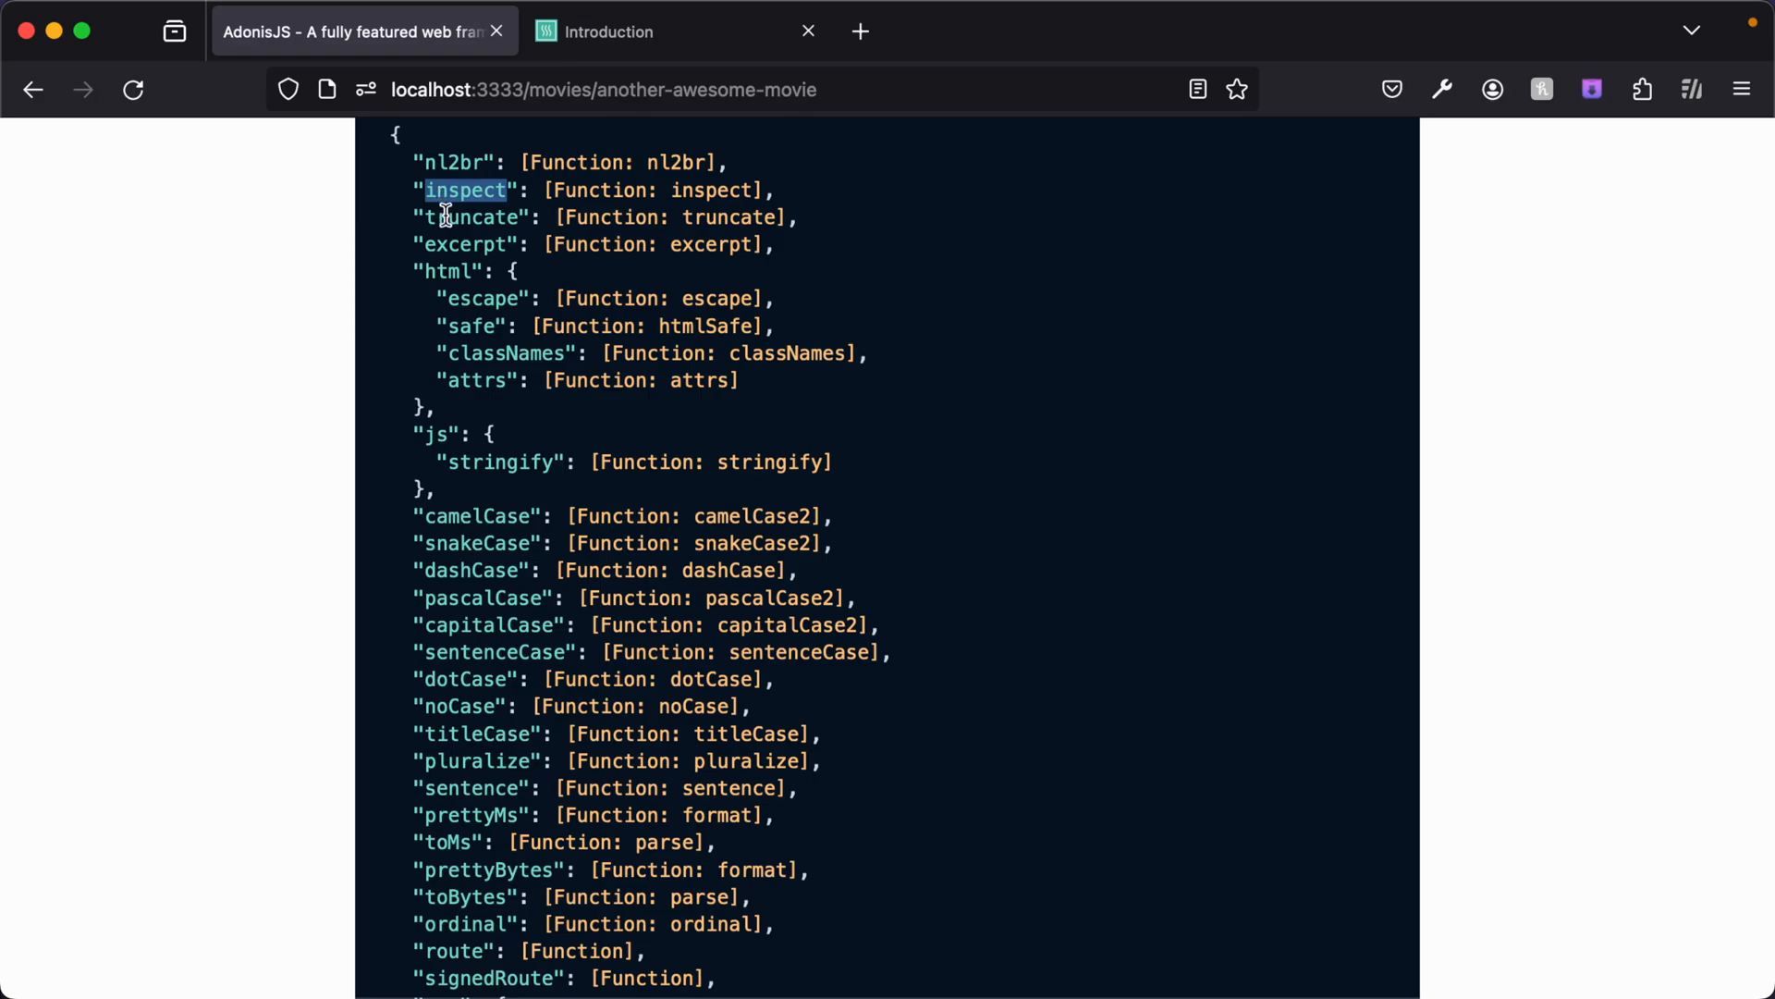
double_click(461, 244)
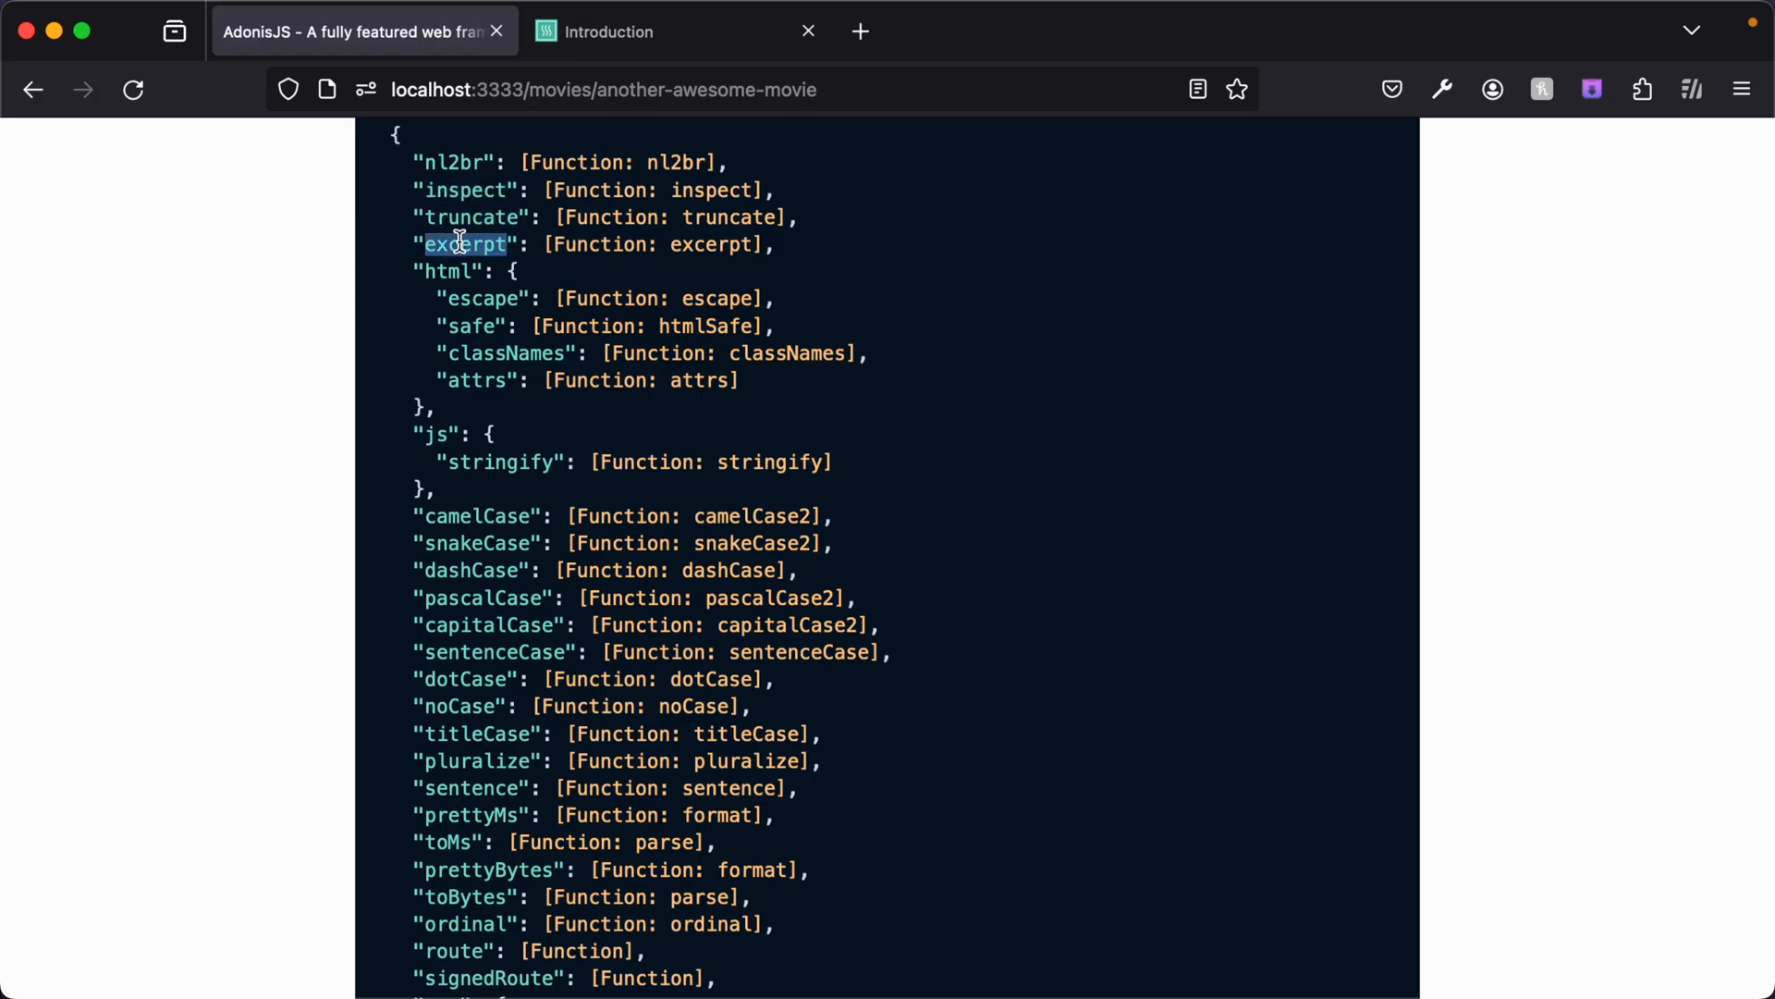
drag(427, 271, 526, 433)
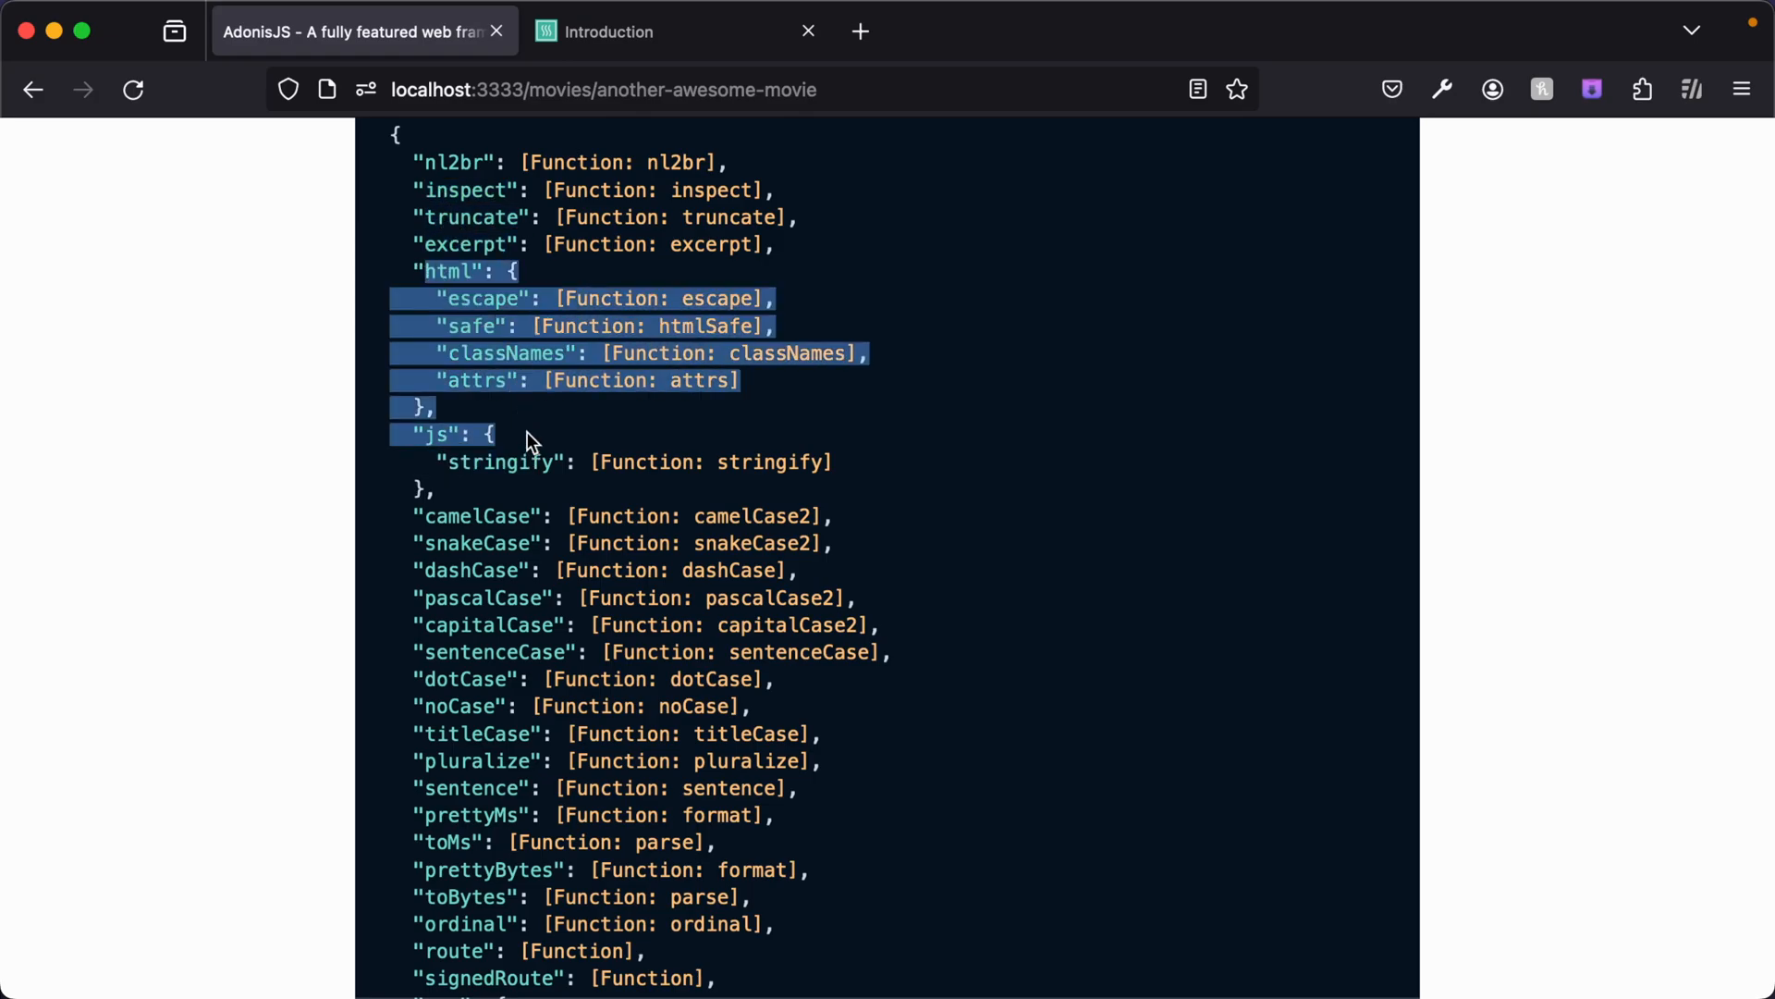
drag(526, 440, 475, 493)
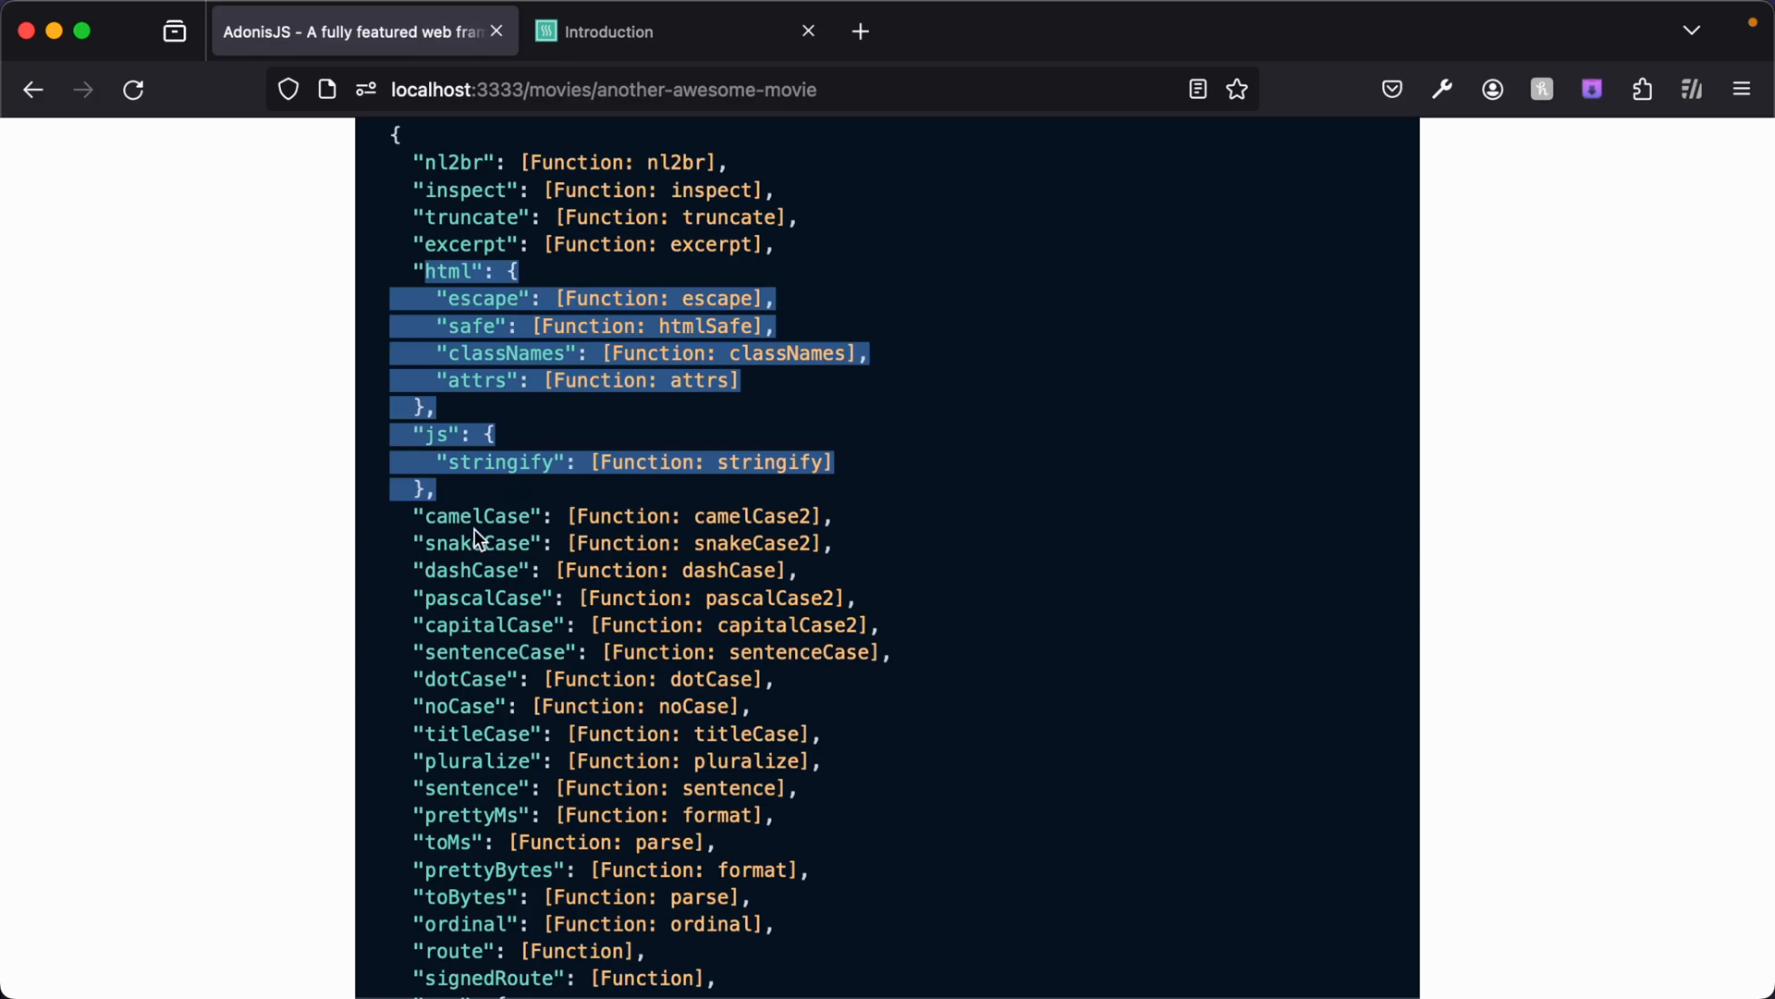
Step: Scroll to the bottom and highlight the movie object with title, summary, slug and abstract
scroll(down, 3)
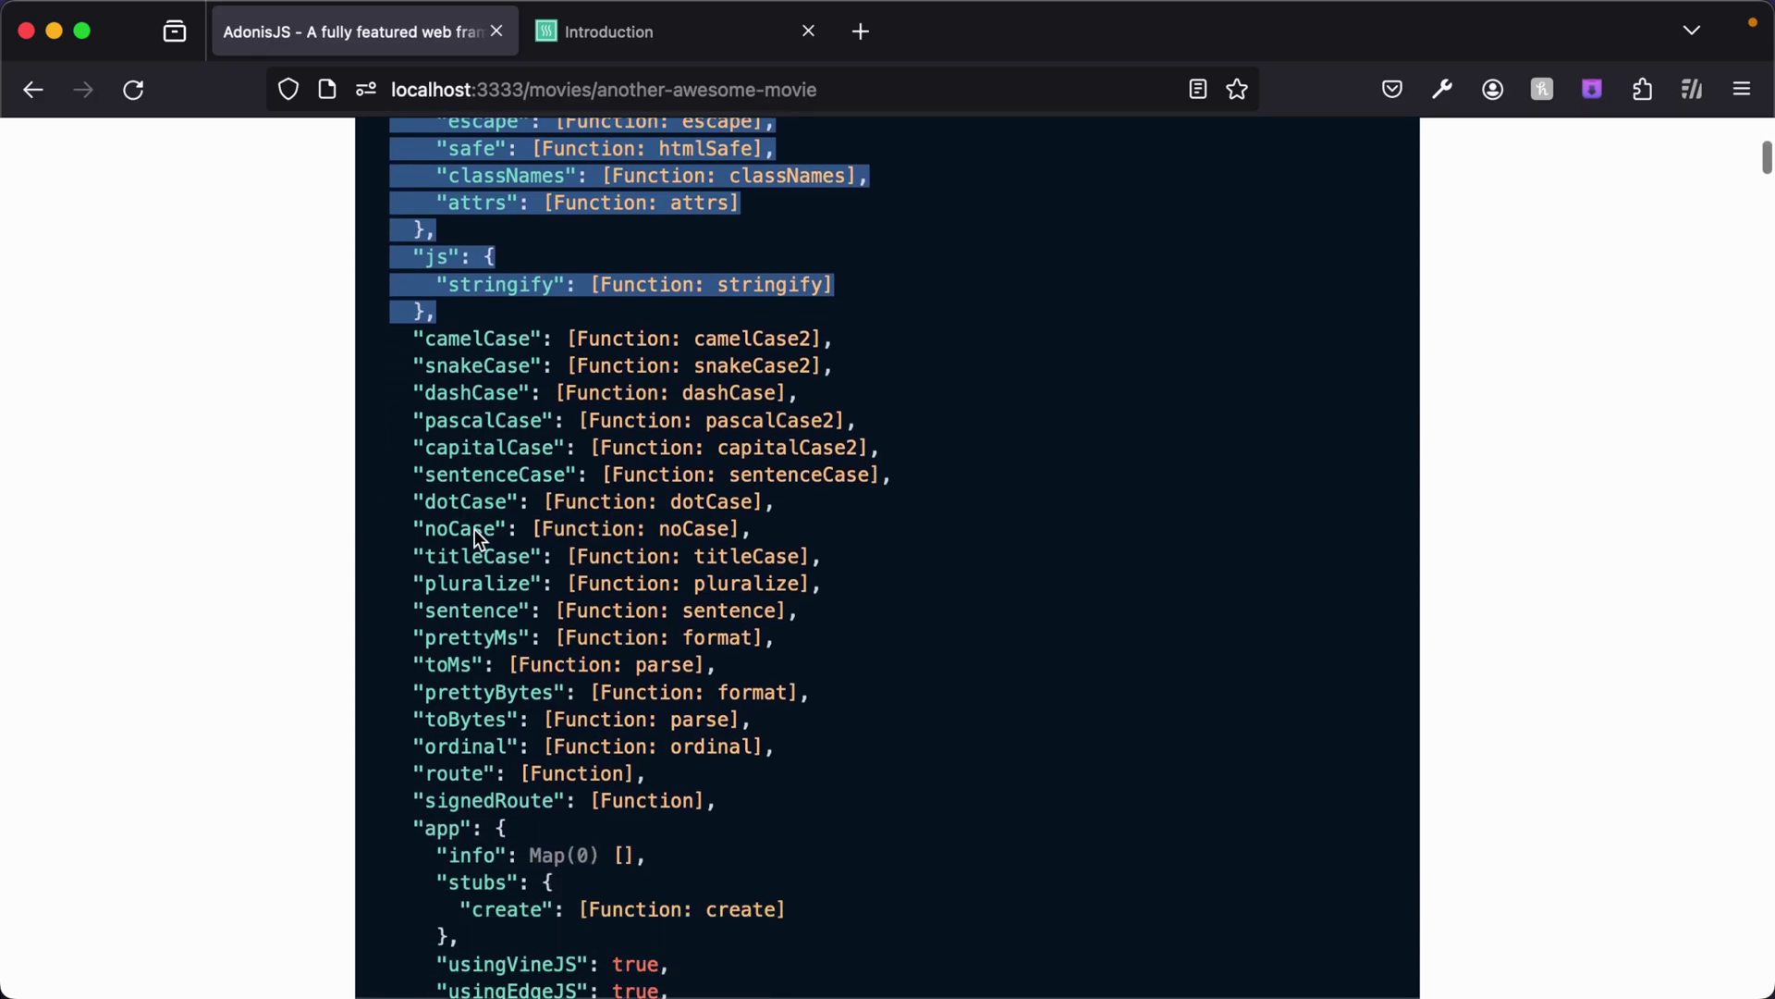
scroll(down, 3)
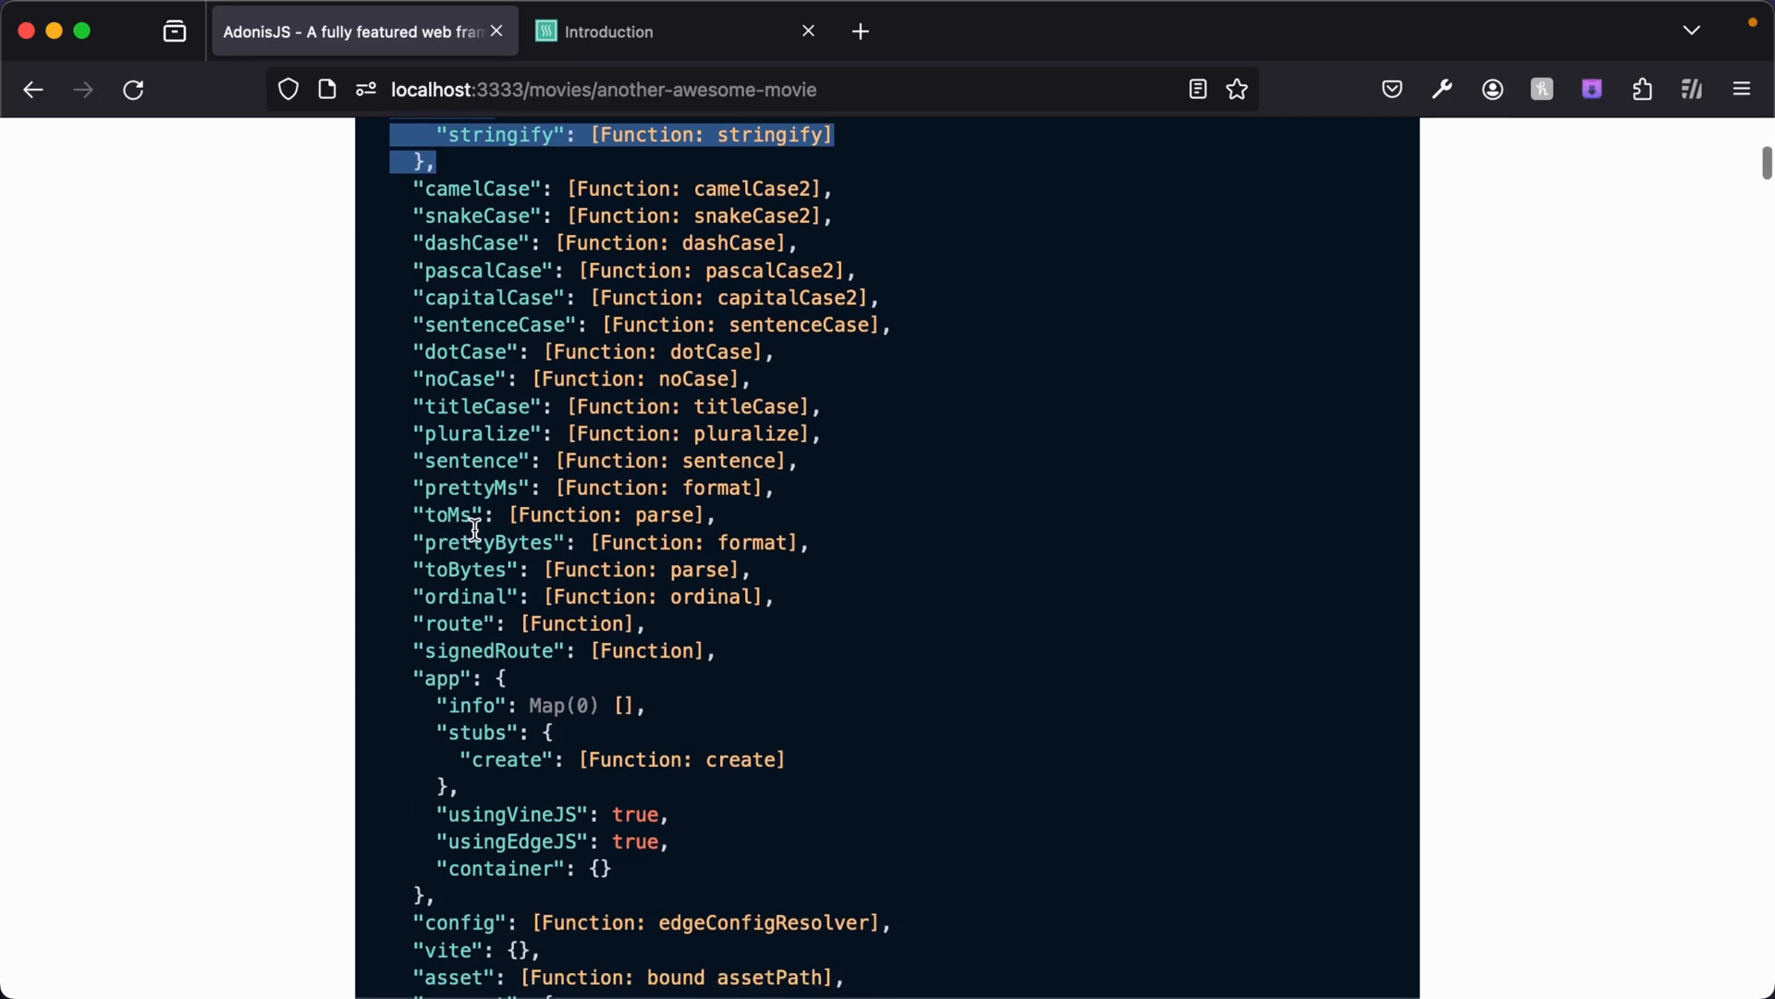
scroll(down, 3)
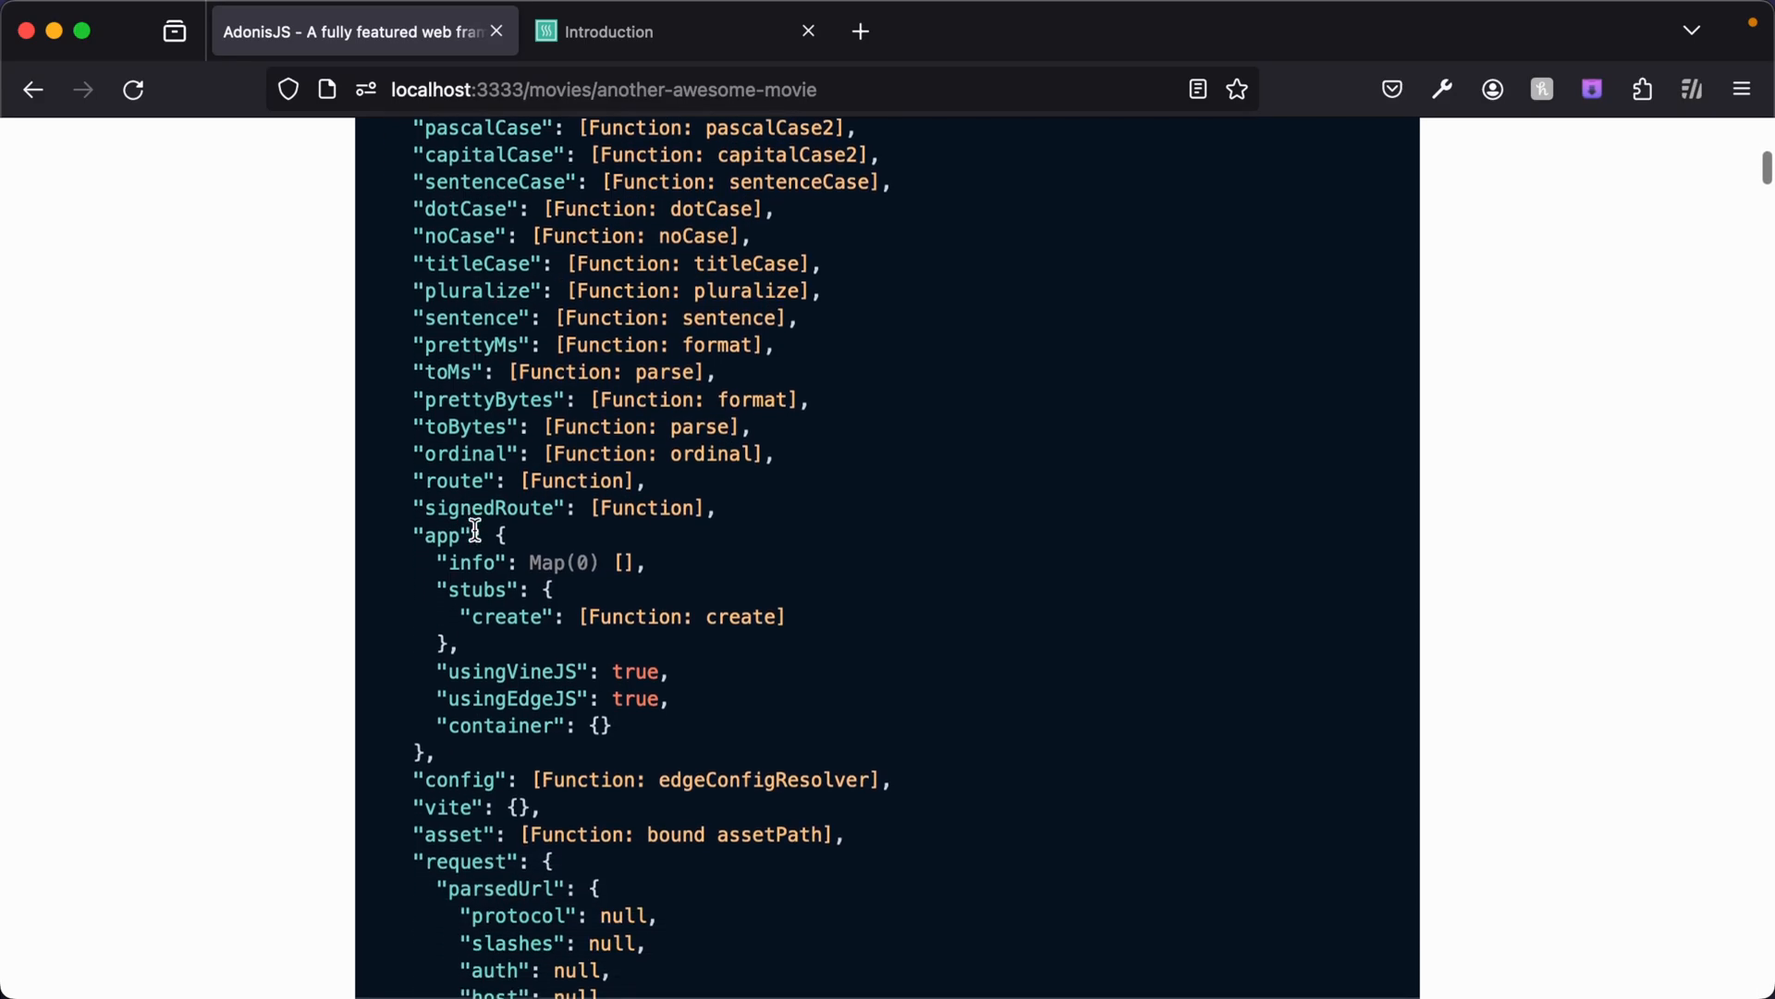
scroll(down, 3)
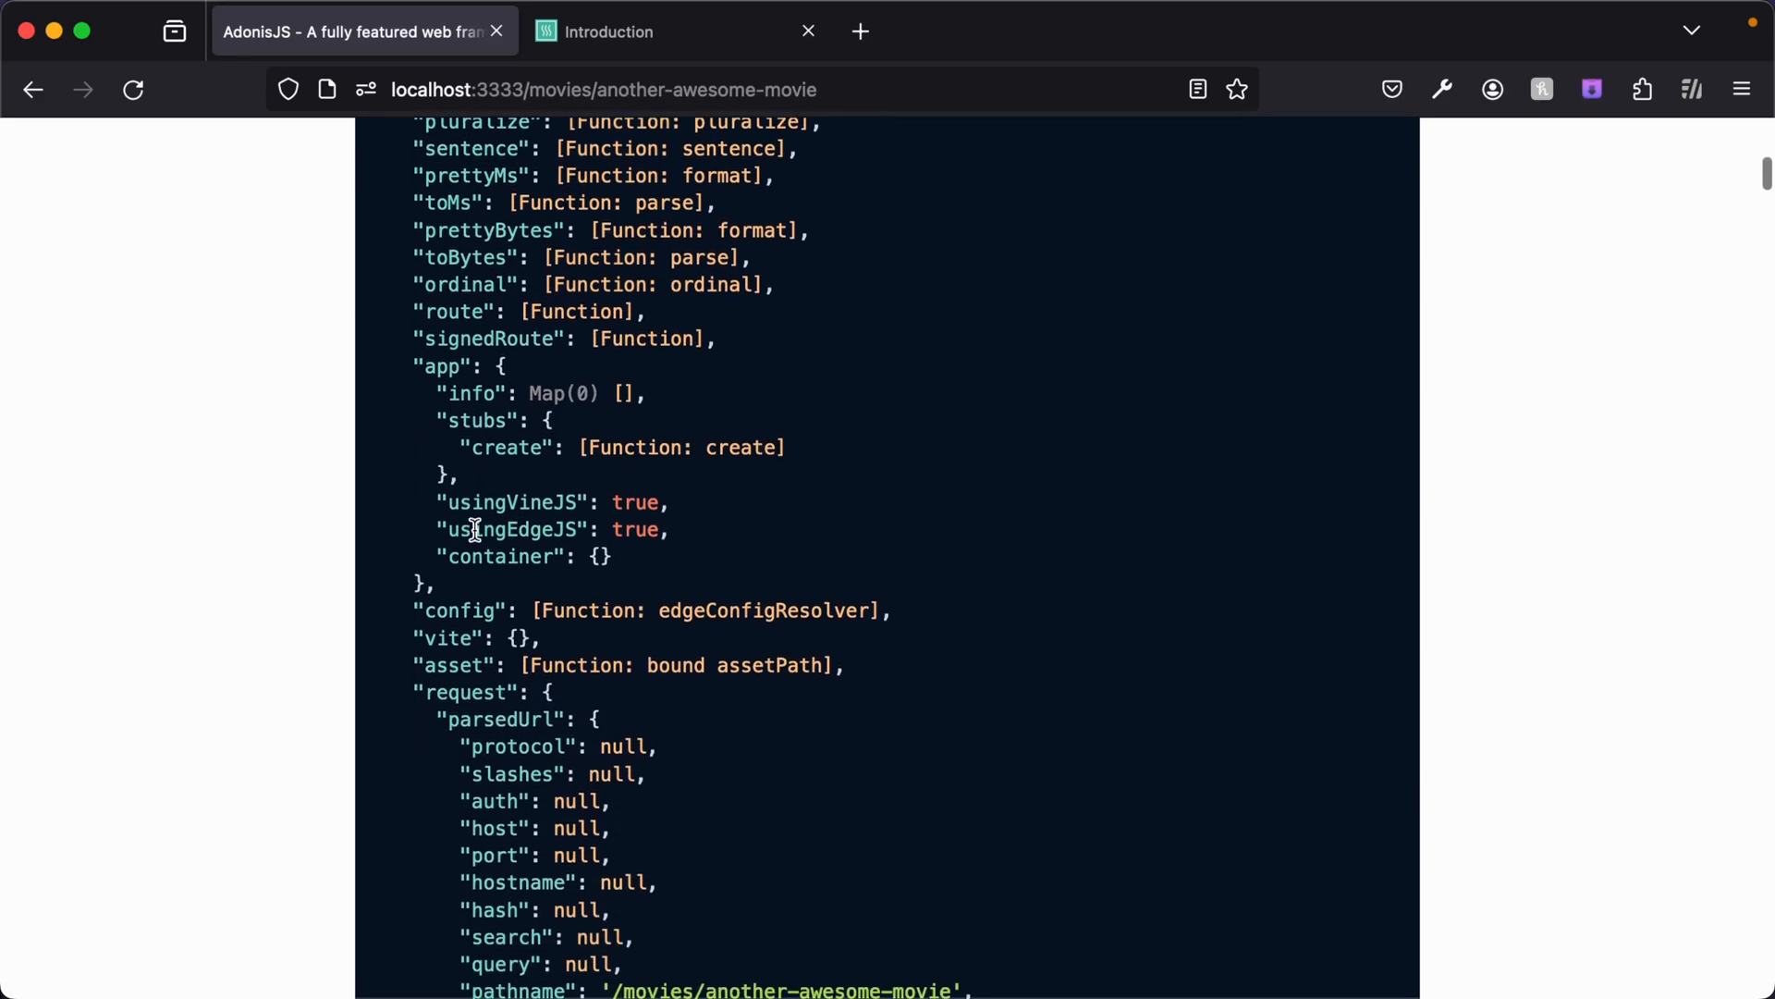
scroll(down, 3)
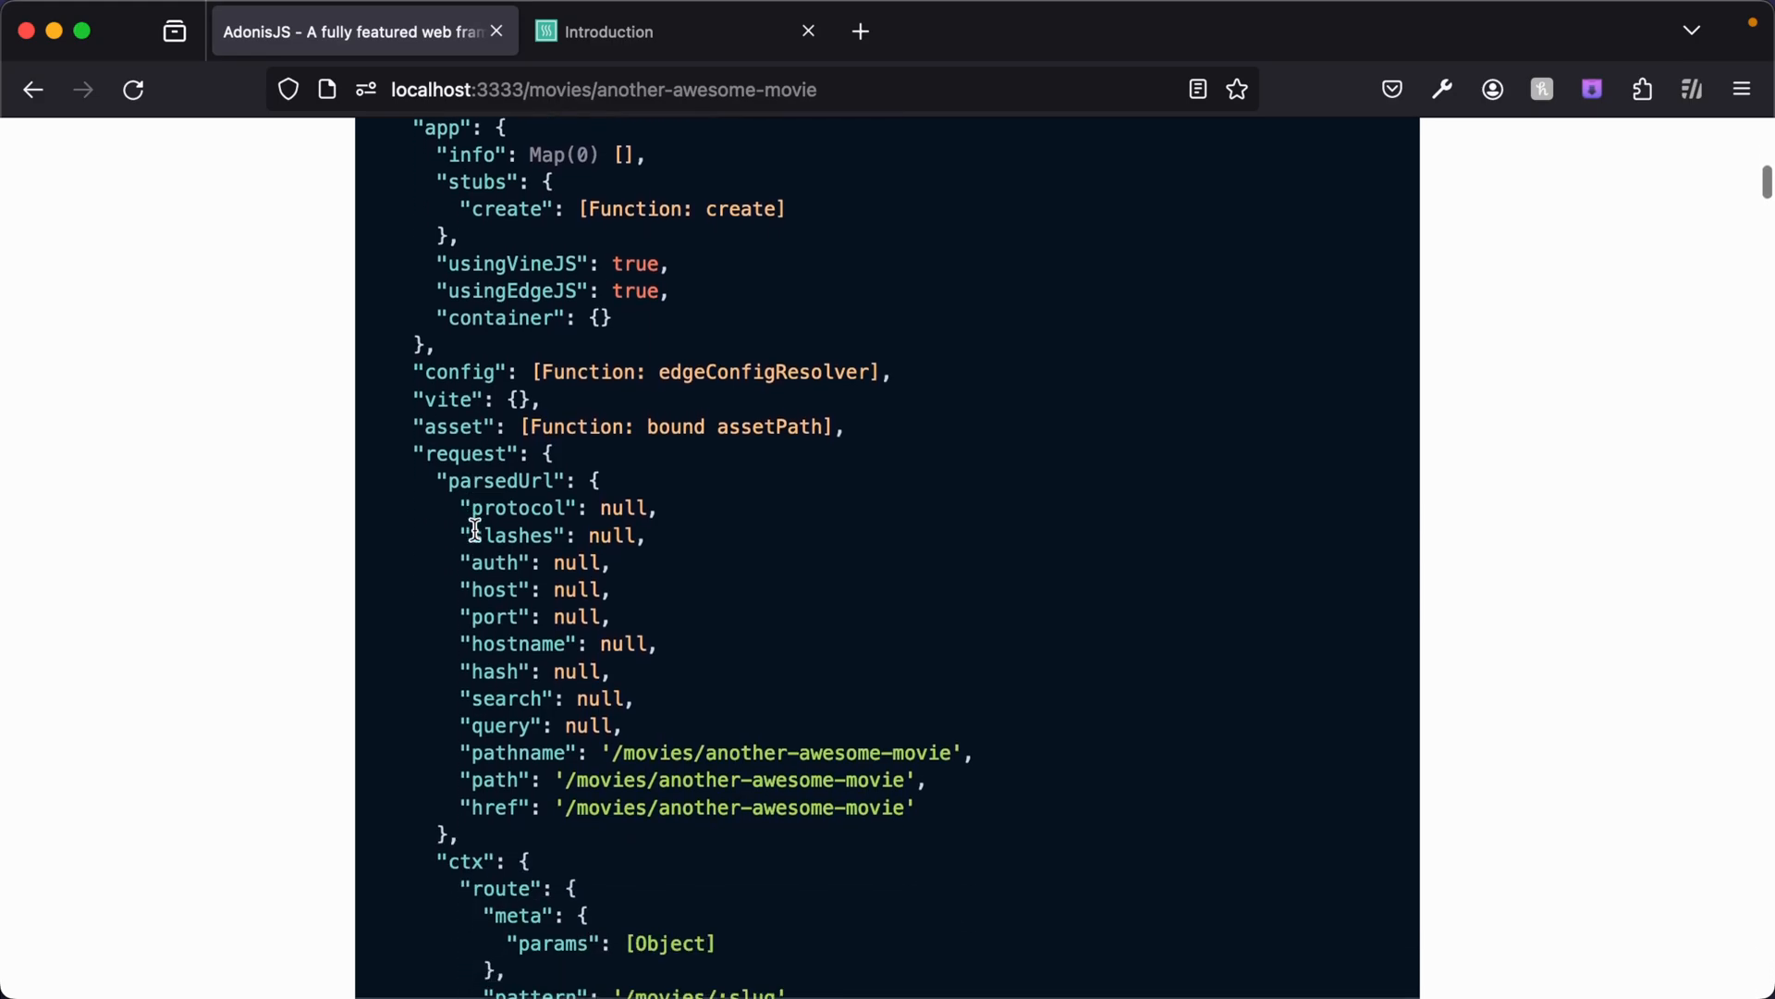
scroll(down, 3)
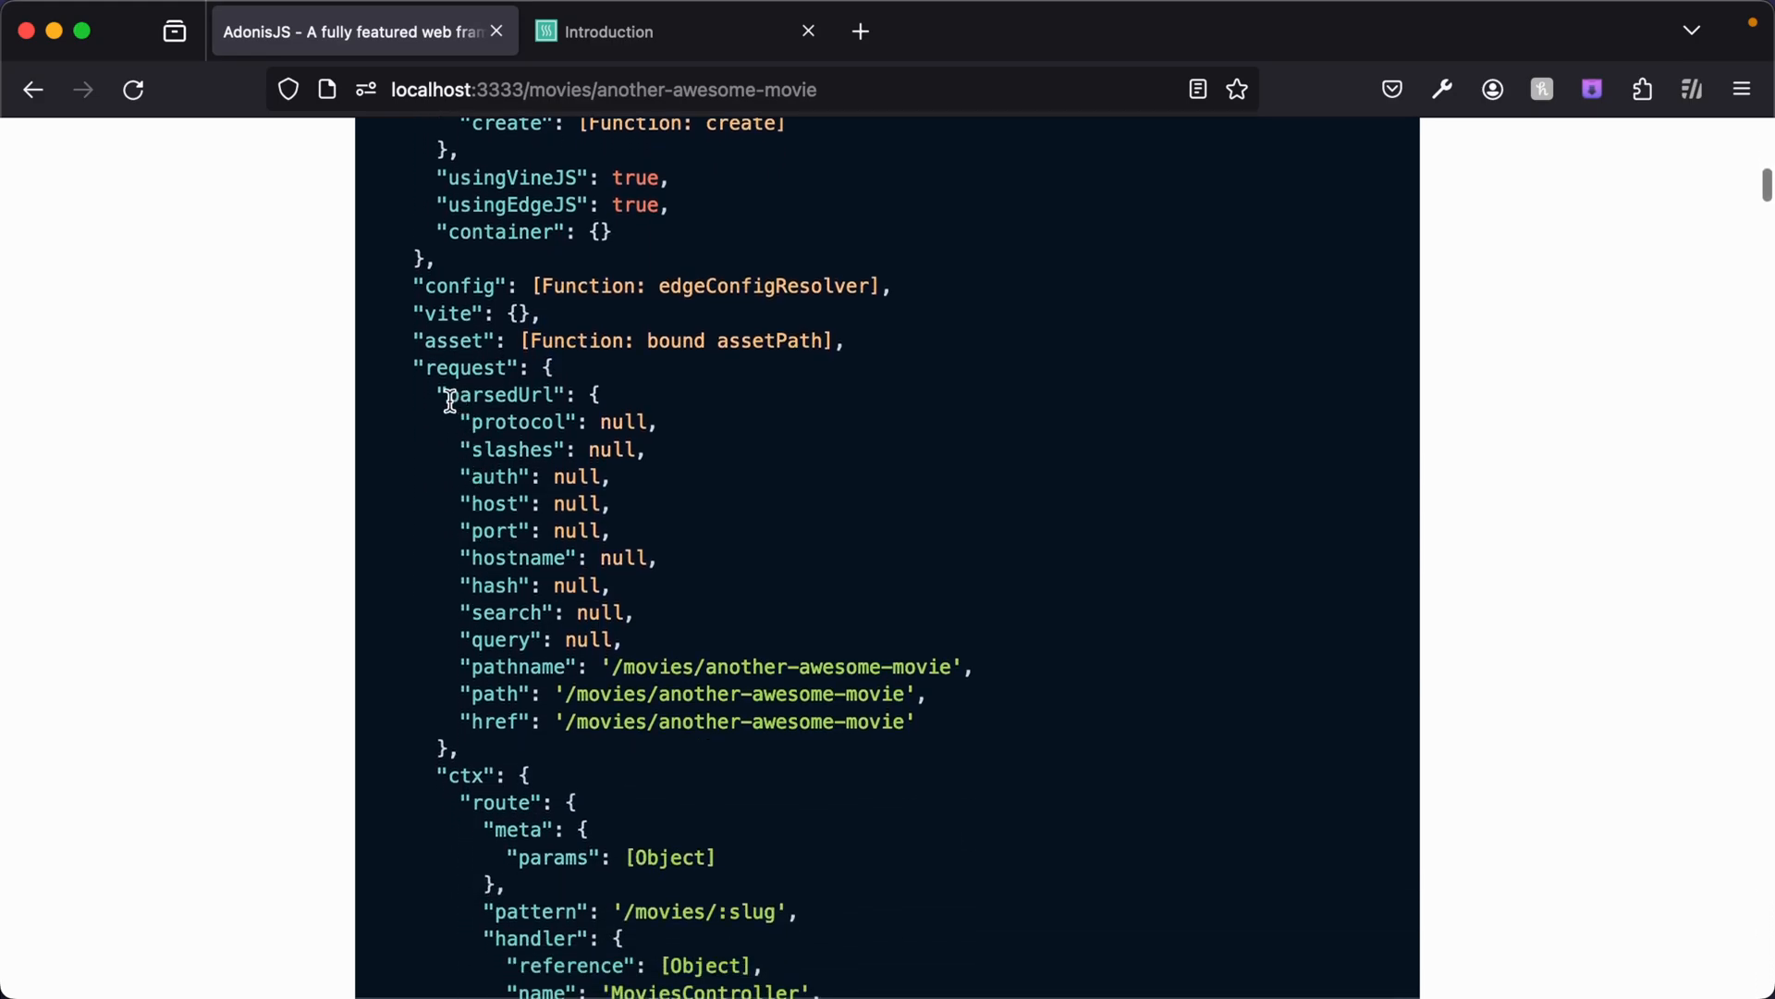
mouse_move(461, 667)
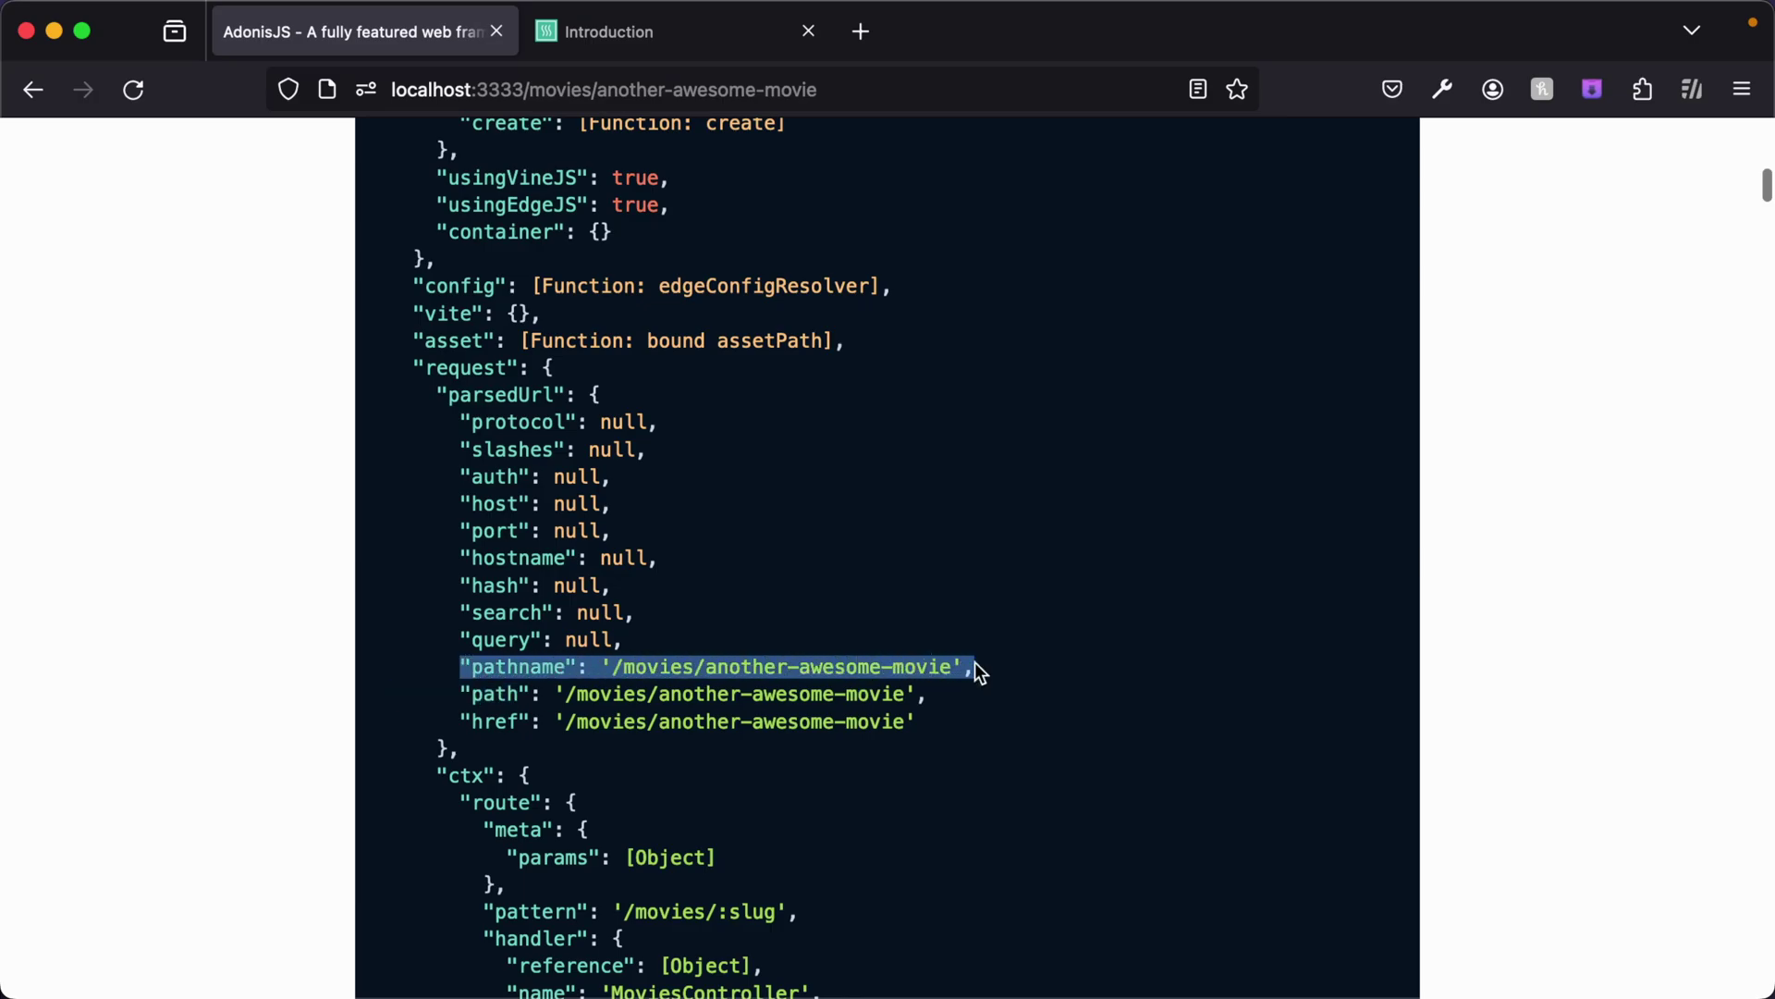
scroll(down, 3)
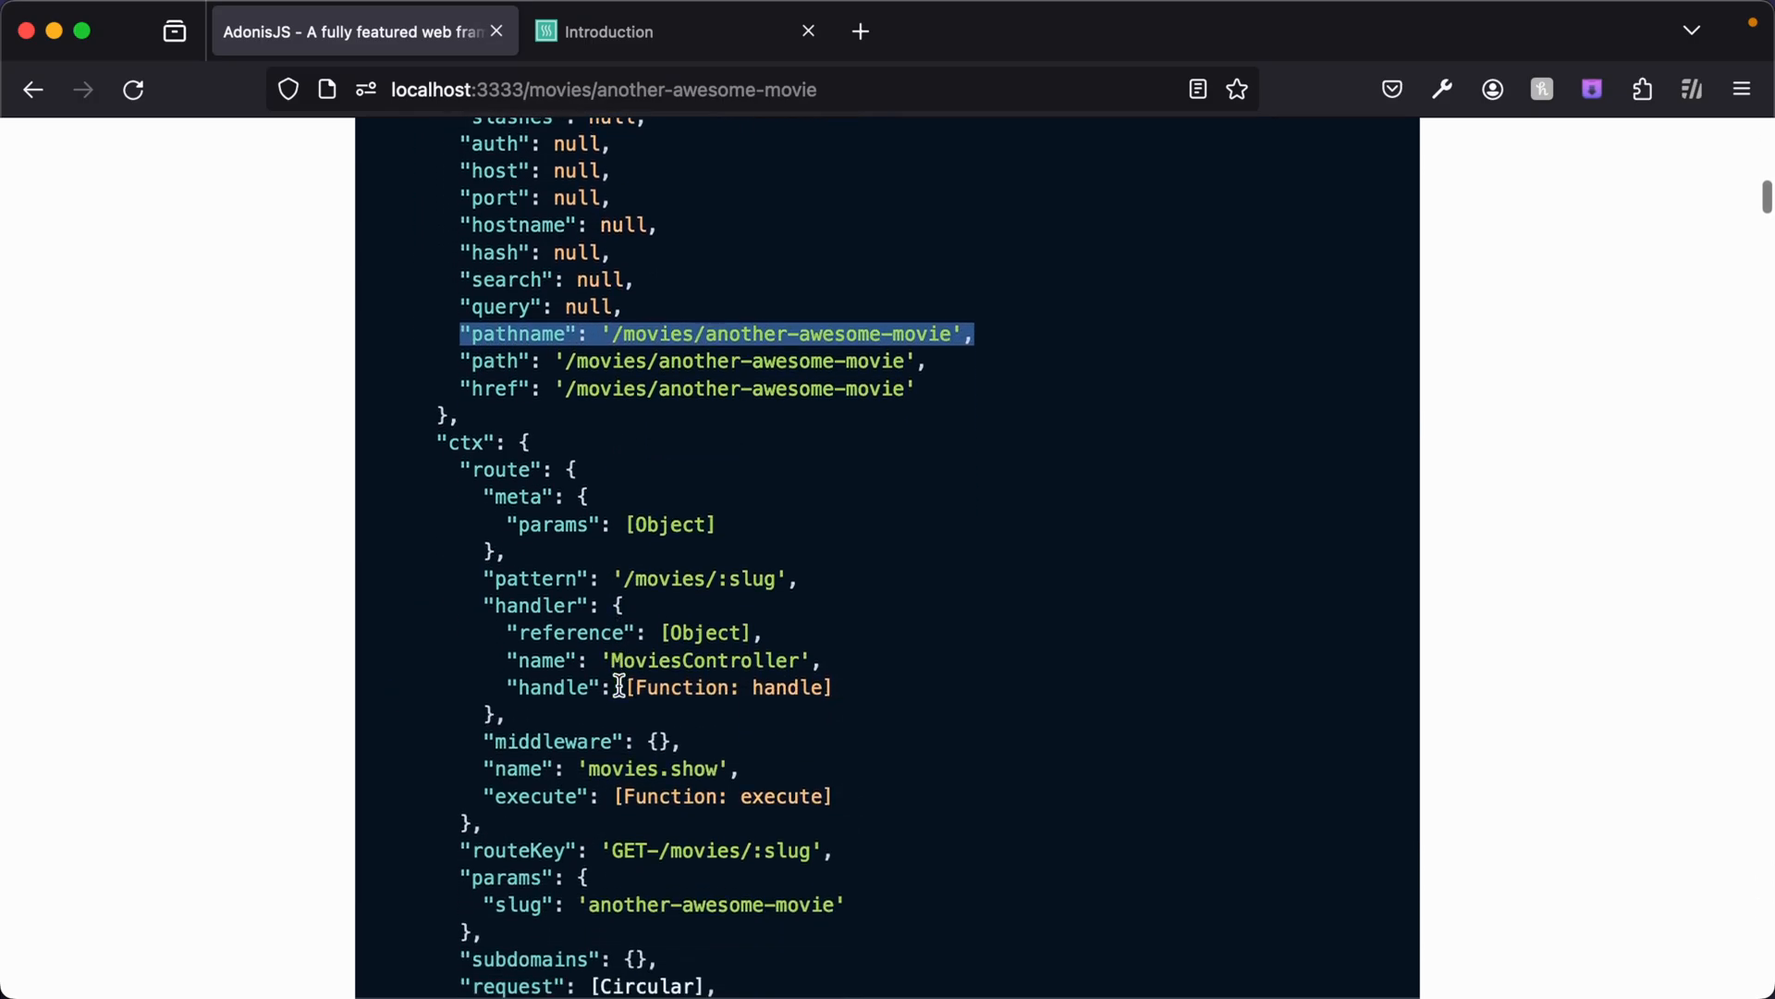
scroll(down, 3)
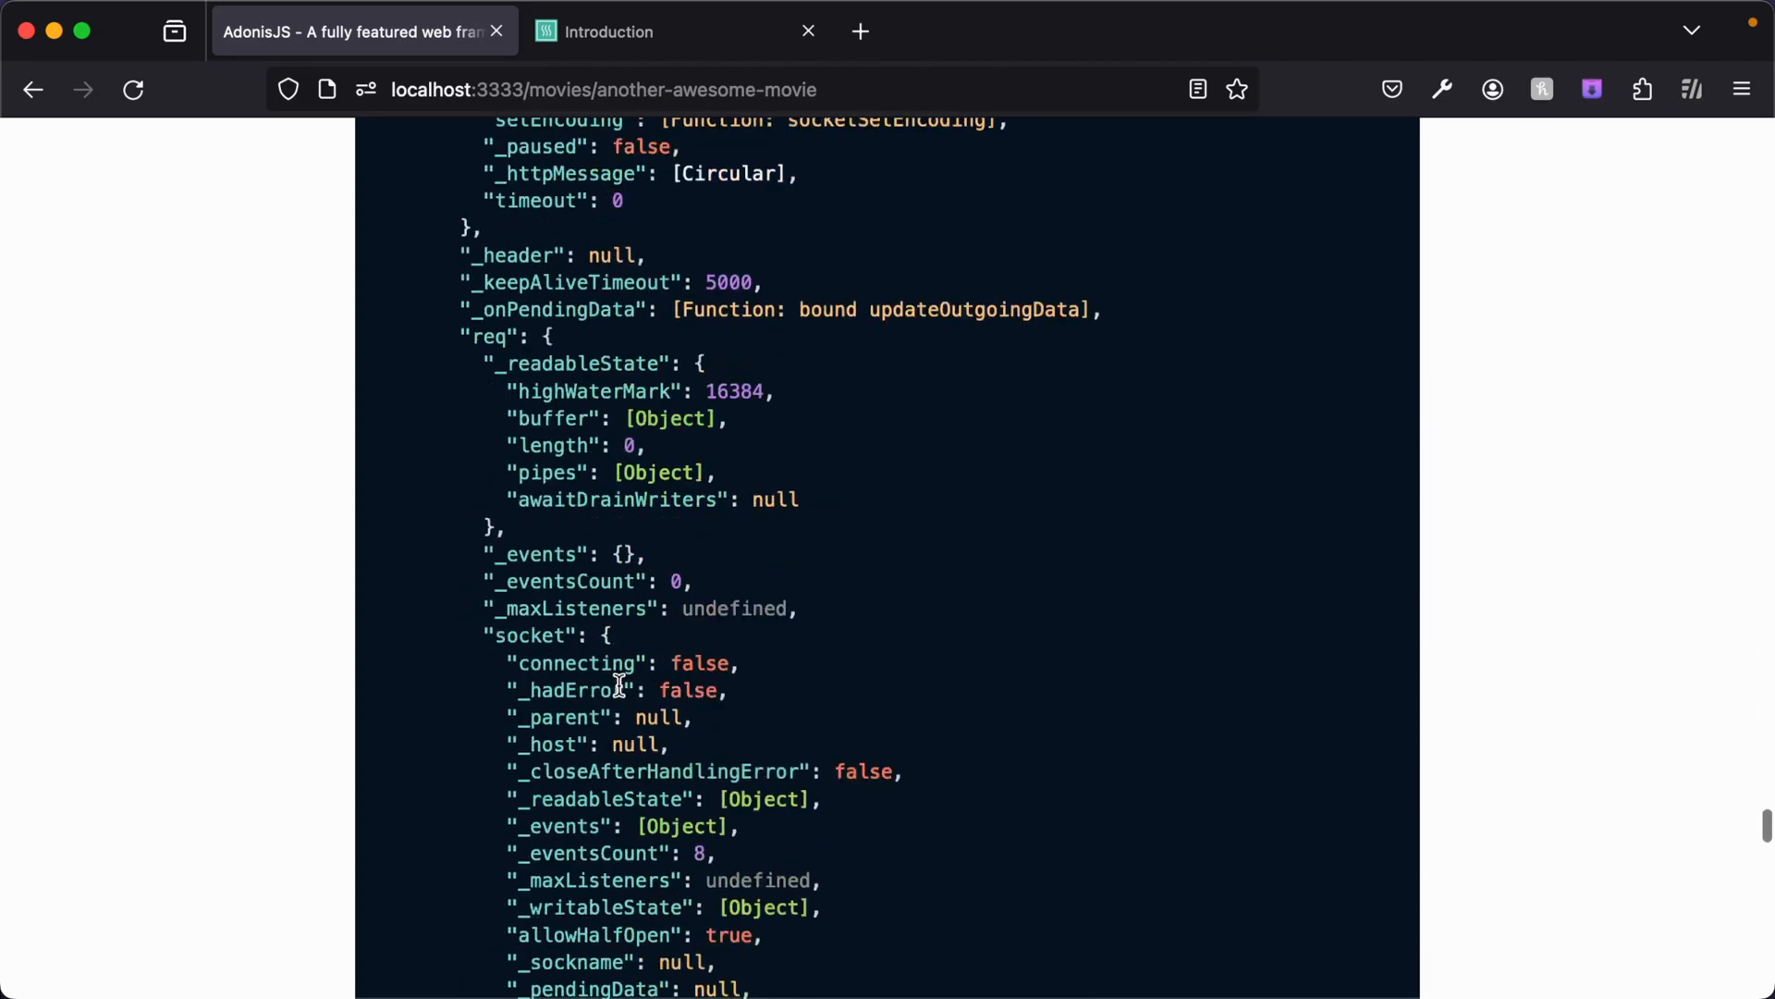
scroll(down, 3)
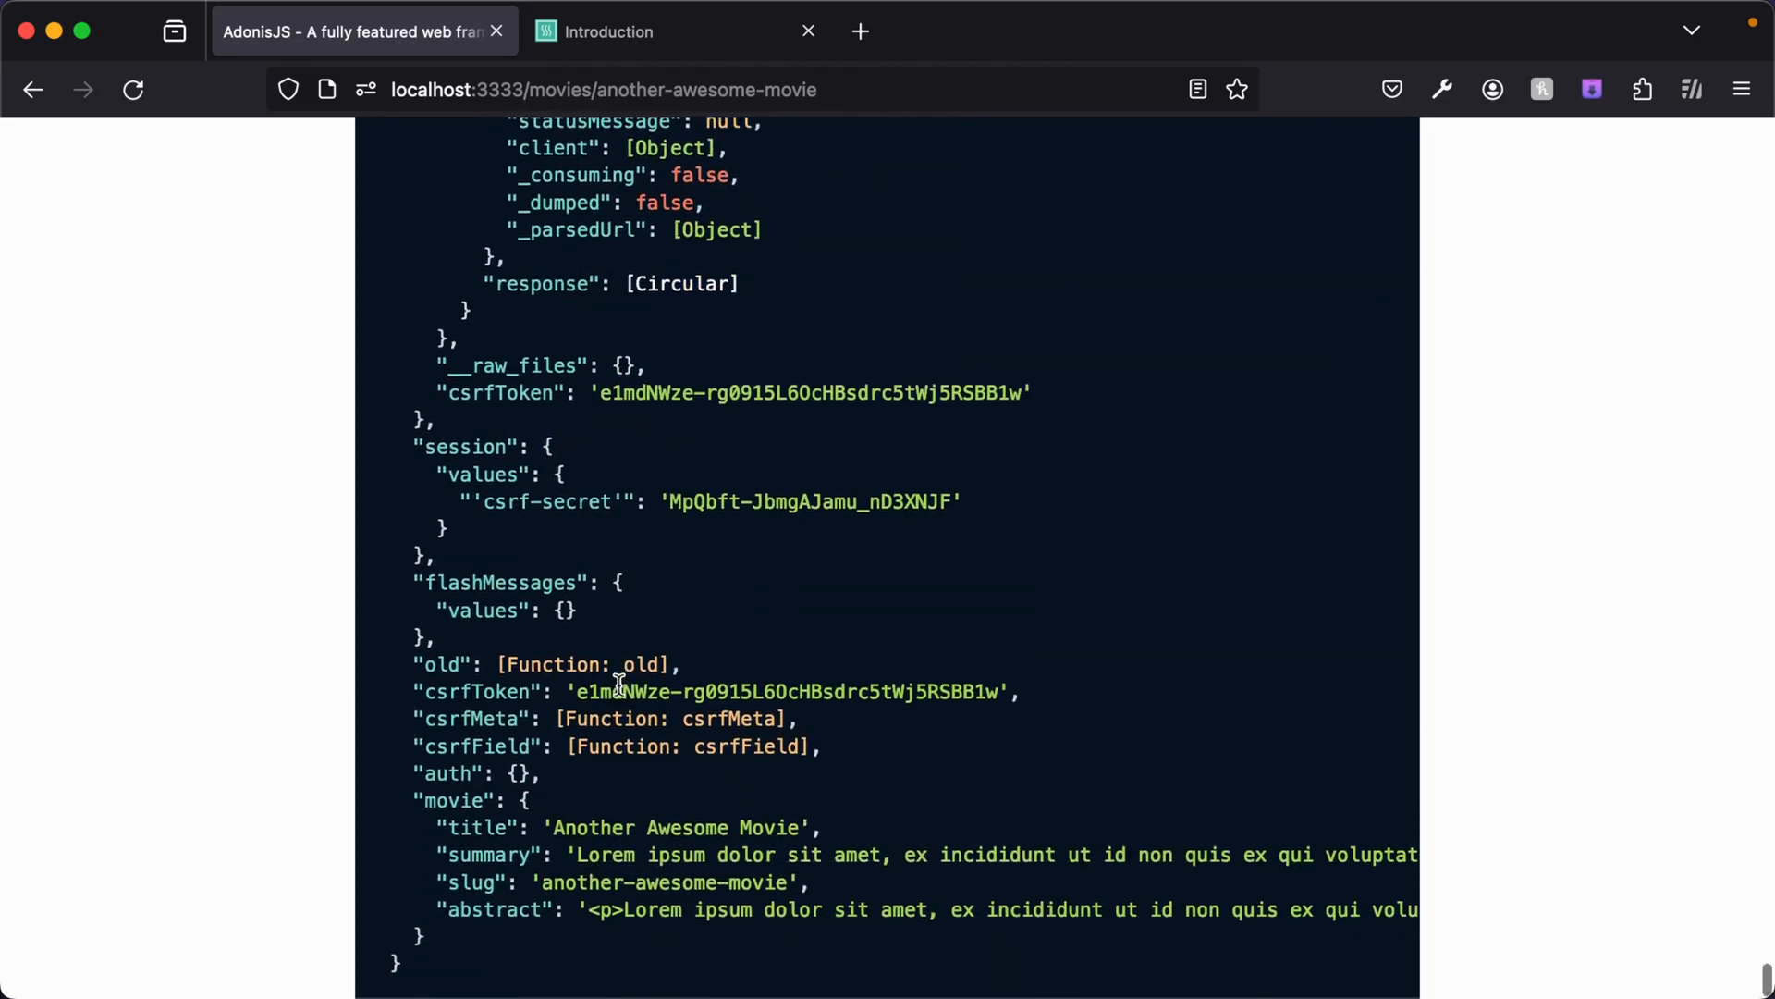
scroll(down, 3)
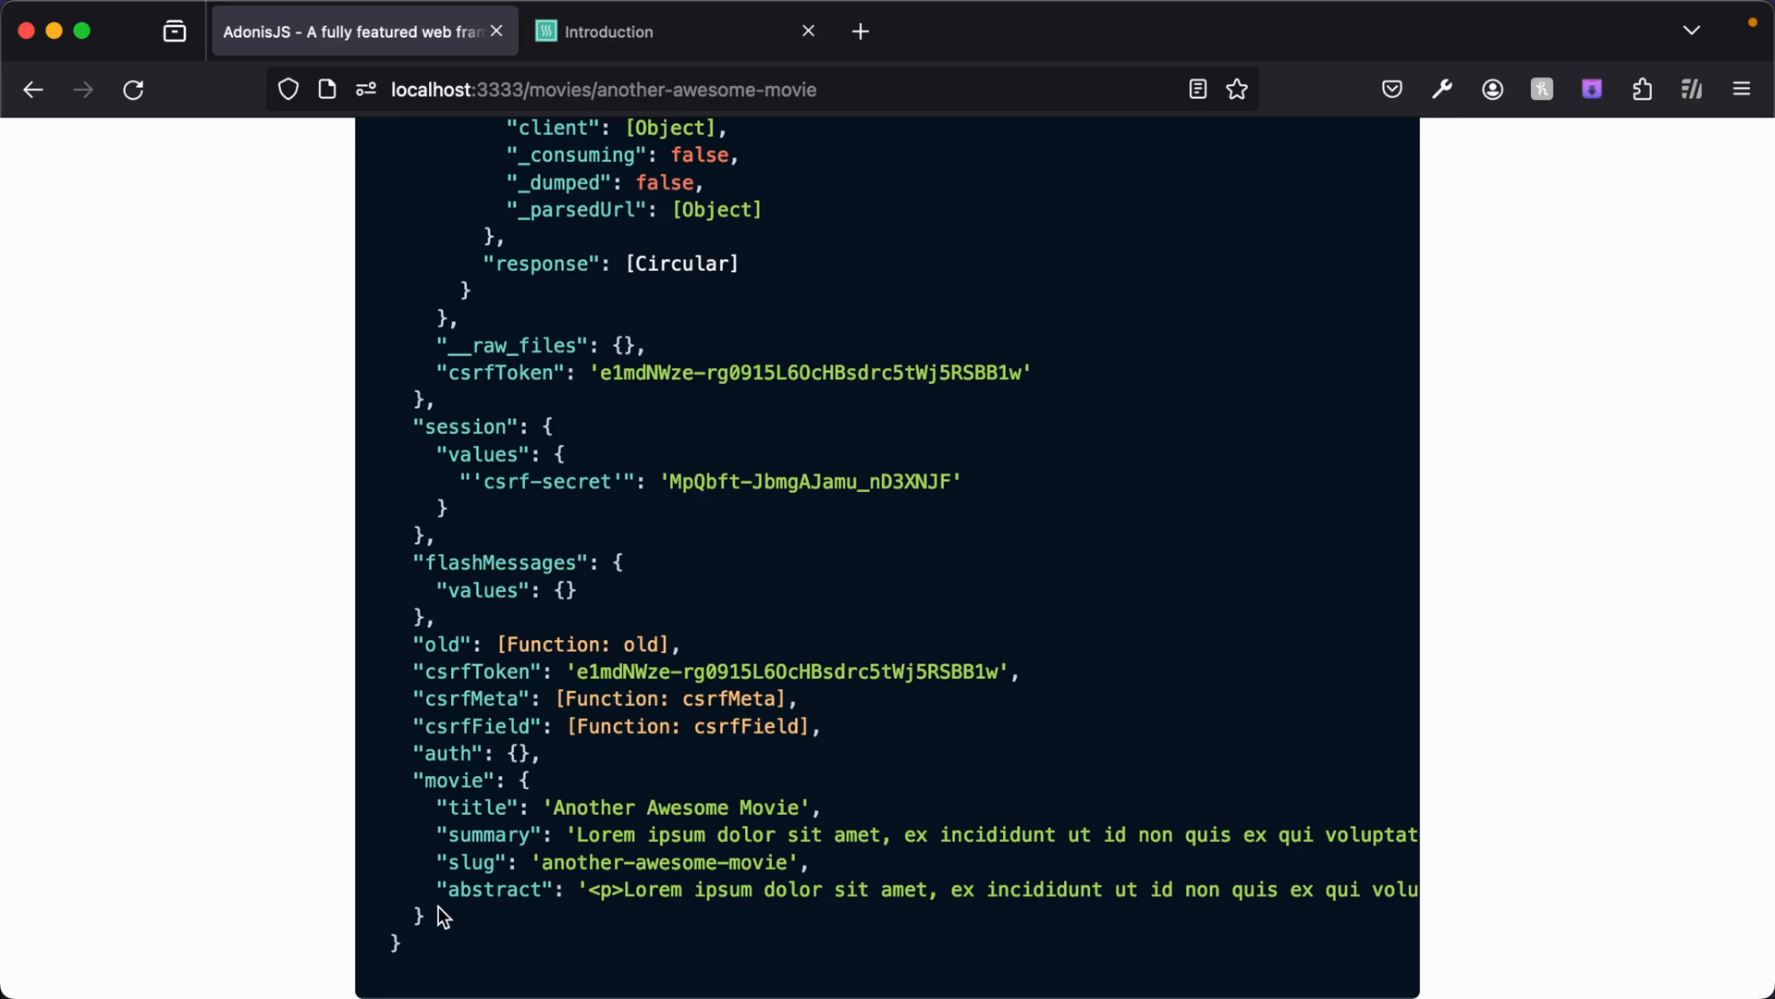
drag(429, 779, 425, 914)
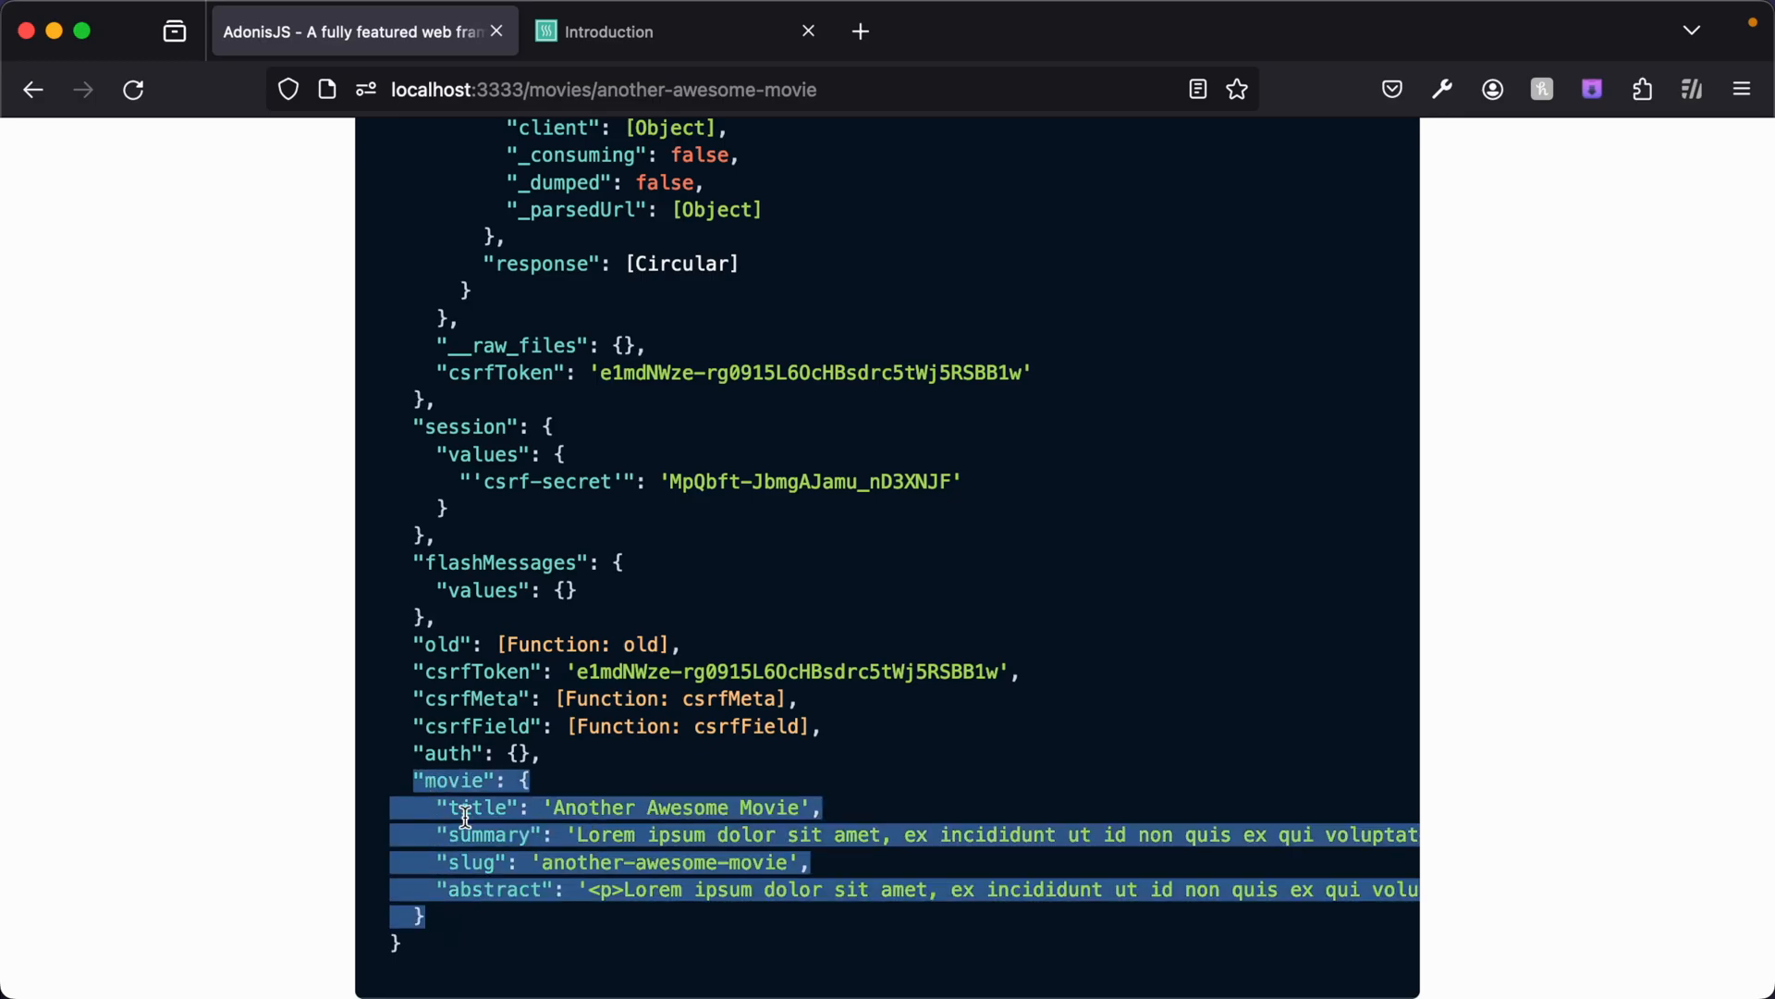
Step: View show.edge and expand resources/movies in the Explorer
click(631, 780)
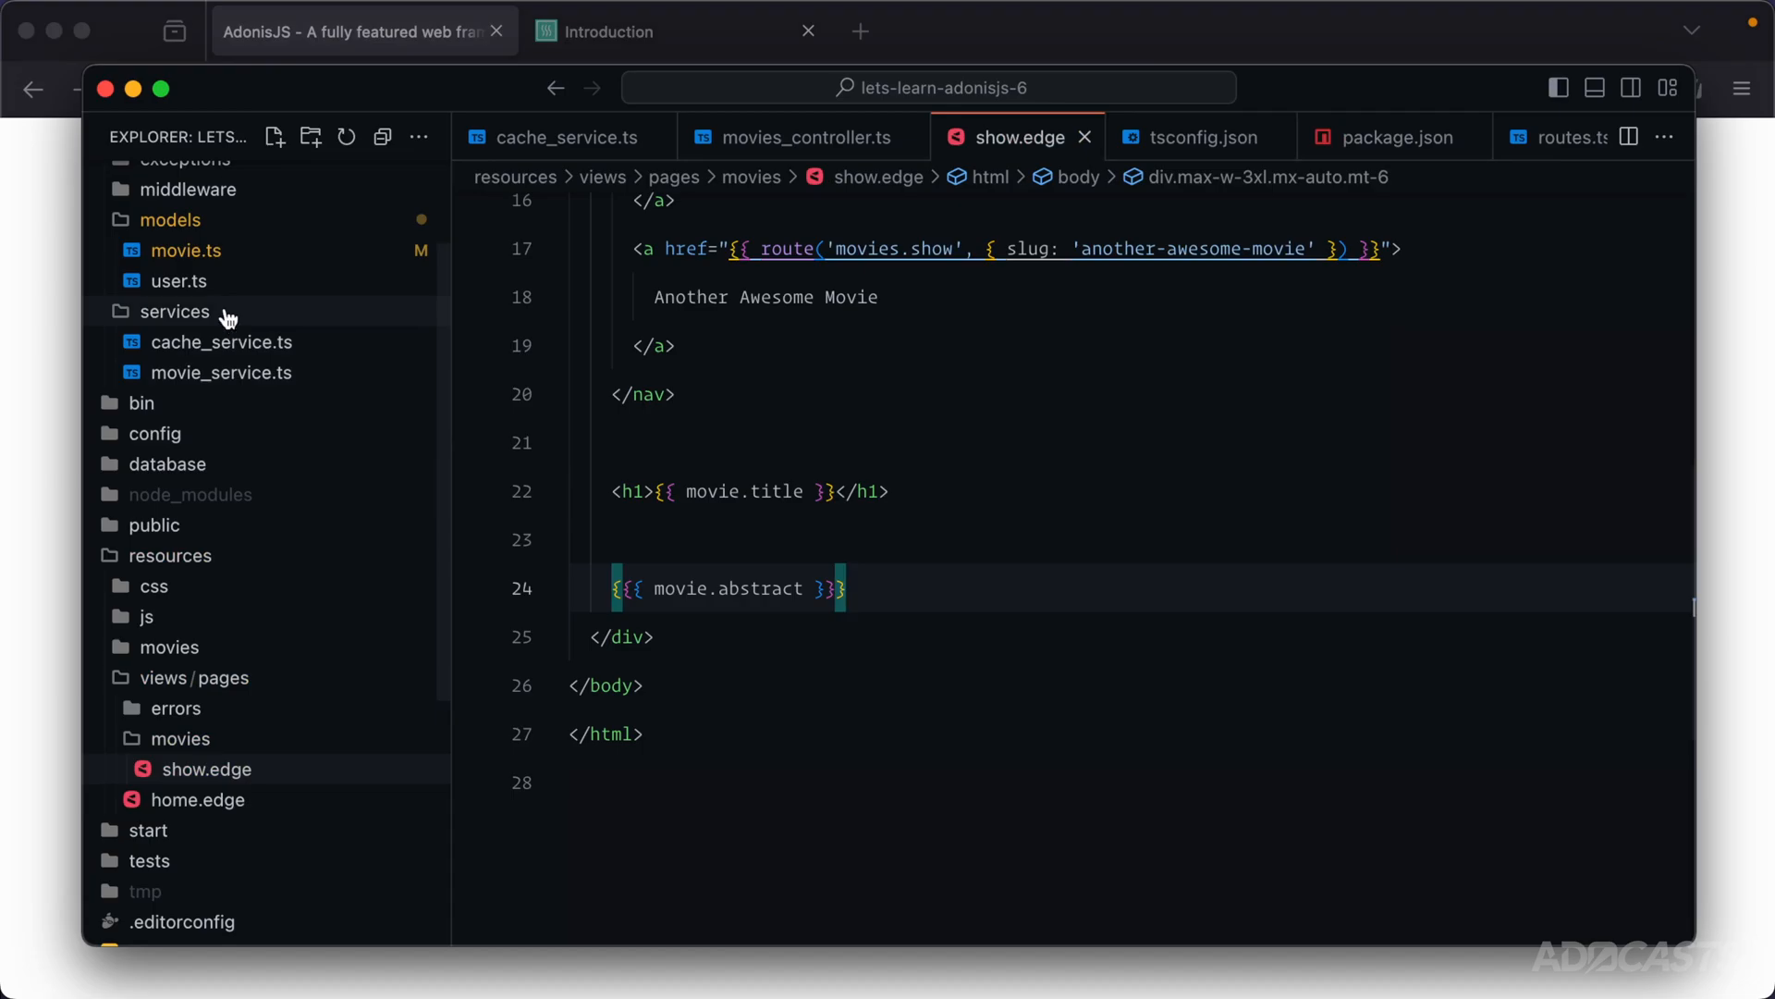
click(186, 251)
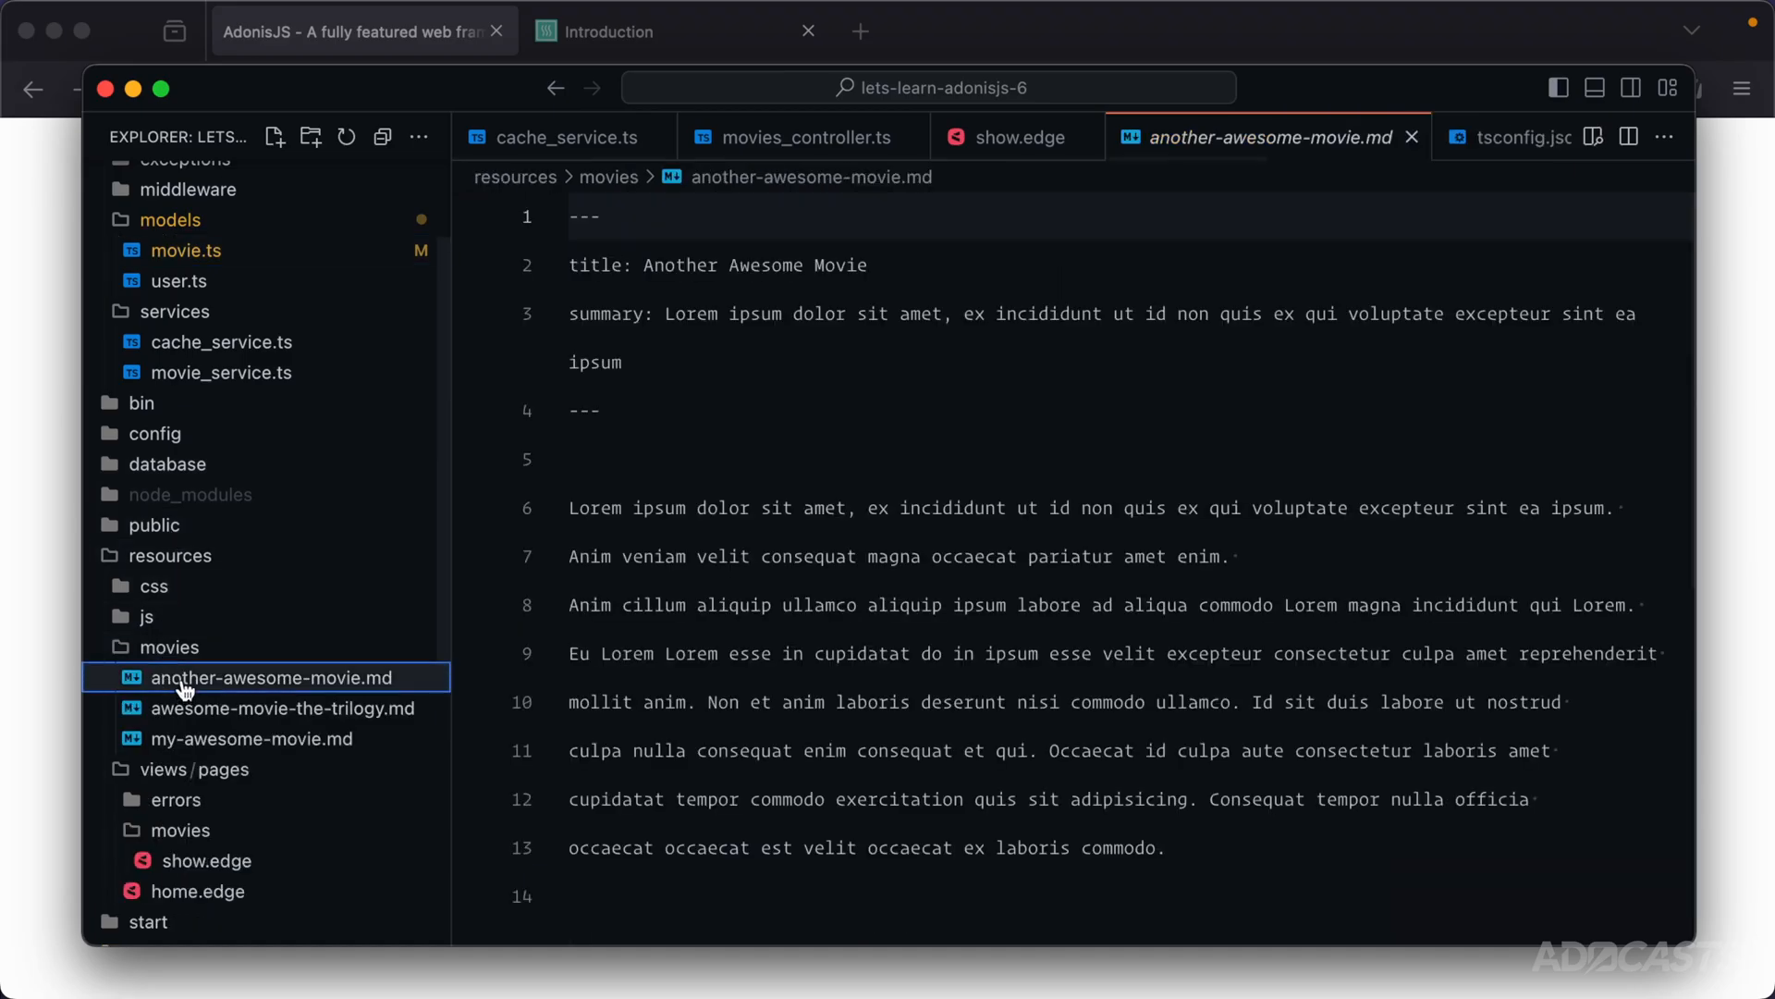
Step: Delete the lorem ipsum body of another-awesome-movie.md, keeping the title and summary front matter
drag(670, 556, 1164, 846)
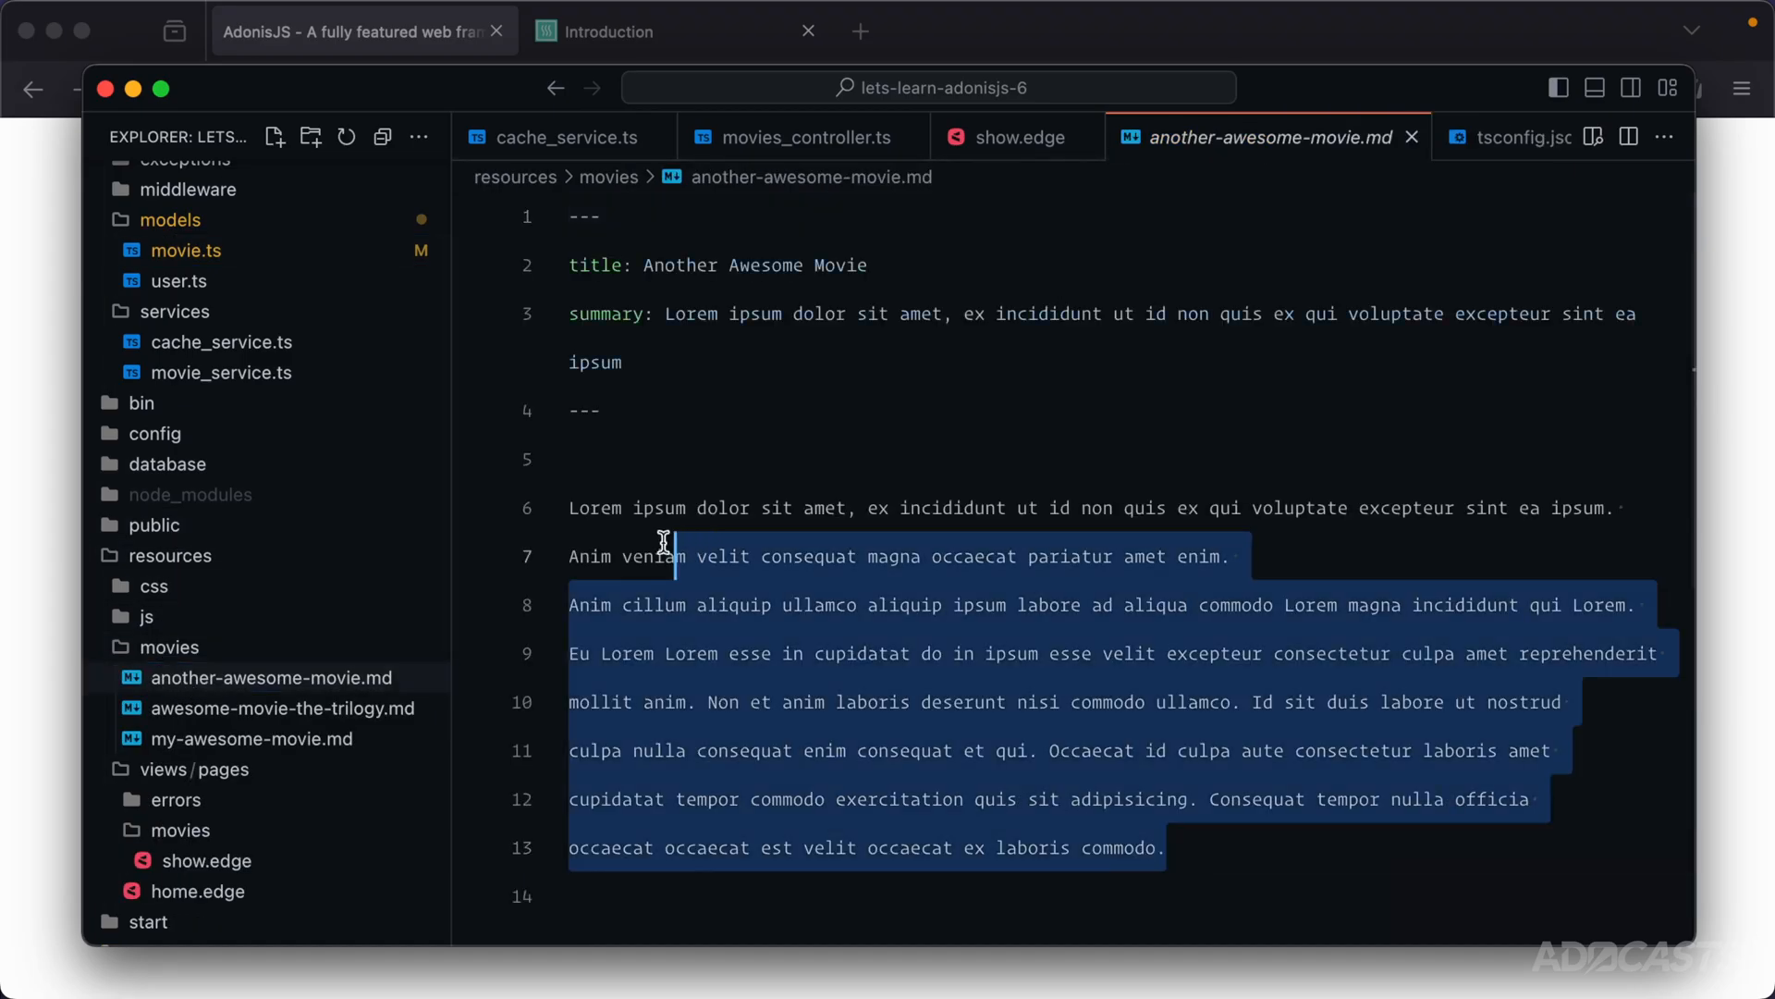
key(Delete)
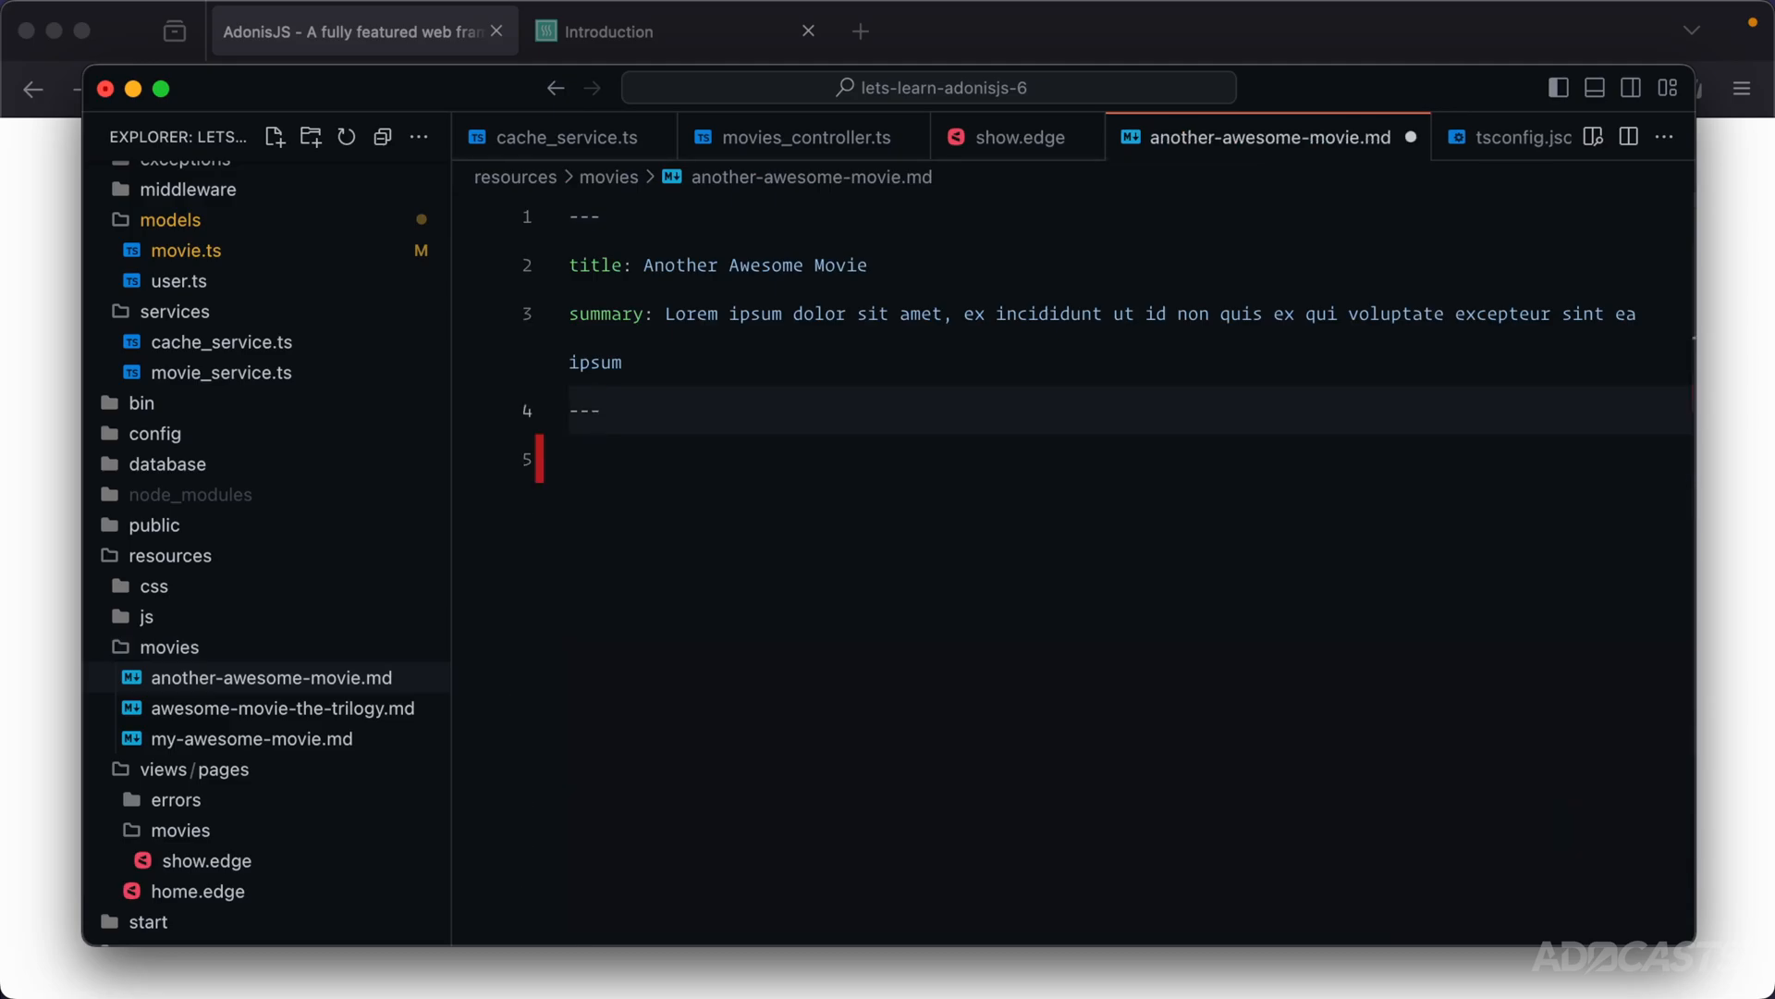
key(cmd+a)
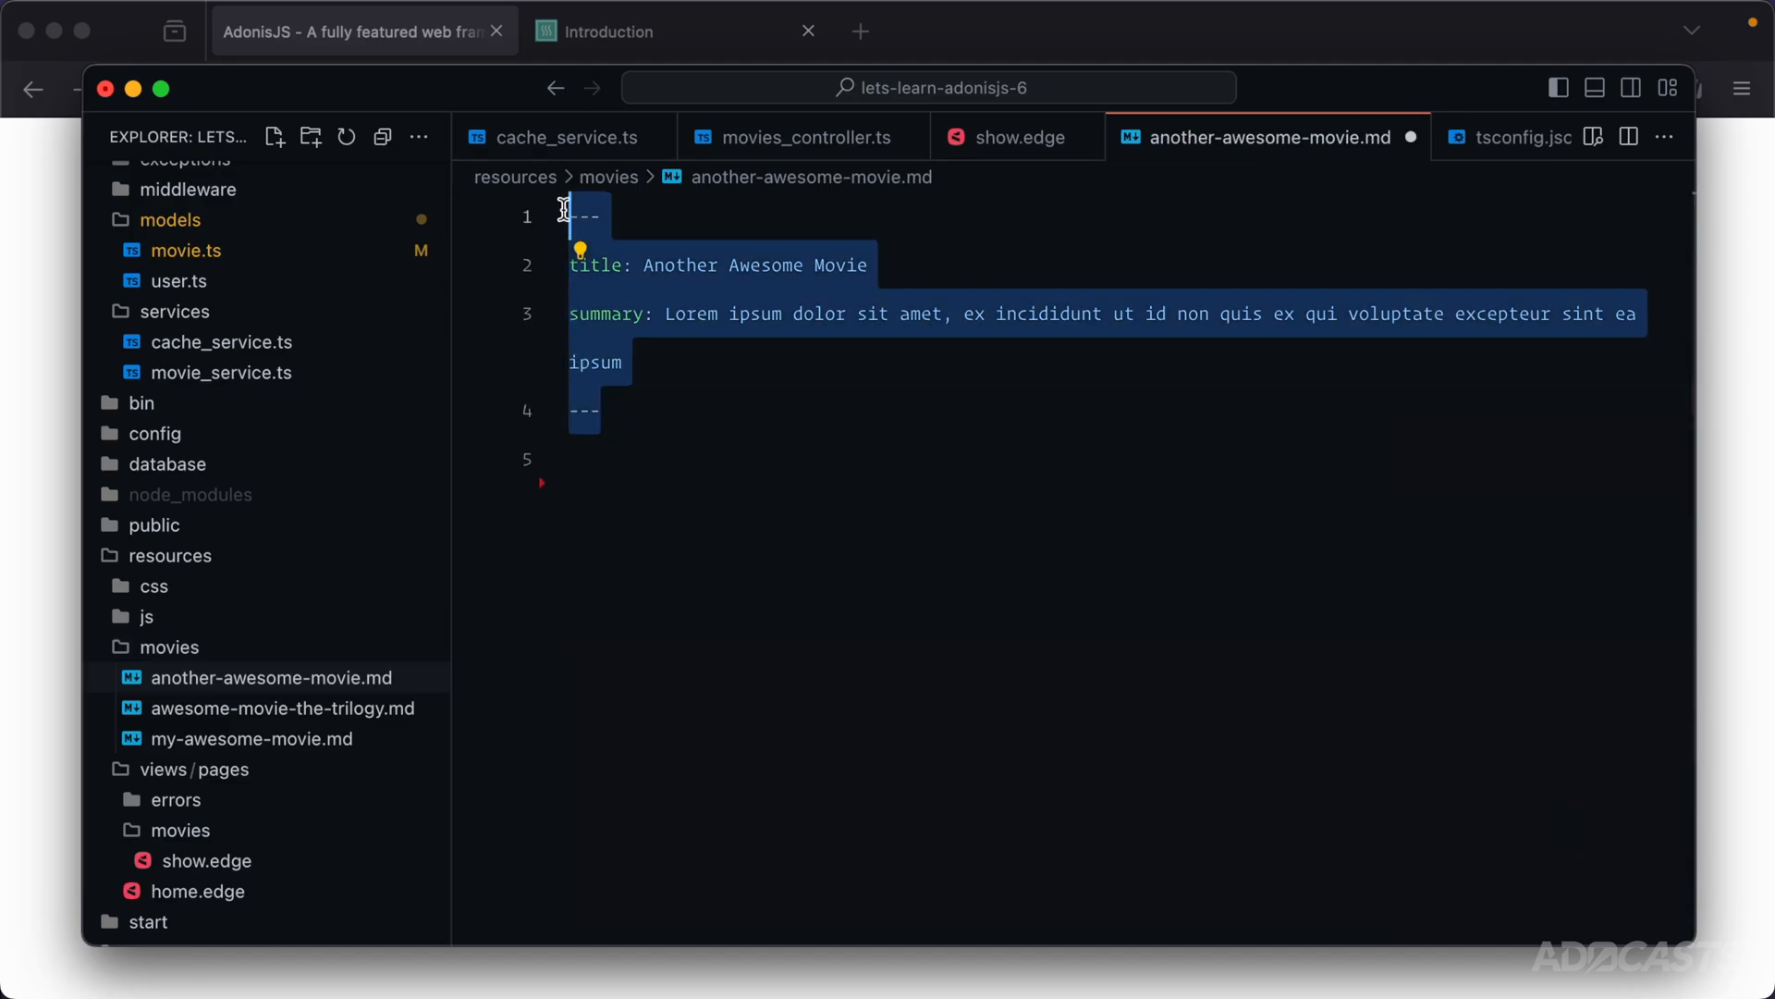
click(760, 491)
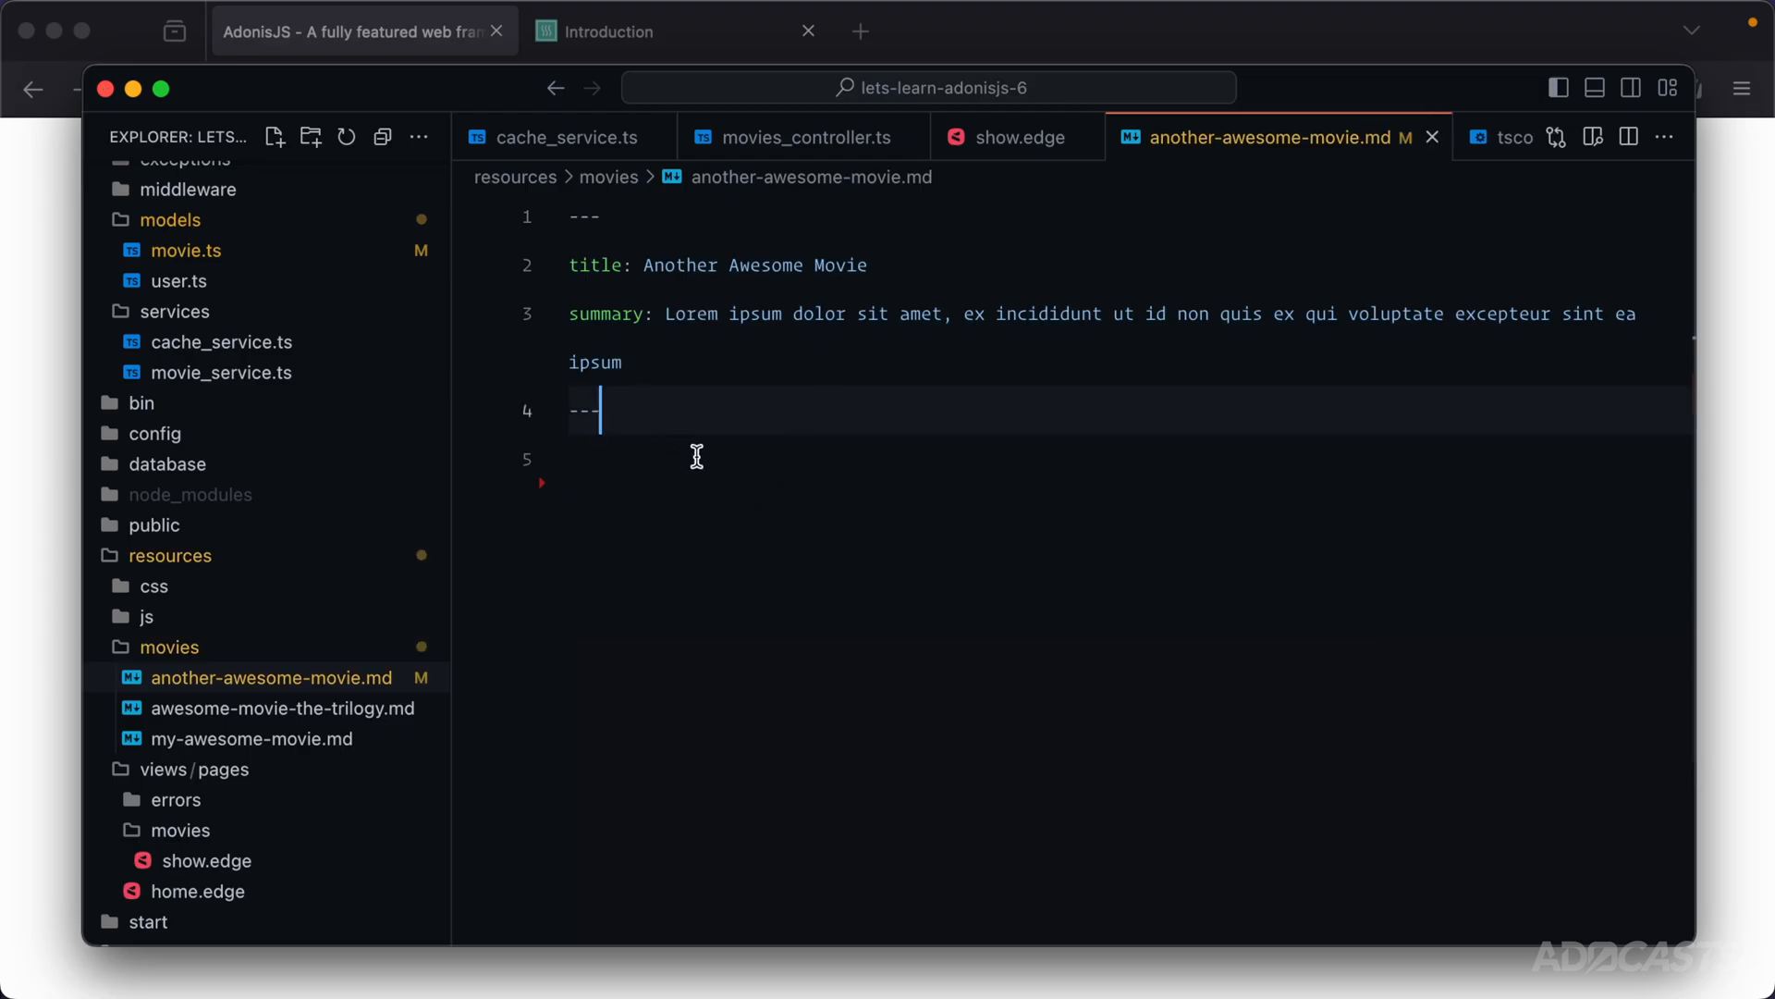
Step: Comment out the cache.has block in find() in app/models/movie.ts
click(185, 250)
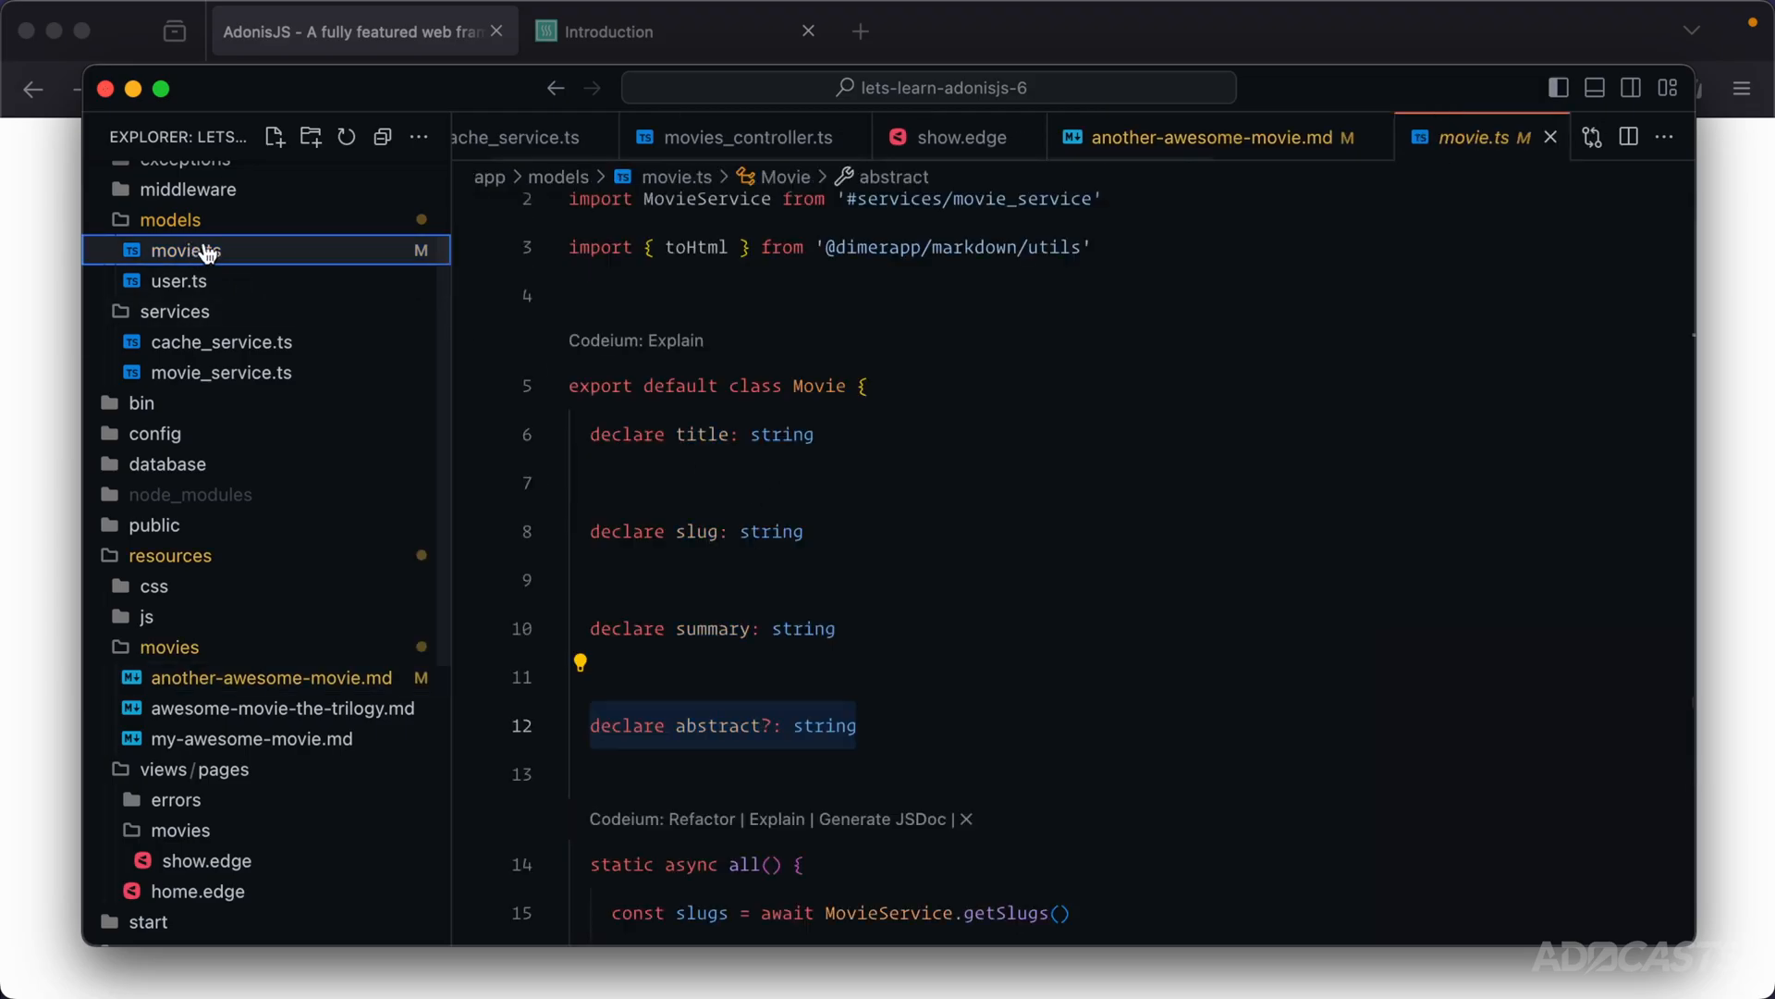
scroll(down, 3)
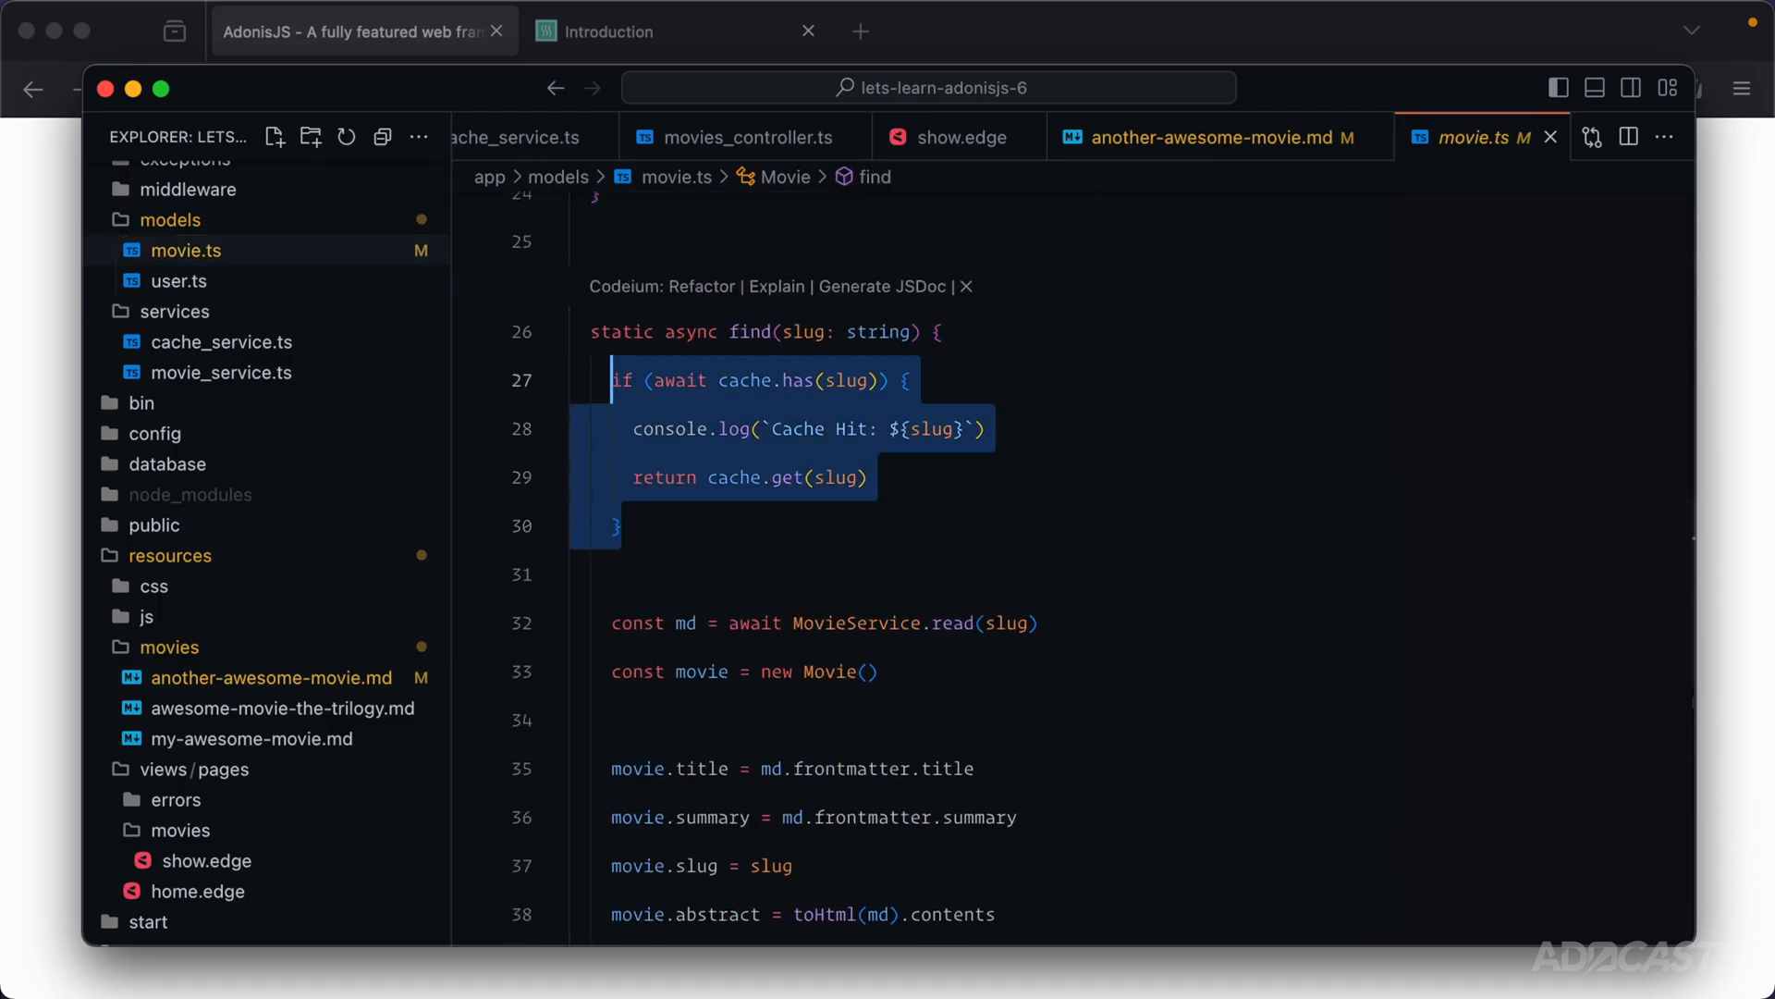
key(Cmd+/)
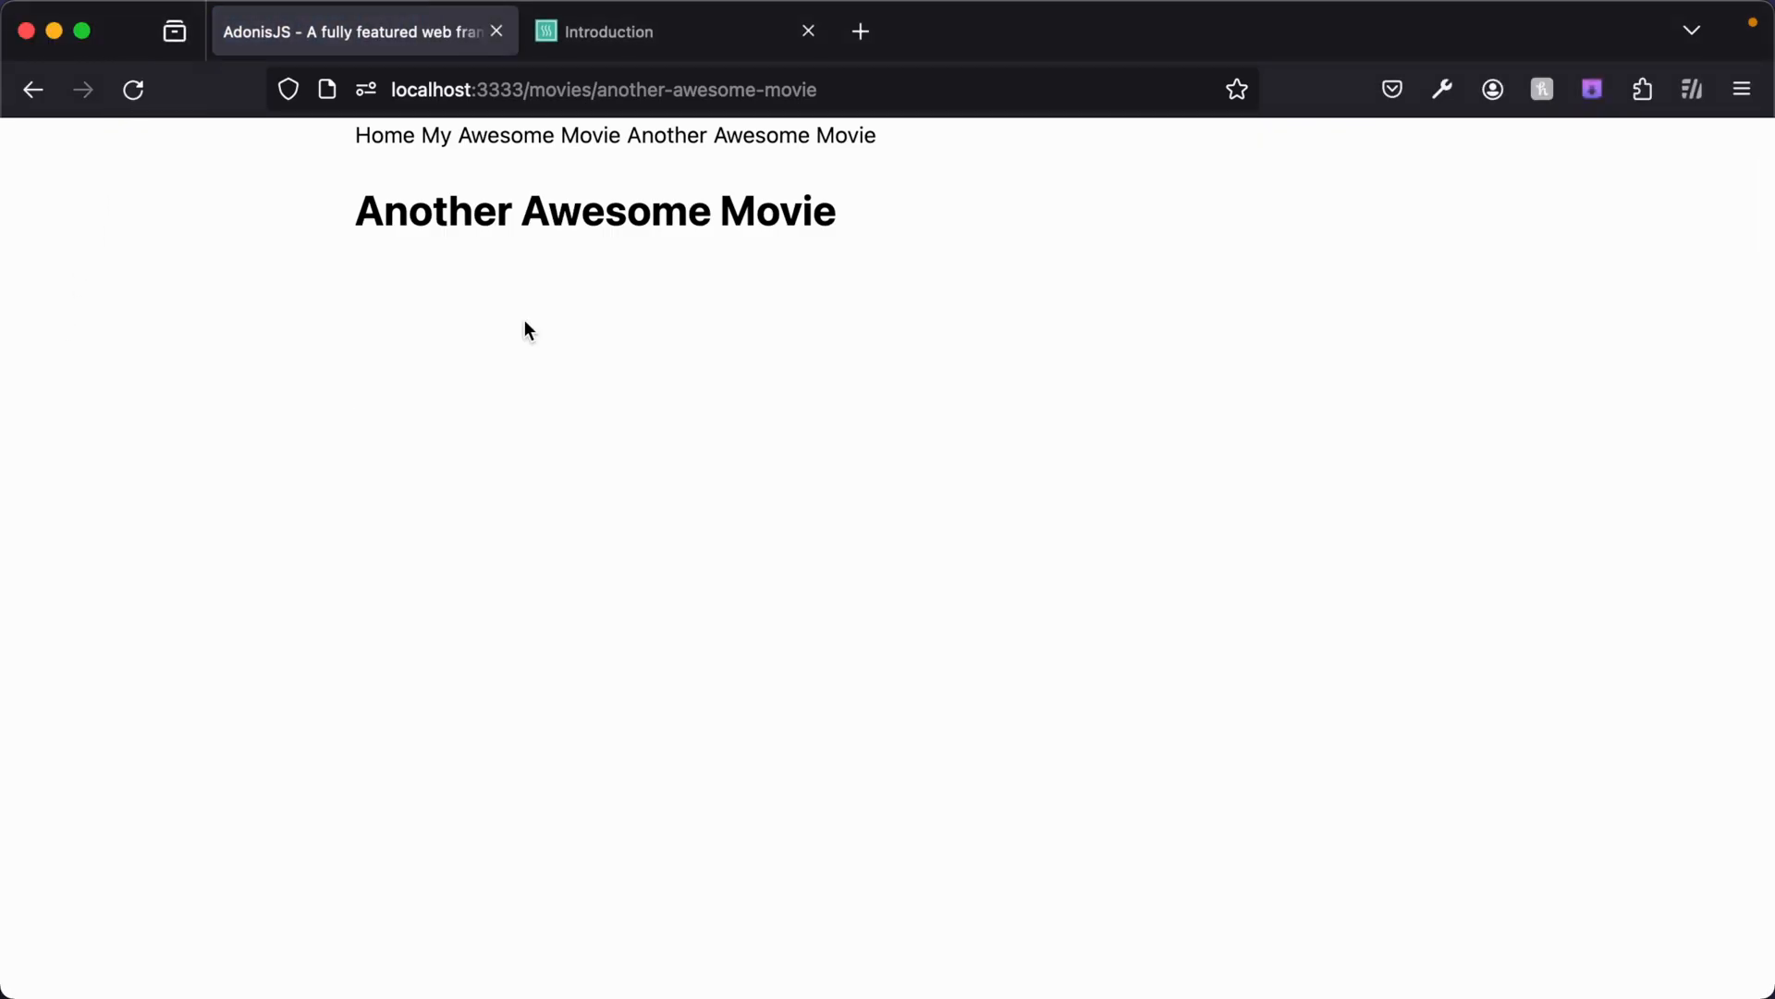
mouse_move(543, 300)
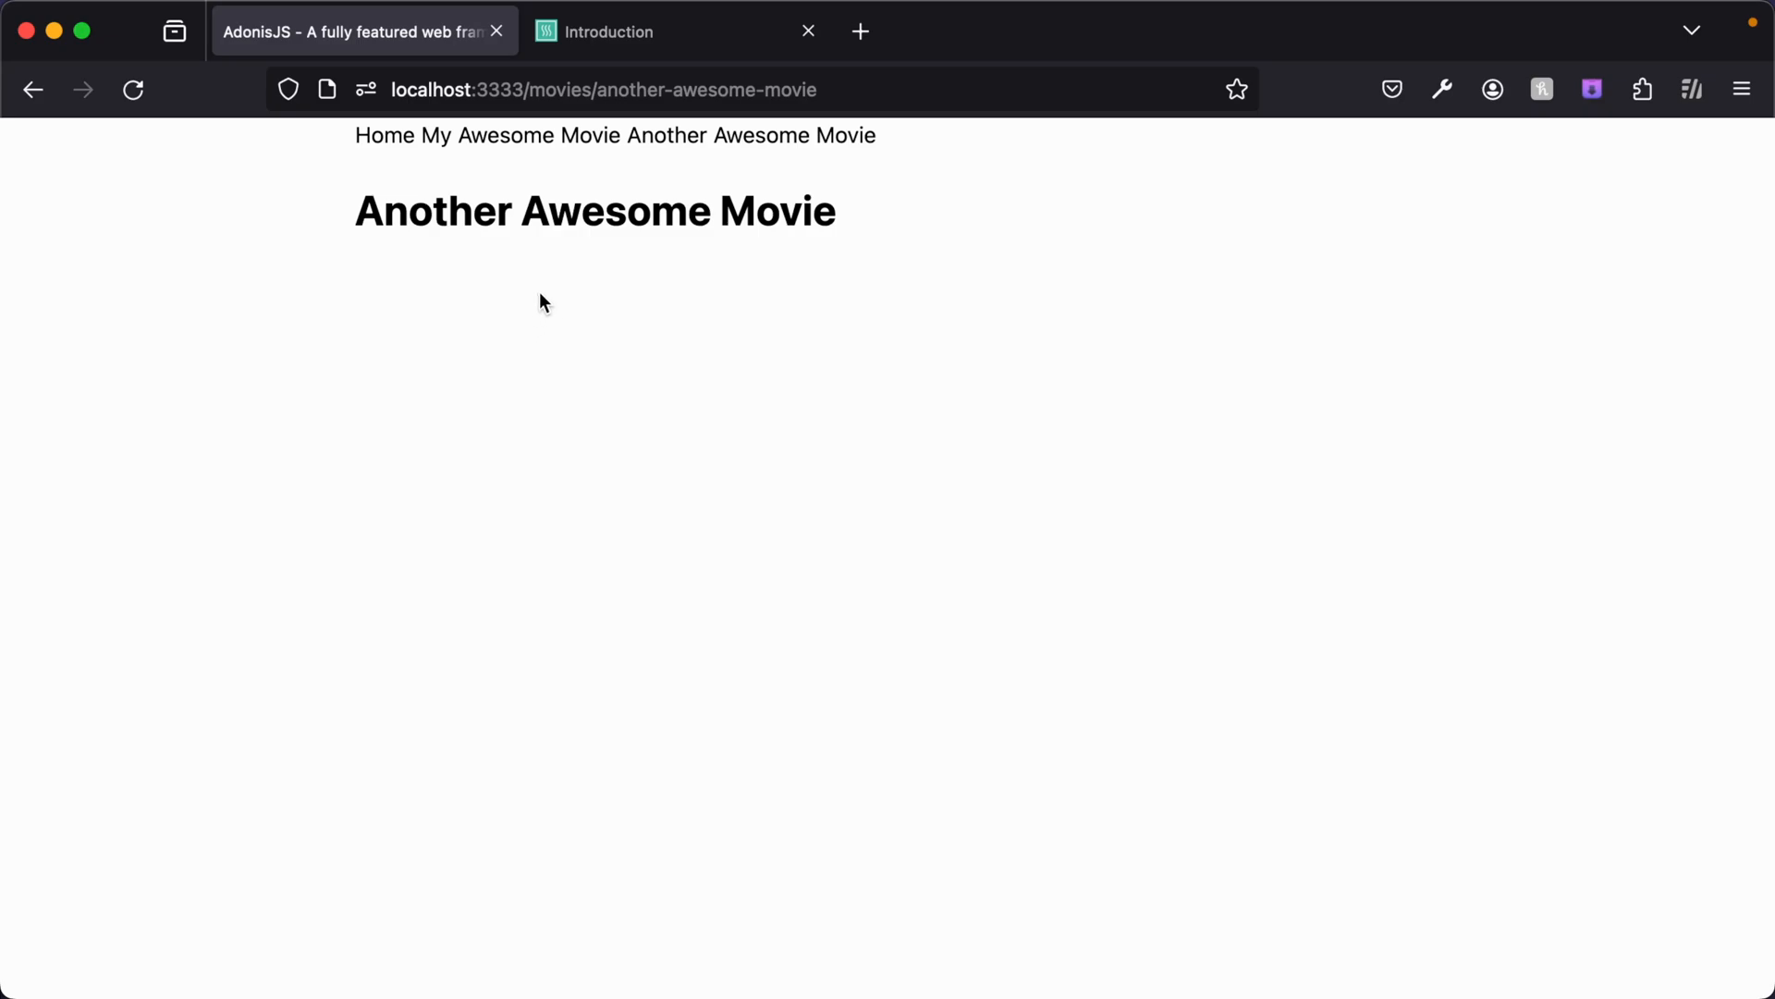
Step: Right-click the Another Awesome Movie page and choose Inspect to open DevTools
right_click(543, 302)
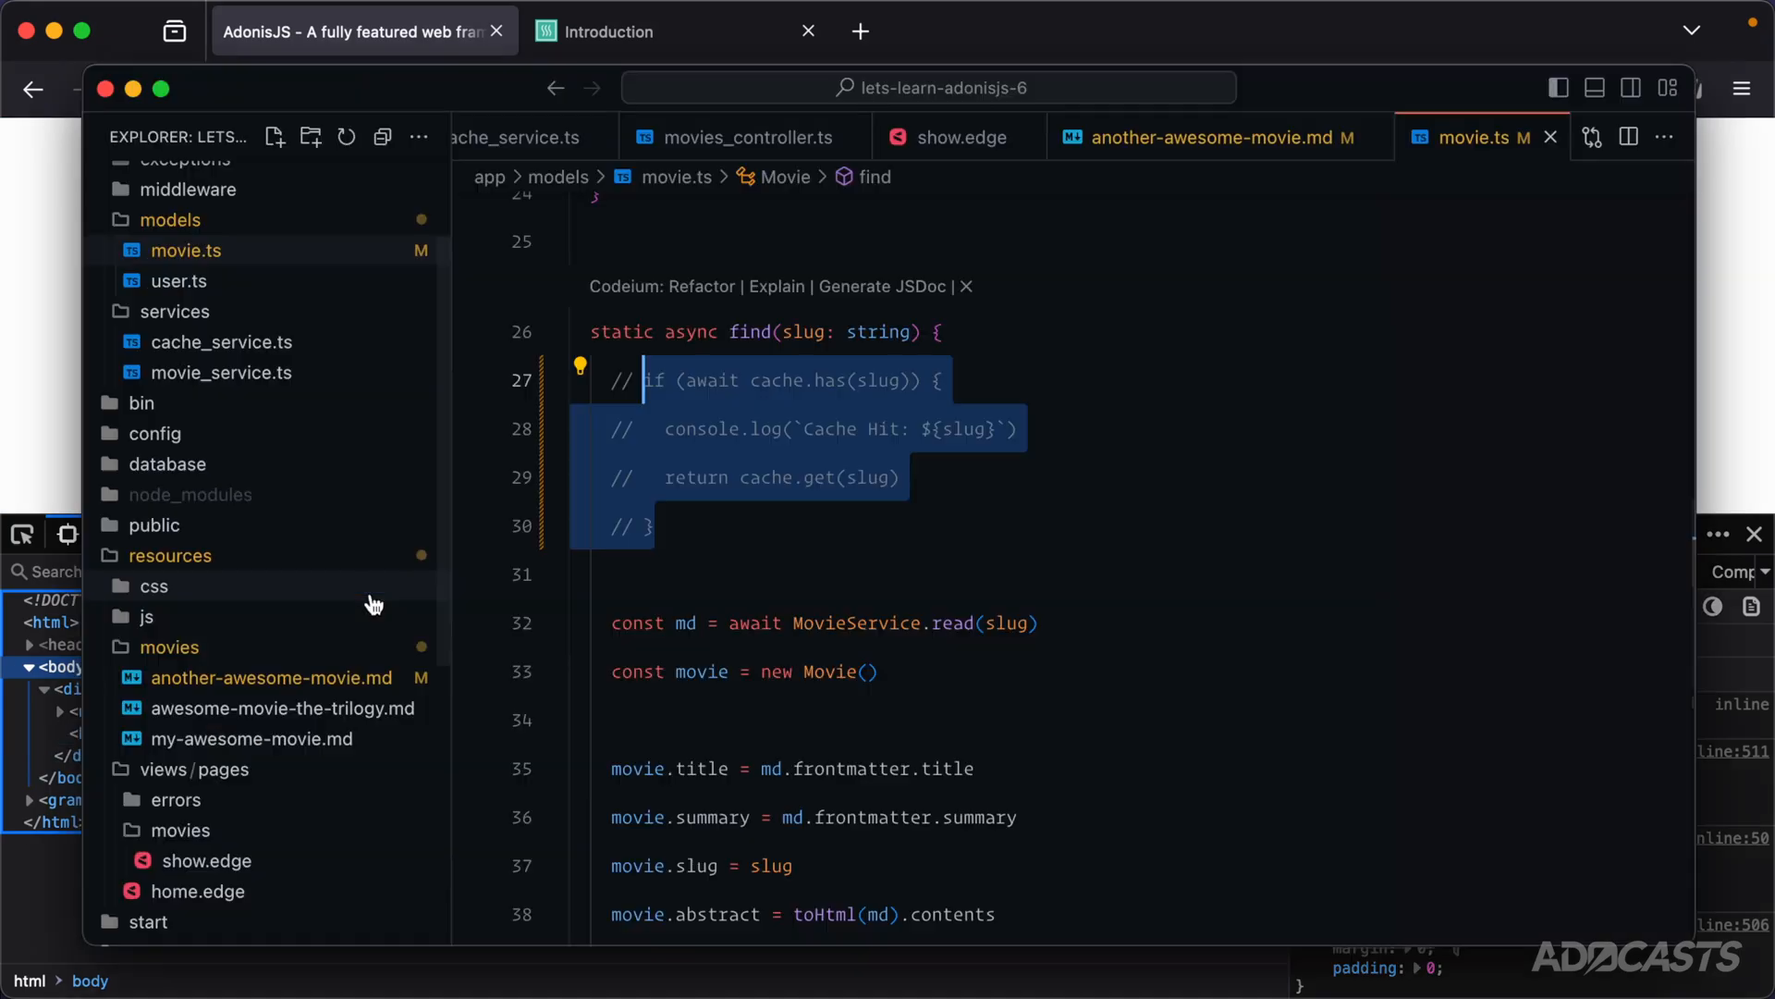
Step: Wrap the abstract in a div with classes my-8 bg-slate-100 rounded-xl p-8
click(961, 137)
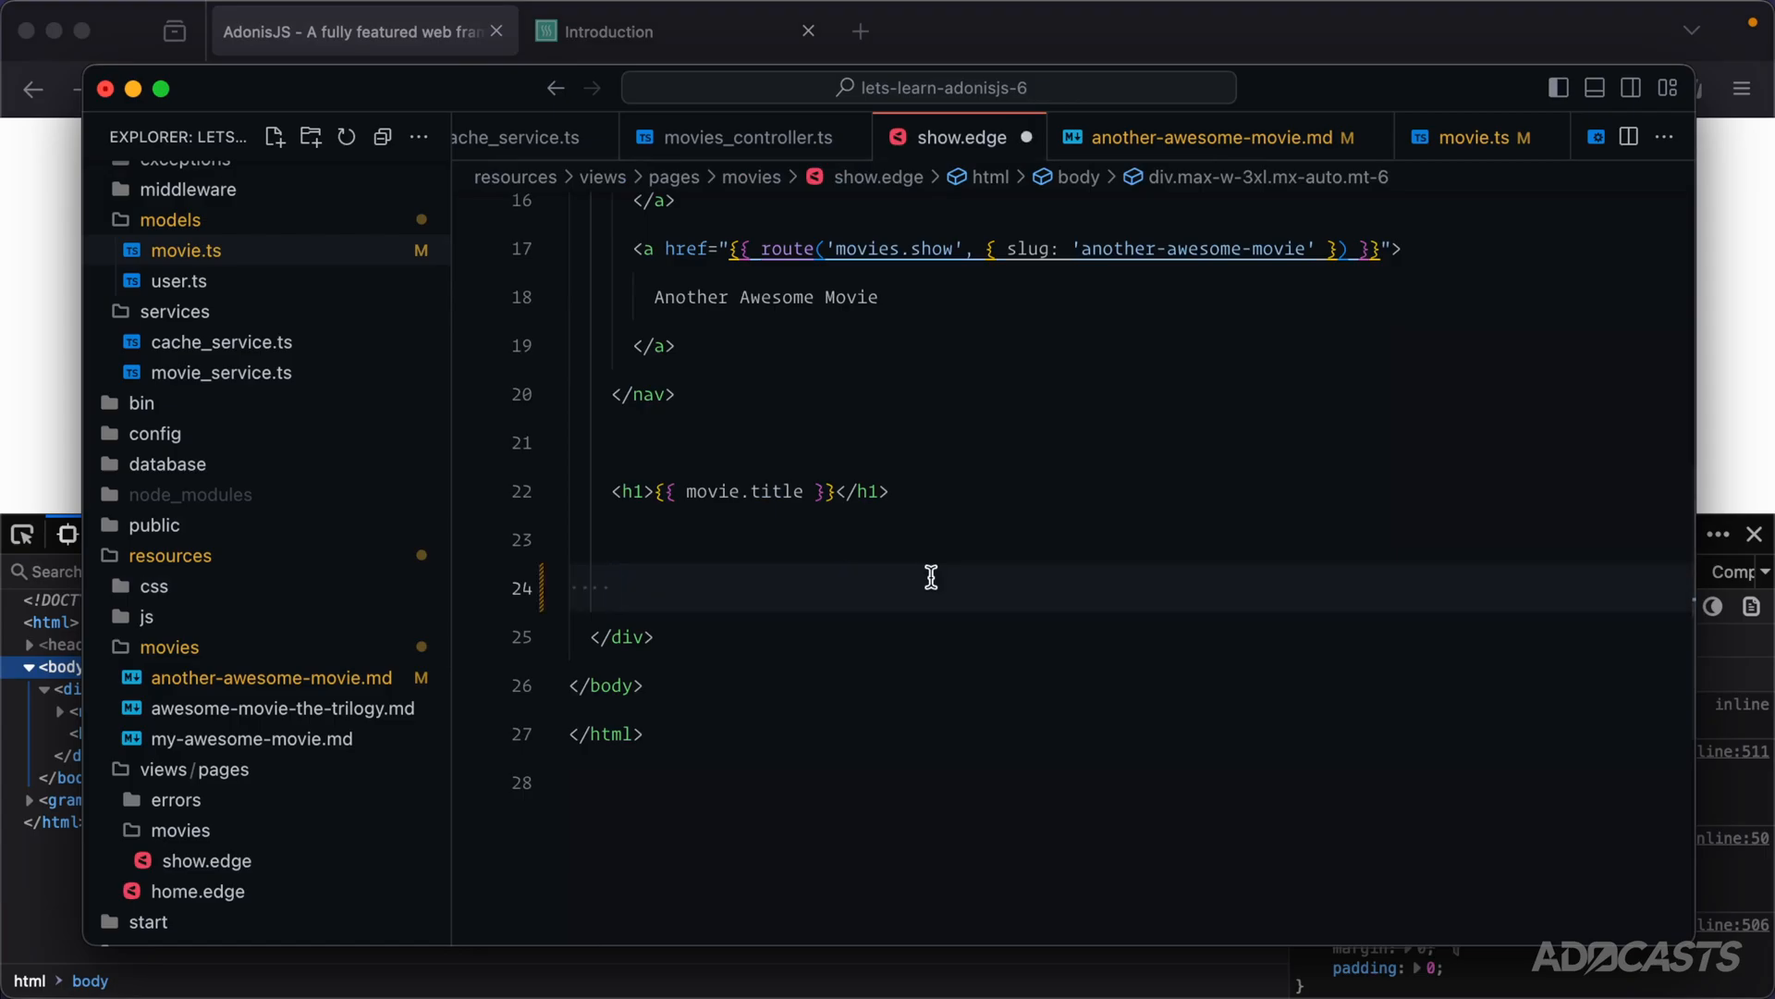
text(<div class="">)
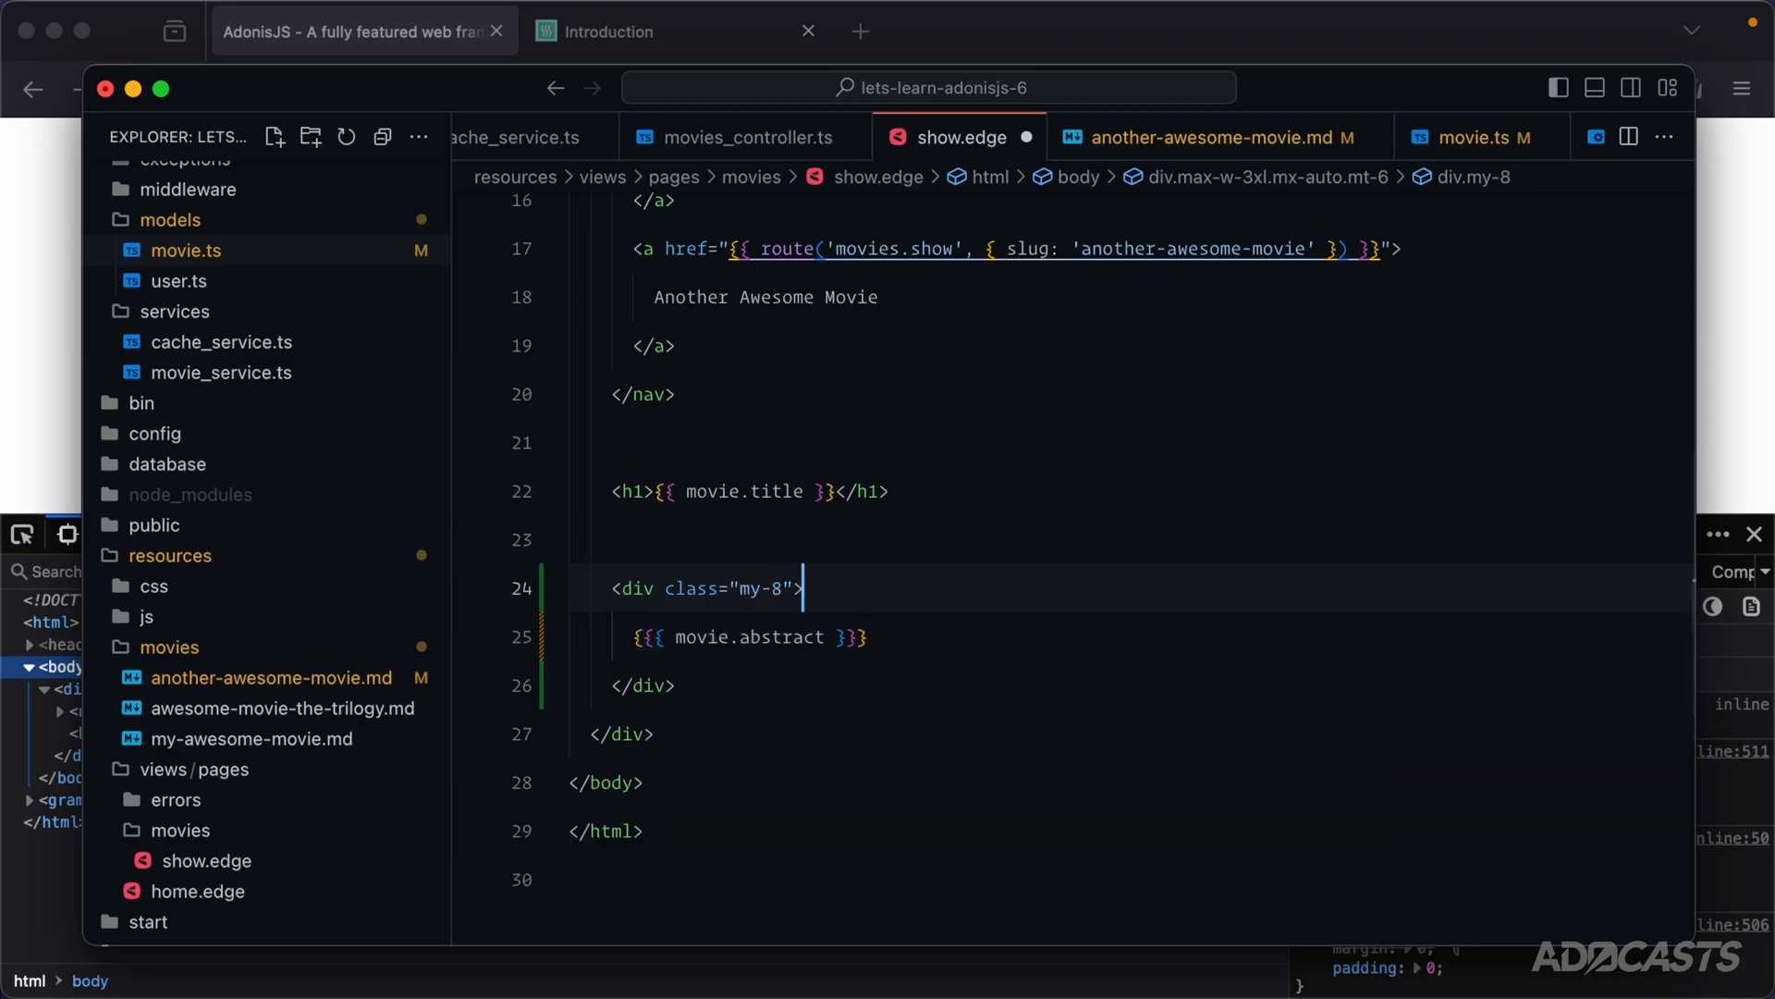
text(bg-)
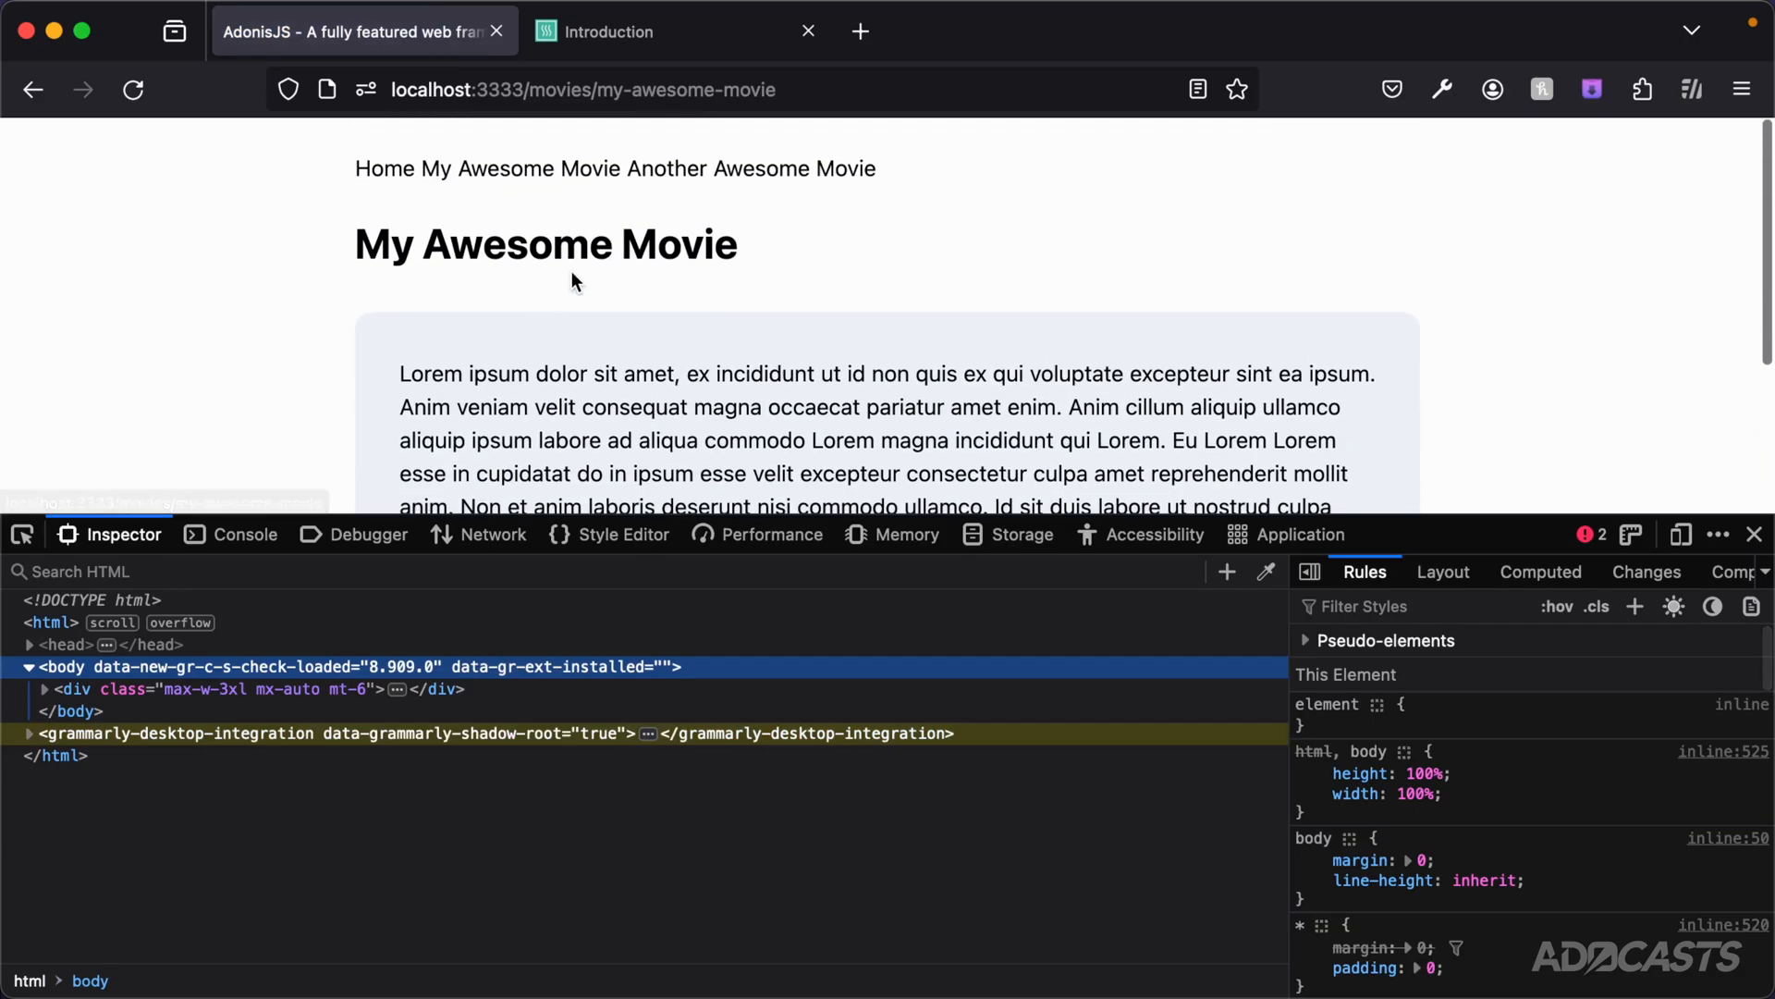
Step: Go to Another Awesome Movie from the nav bar to find an empty slate abstract box
click(748, 169)
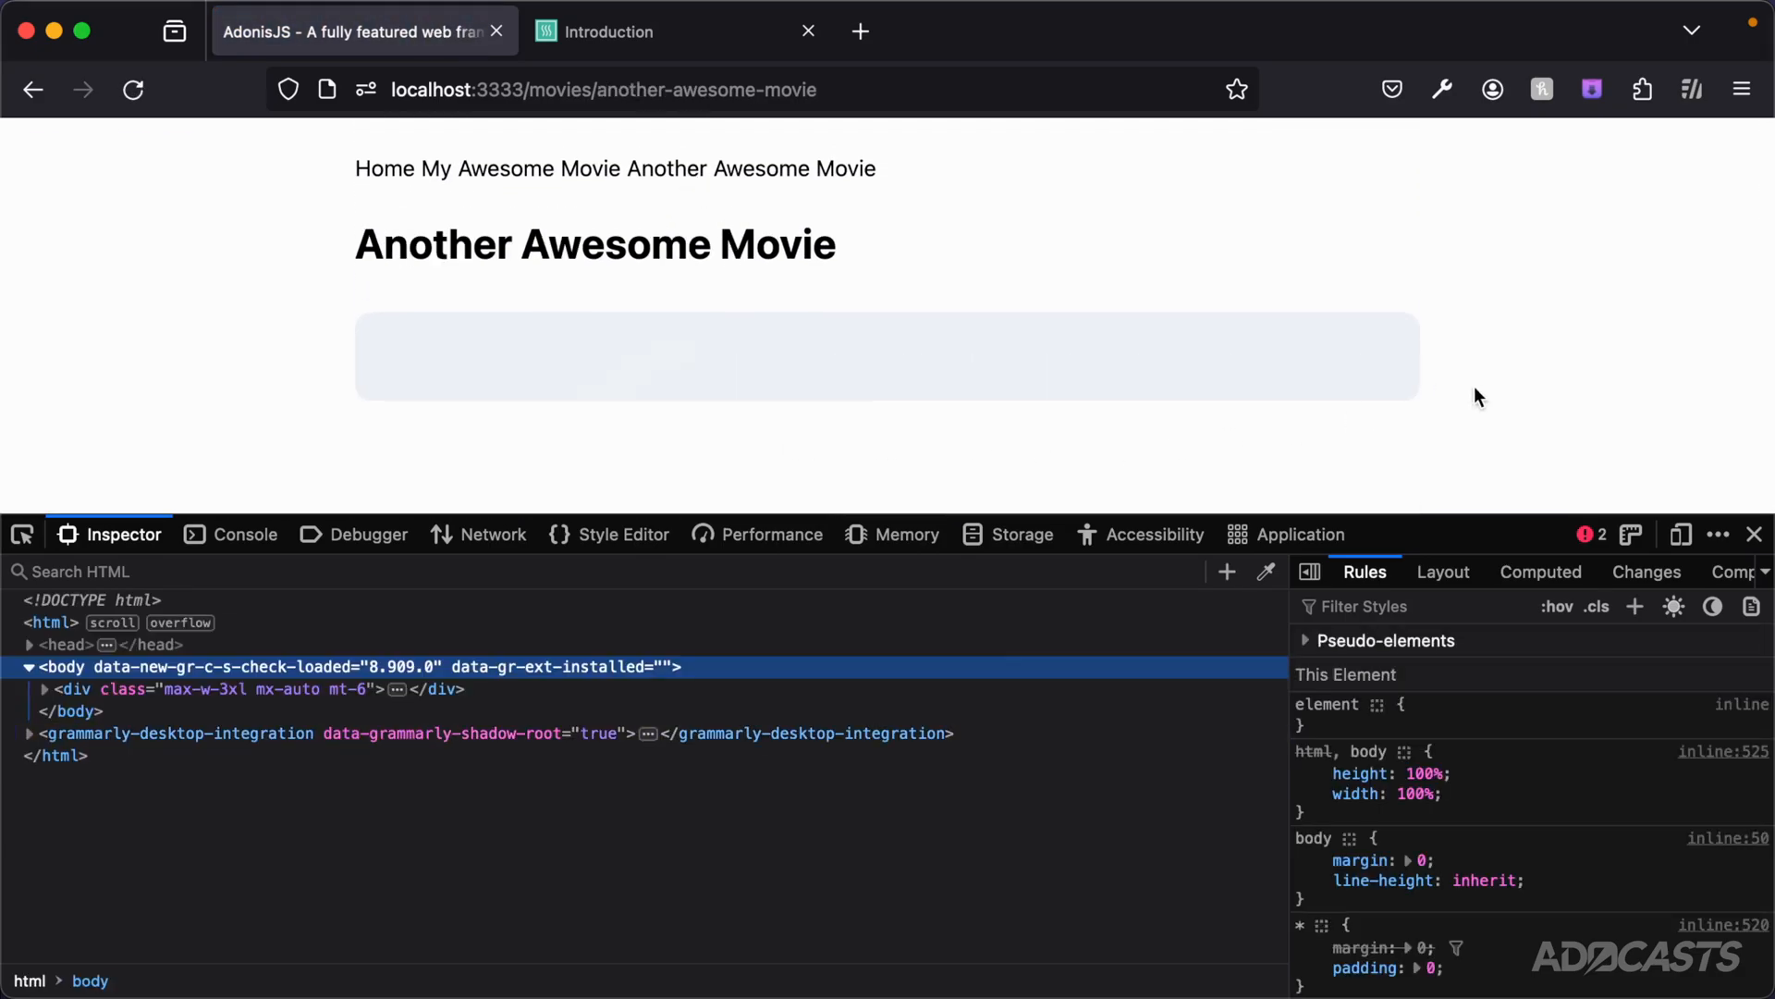
mouse_move(986, 438)
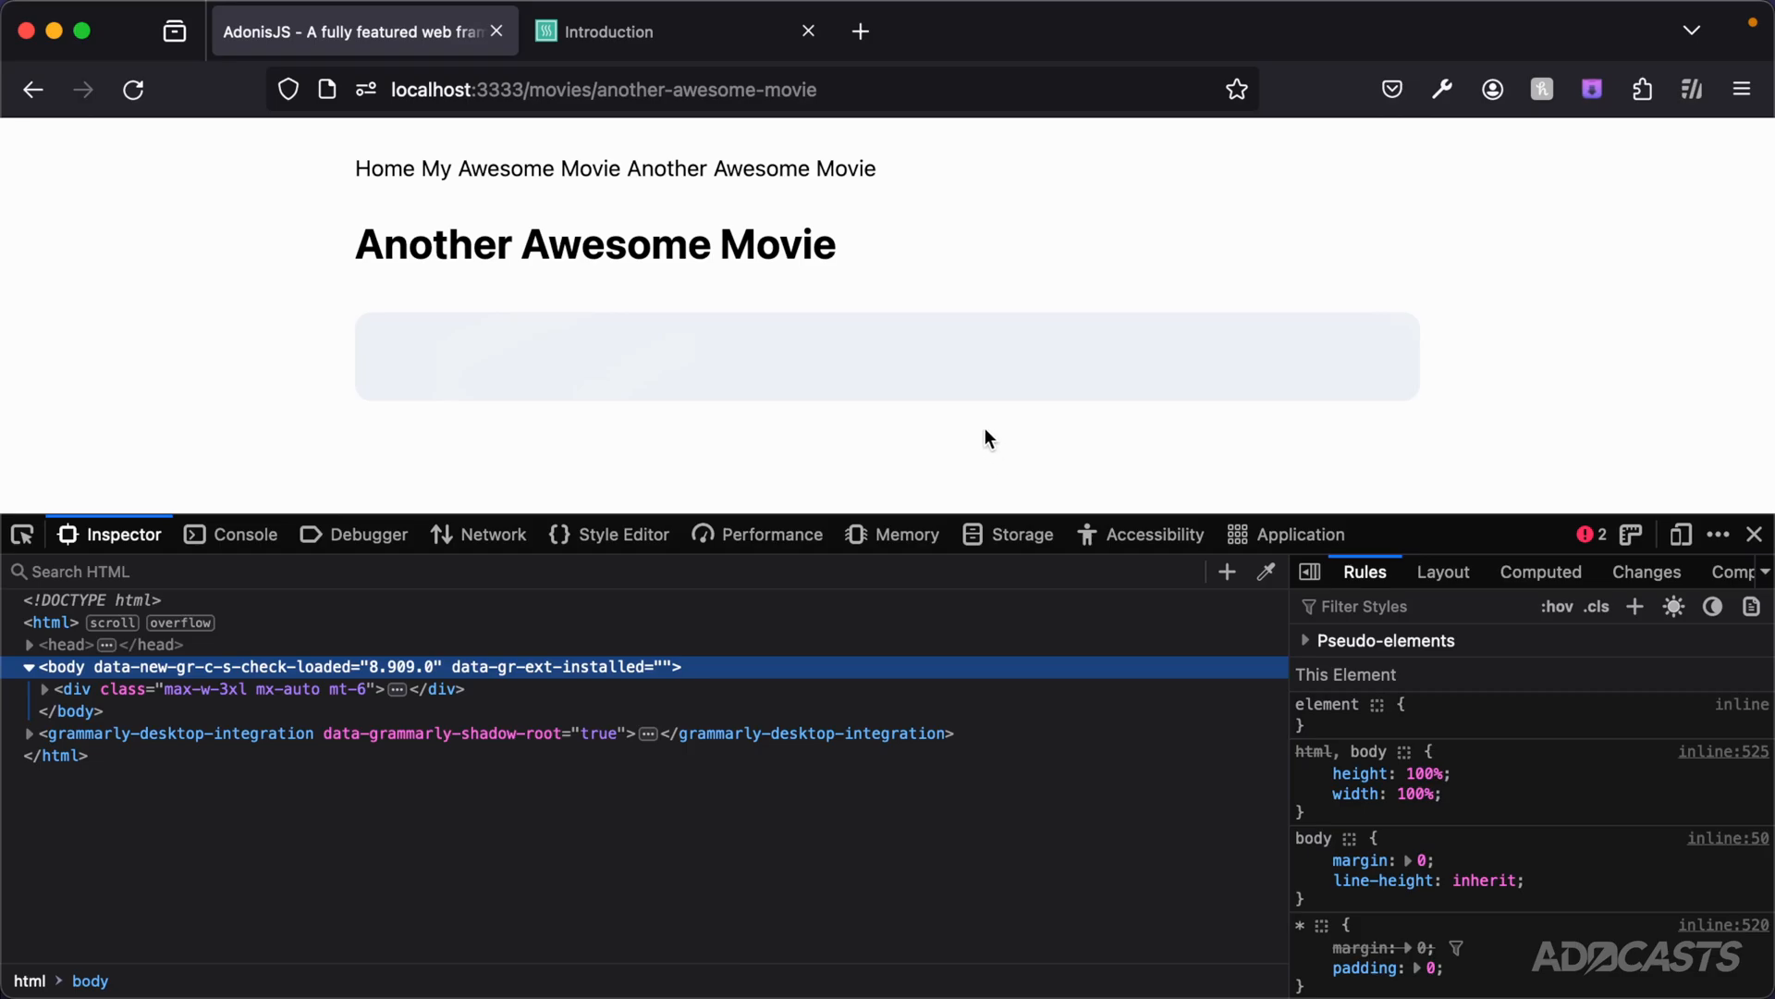
mouse_move(895, 373)
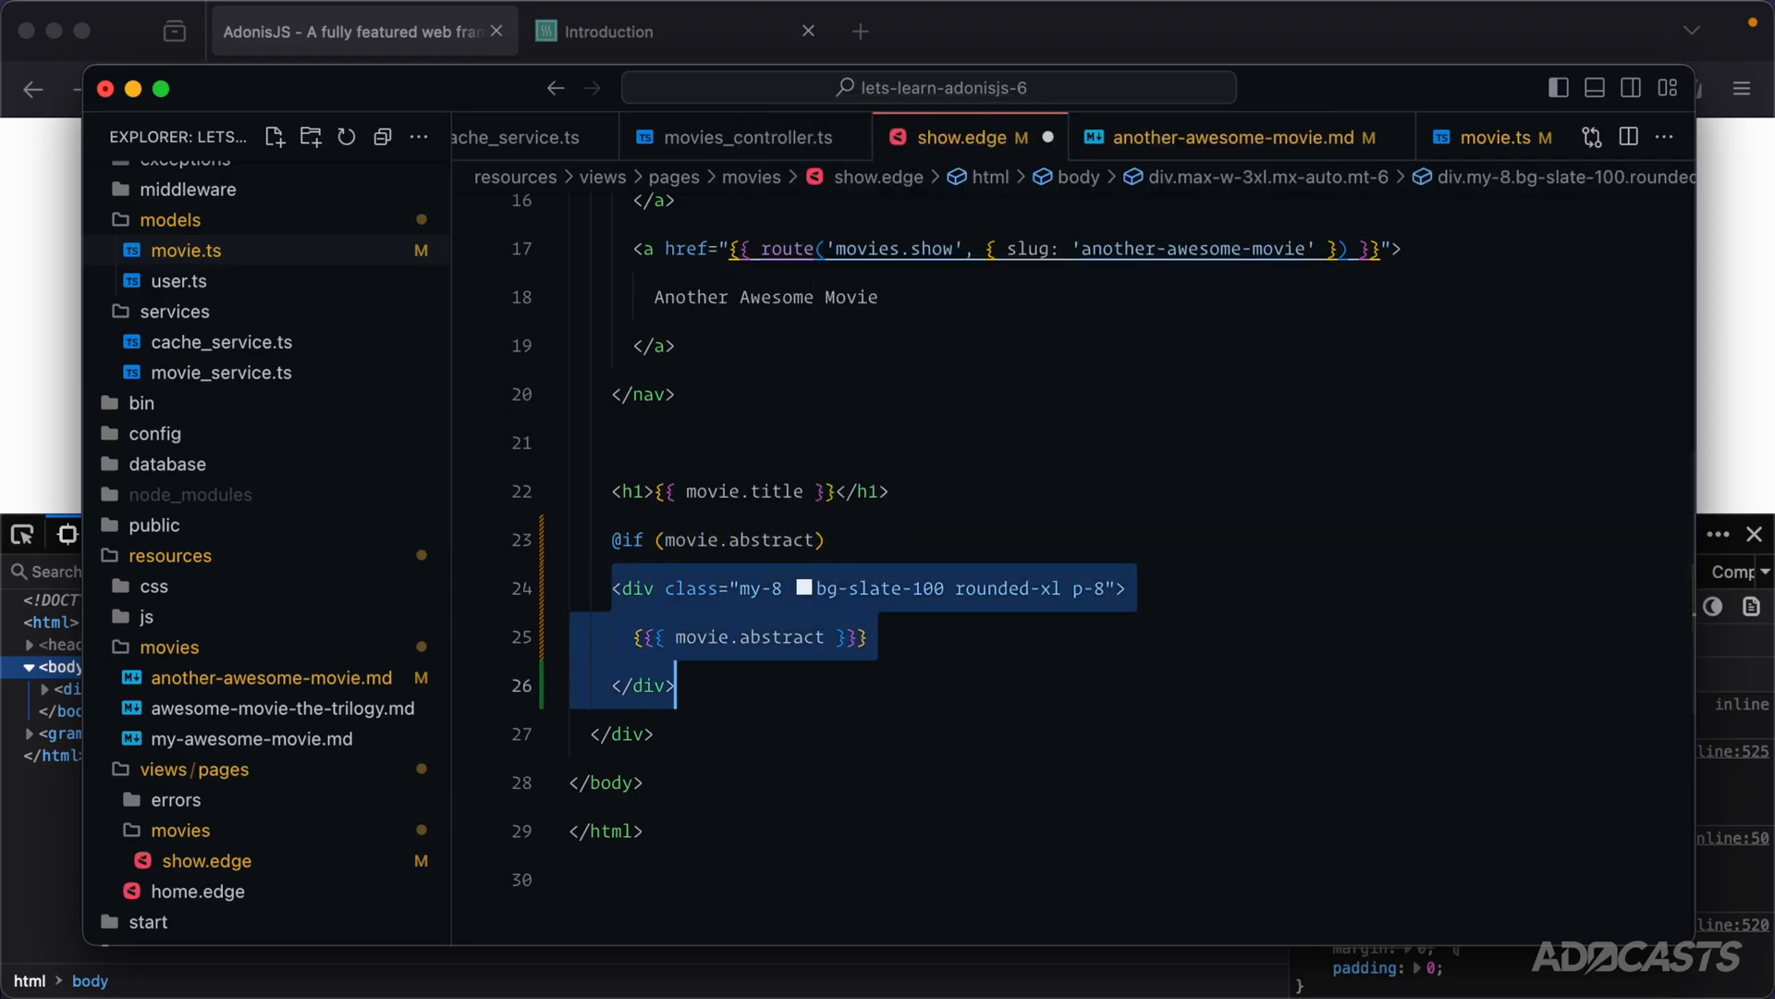
text(@e)
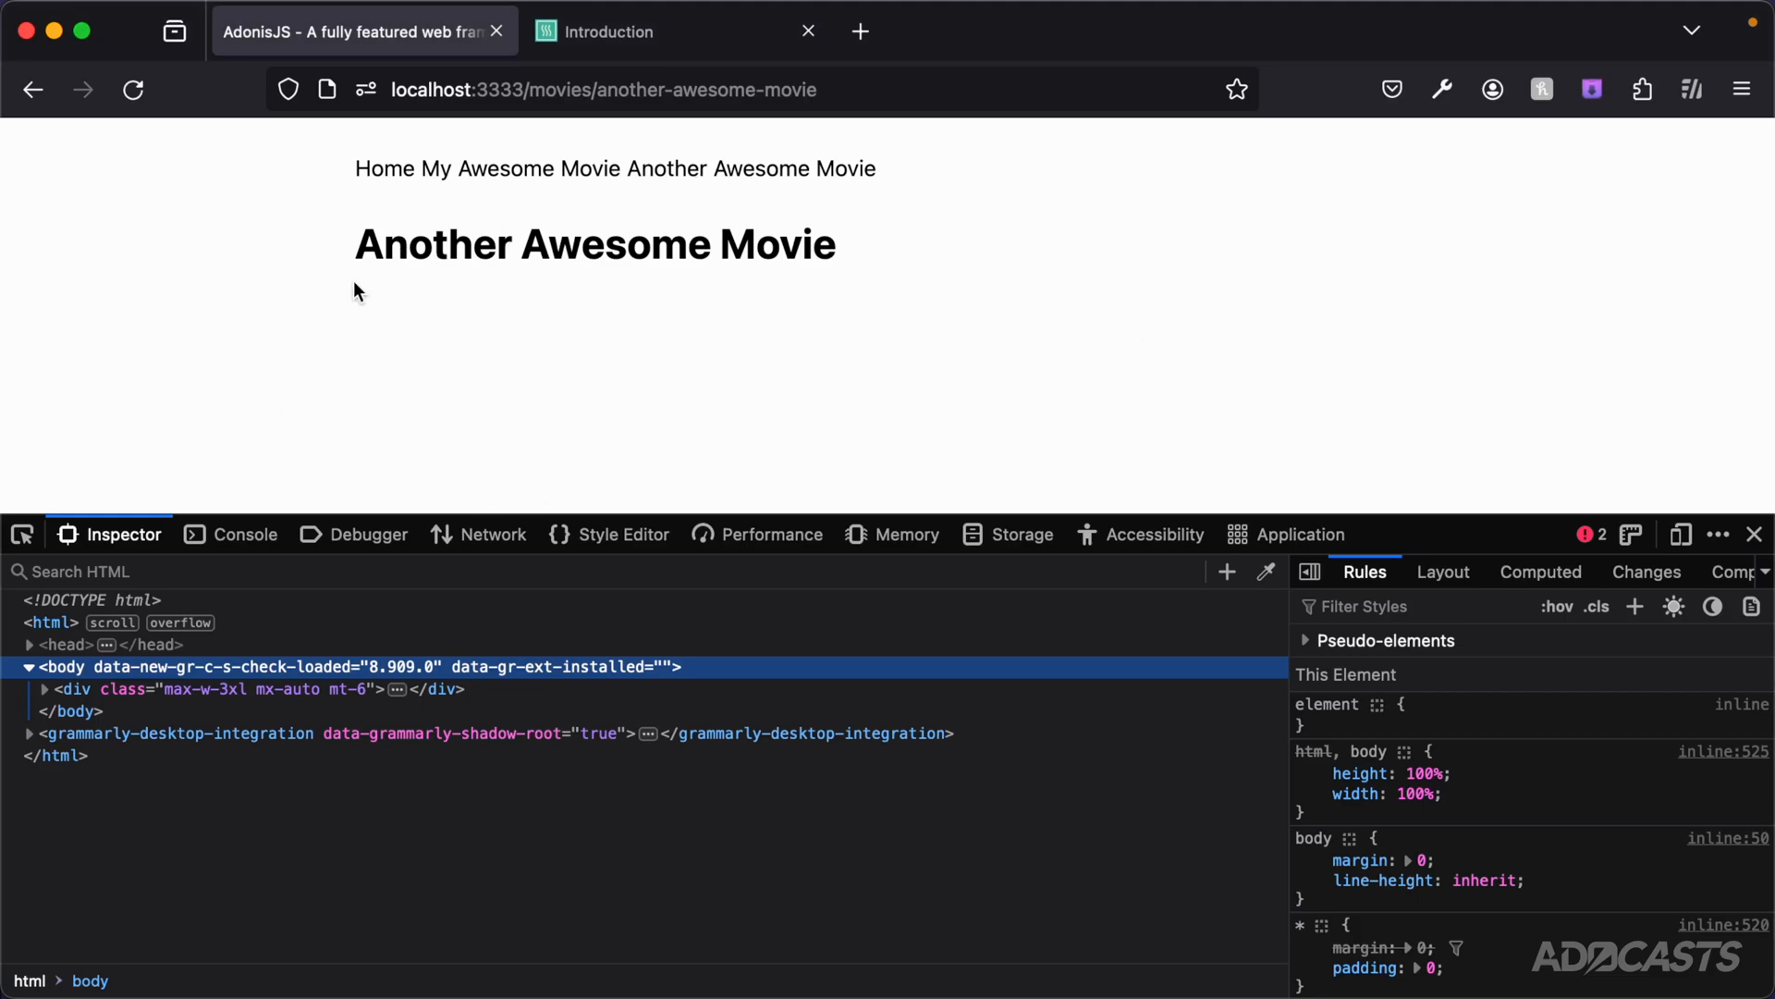
mouse_move(604, 282)
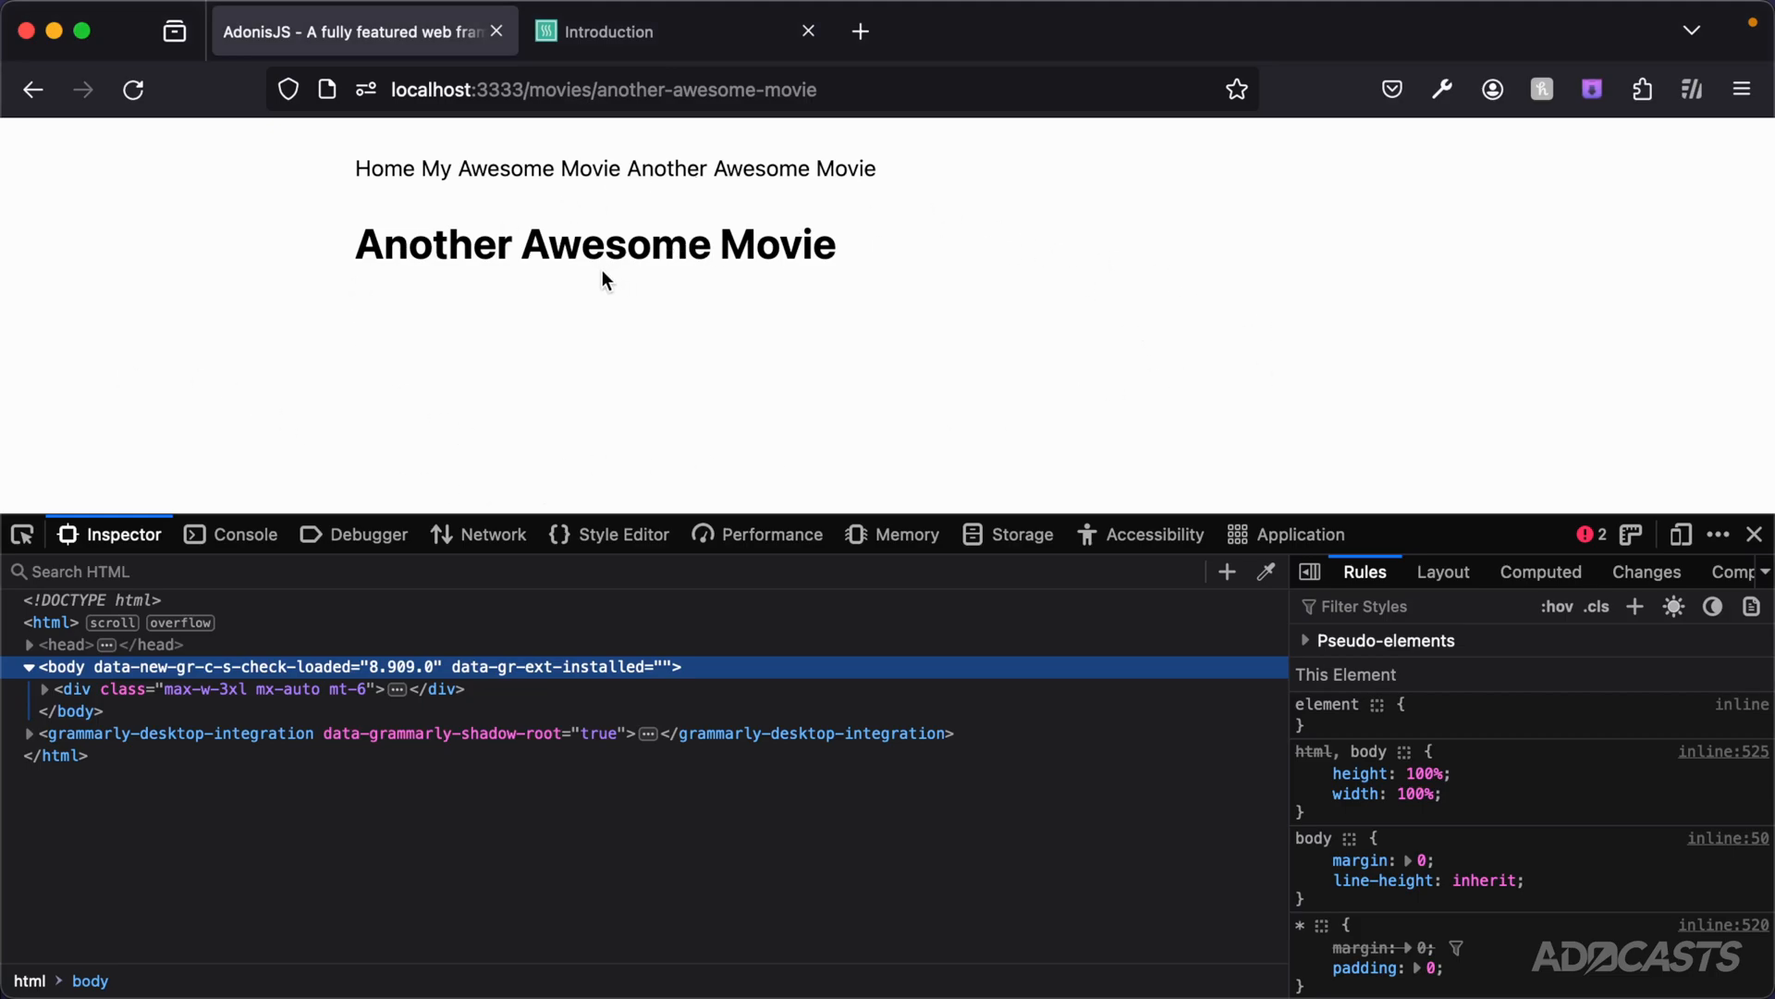
mouse_move(883, 353)
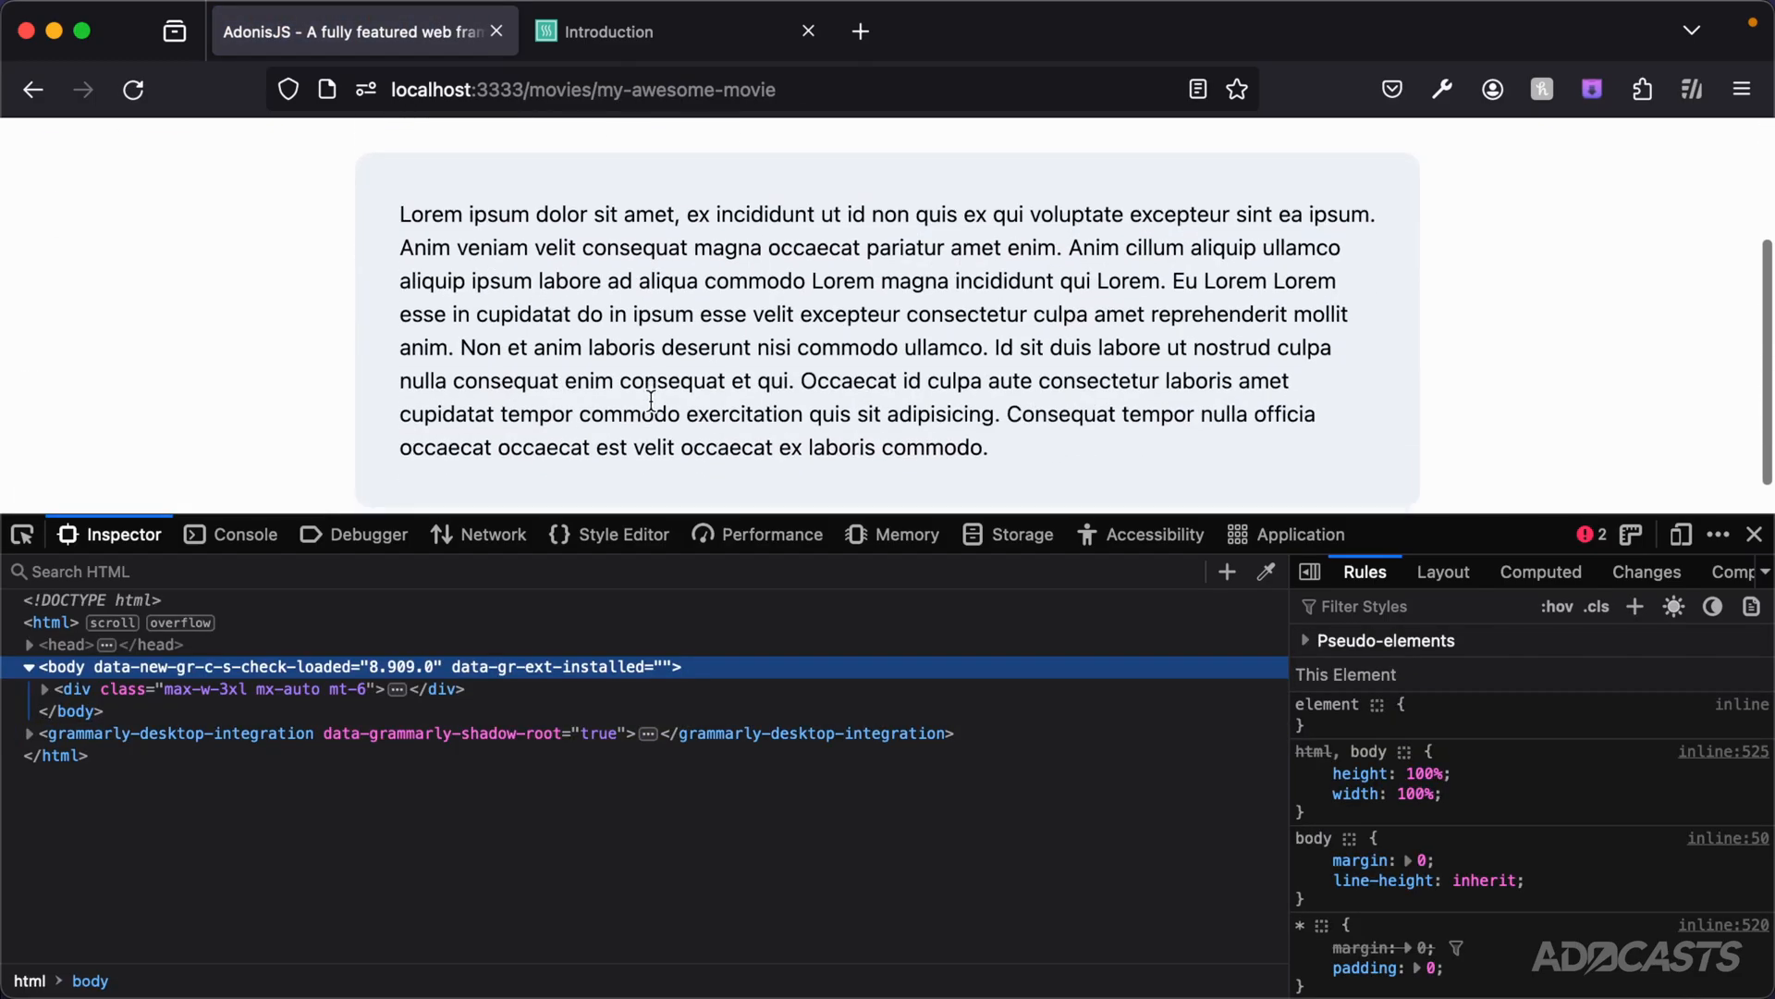
Step: Scroll up and return to the Another Awesome Movie page in Firefox
scroll(up, 3)
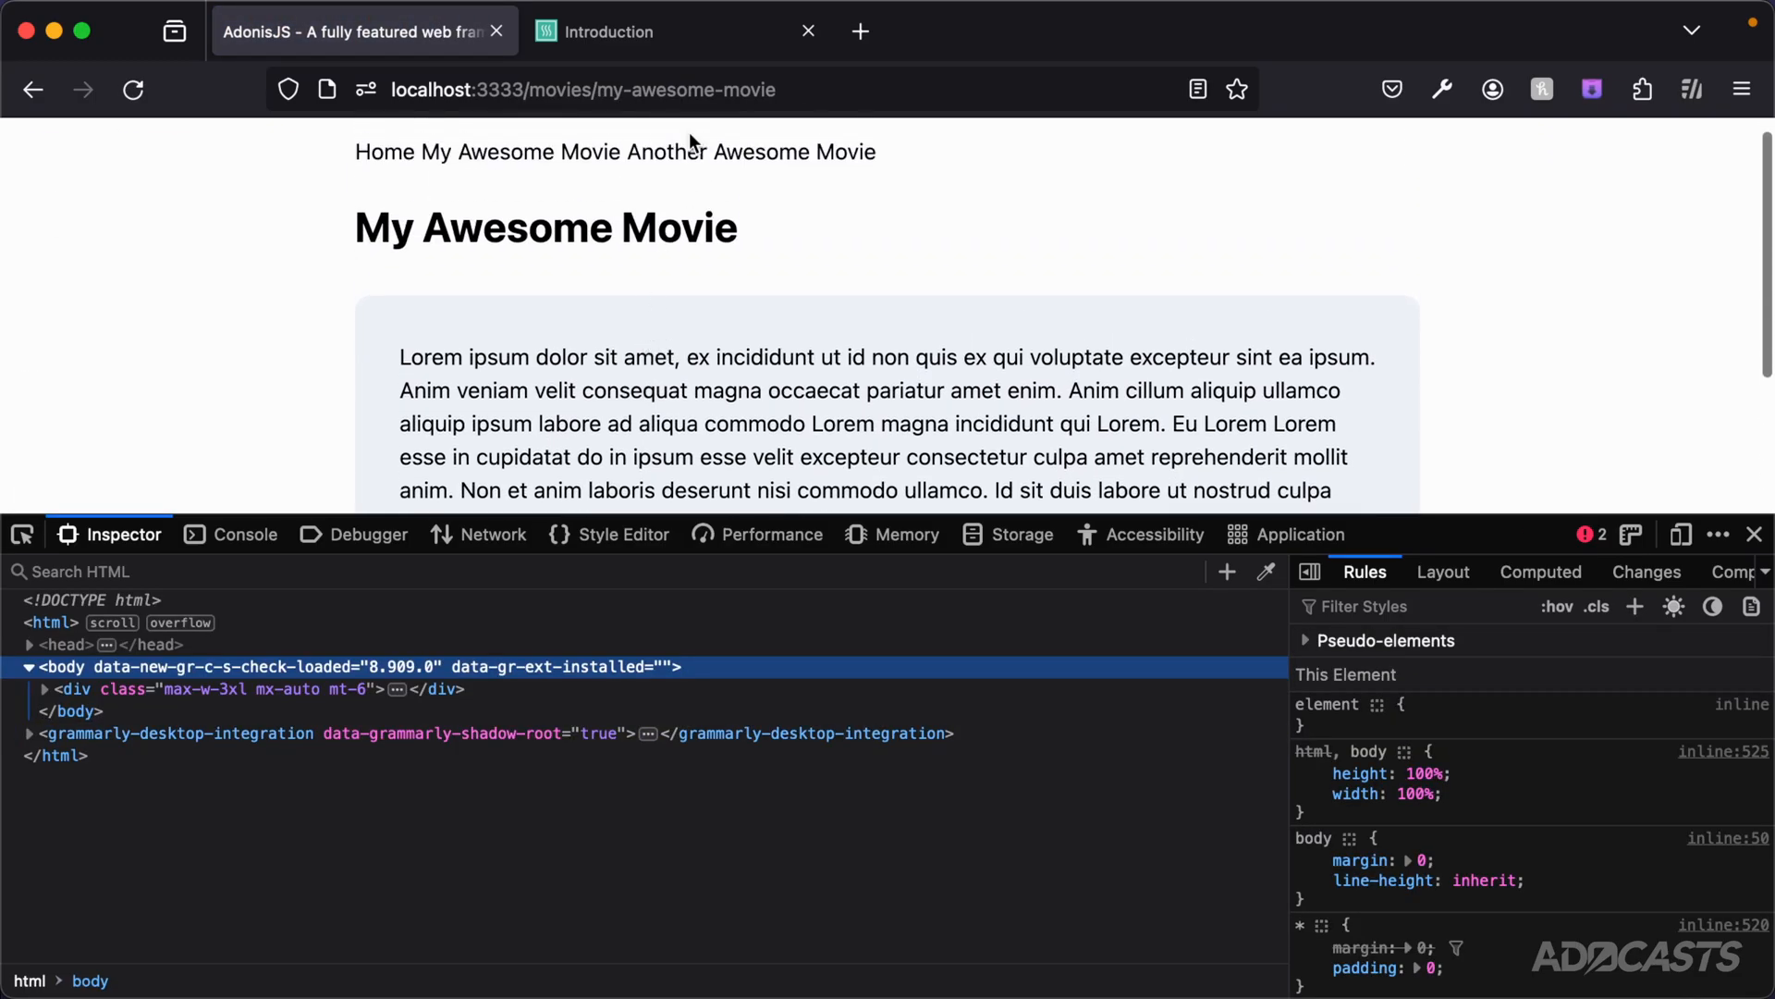
click(749, 152)
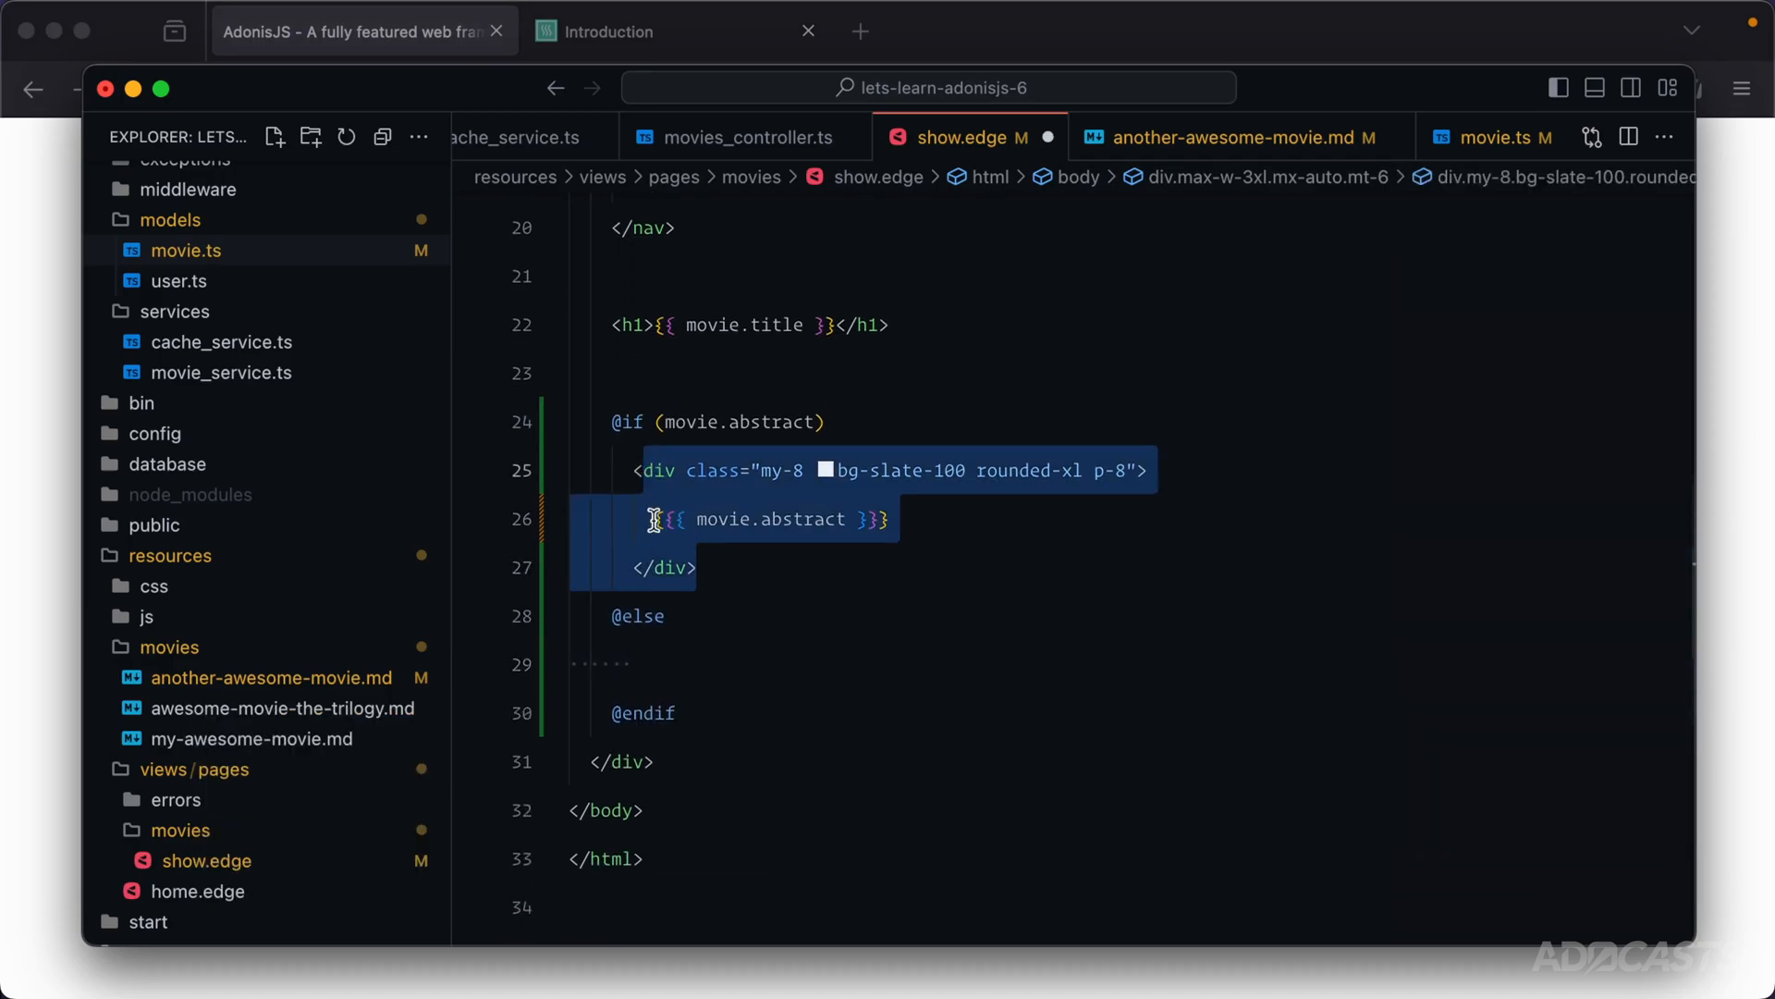
text(No A)
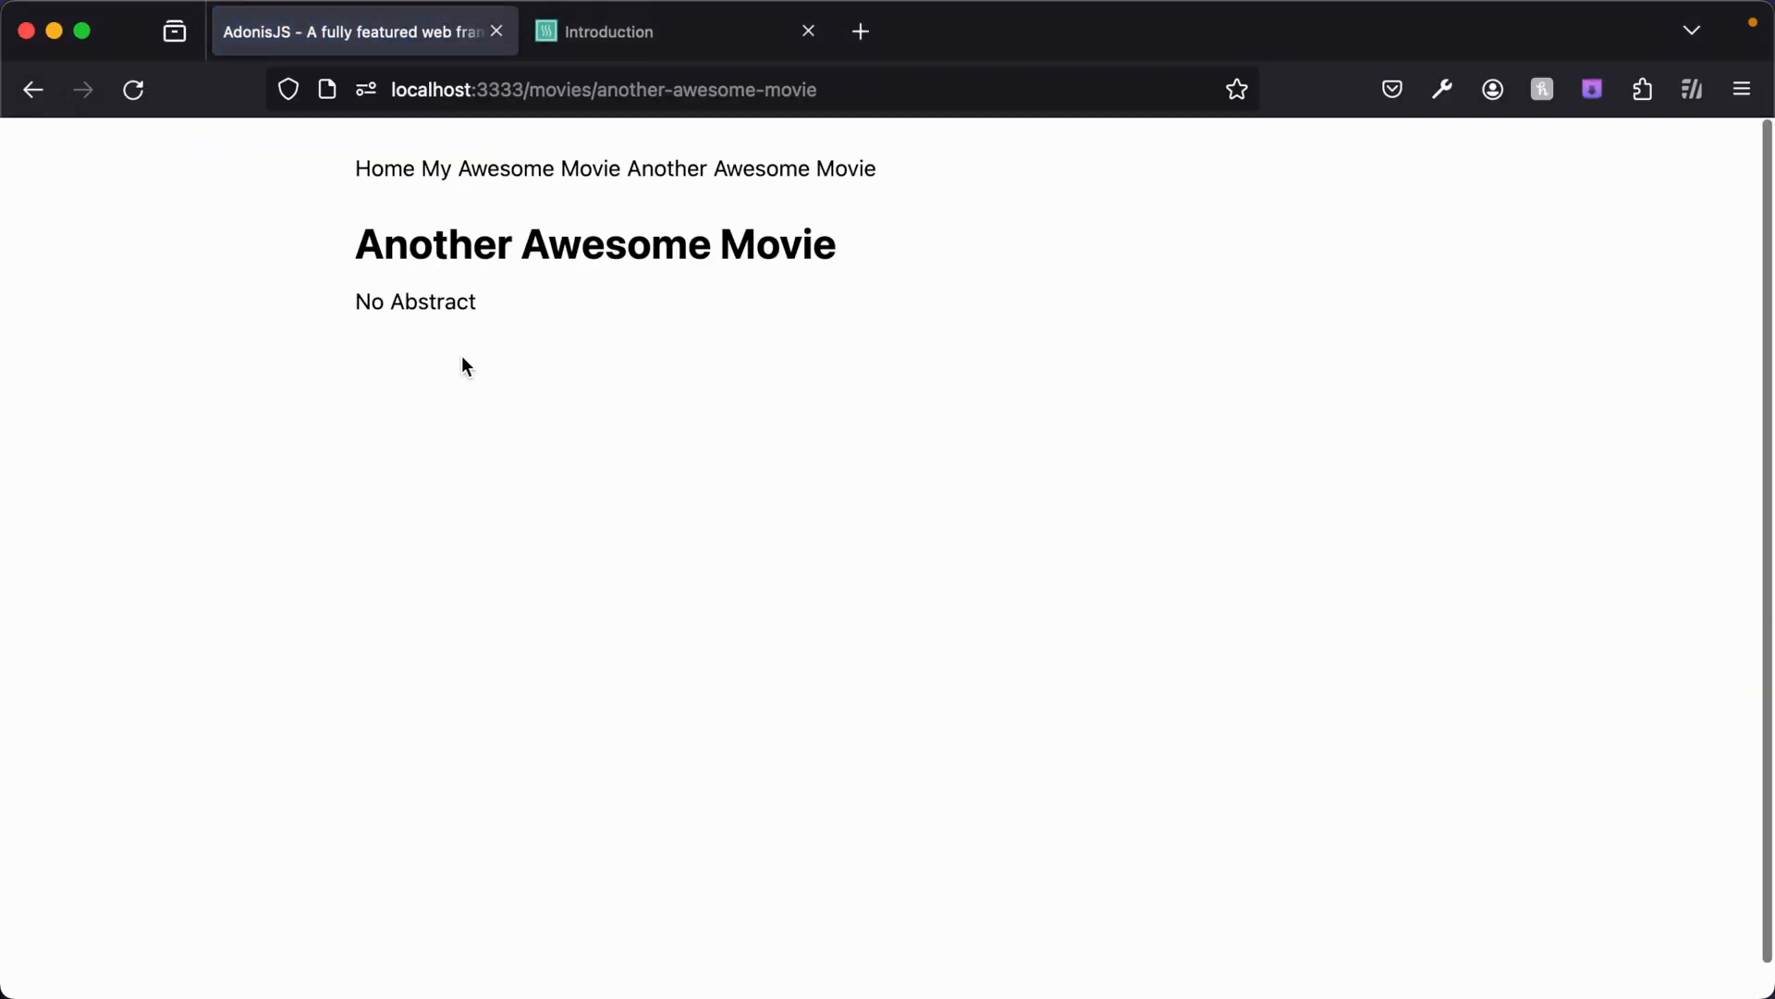
mouse_move(553, 308)
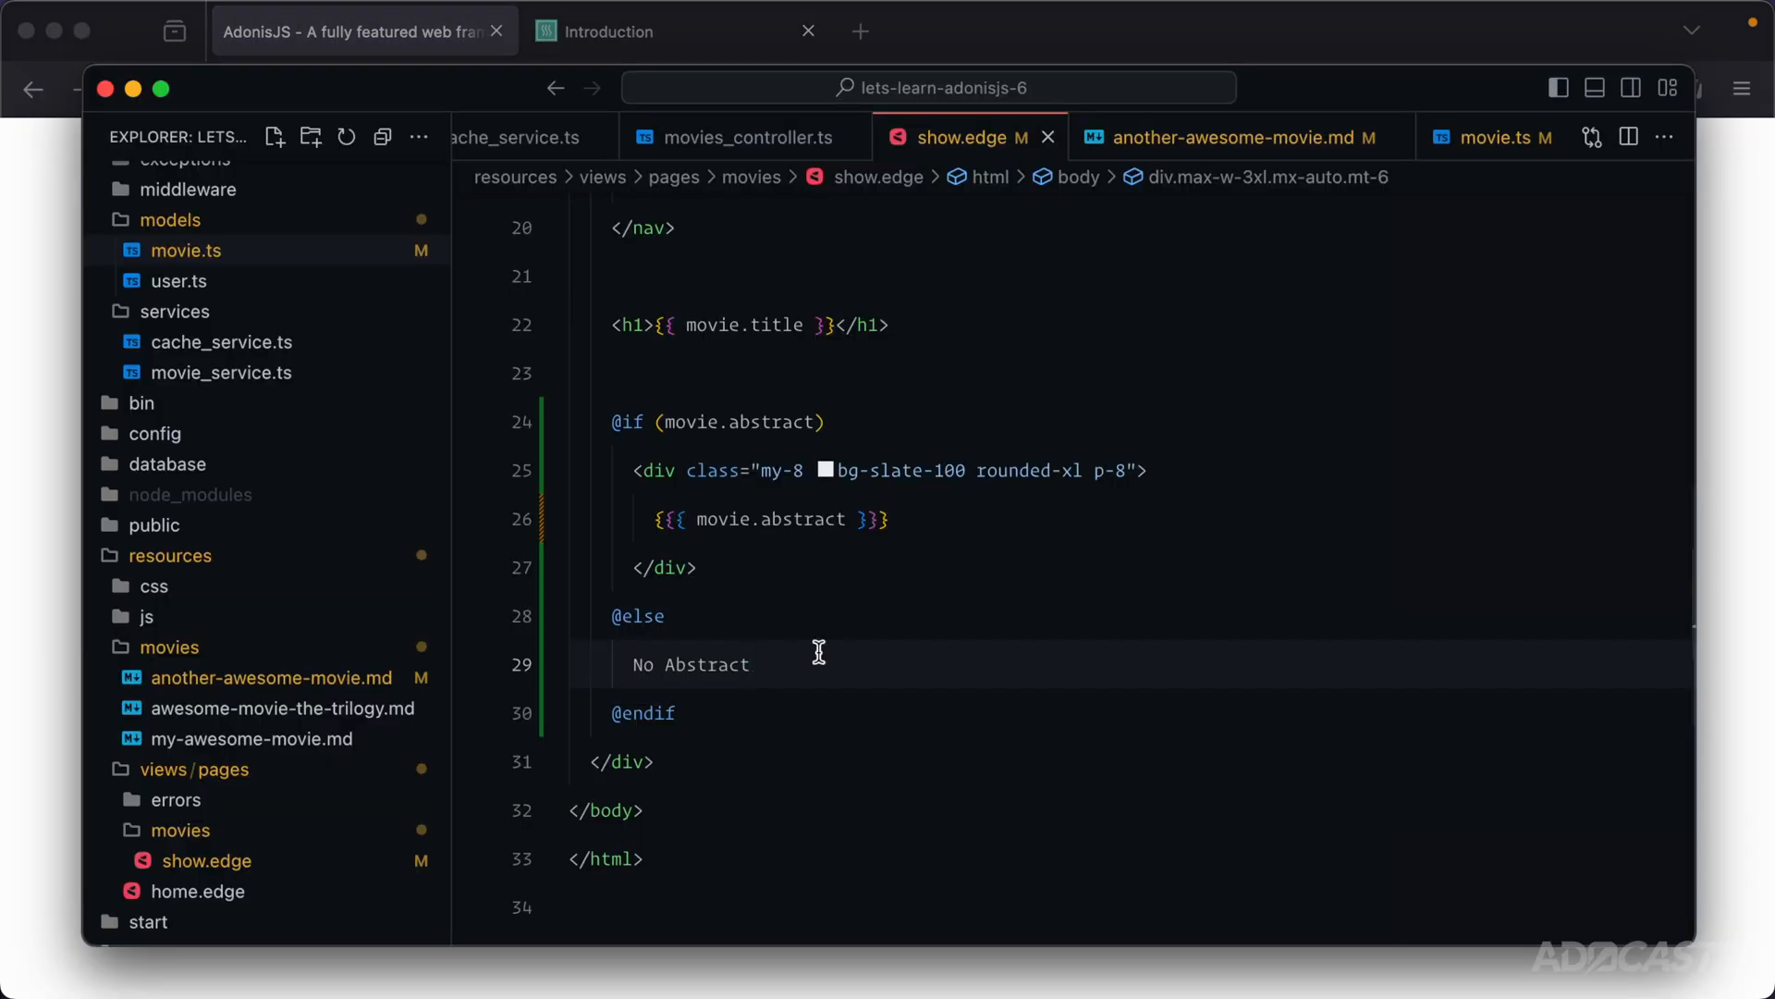
click(196, 890)
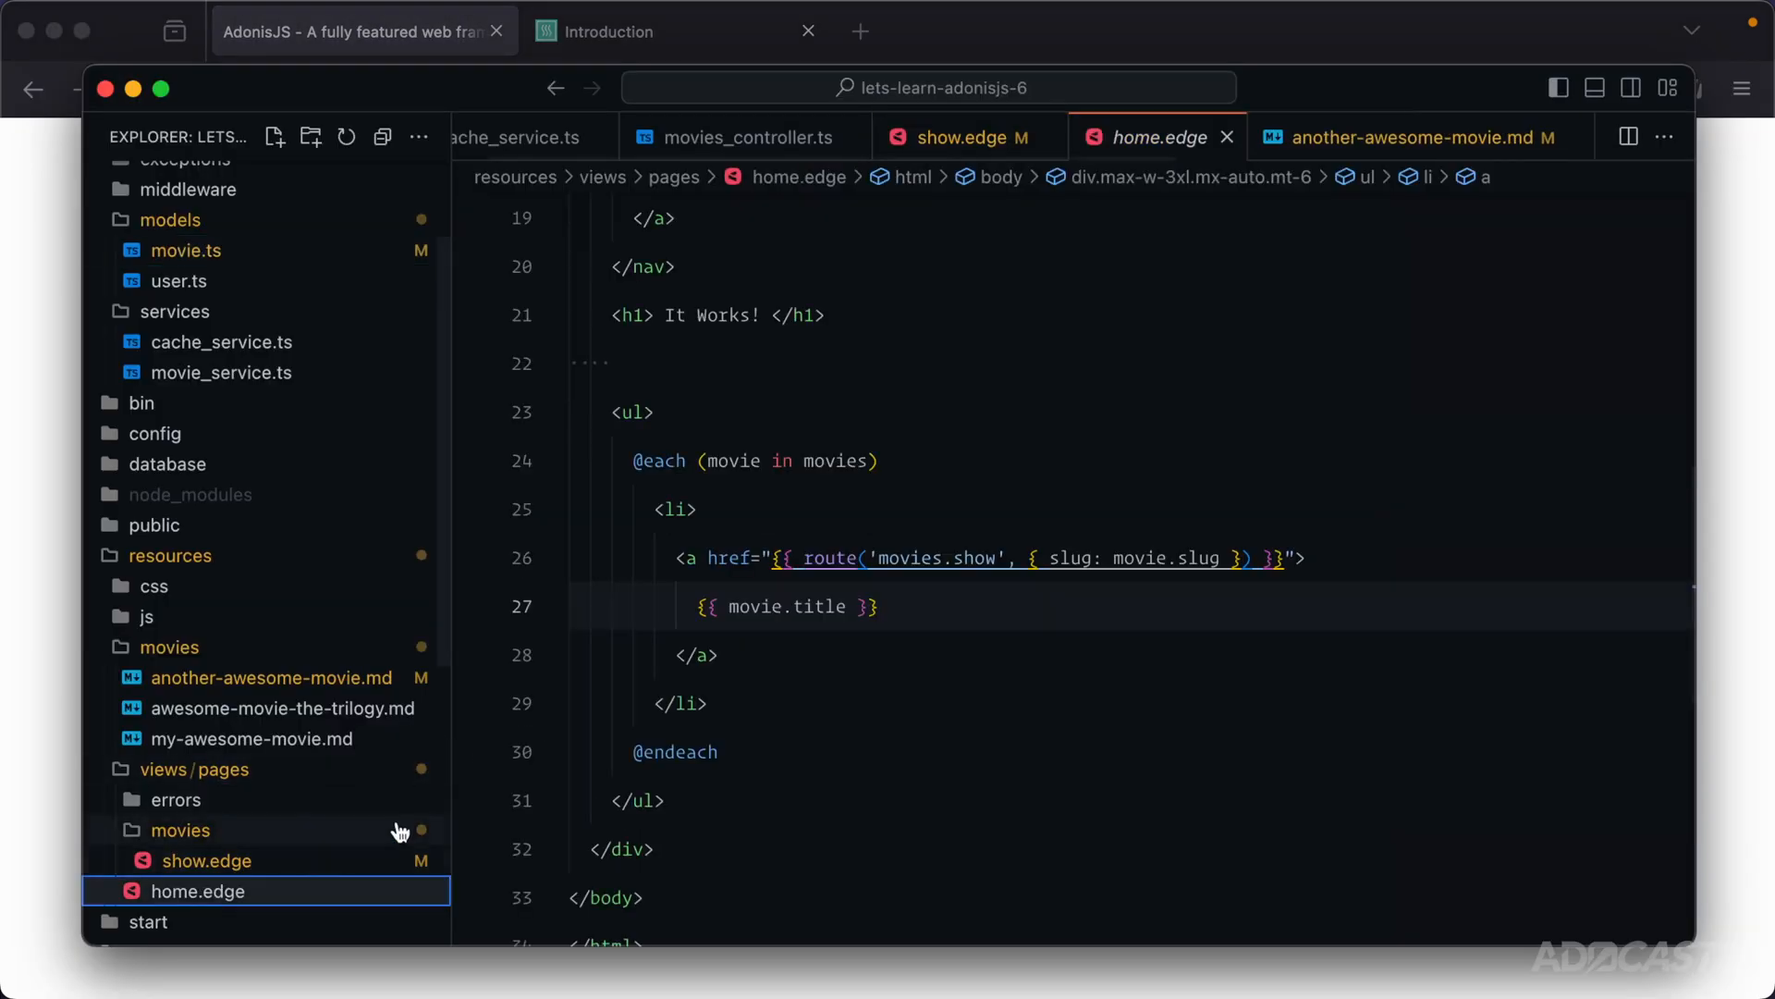
Step: Select home.edge's <nav> block and compare it against show.edge's nav
drag(634, 459, 668, 801)
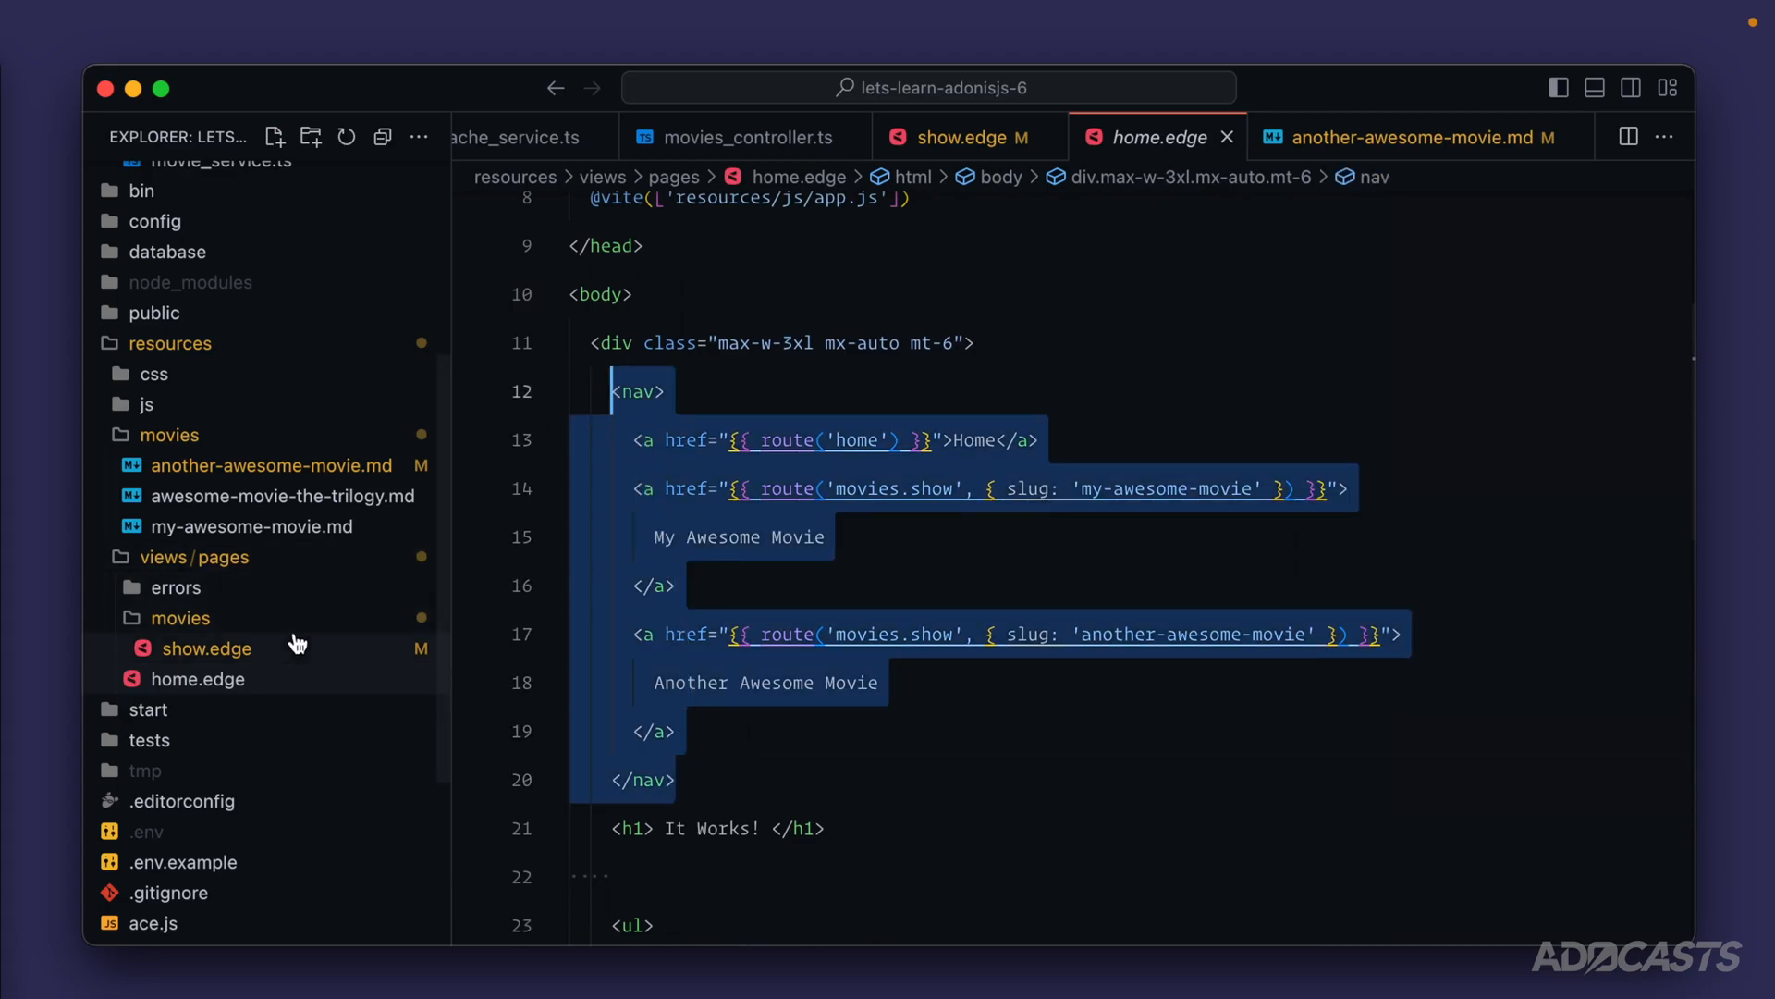
click(206, 648)
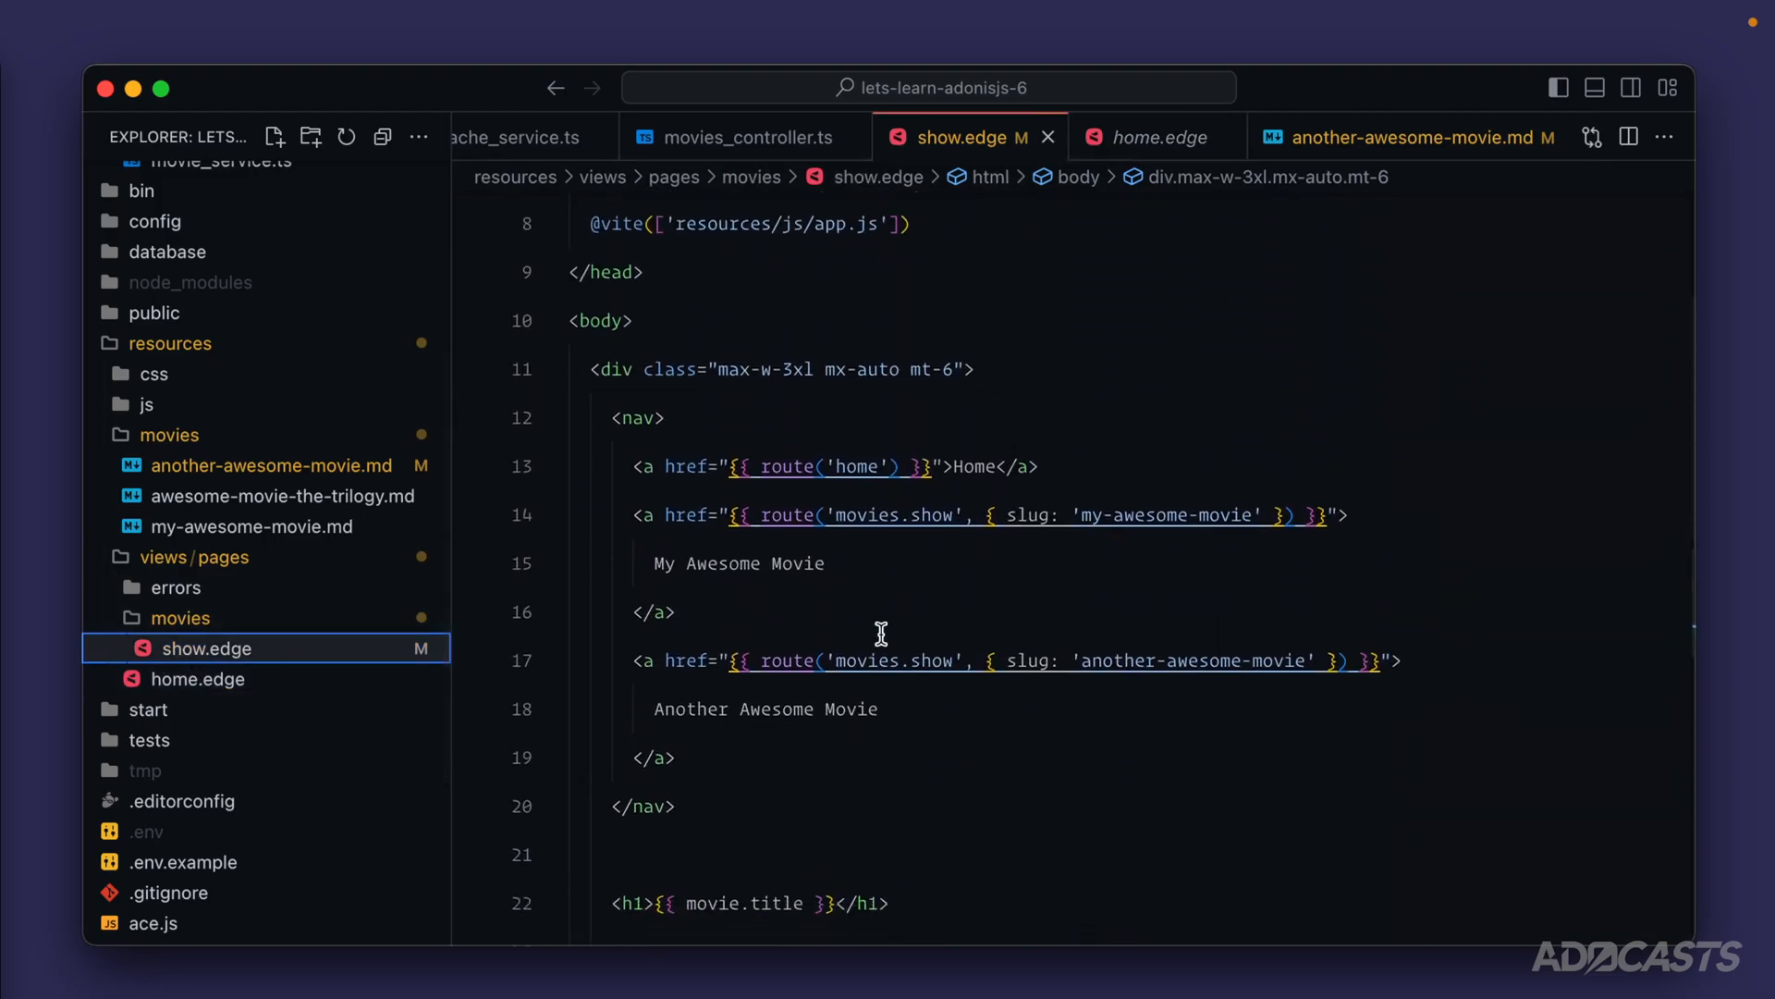
mouse_move(797, 612)
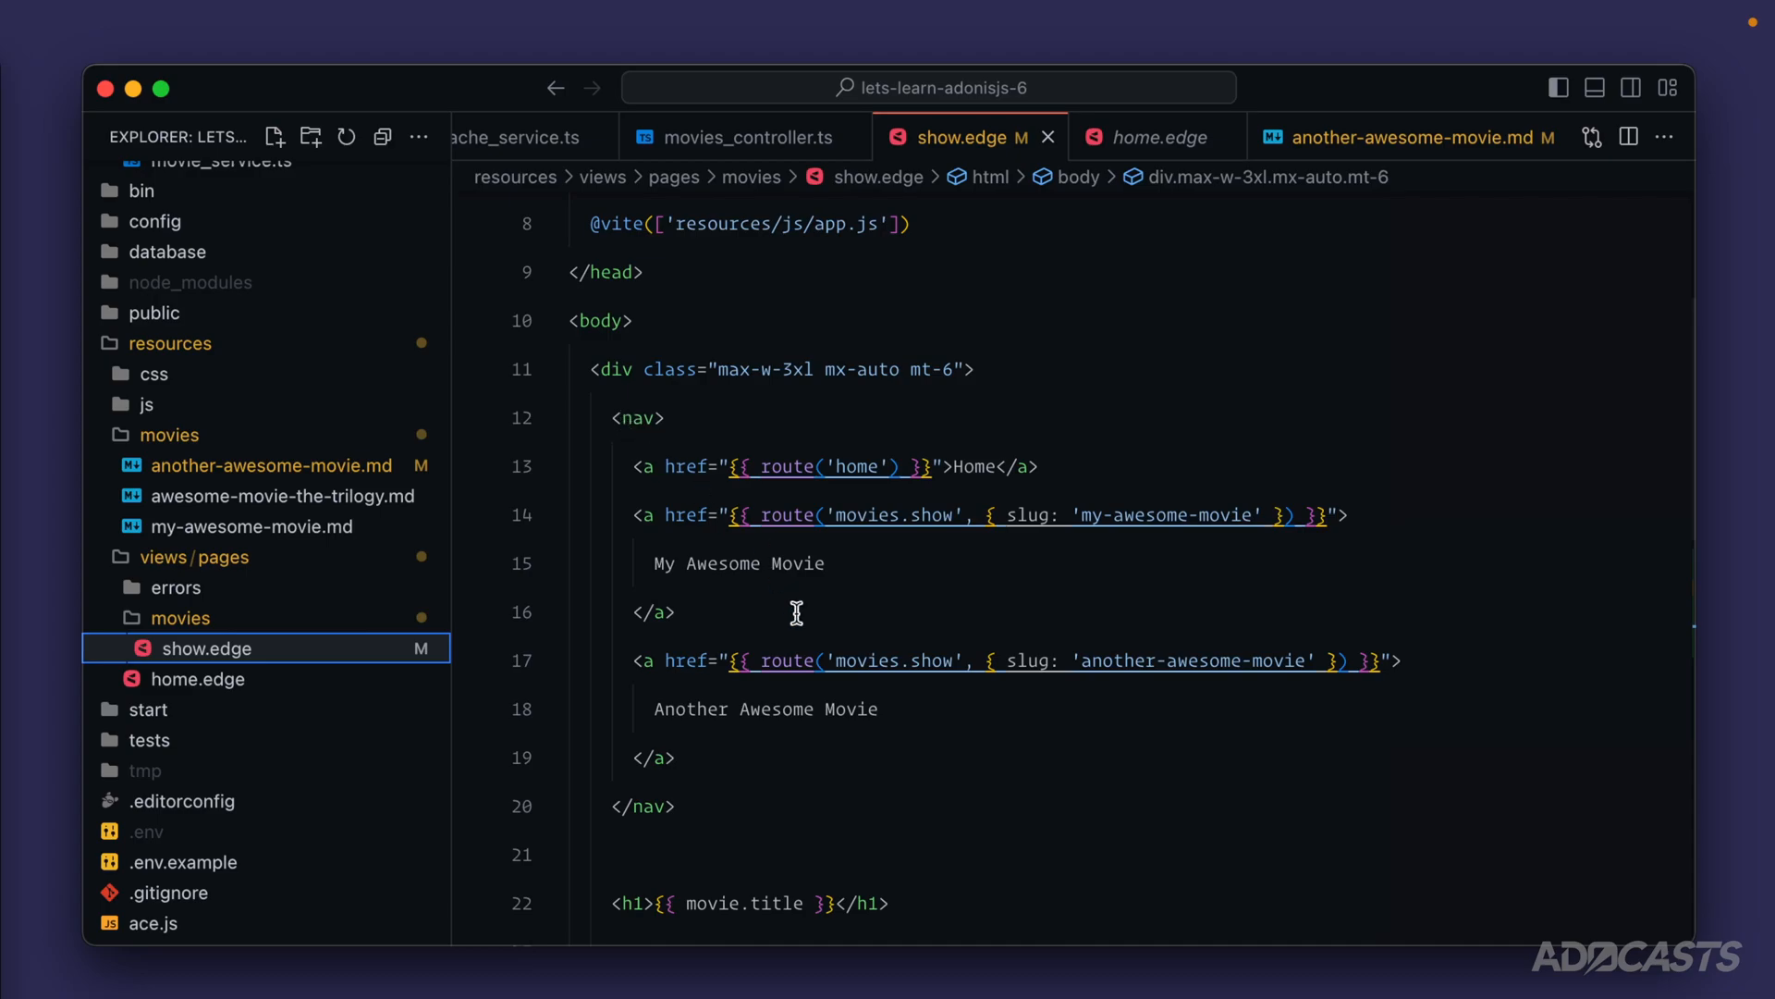
mouse_move(605, 599)
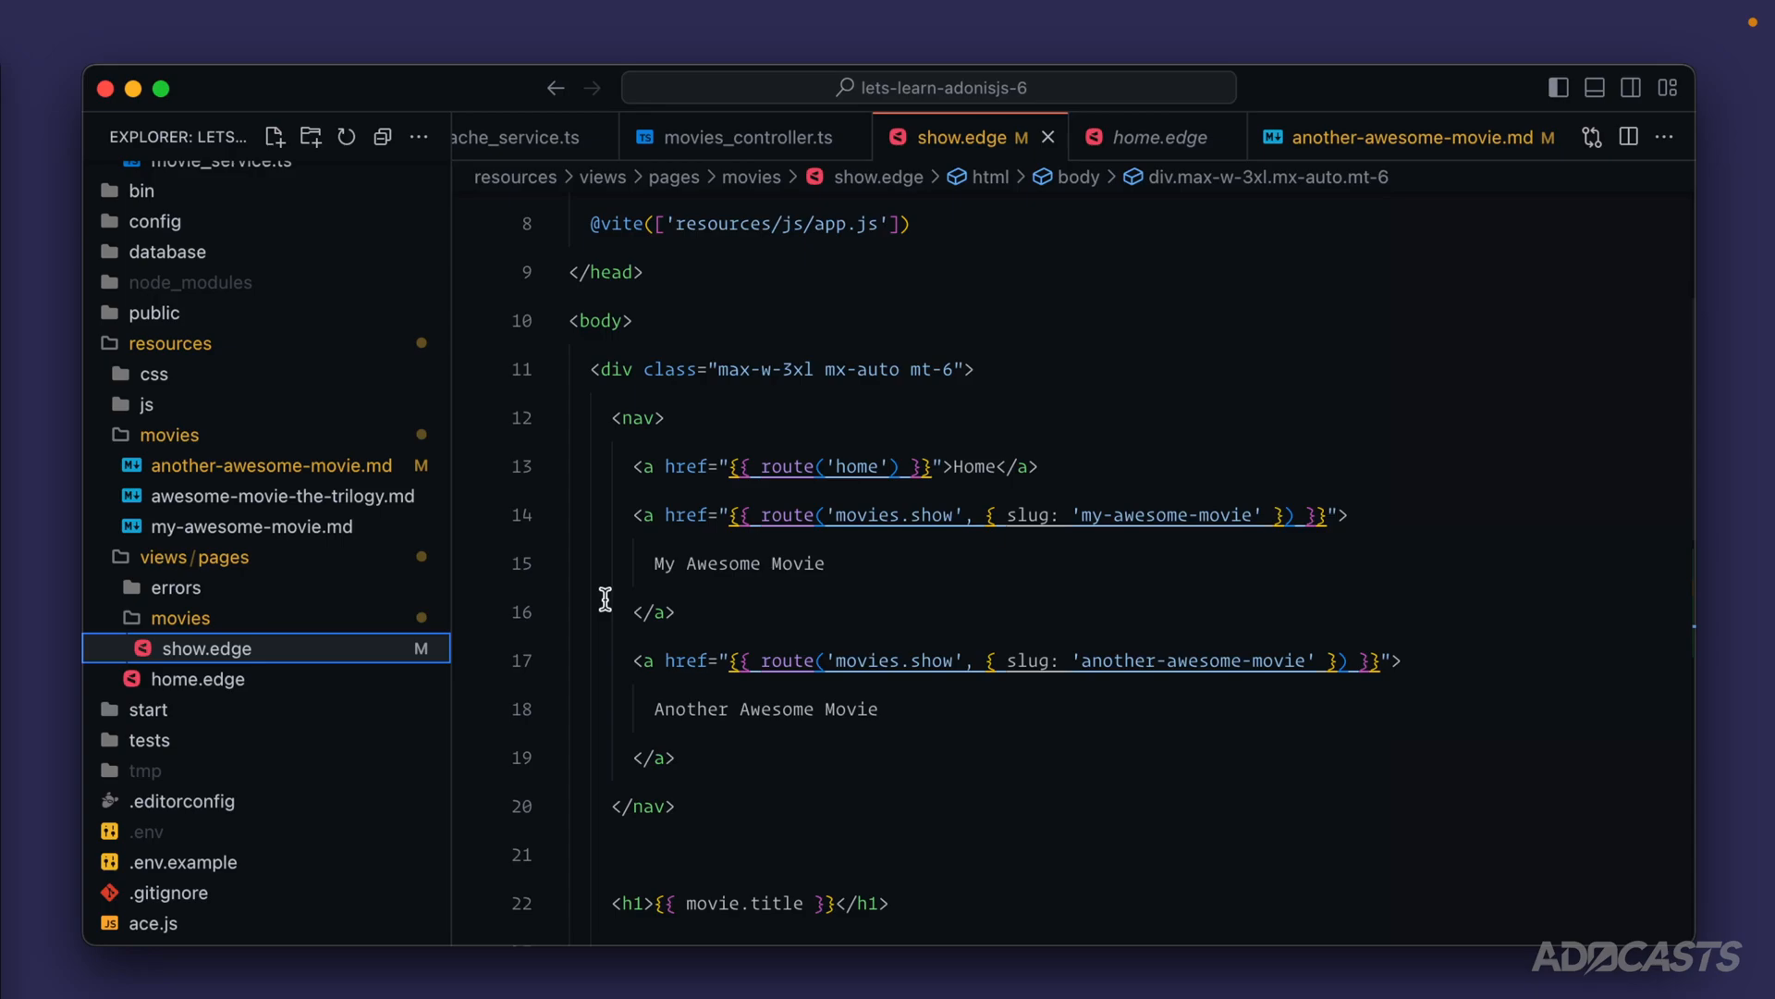
mouse_move(159, 567)
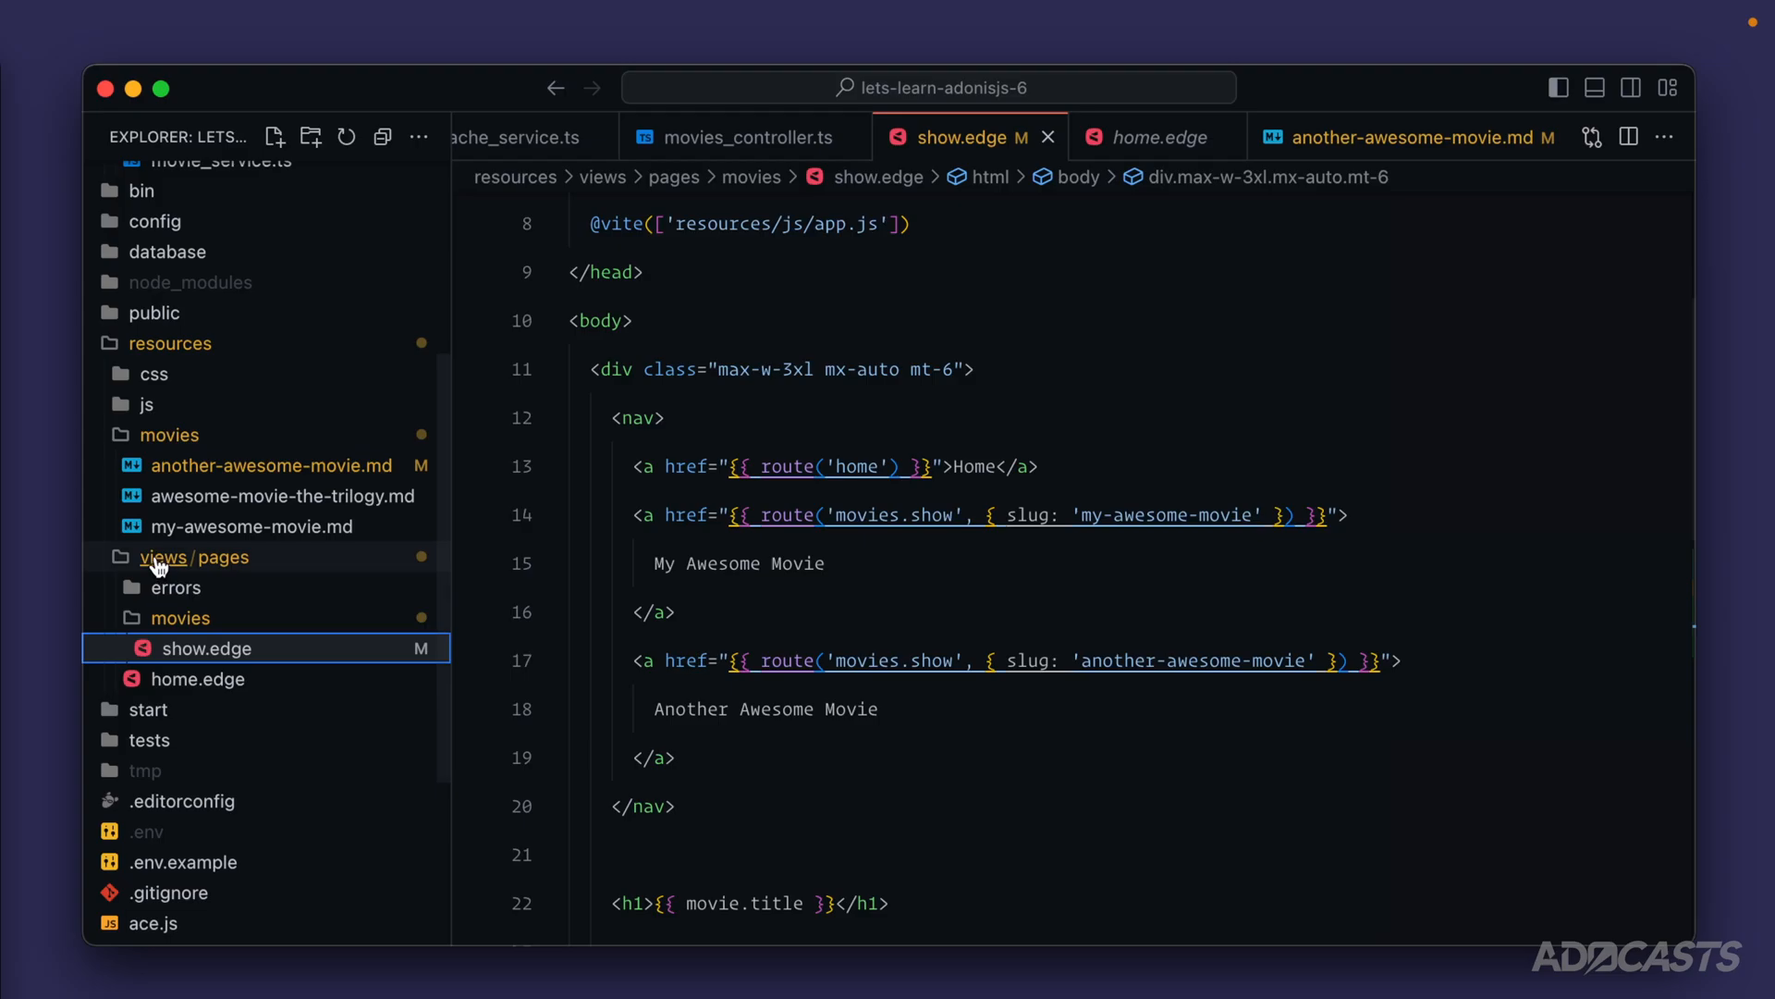
Step: Create an empty partials/nav.edge file under the views folder
right_click(162, 557)
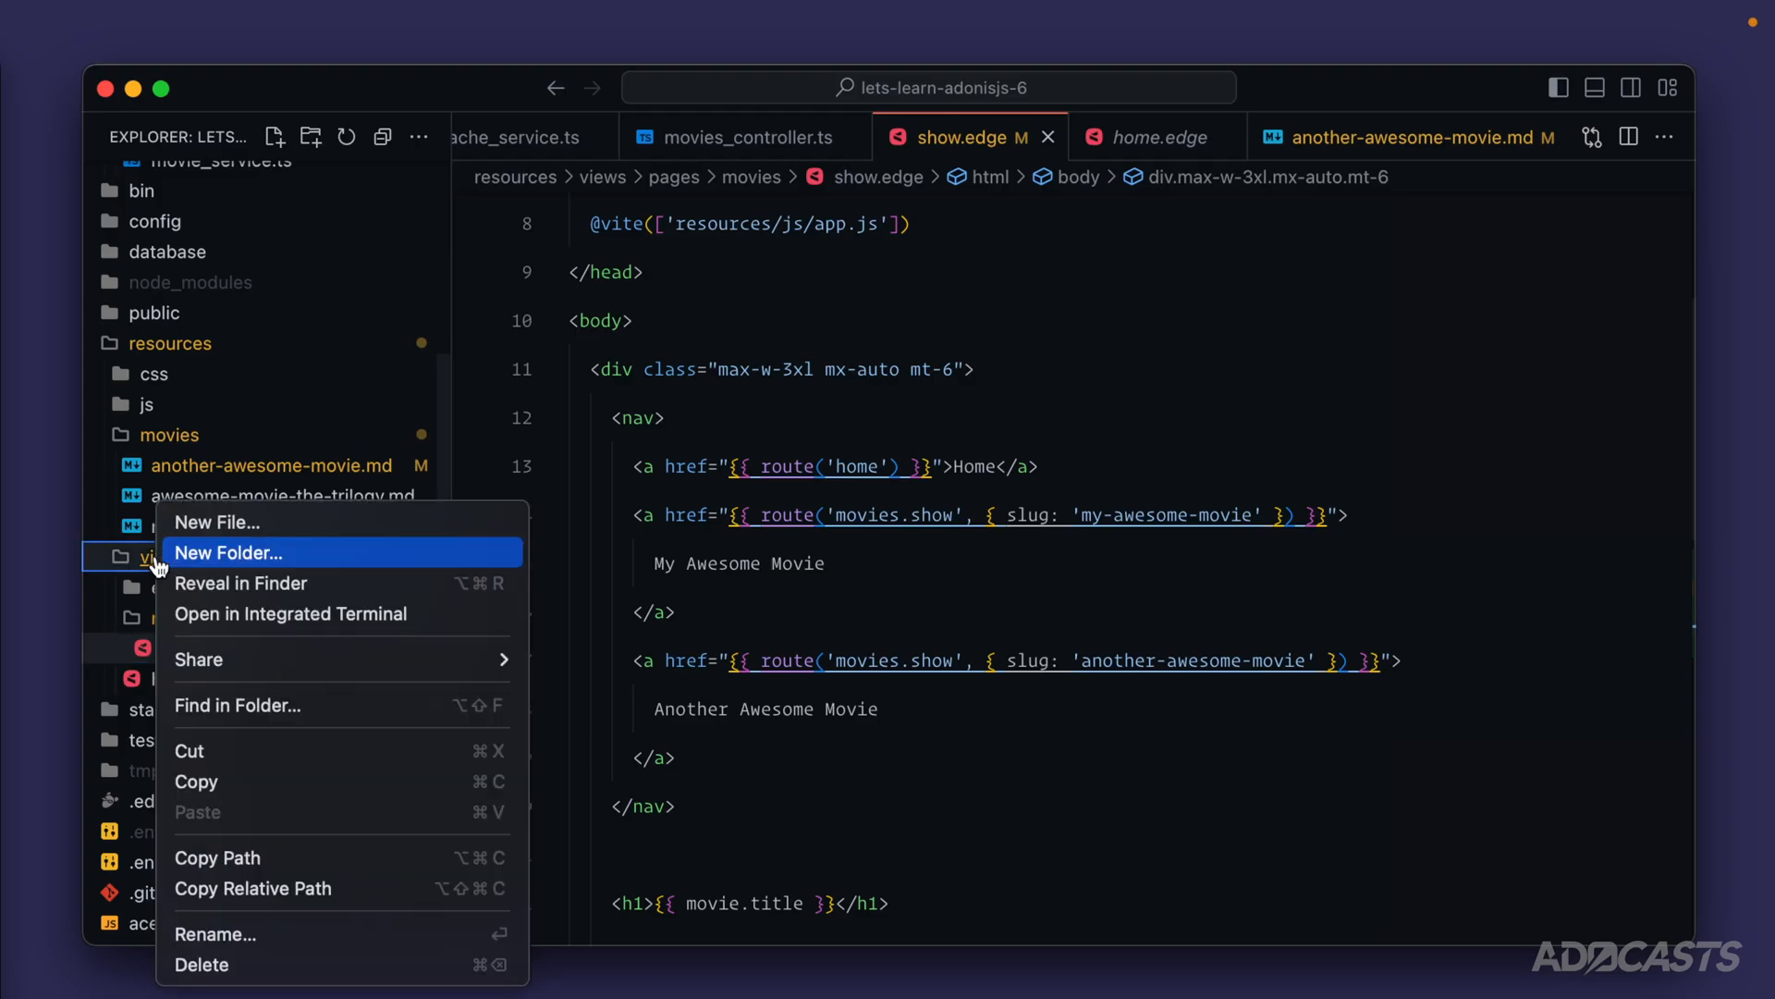
text(partial)
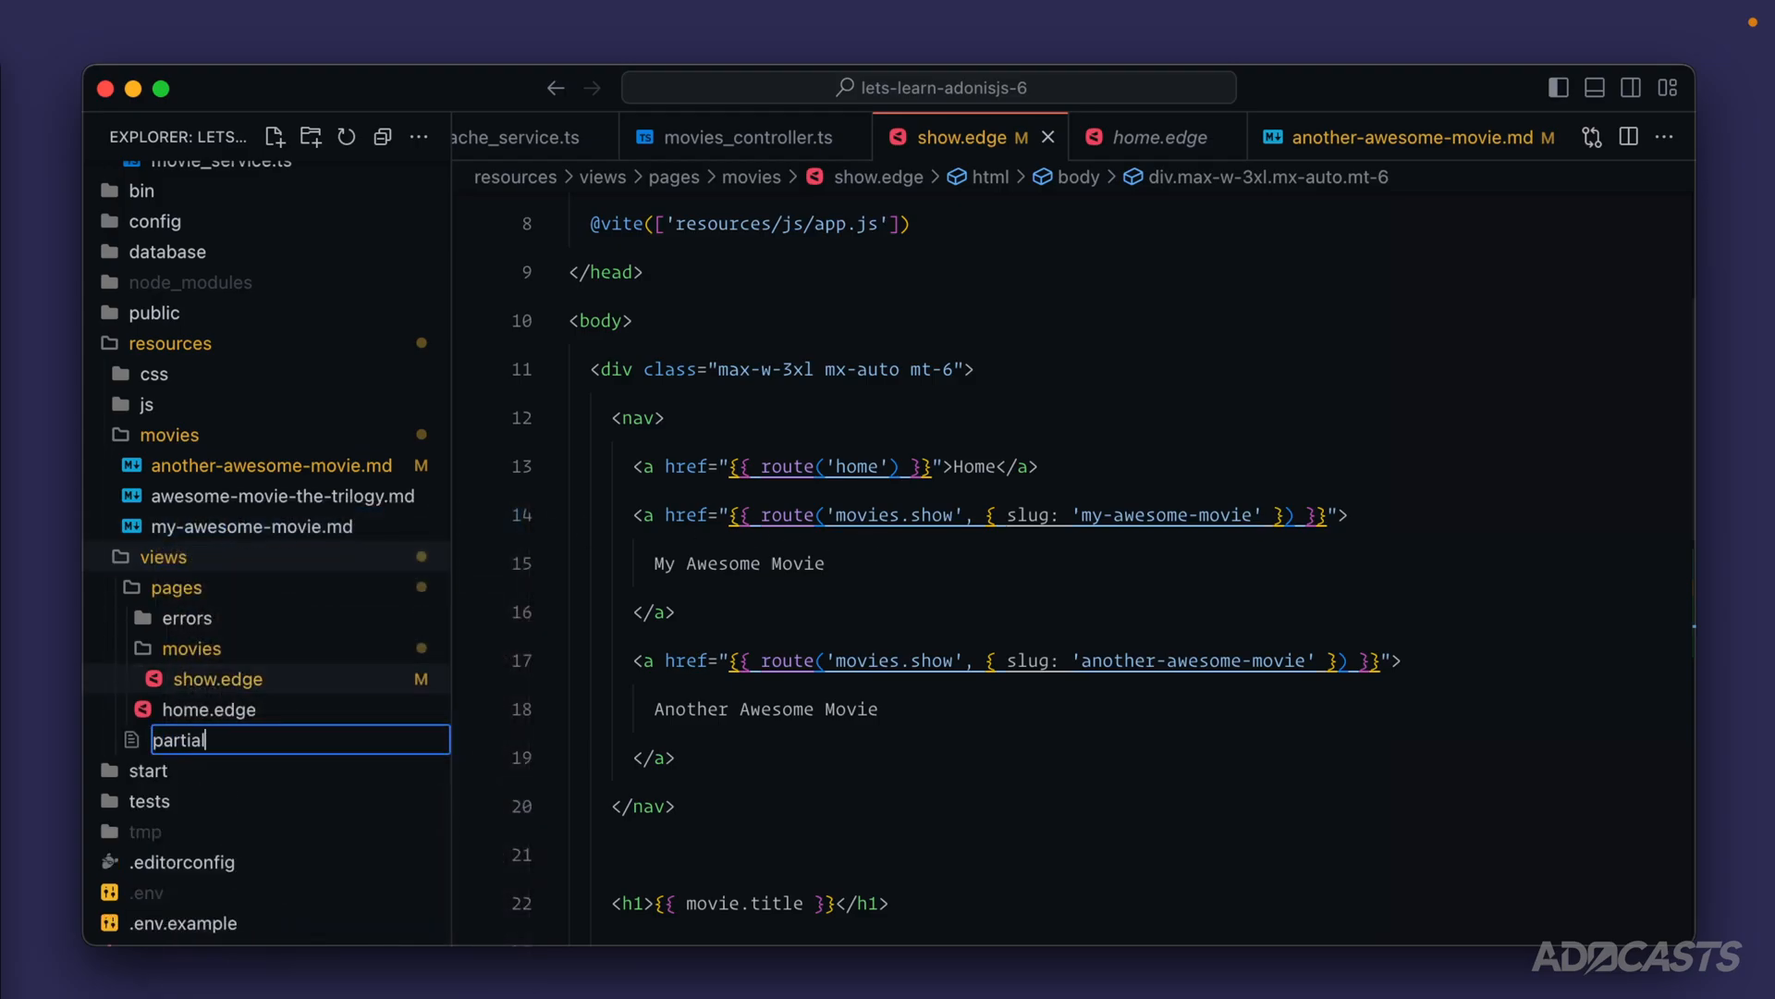
text(/na)
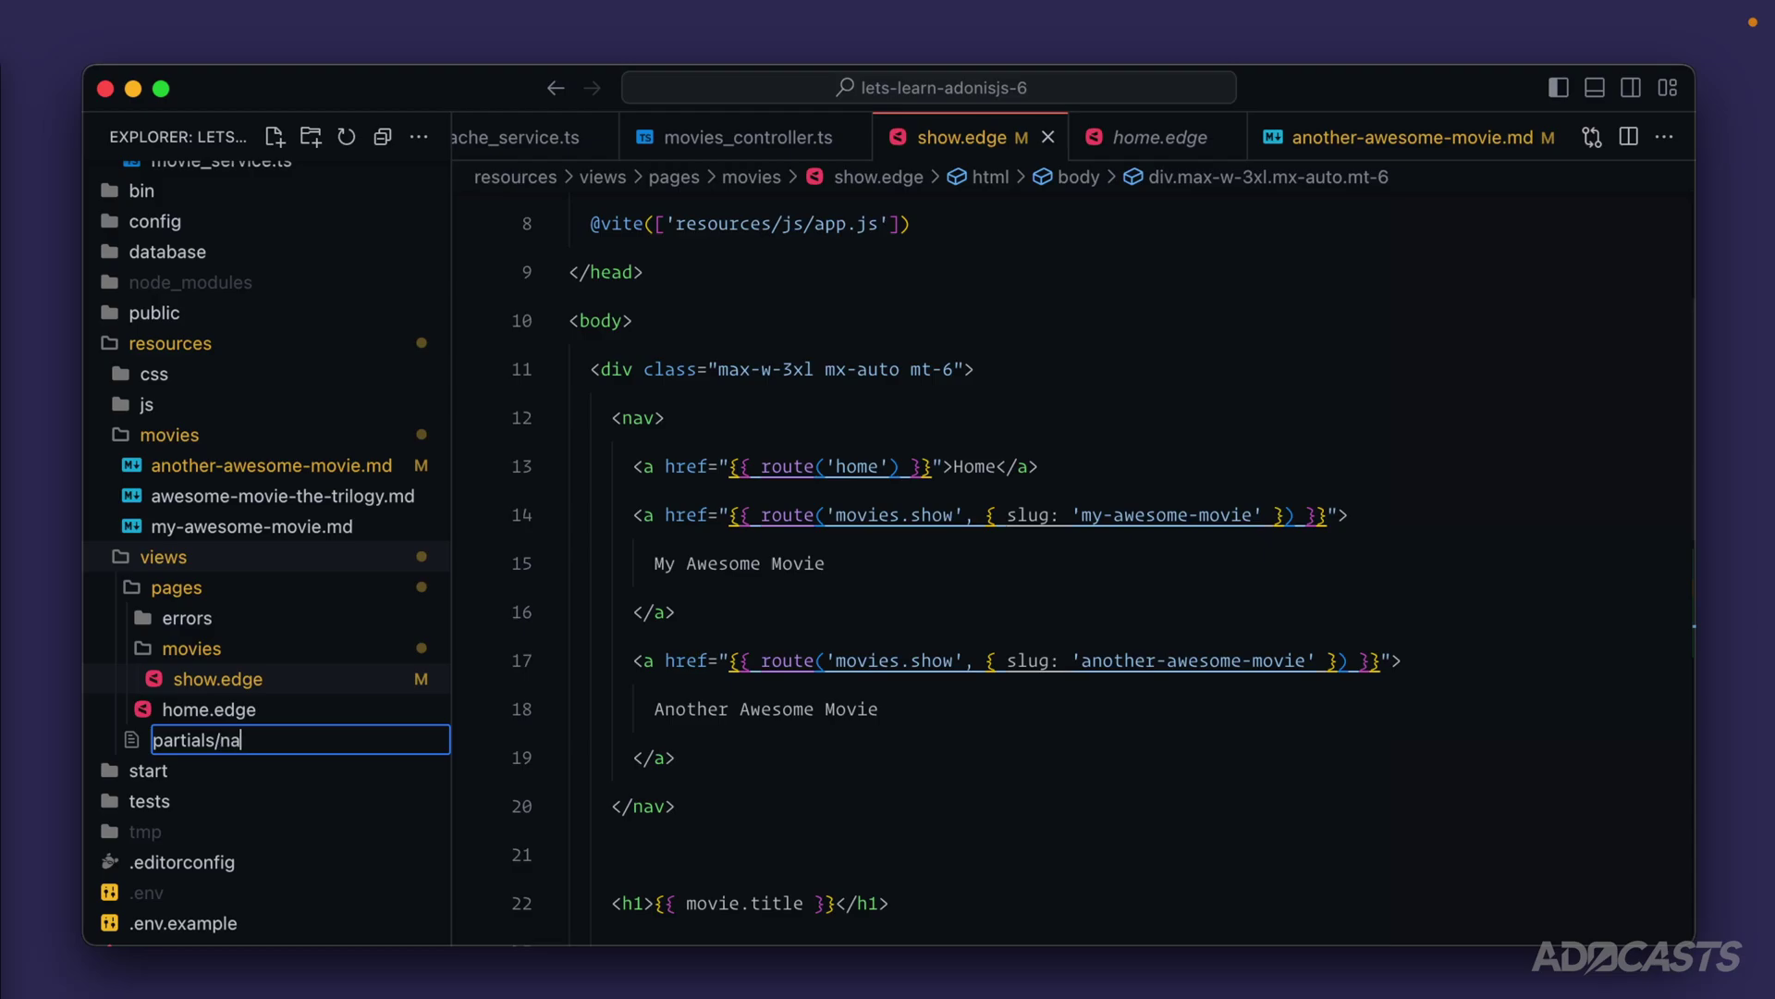
key(Enter)
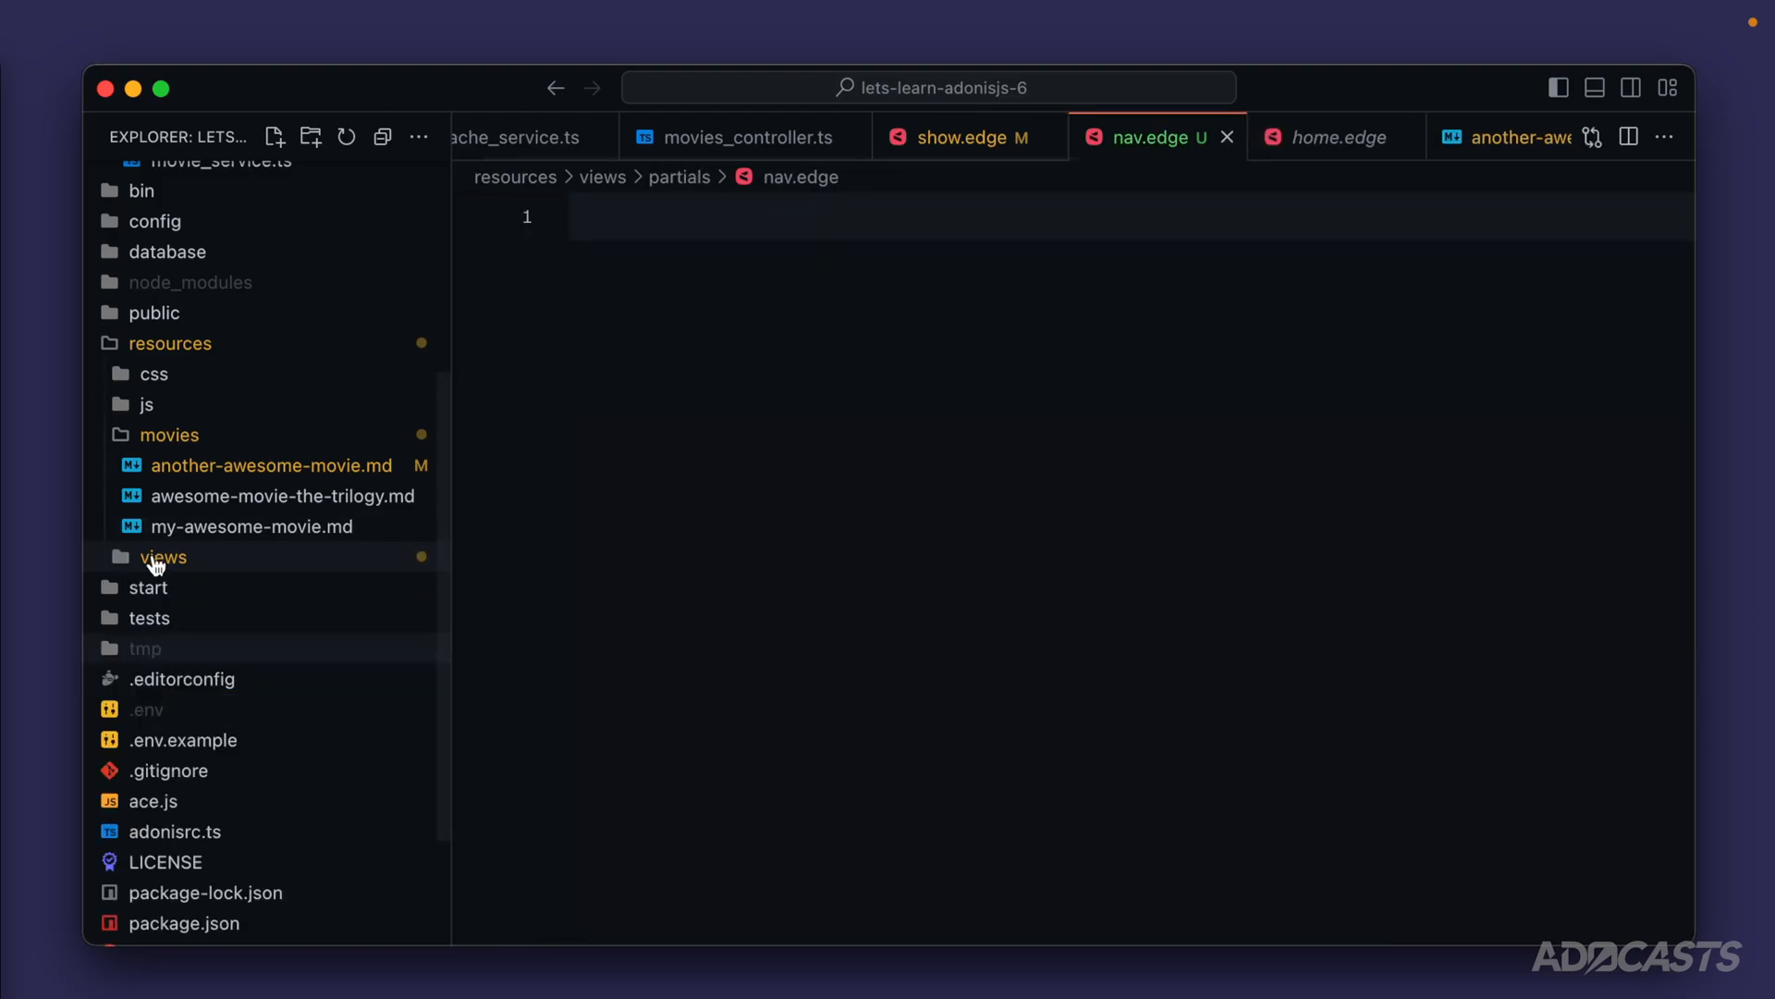
Step: Expand the views and pages folders and bring up home.edge
click(163, 556)
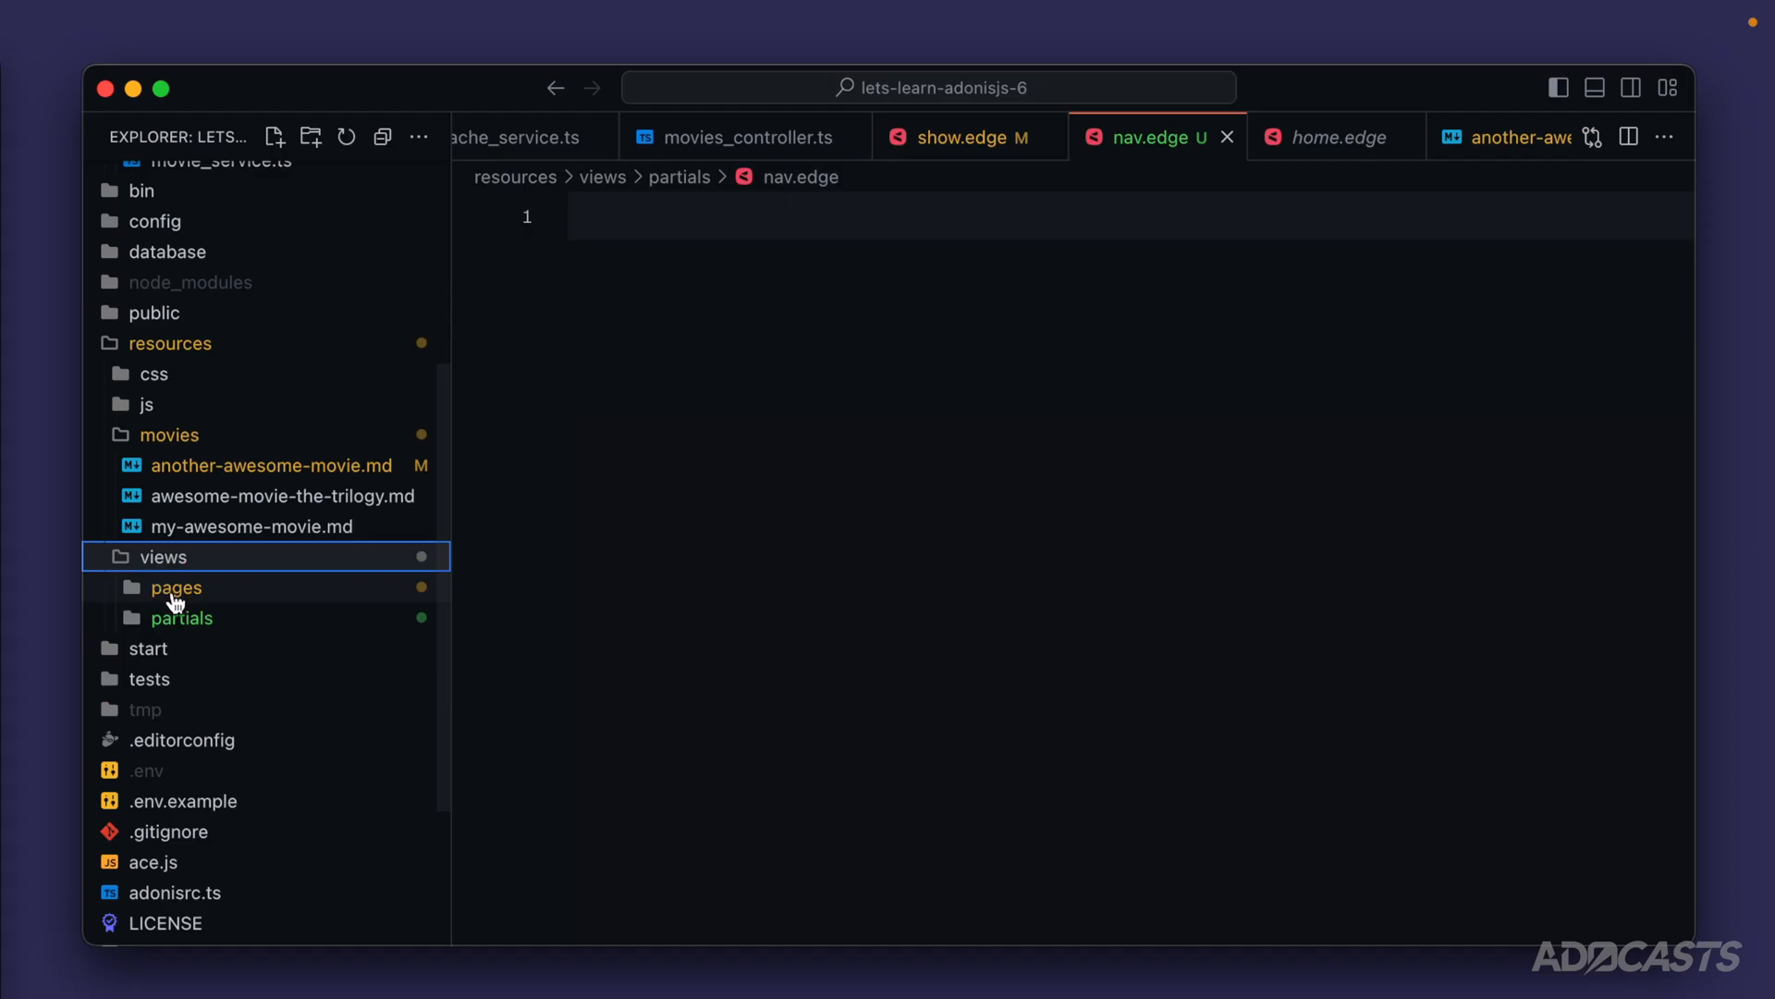
click(175, 588)
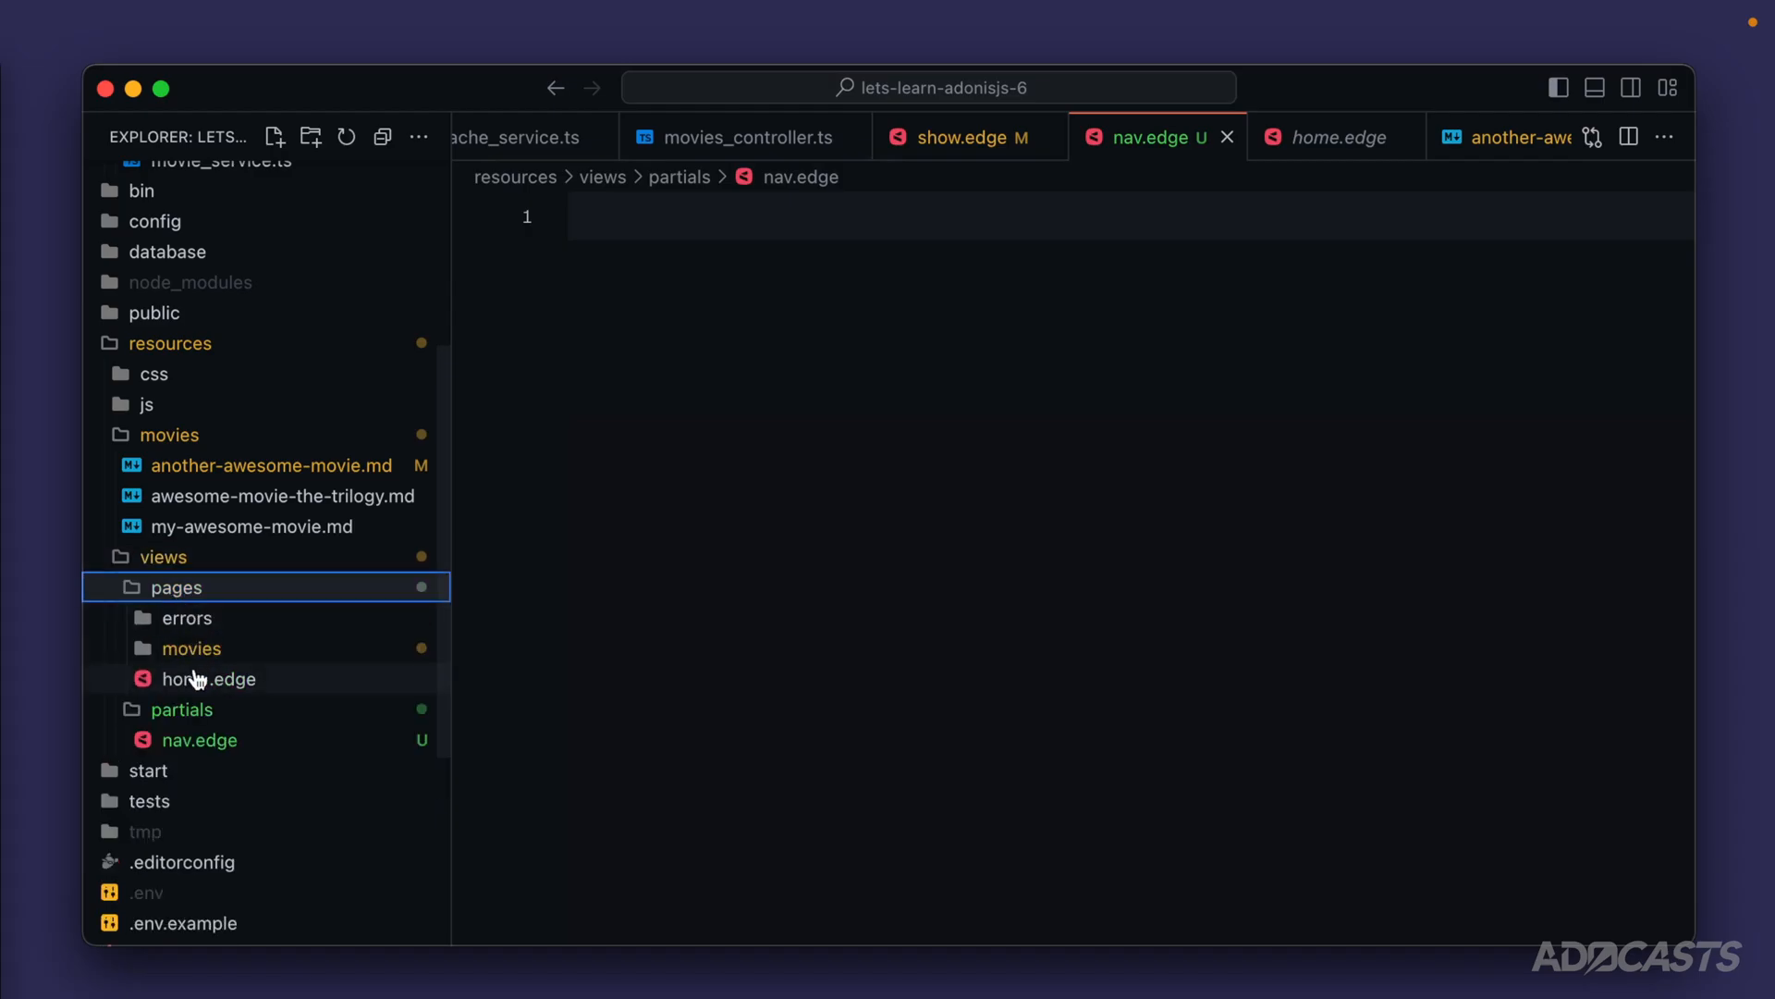
click(204, 678)
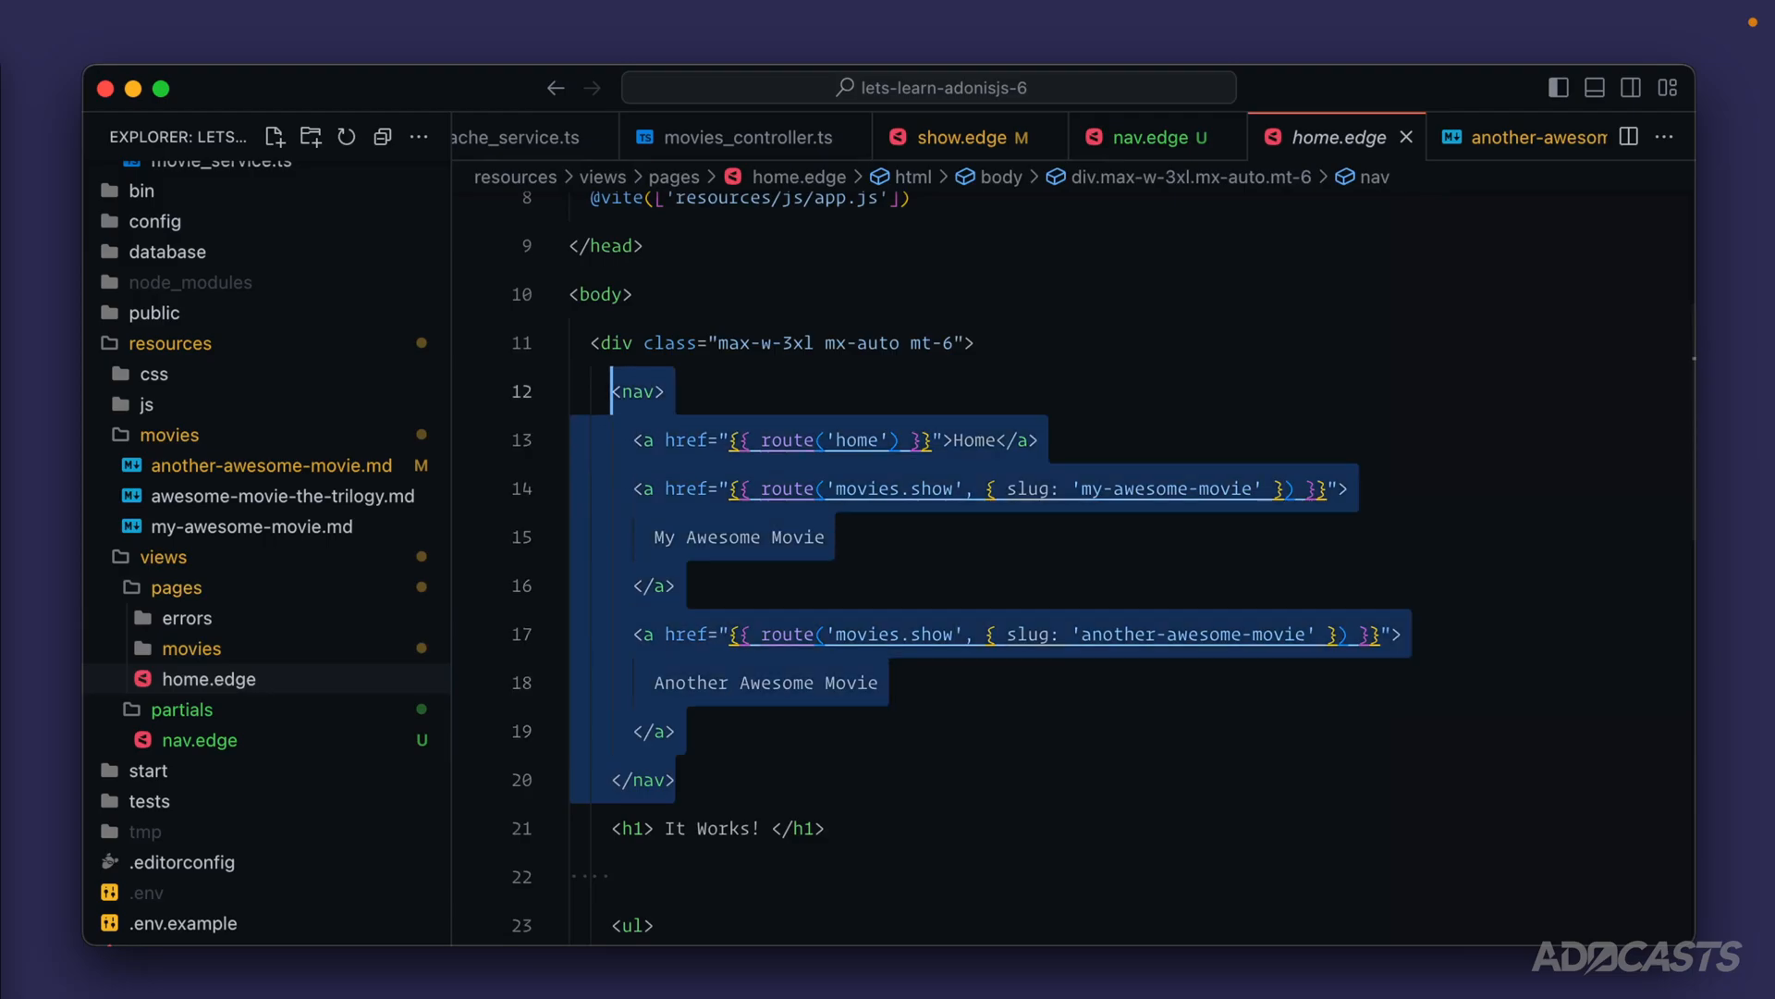
click(1146, 137)
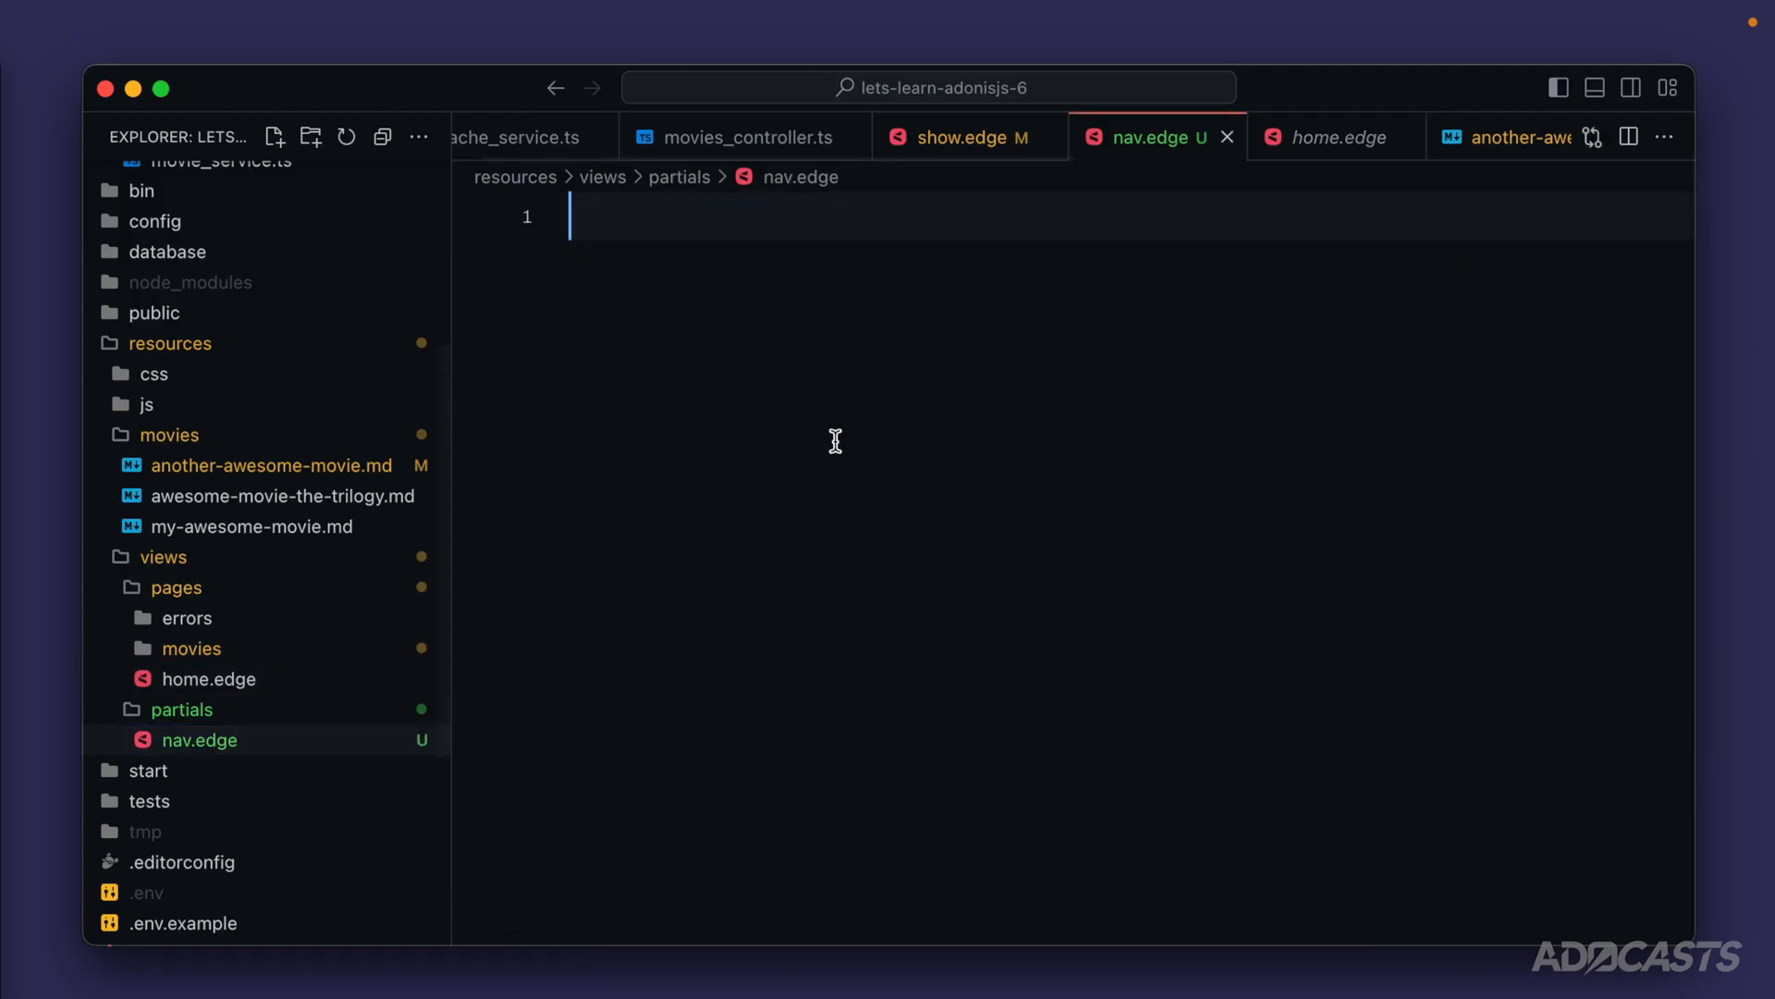
text(<nav>)
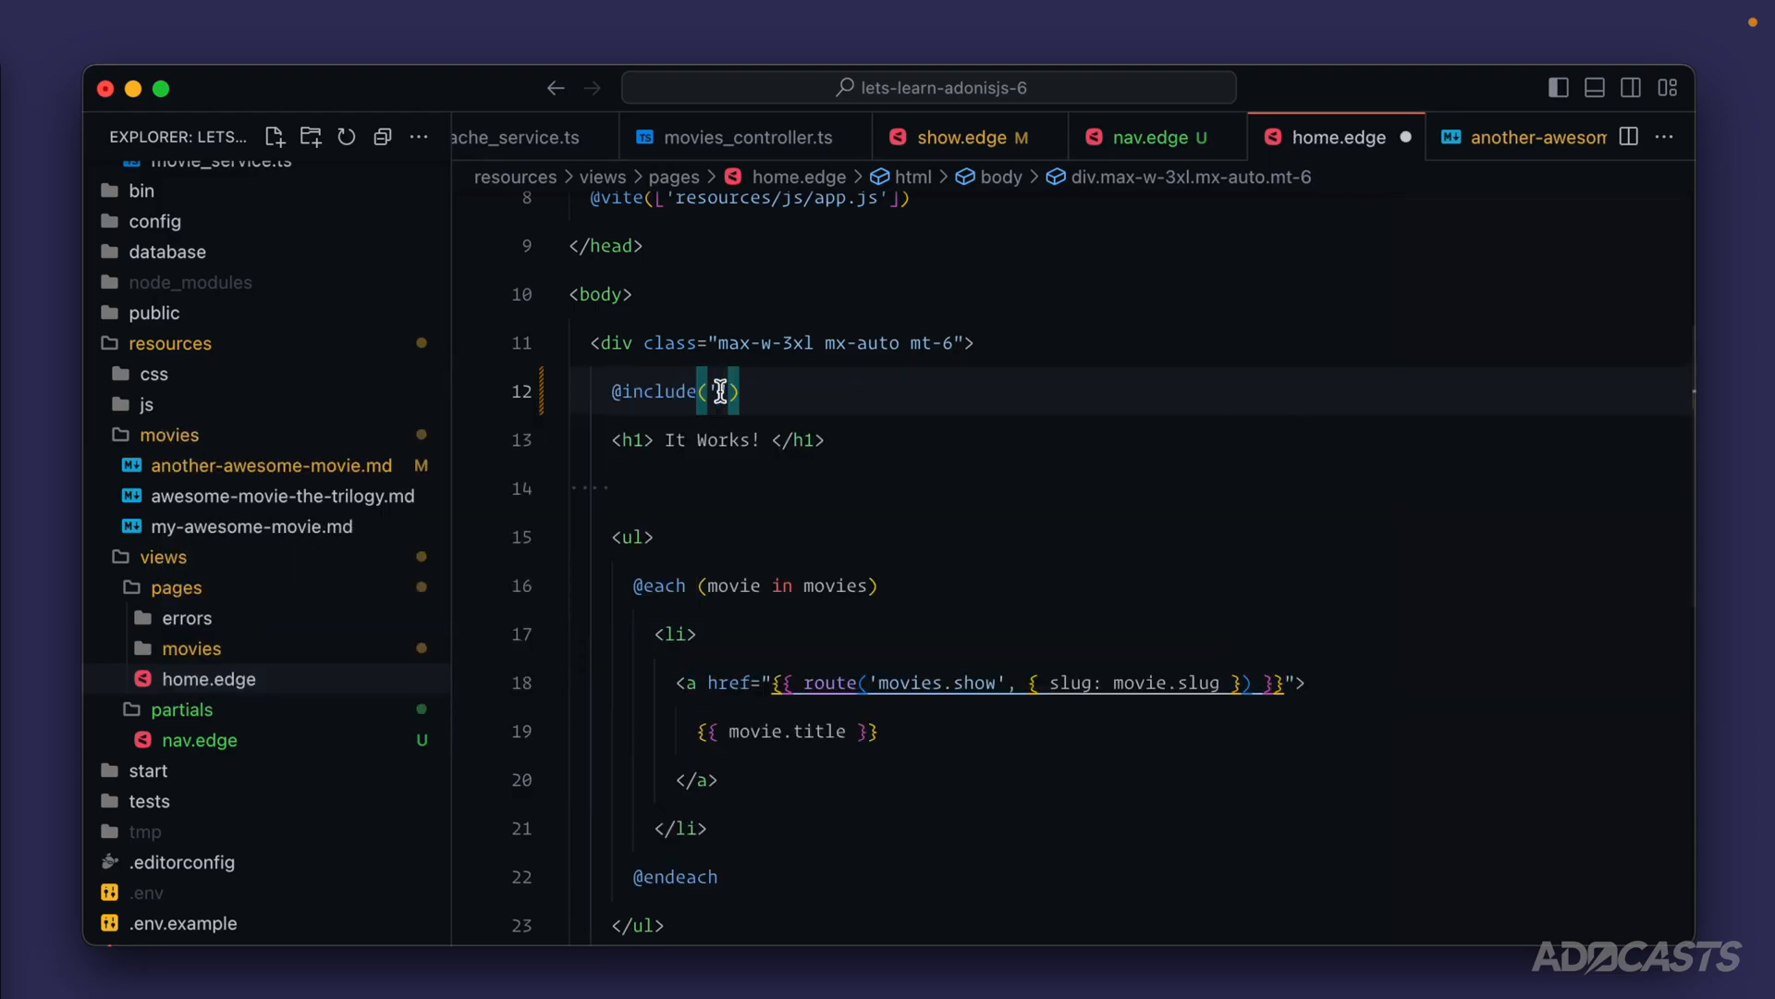
text('')
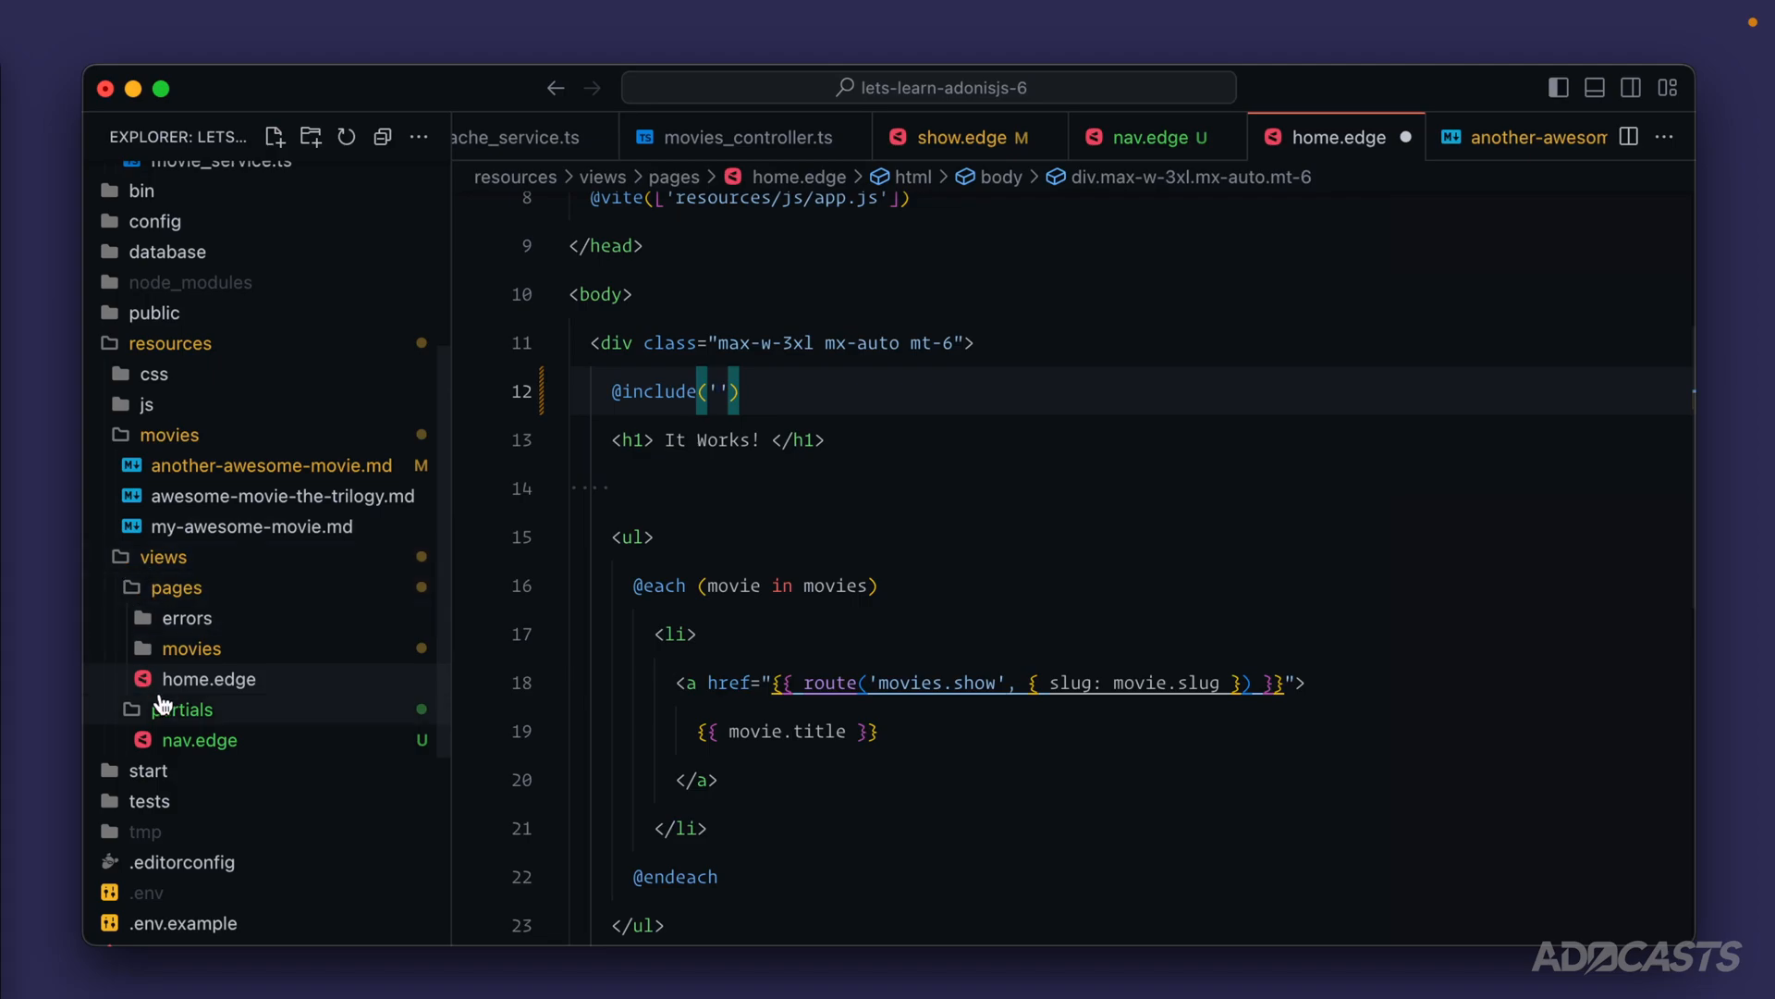
text(partials)
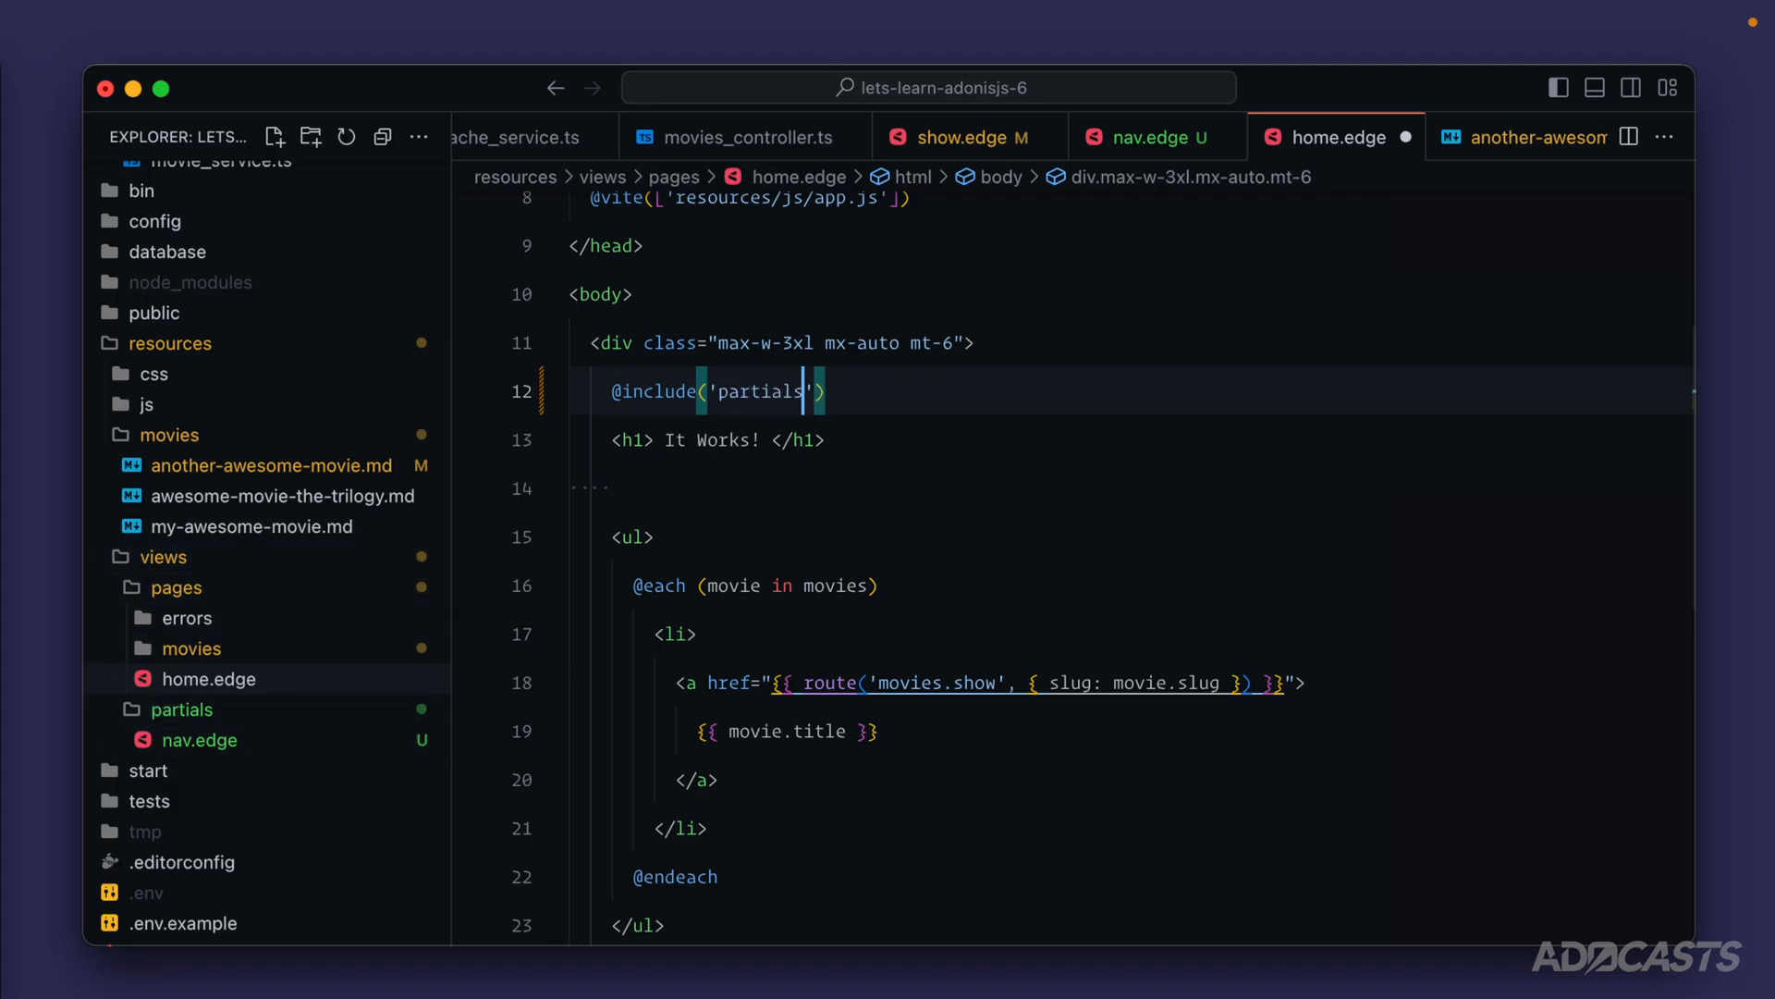
text(/nav)
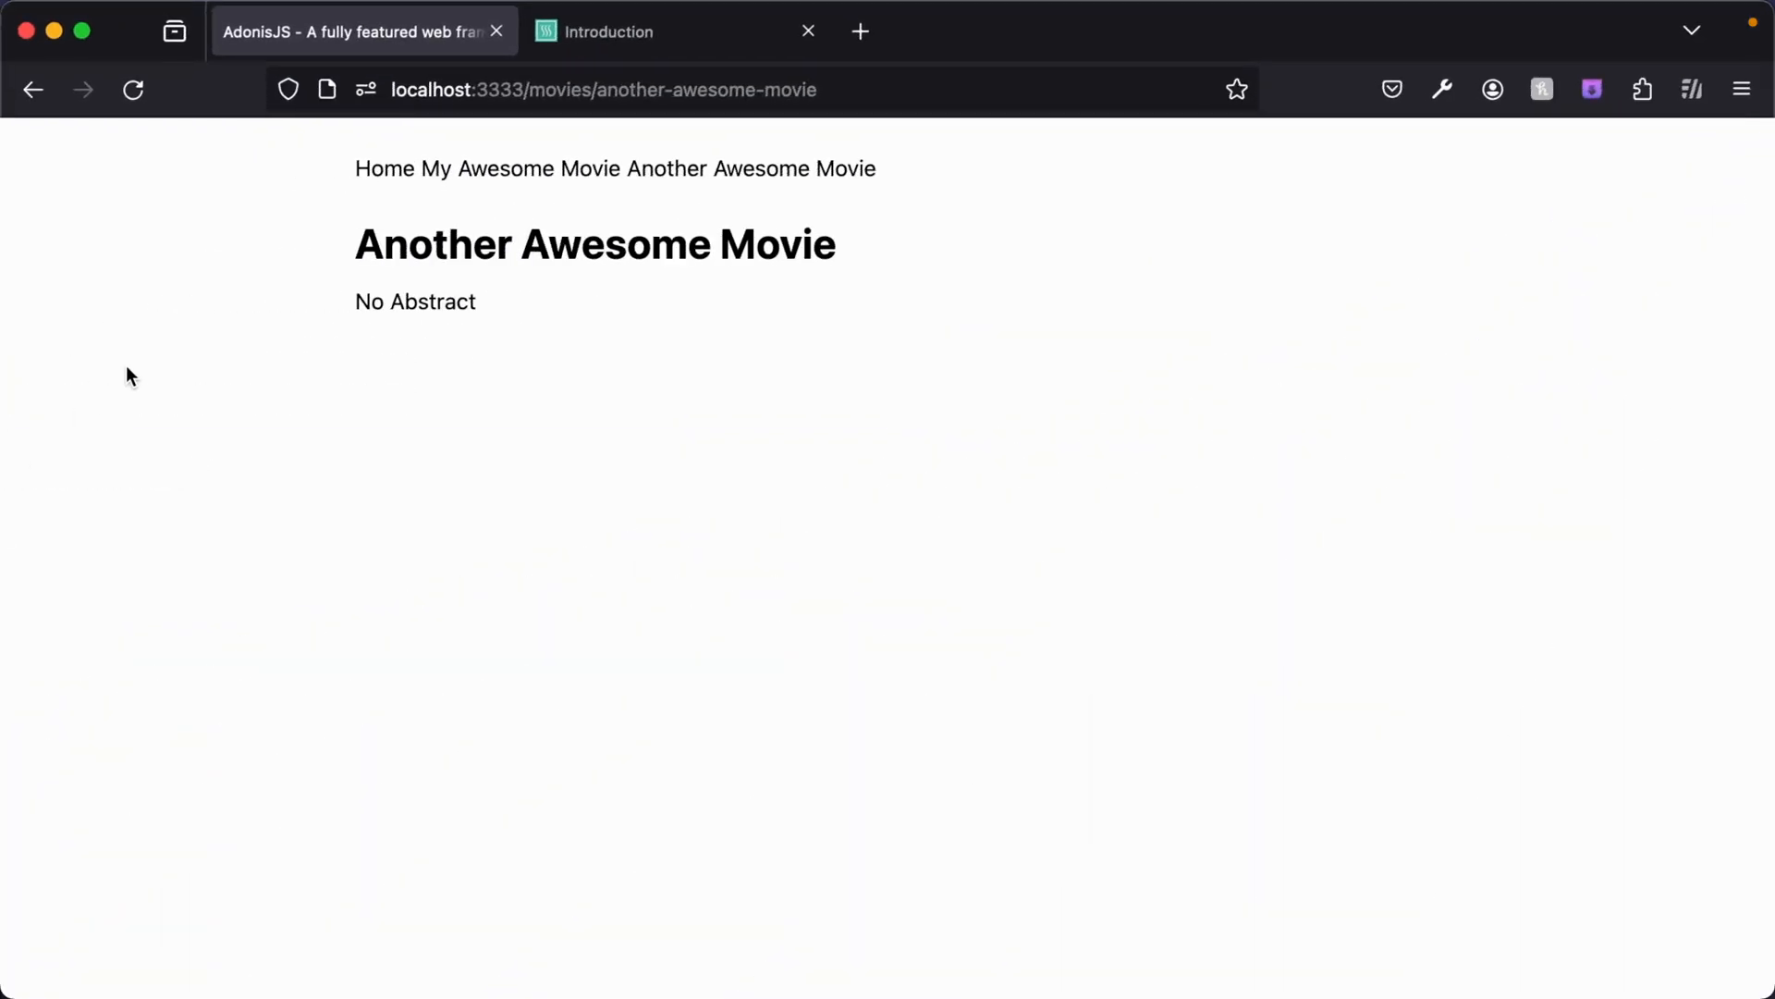
click(382, 169)
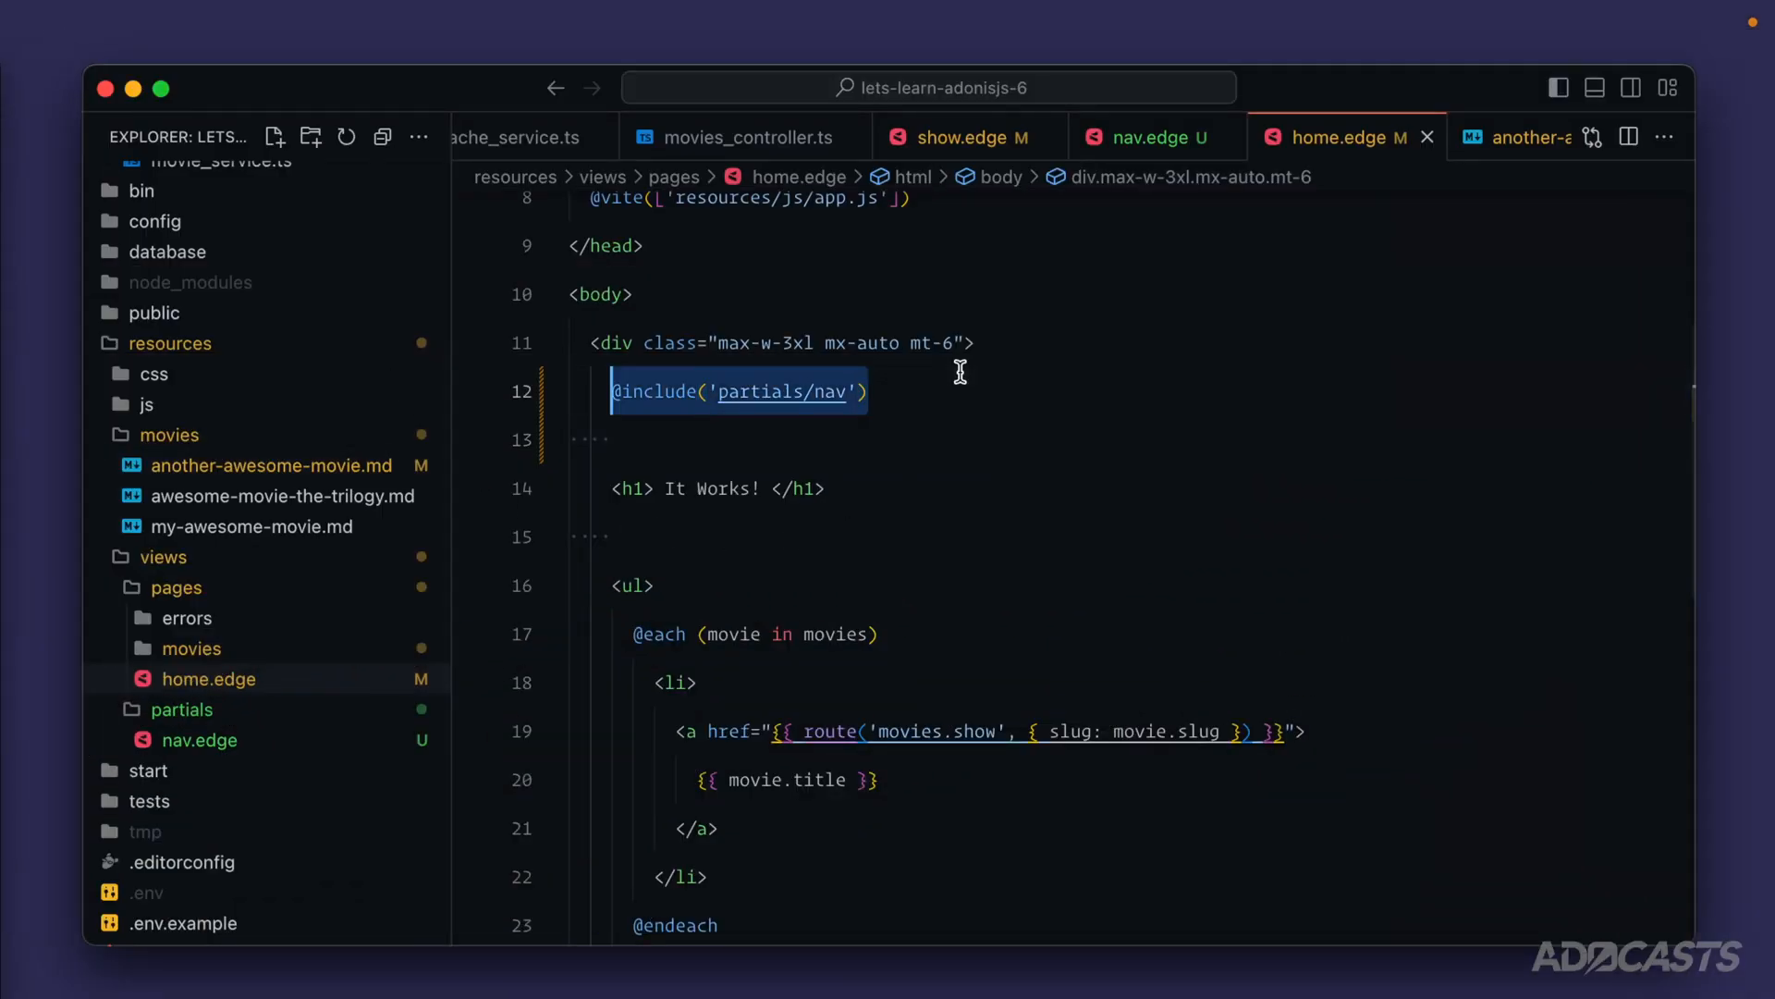
click(218, 679)
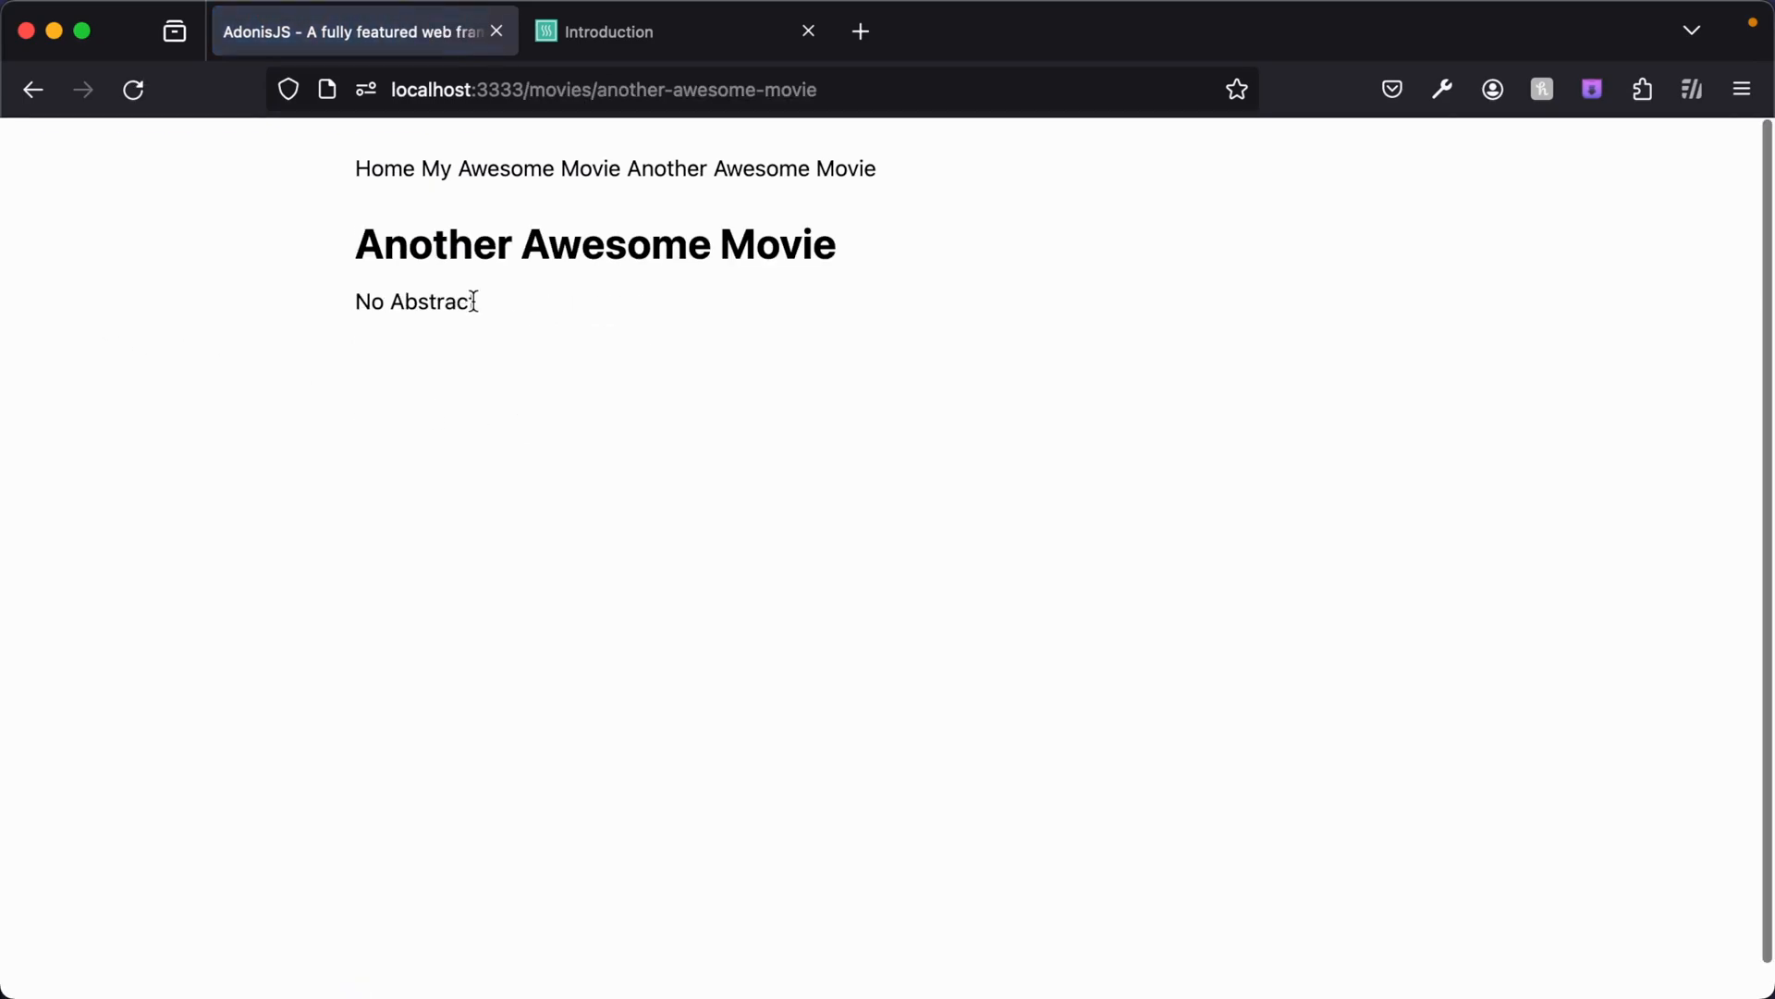
Step: Visit My Awesome Movie through the shared nav, then return Home
click(511, 169)
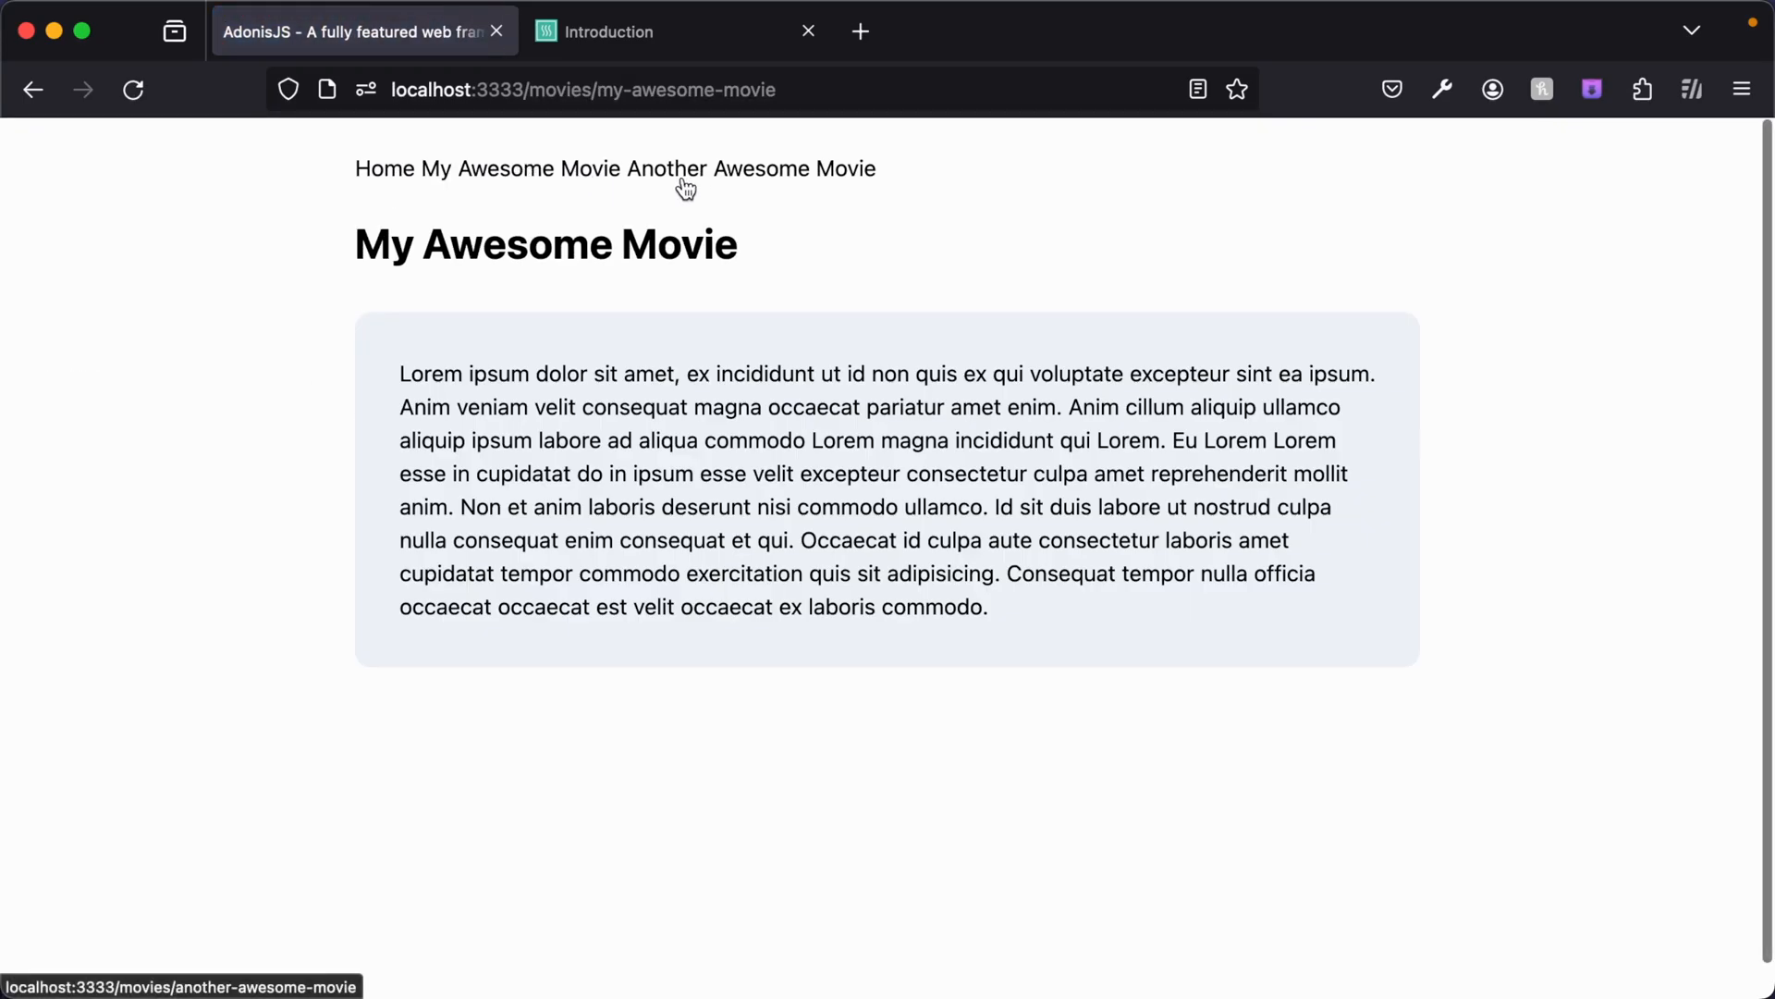
click(384, 169)
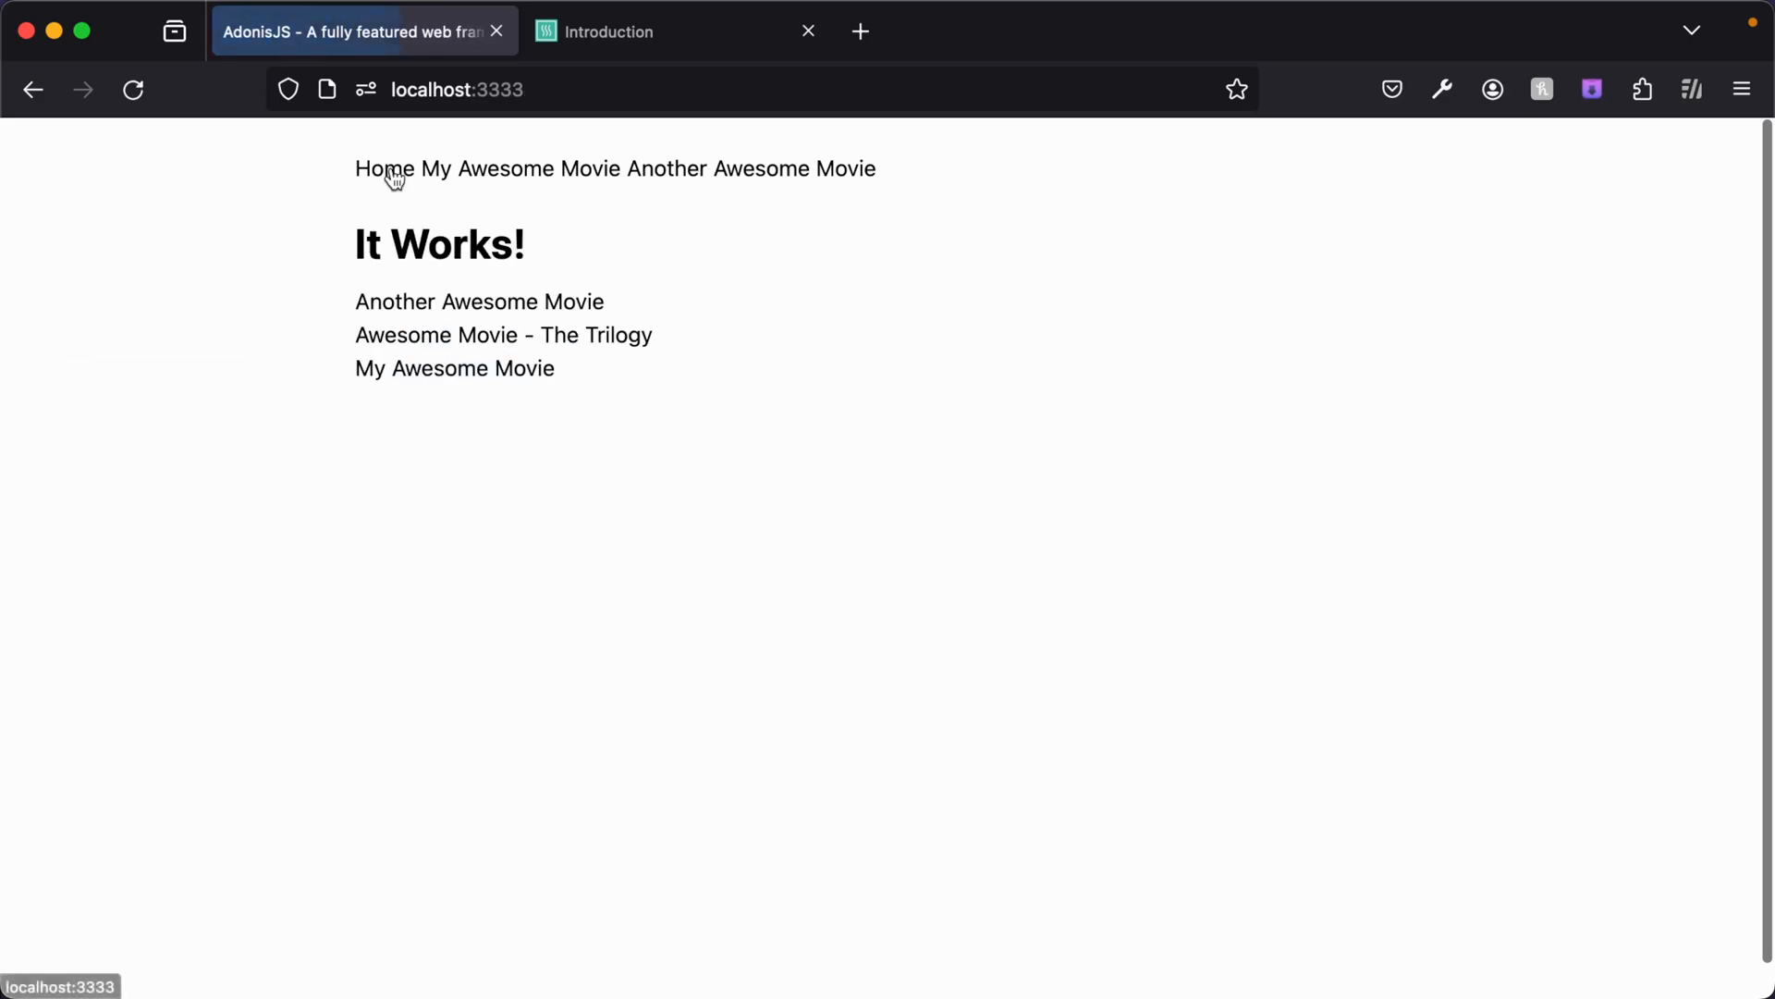
mouse_move(348, 339)
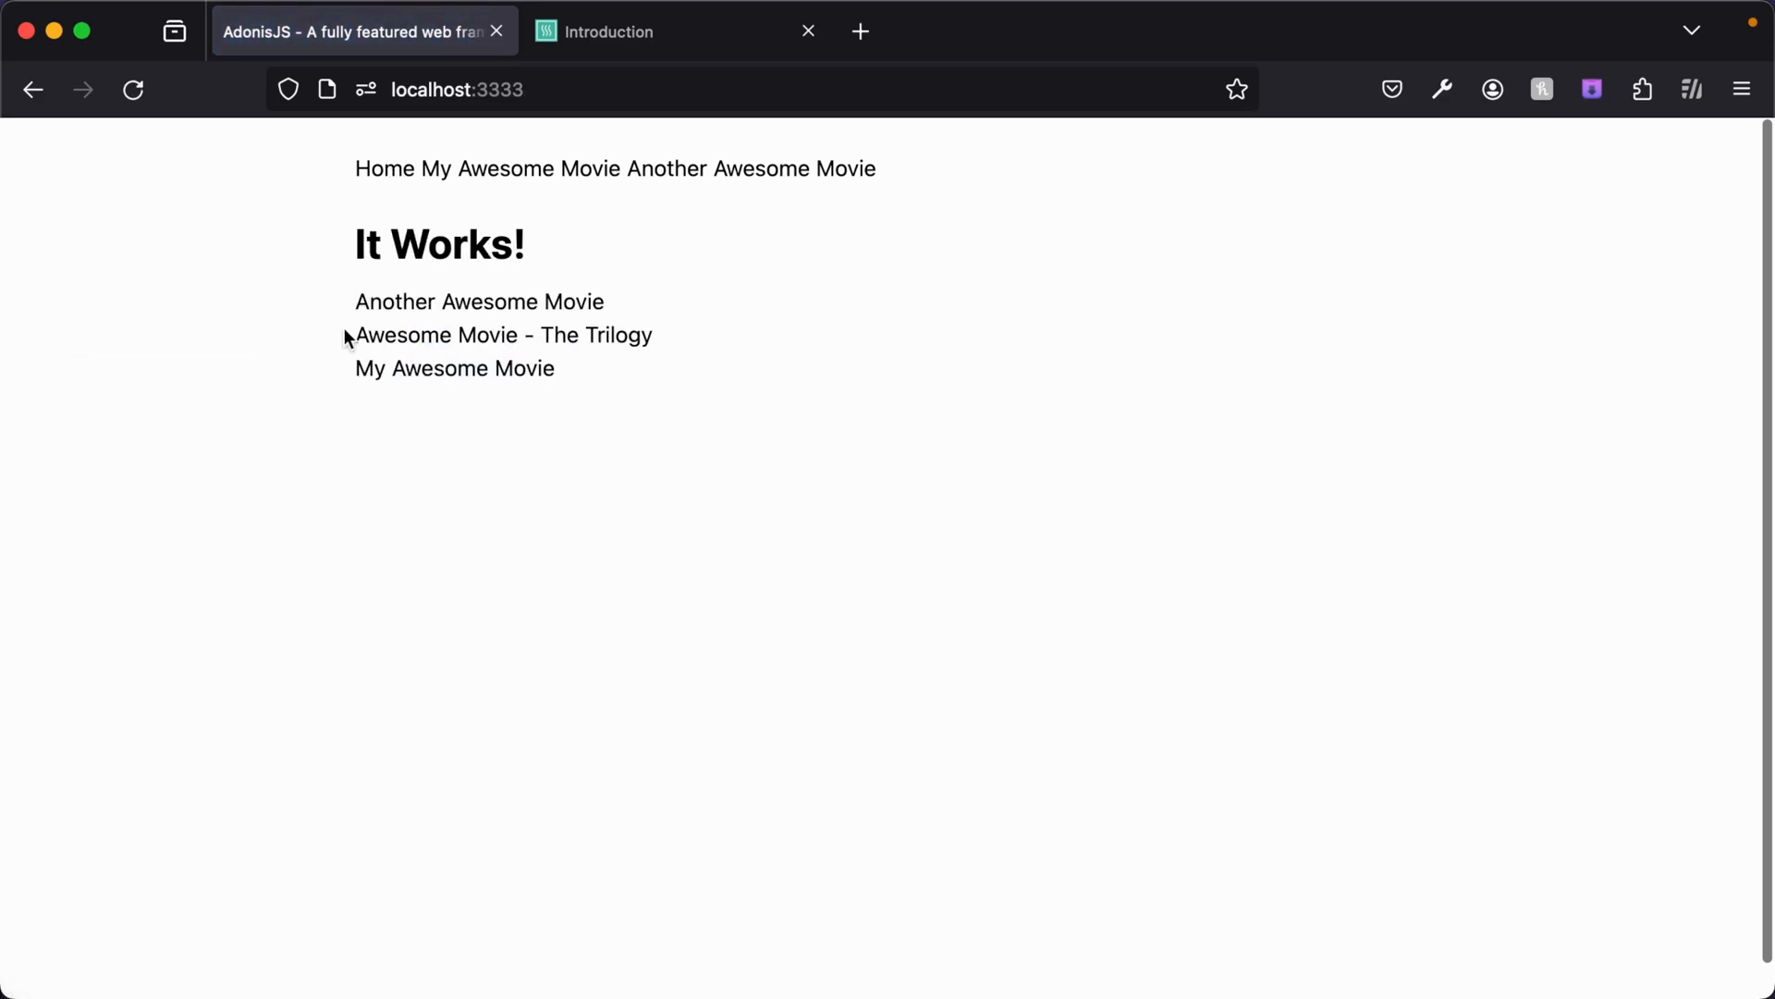
mouse_move(503, 301)
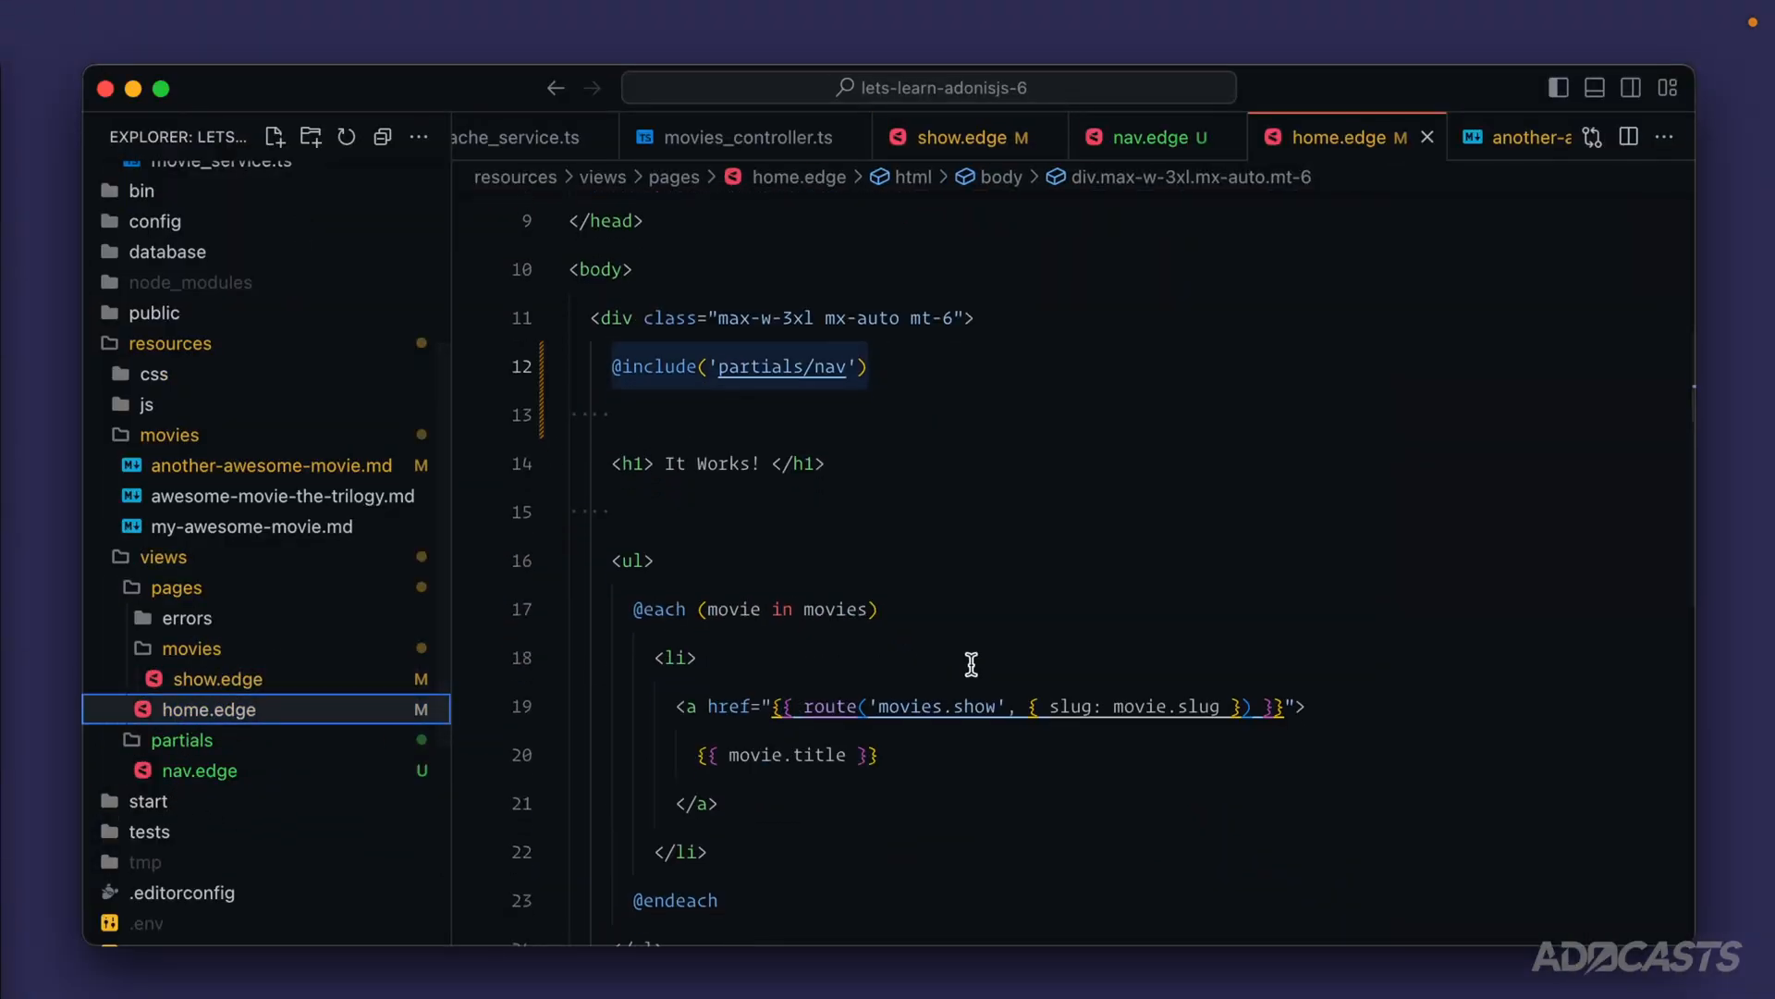
scroll(down, 3)
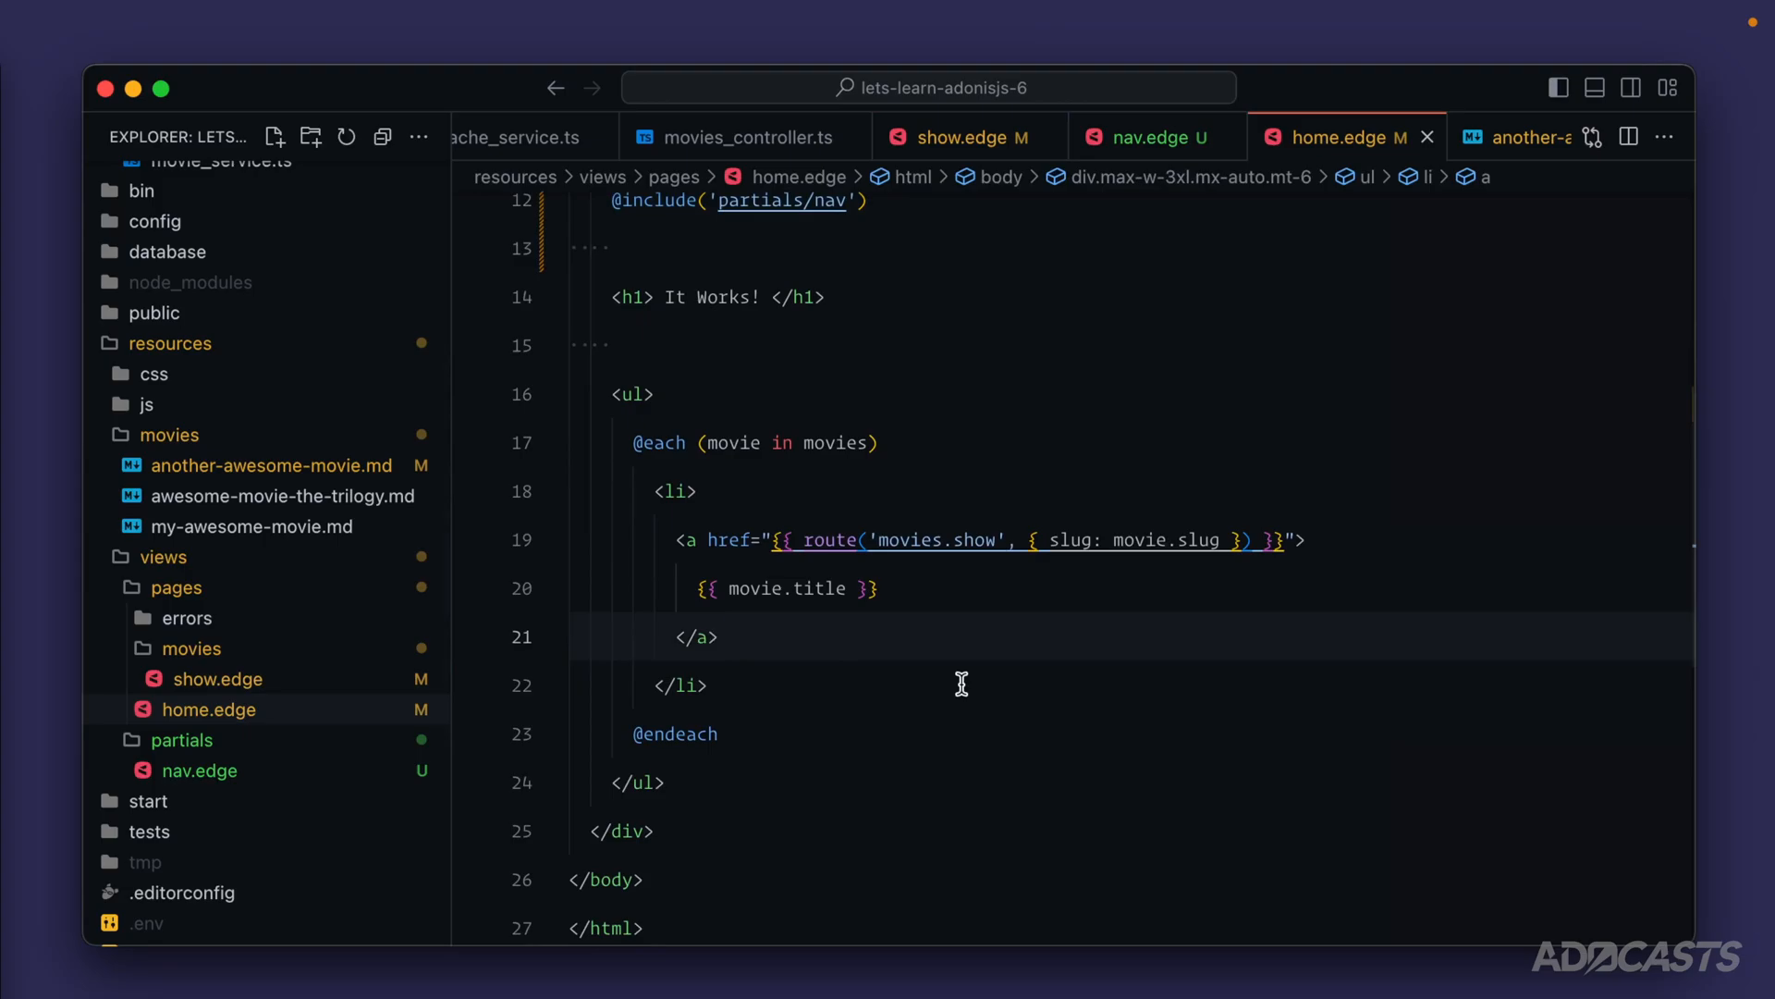
text(<p)
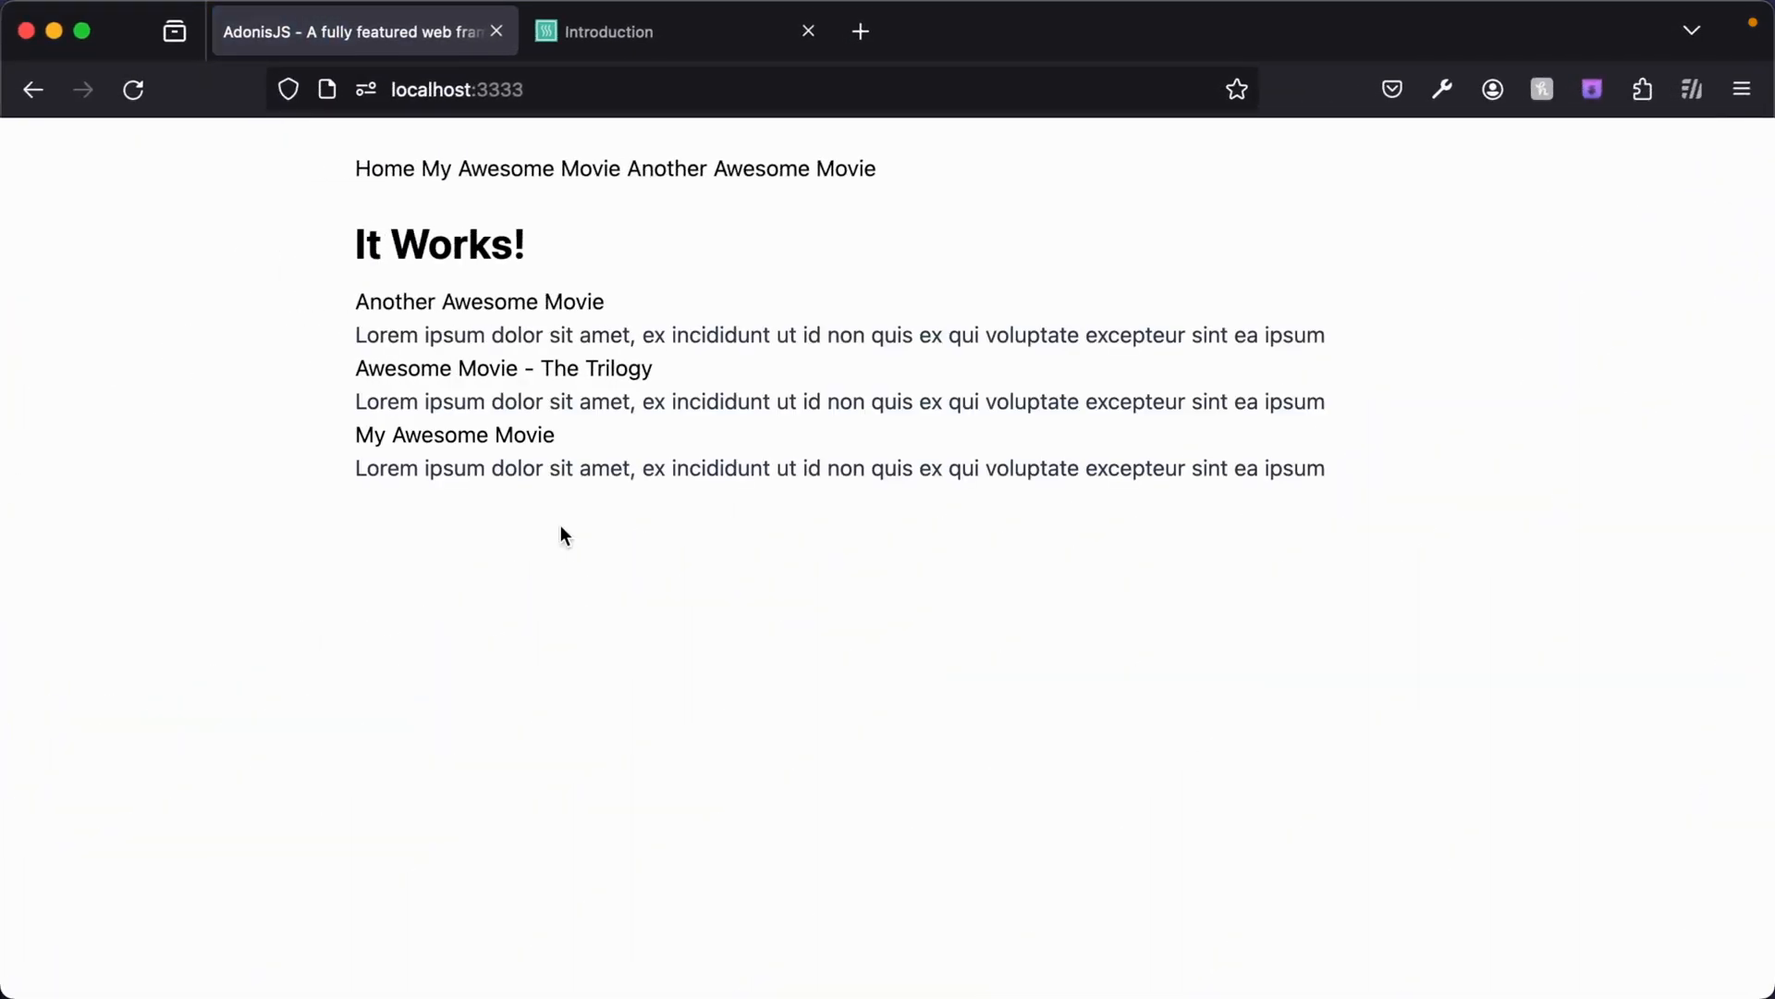
mouse_move(1292, 343)
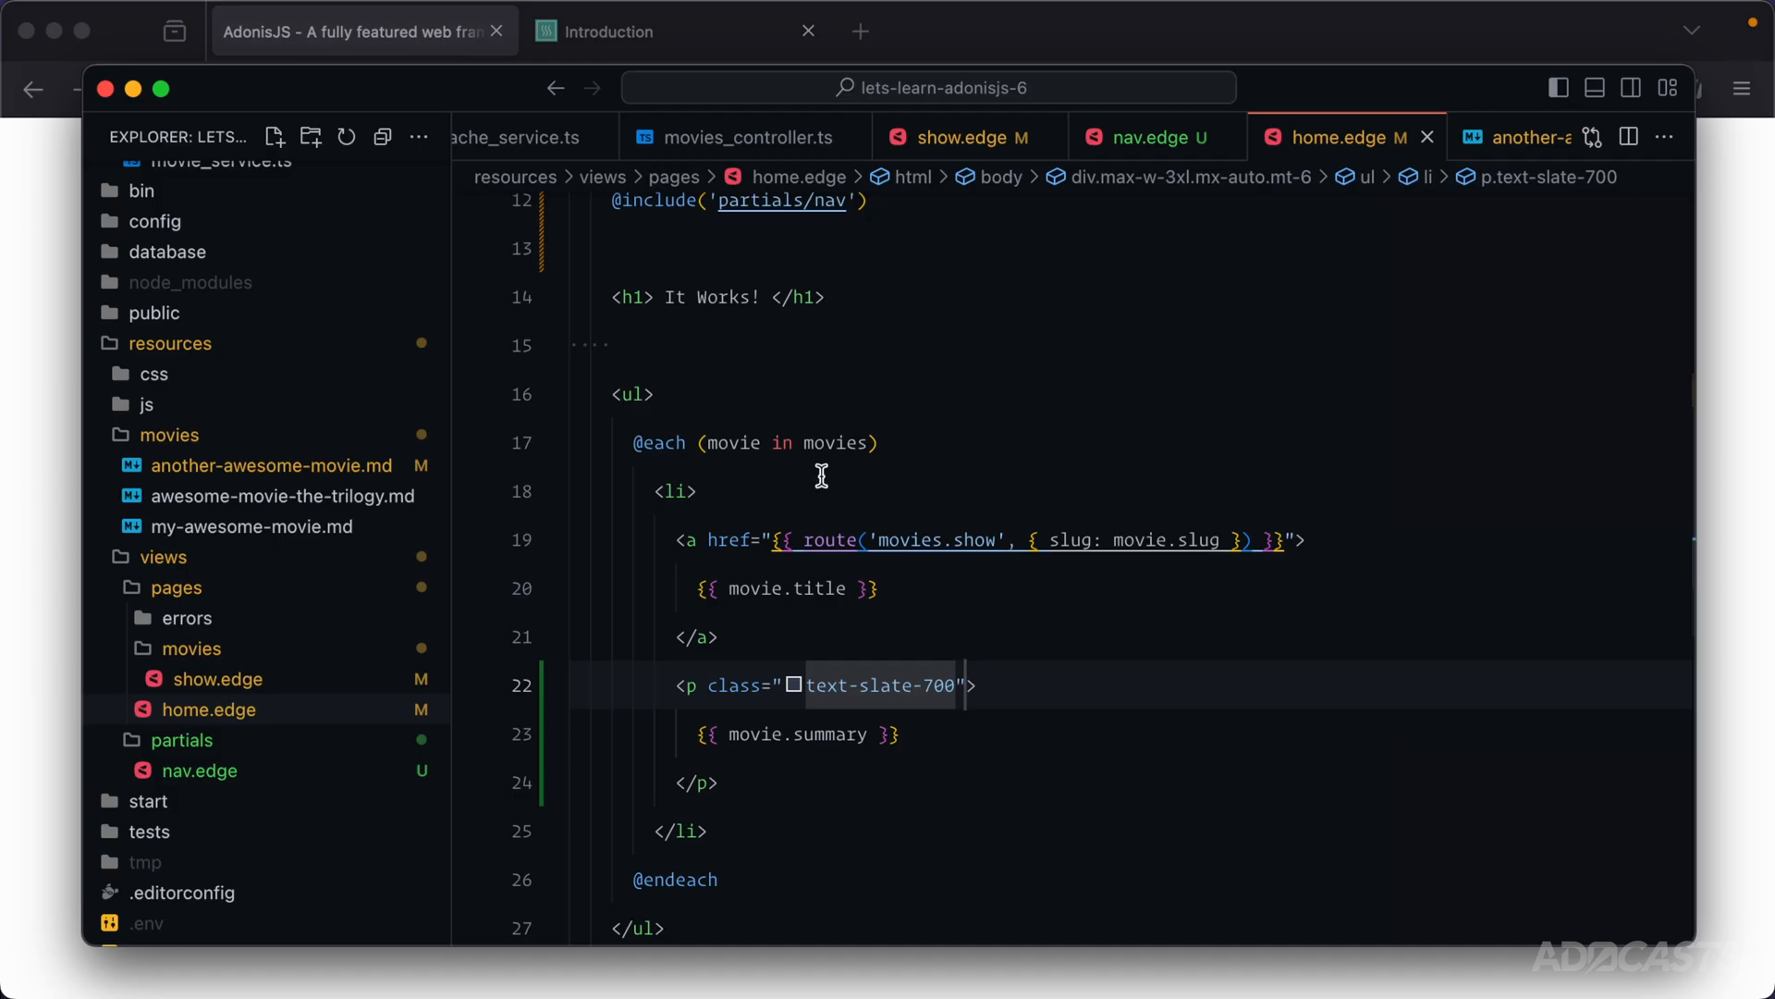
Step: Give the movie list flex flex-col gap classes and the title links class="font-bold"
text(class="")
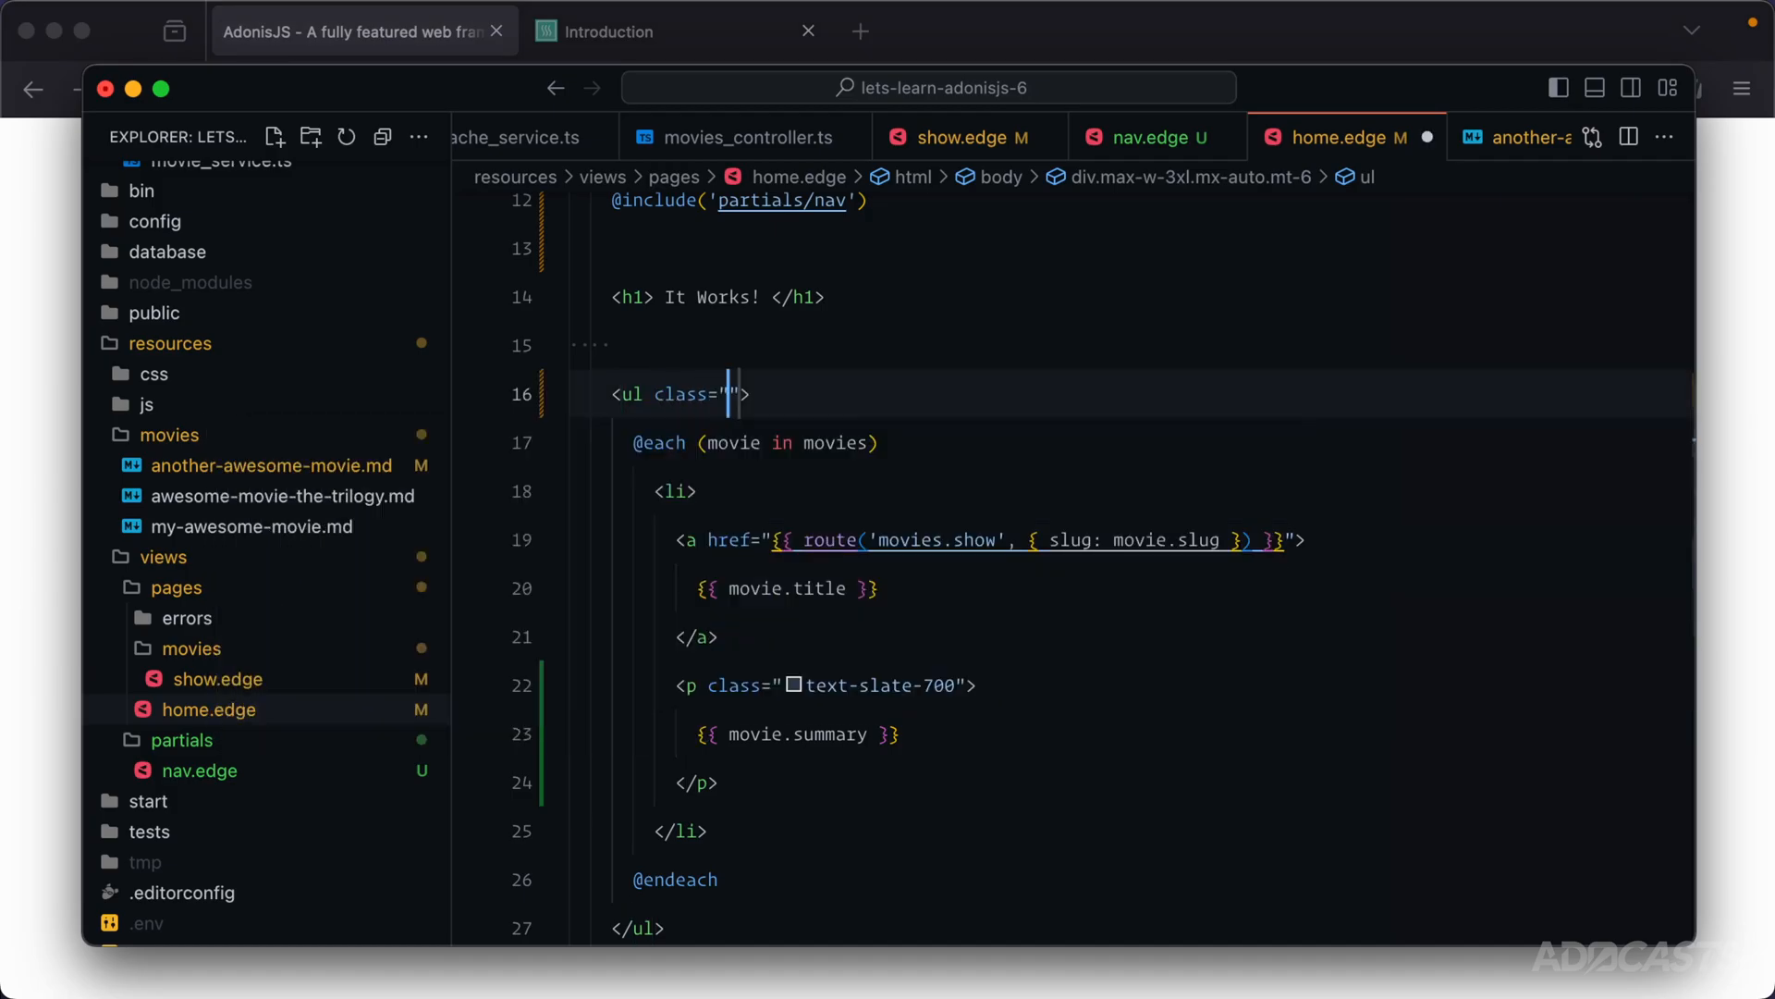
text(flex flex-col gap-)
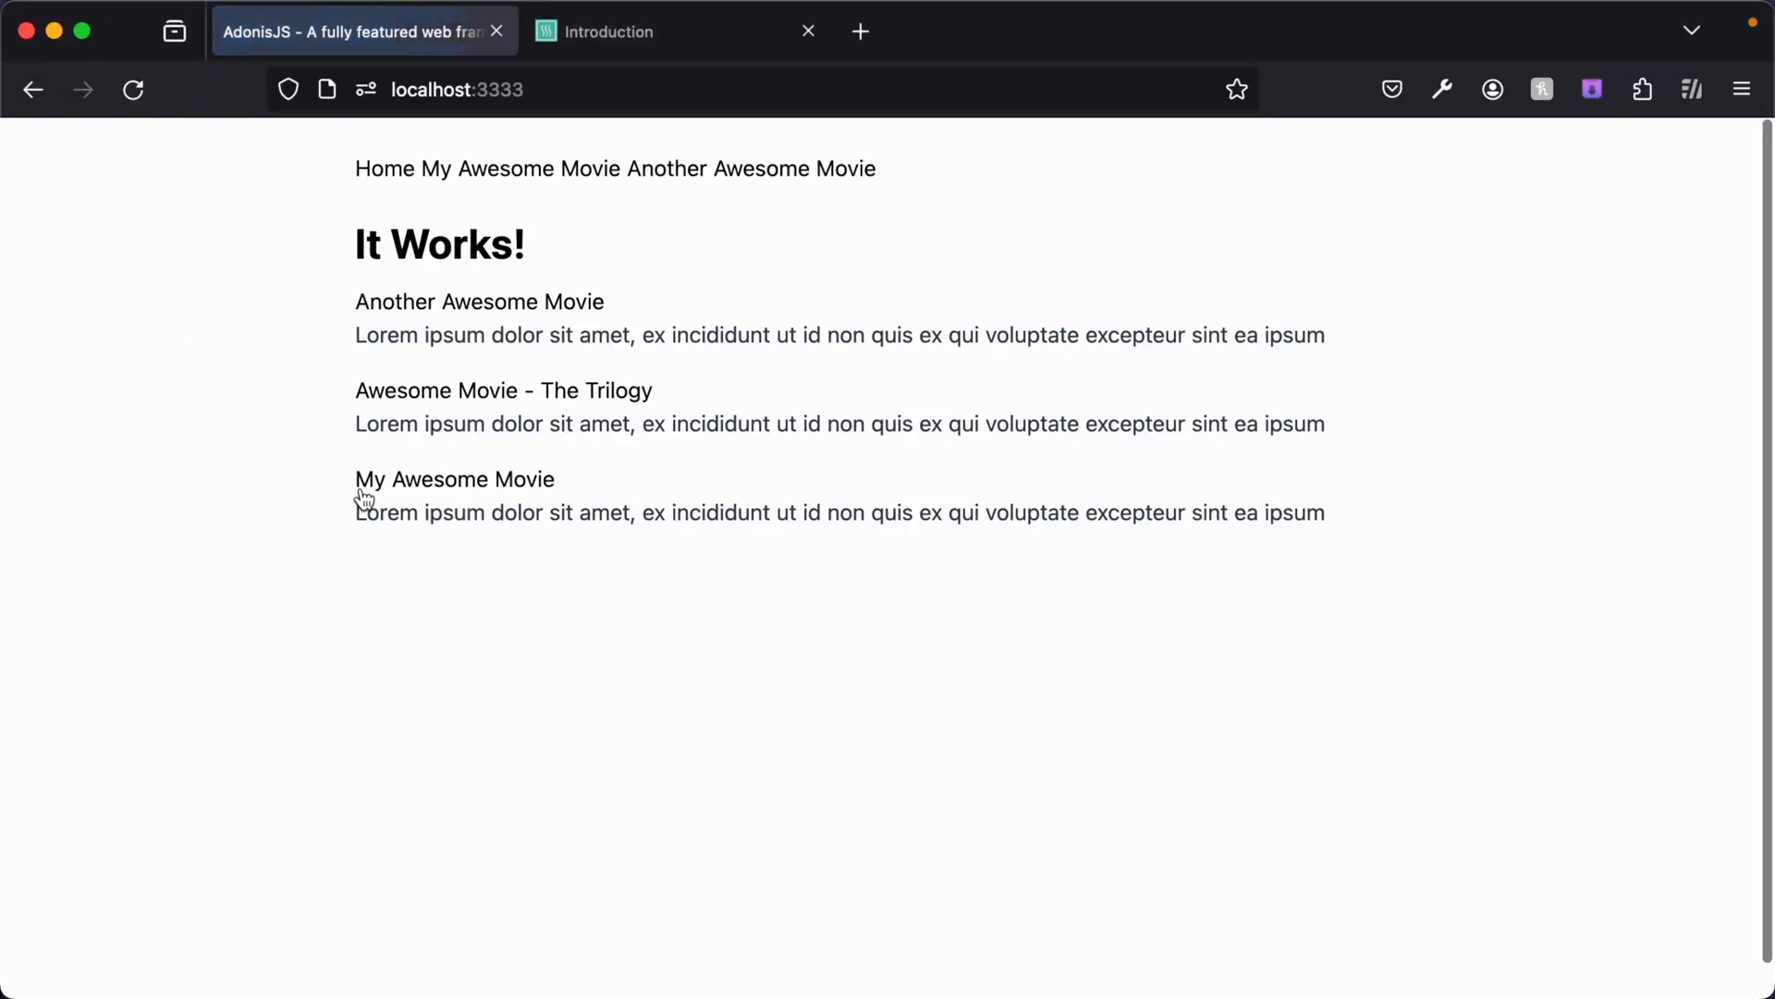
mouse_move(501, 448)
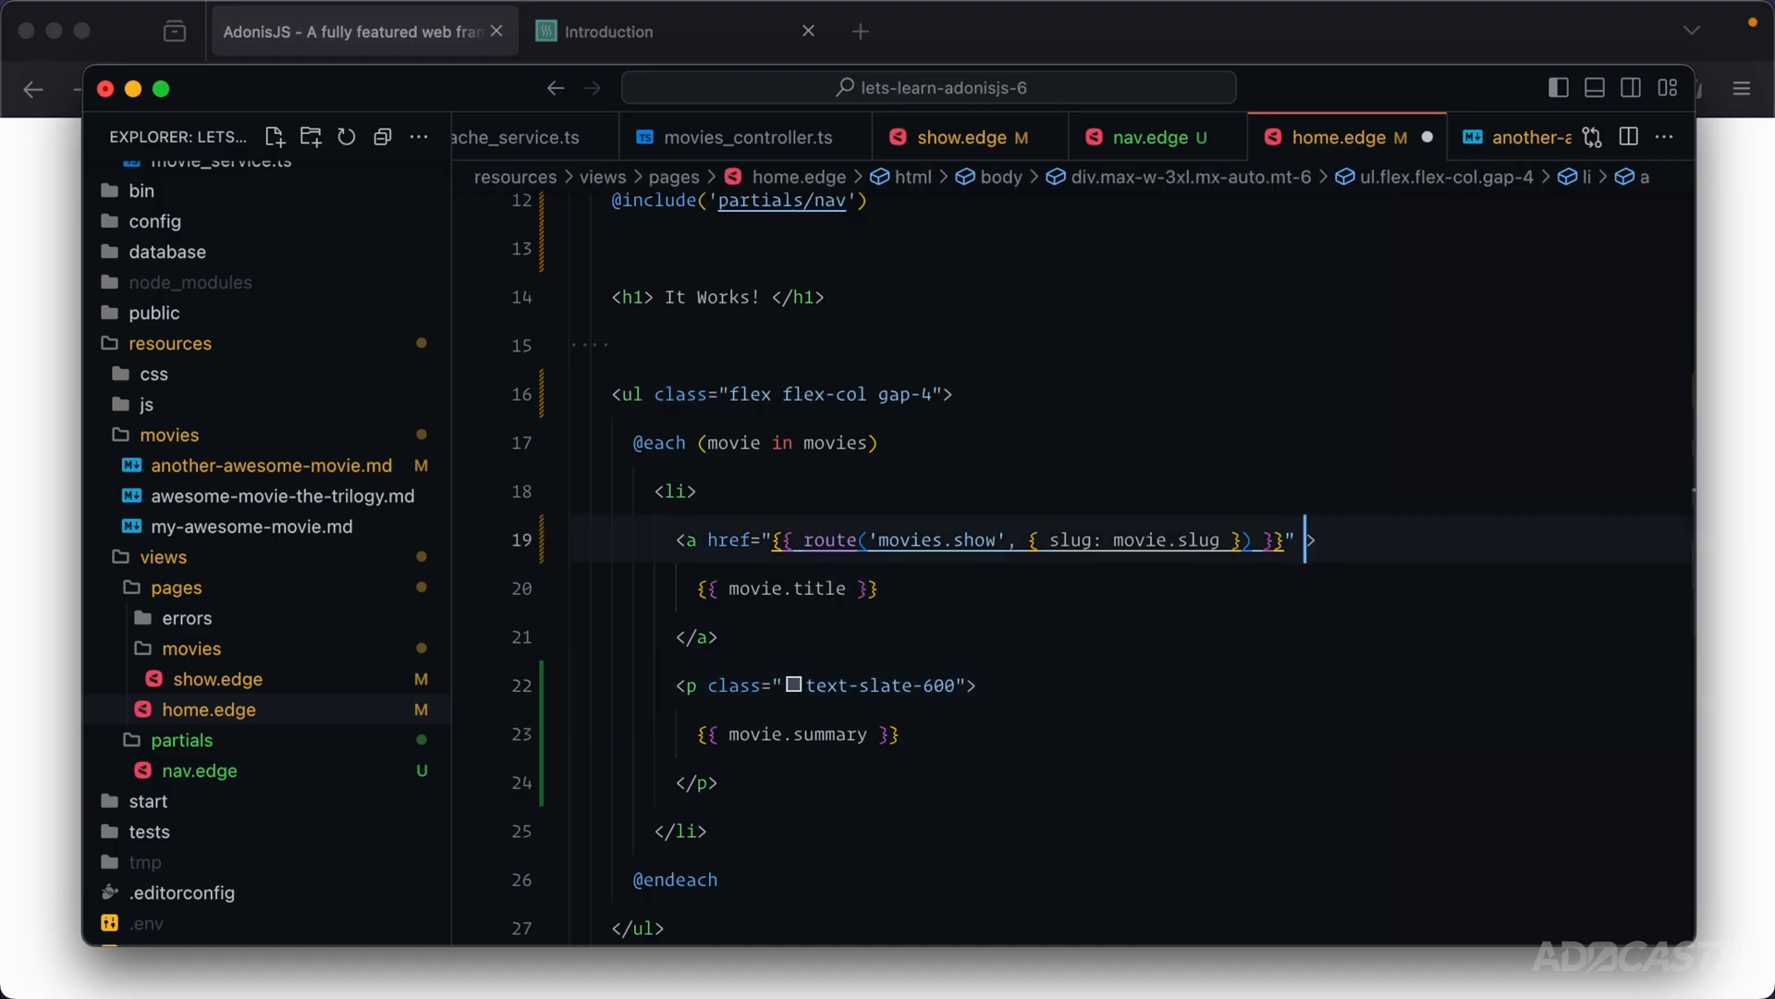
text(class="font-bold")
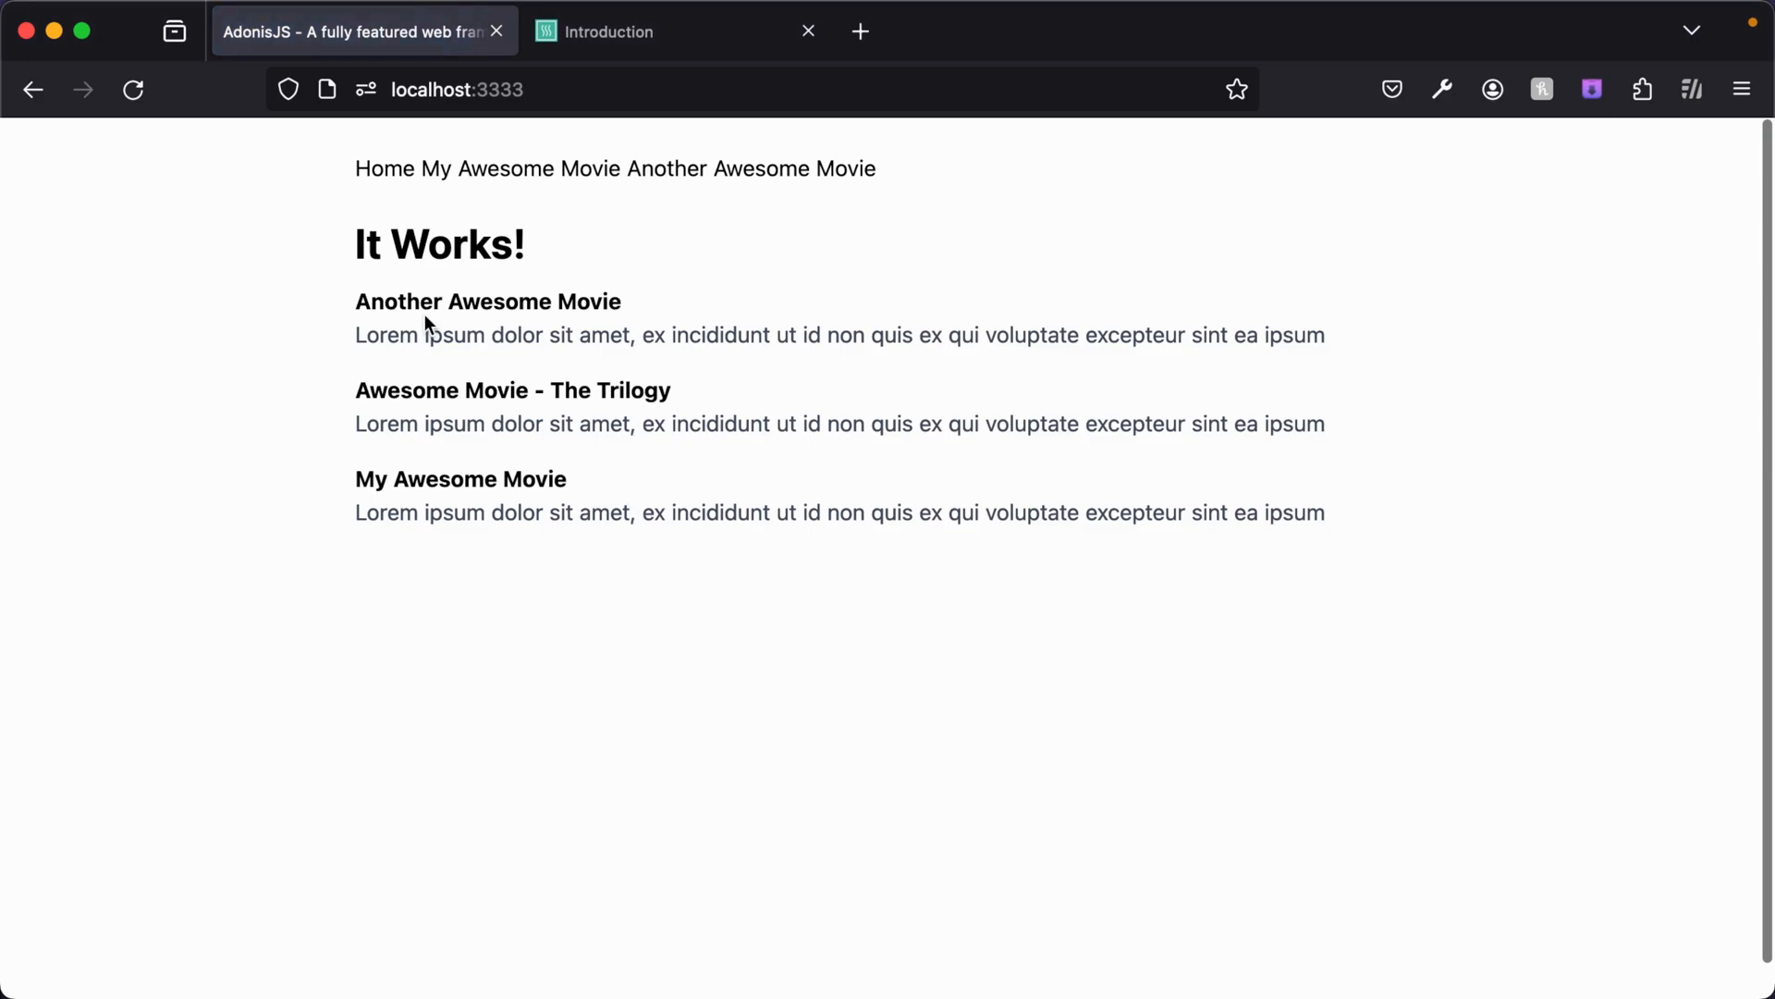
Step: Inspect the first movie's summary text in Firefox, then switch to the Edge docs
drag(355, 334, 1030, 335)
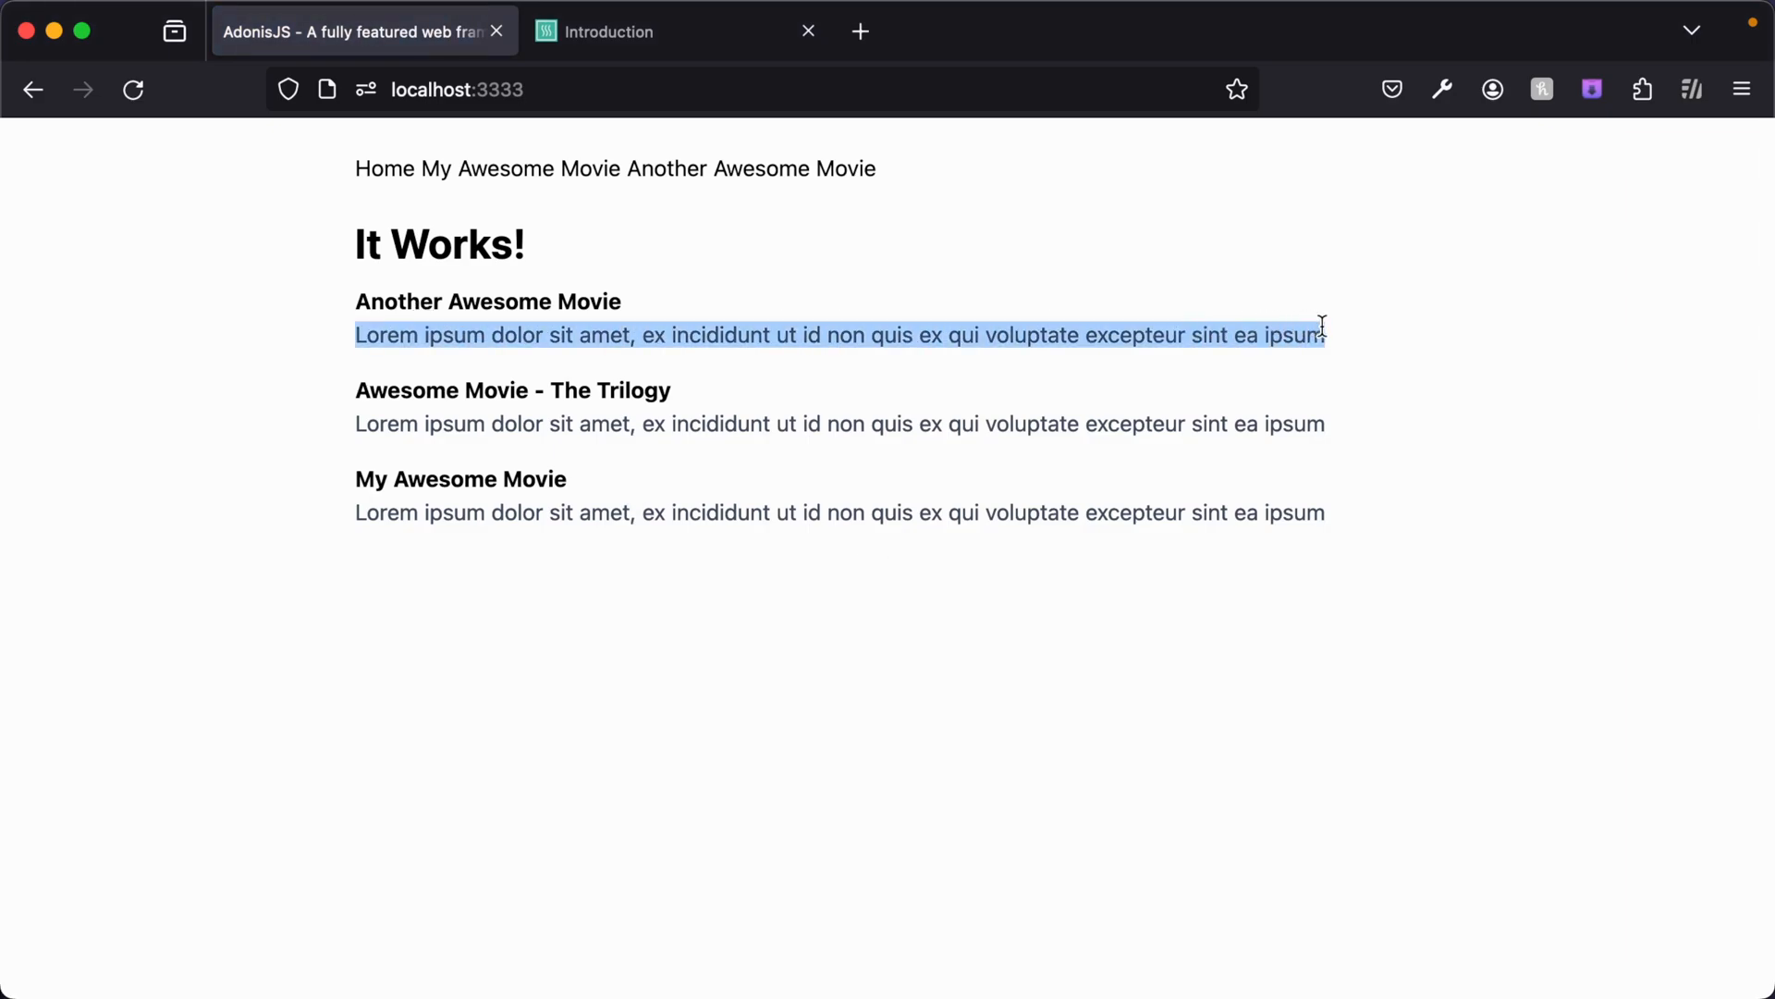
click(761, 381)
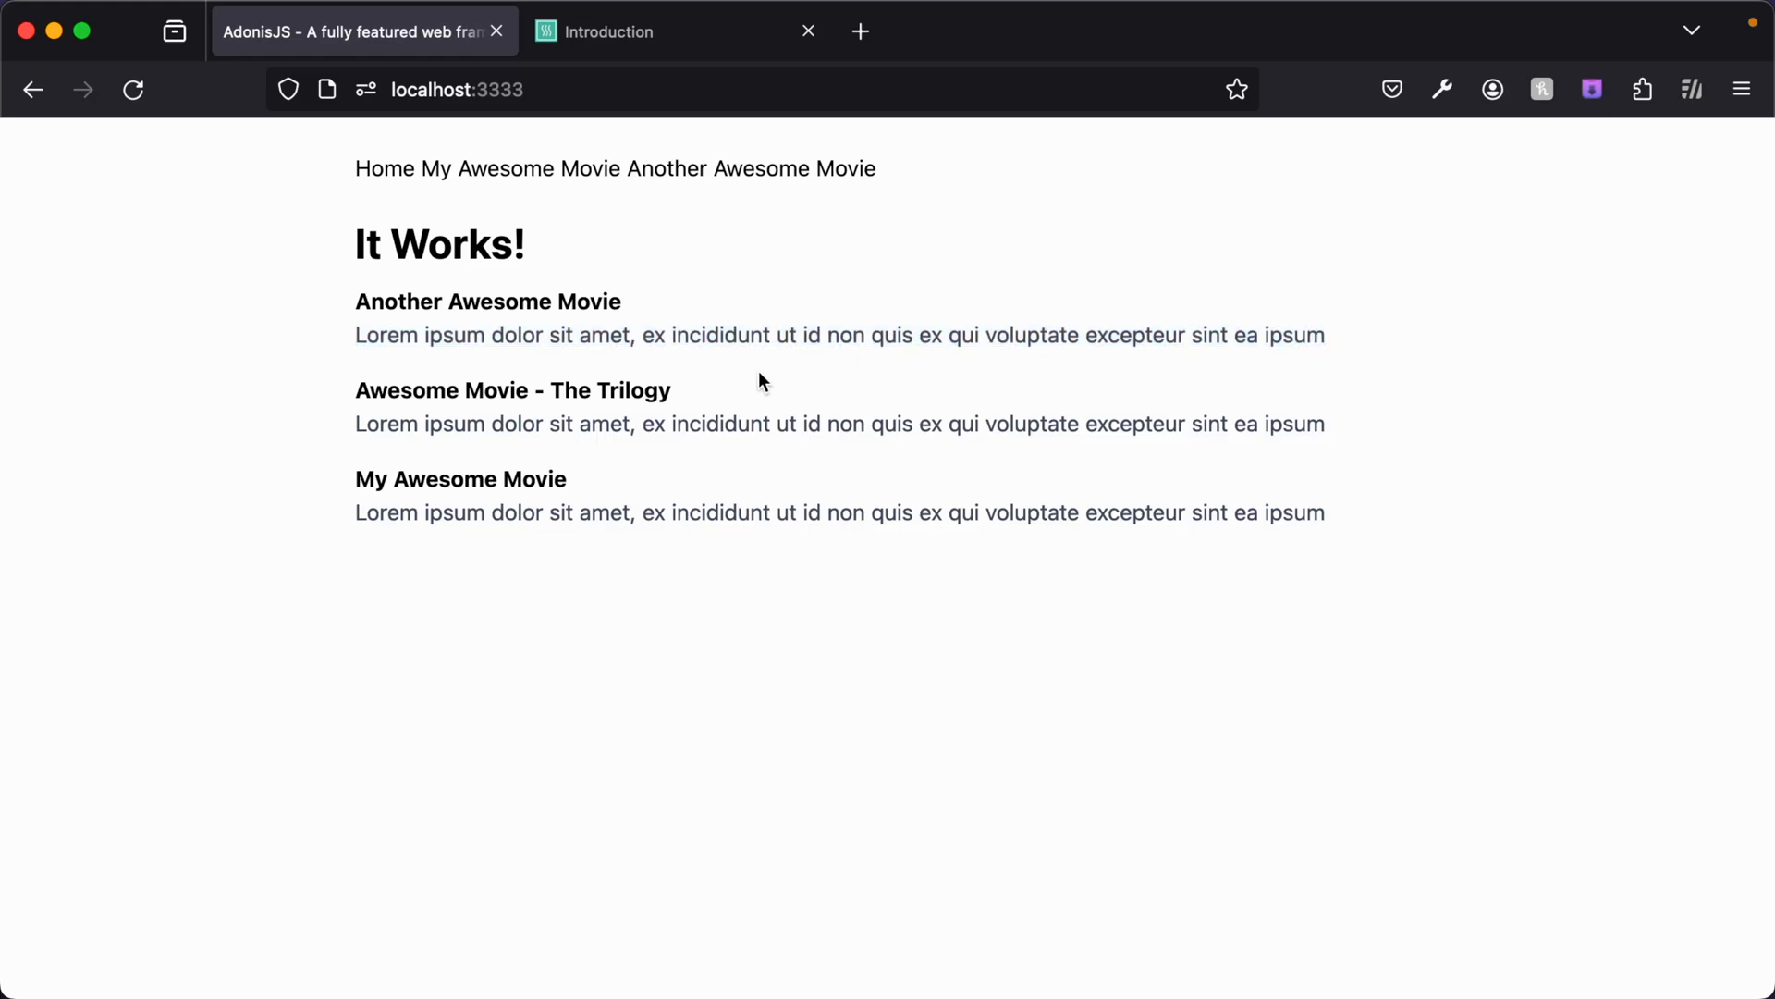
click(610, 31)
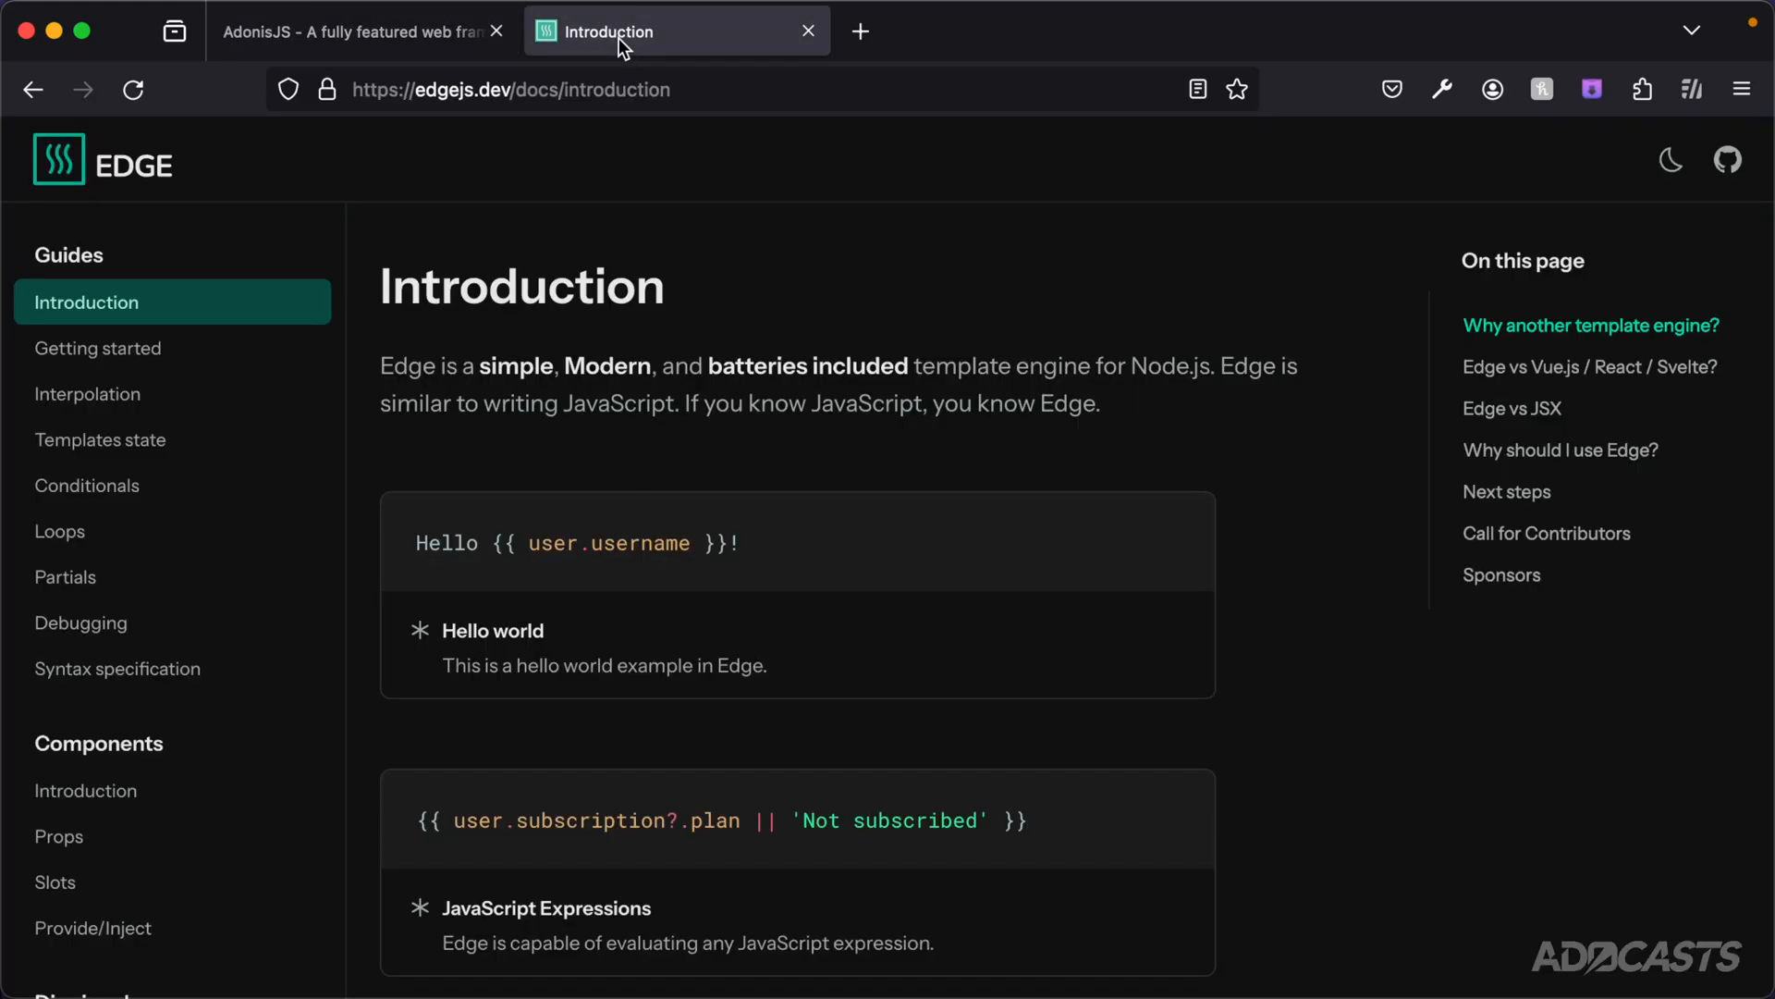
Step: Visit the Edge.js Helpers page and jump to the truncate and excerpt sections
scroll(down, 3)
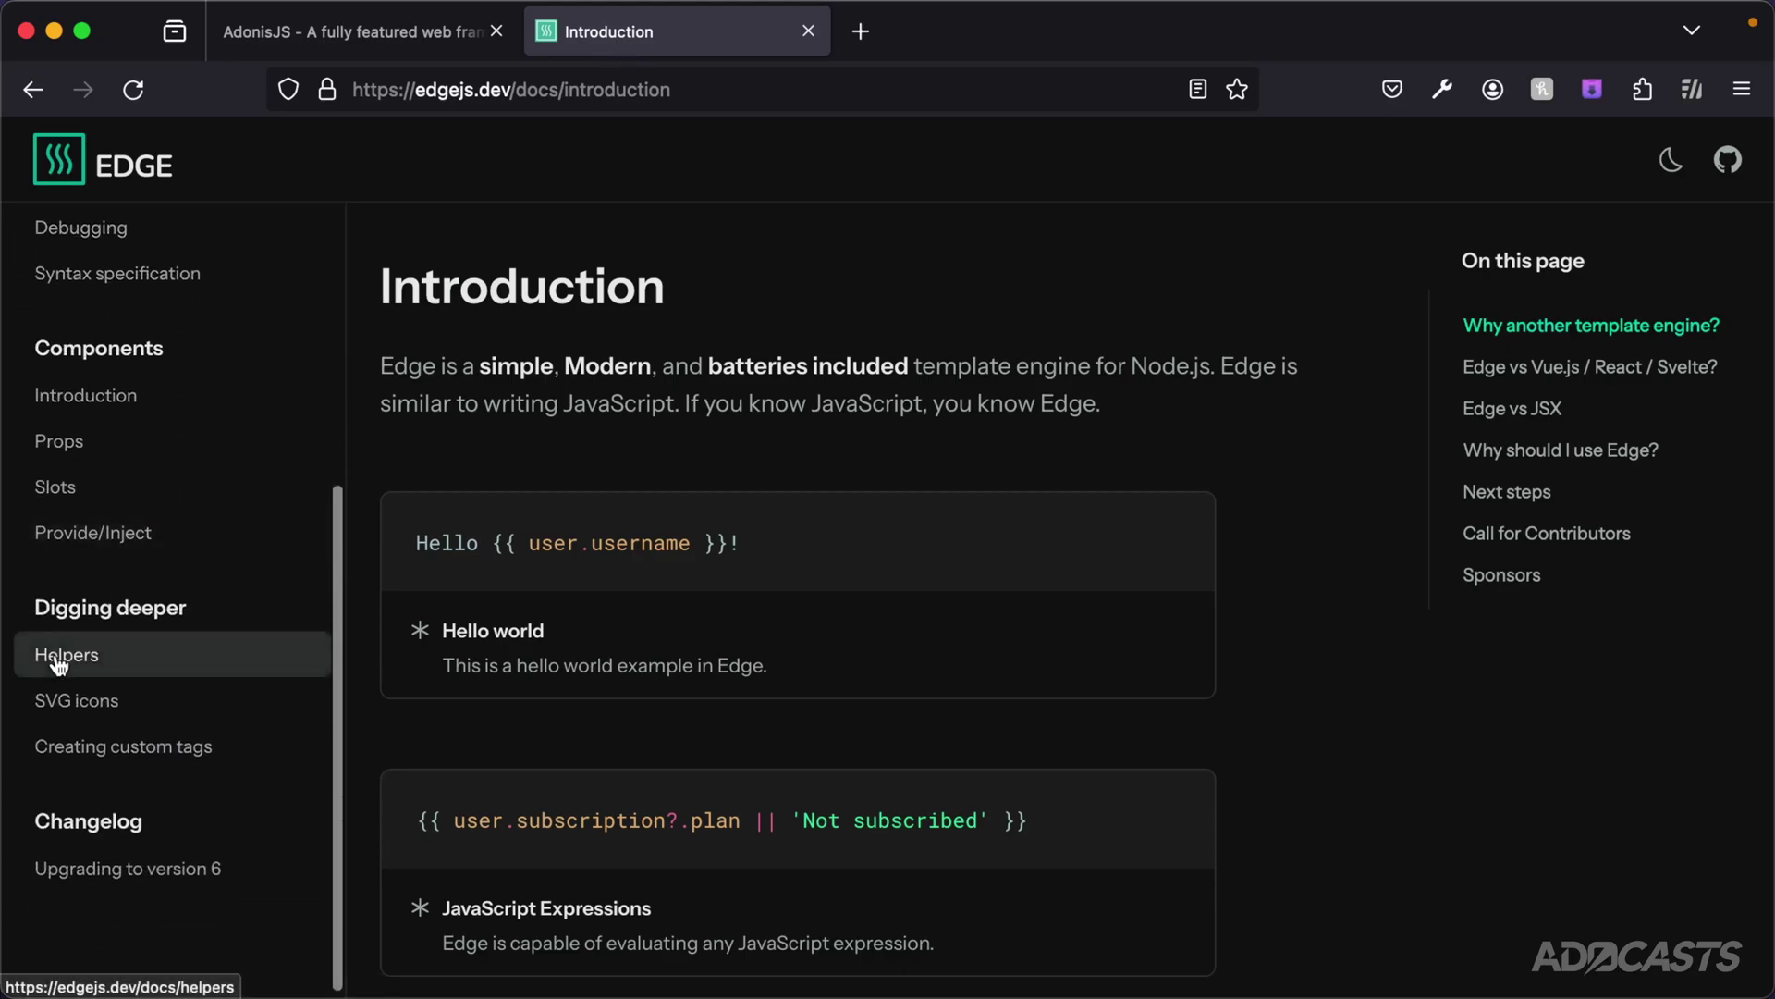
click(65, 654)
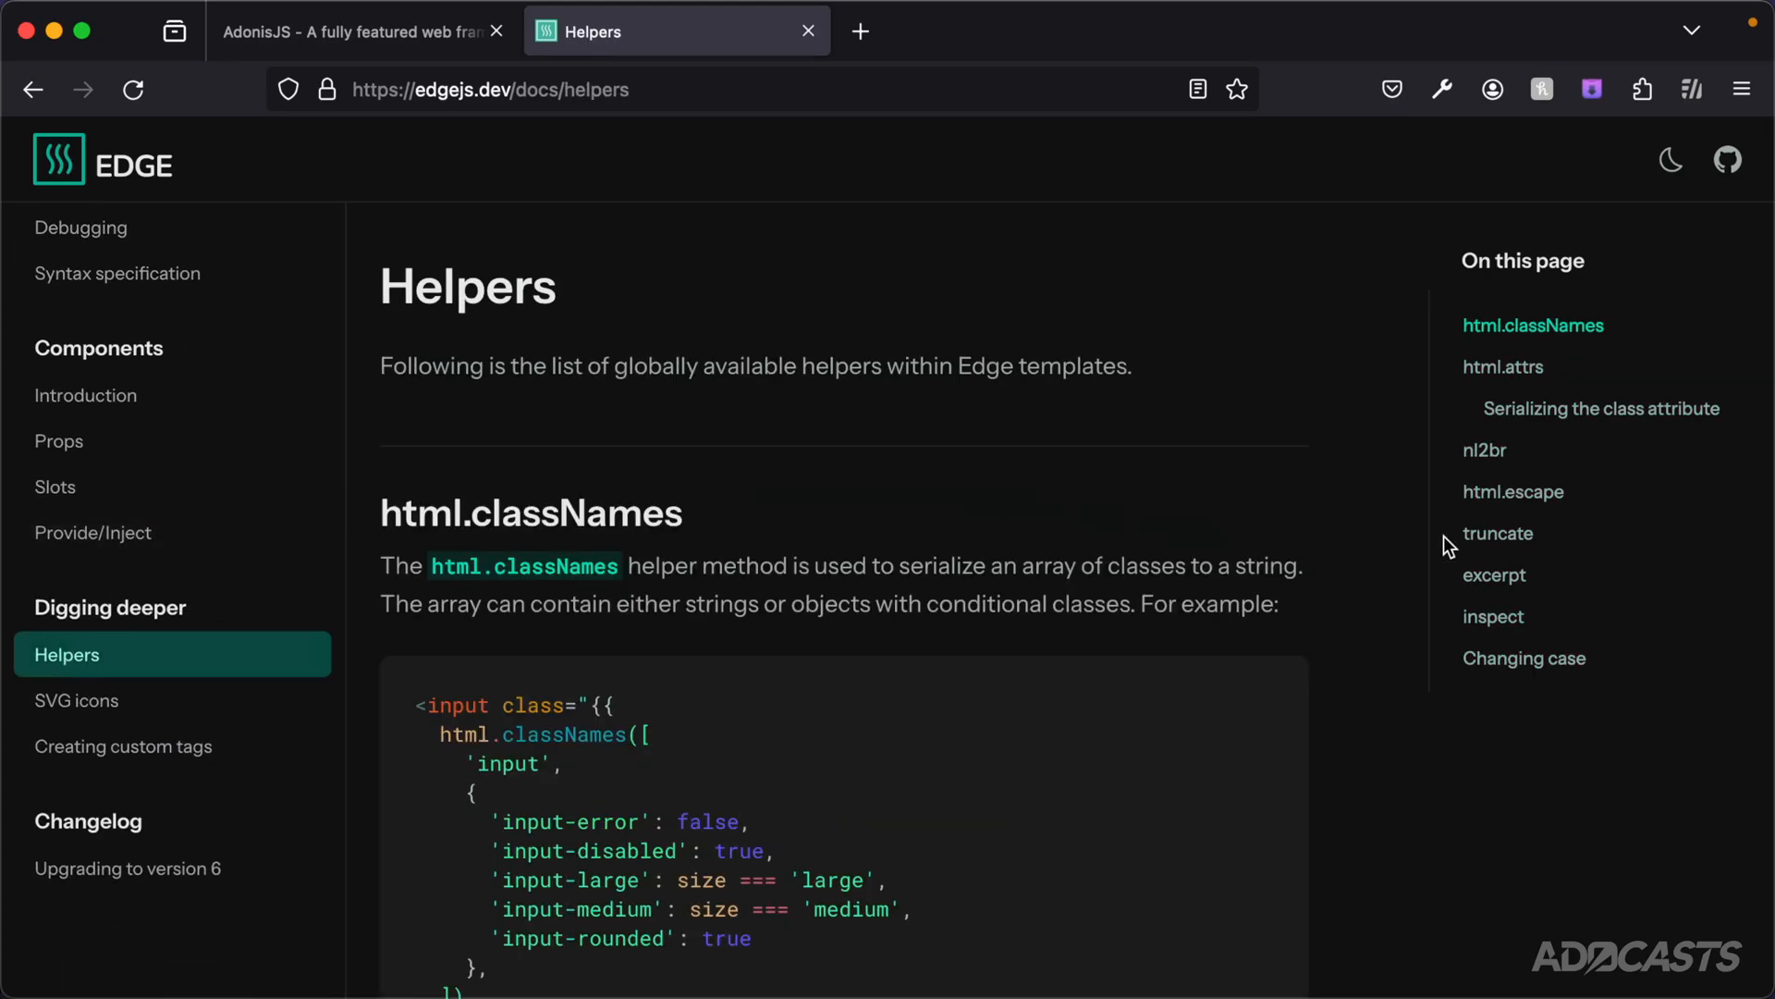
click(1498, 533)
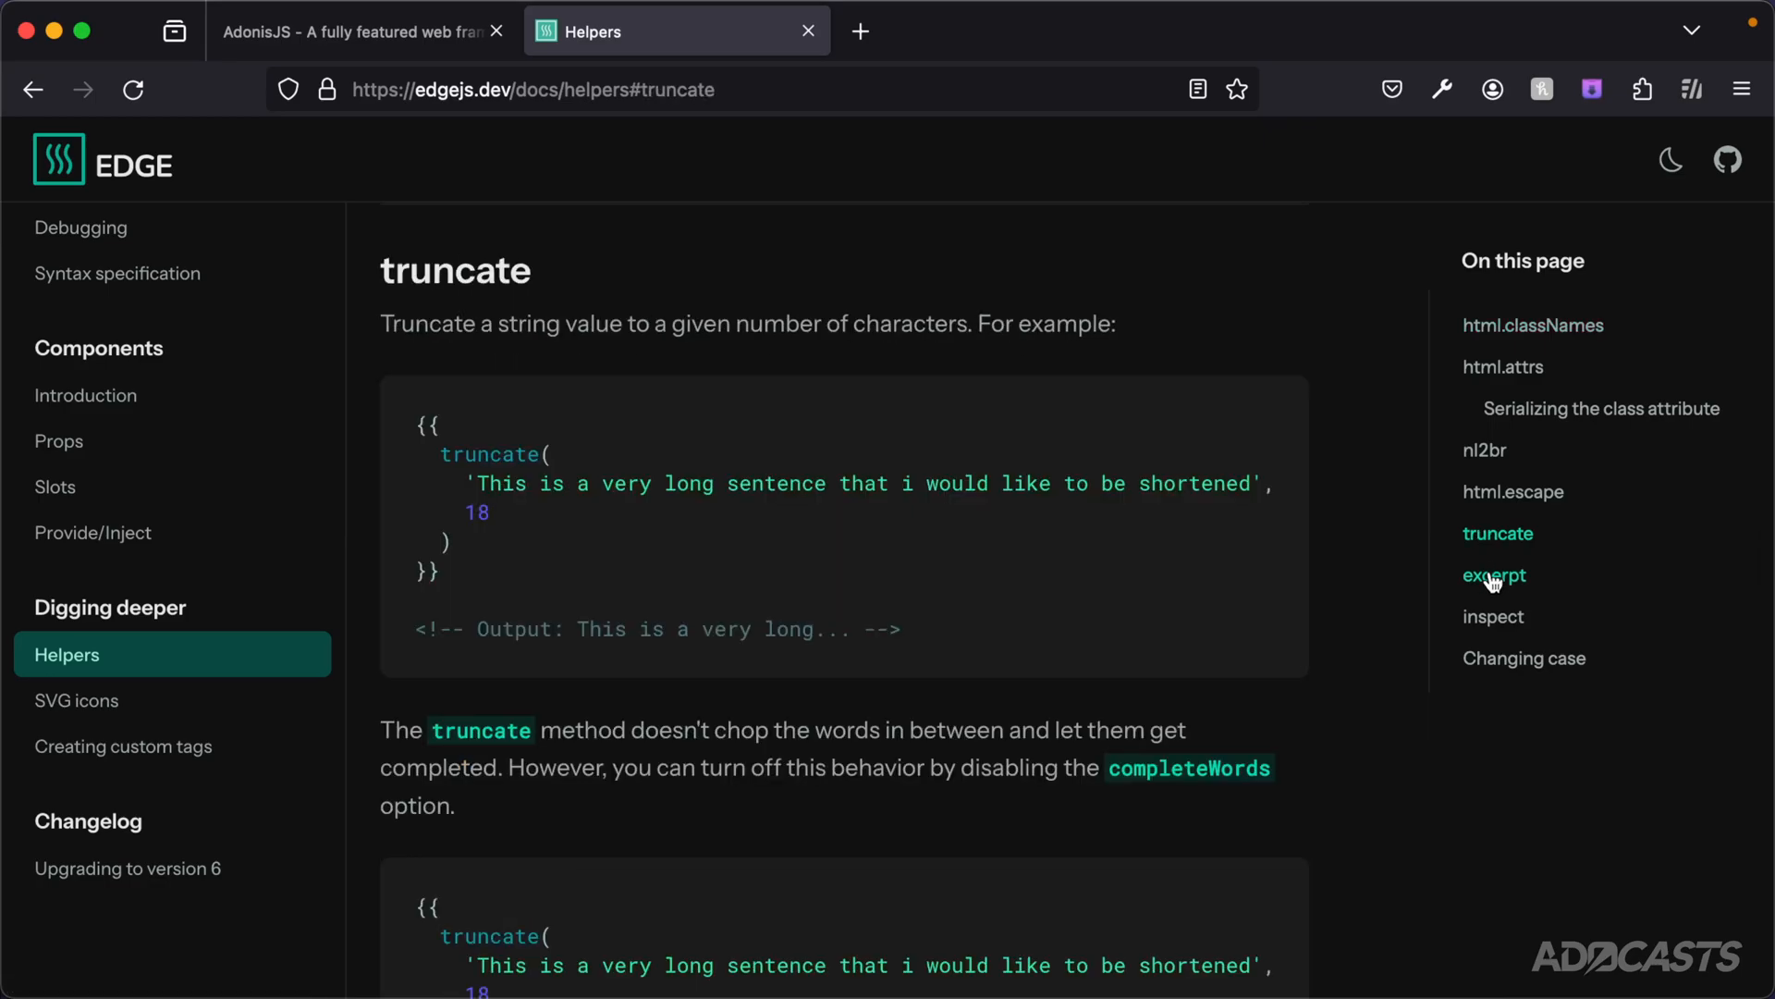
click(1494, 575)
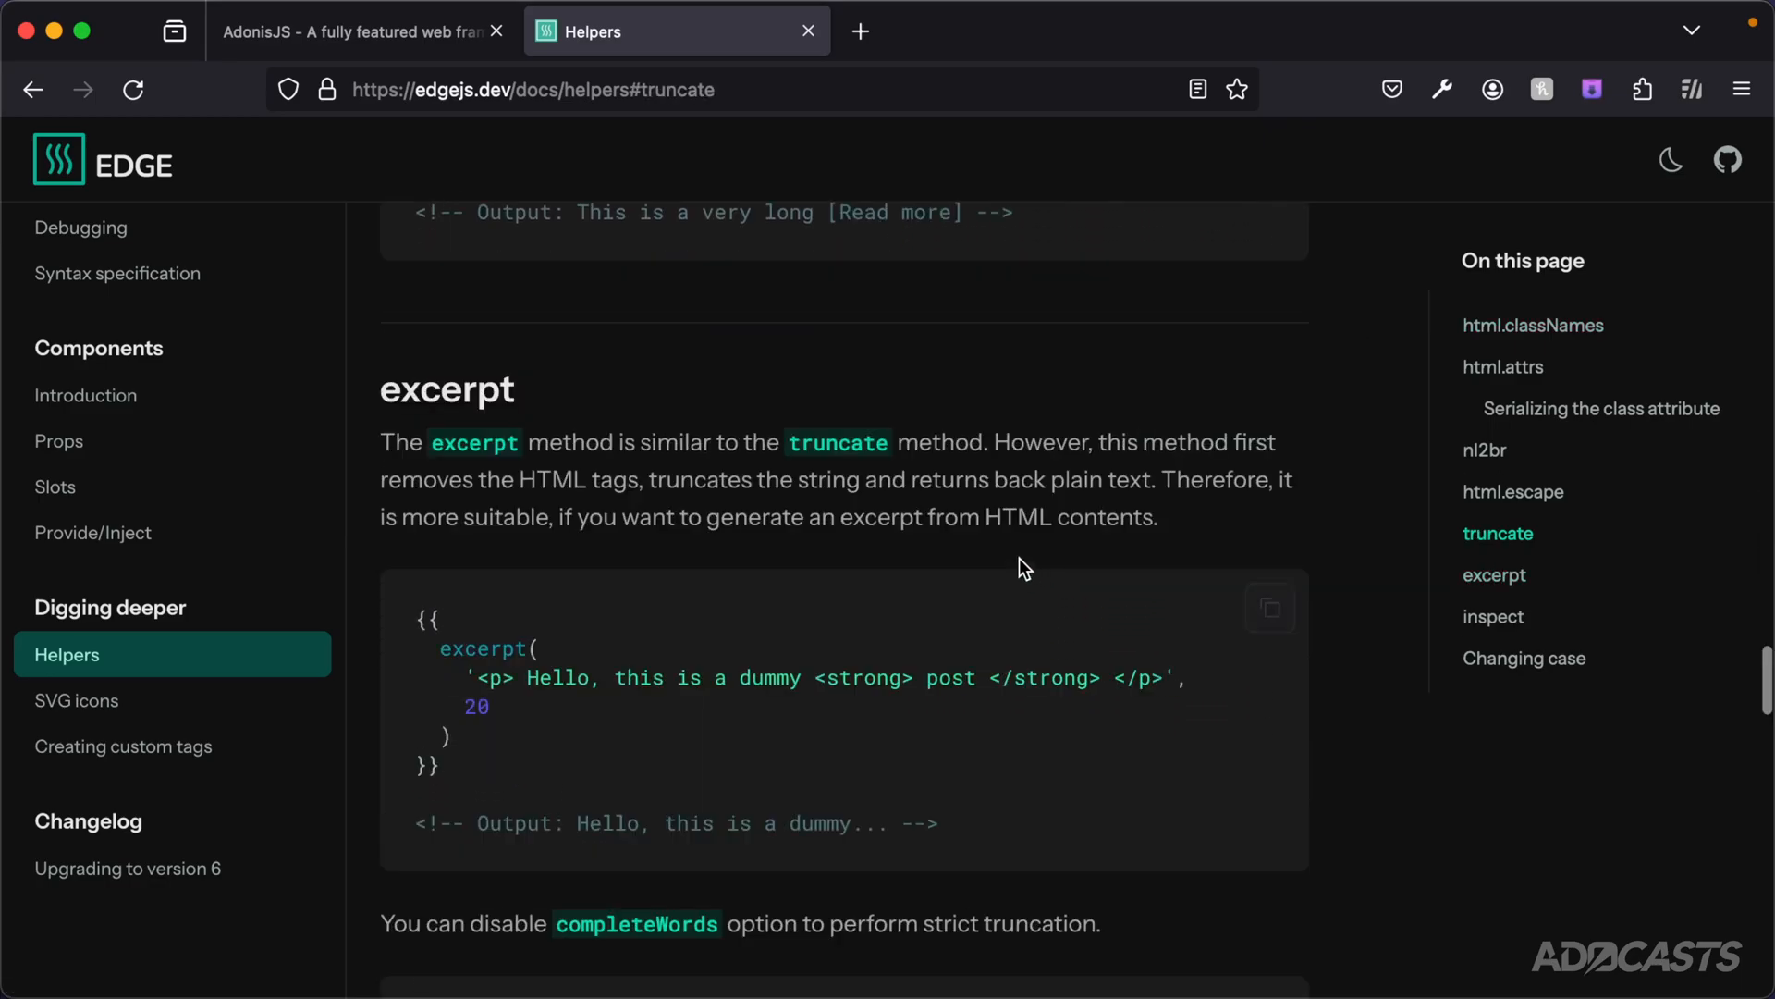
mouse_move(489, 706)
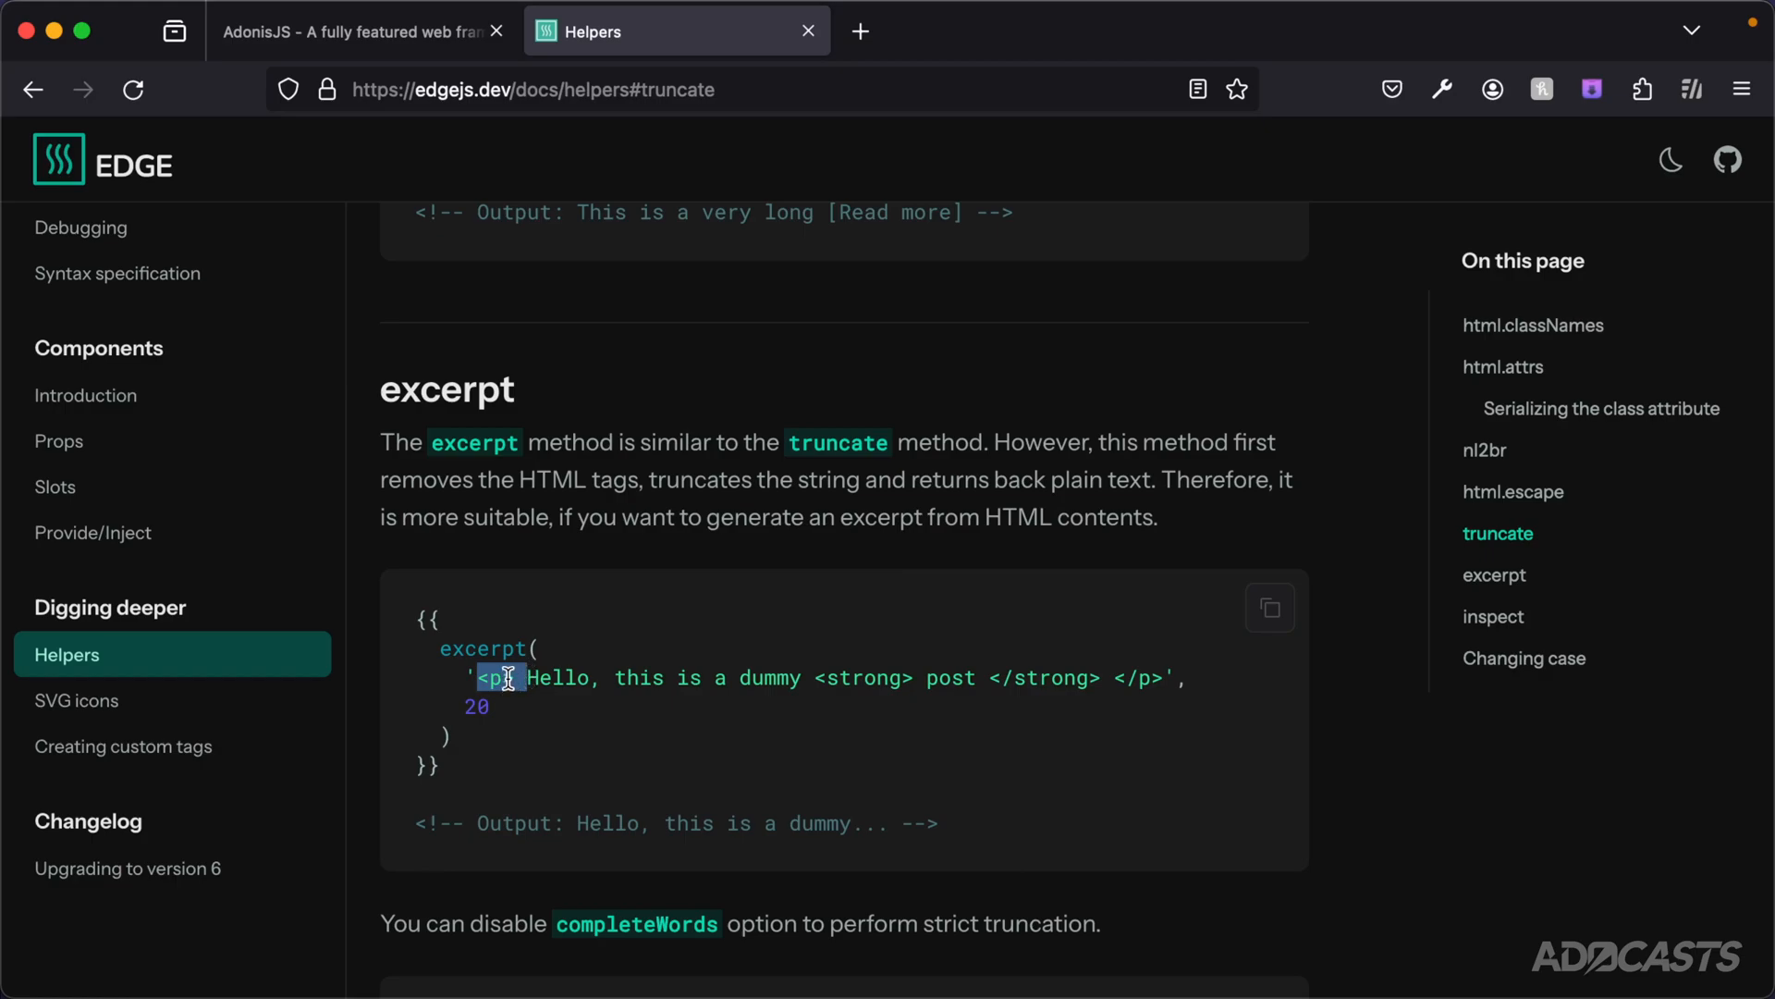
mouse_move(551, 570)
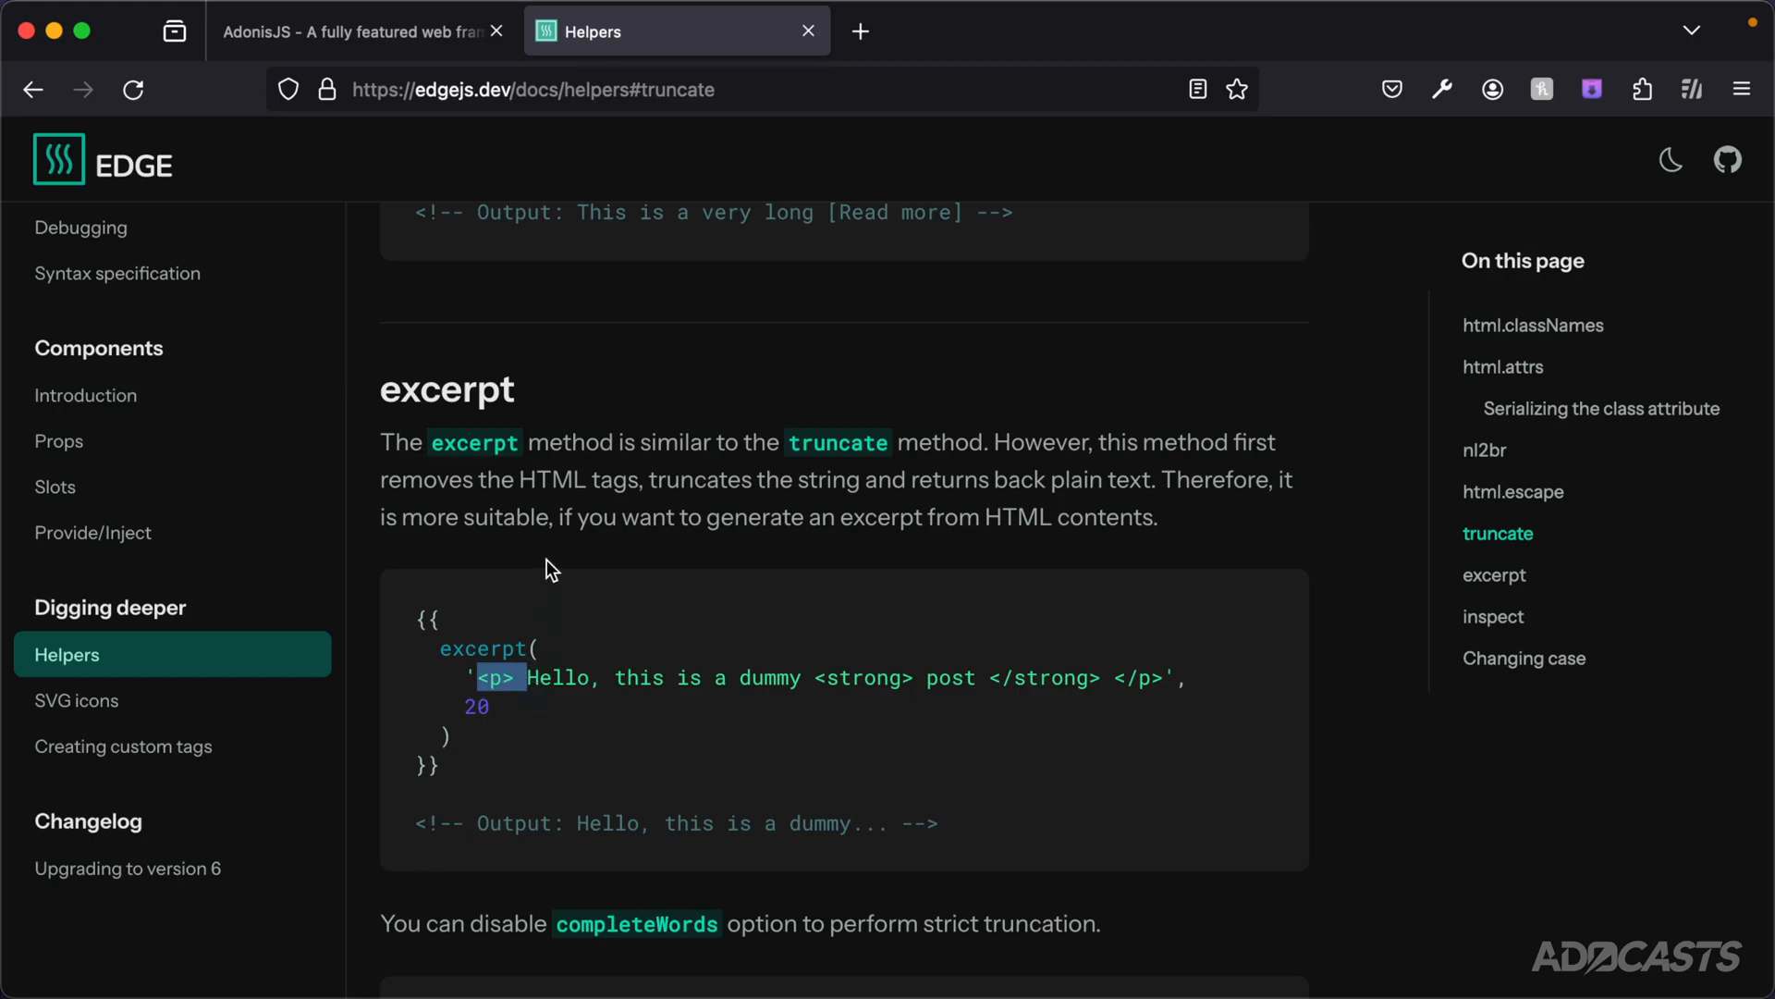
mouse_move(568, 557)
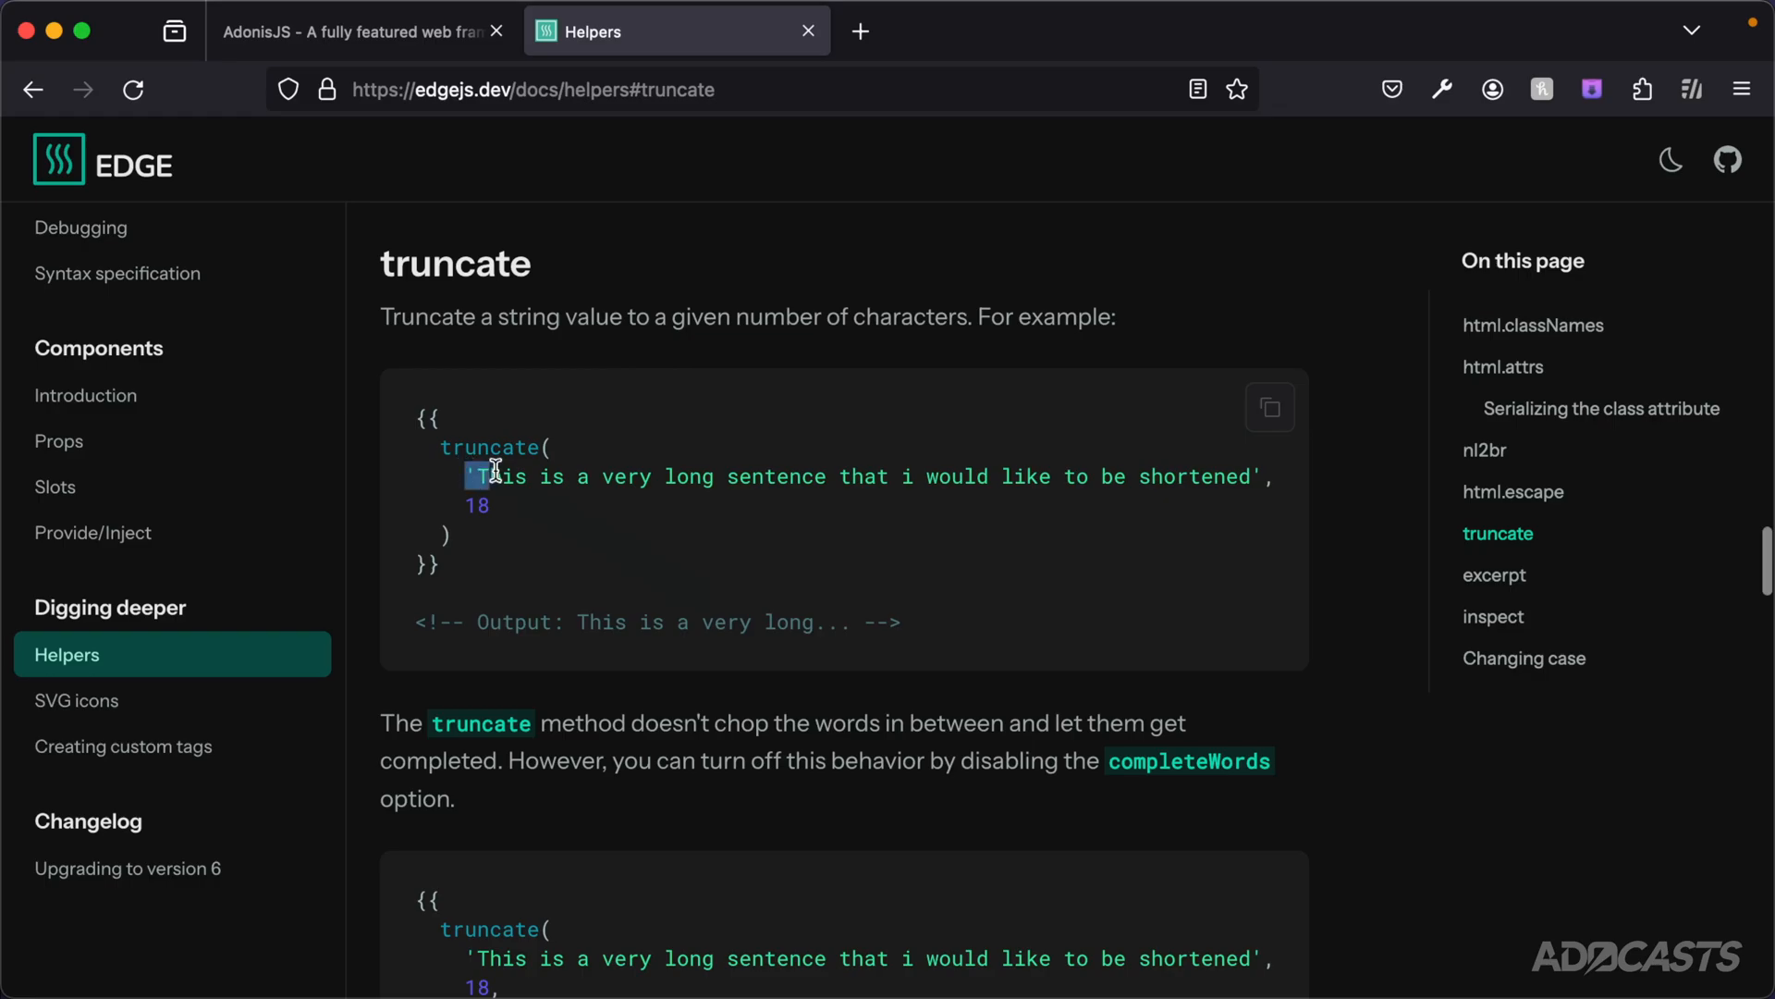
Step: Read the Edge.js truncate examples: limit 18, completeWords, custom suffix, then return to home.edge
drag(464, 475, 1262, 476)
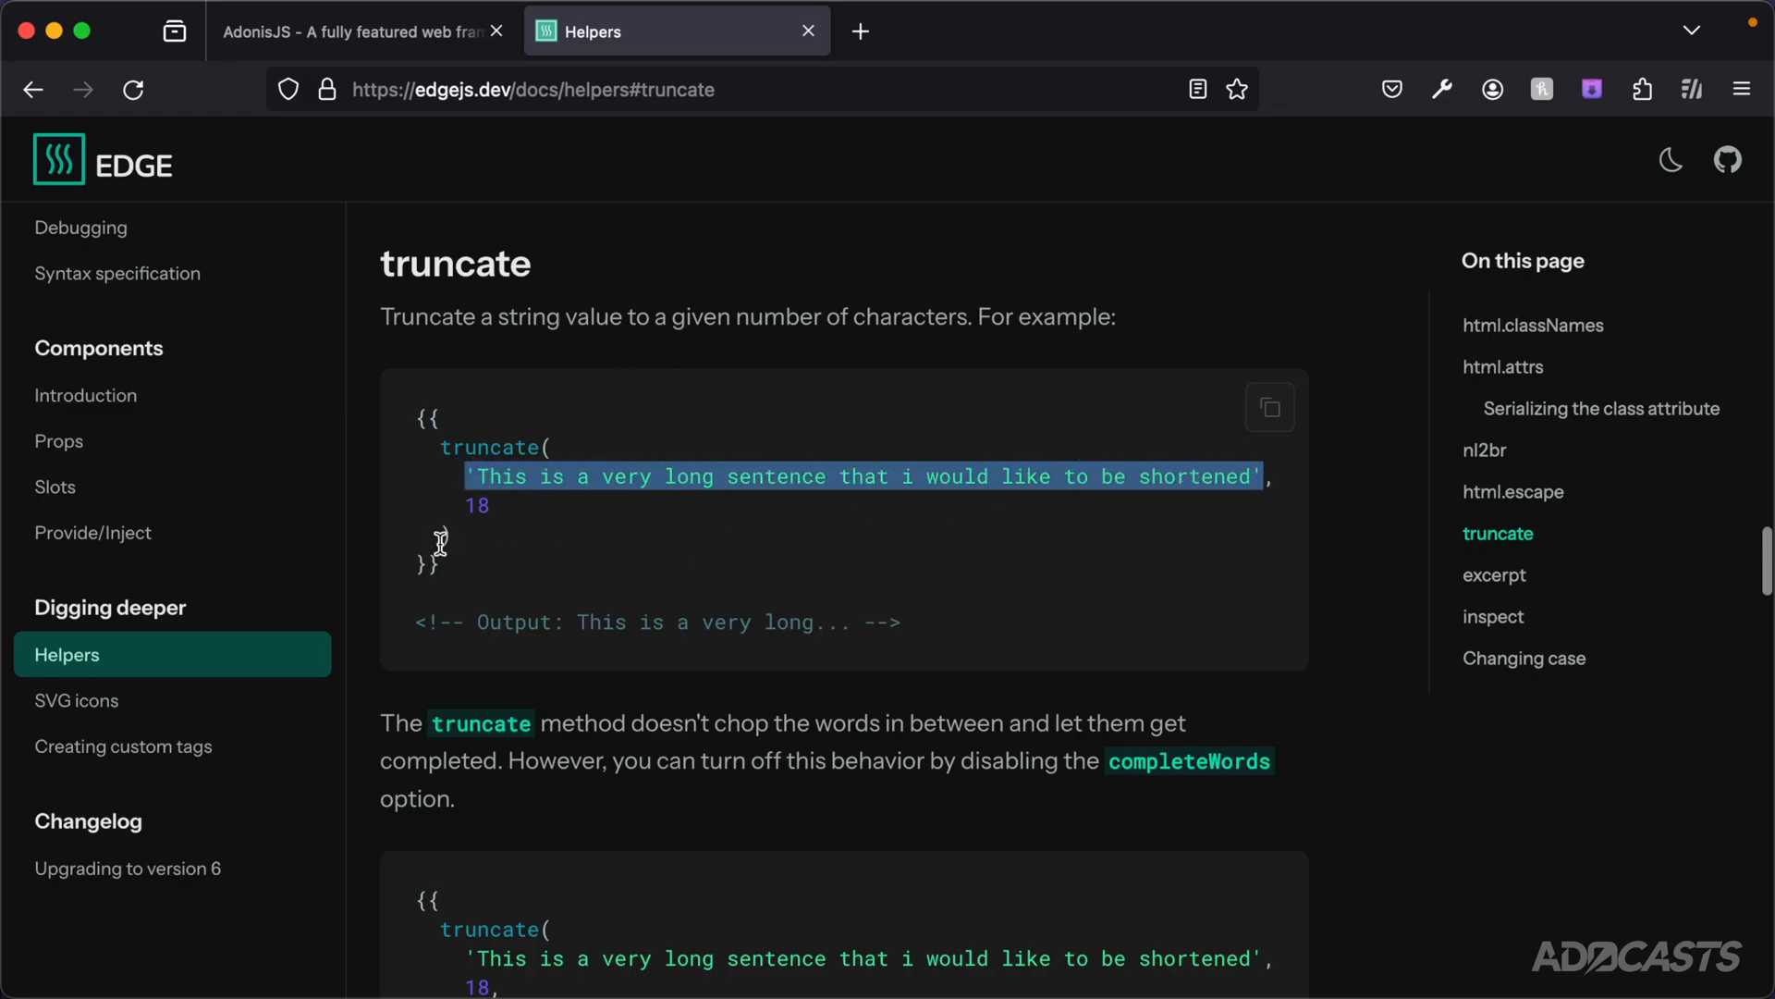
click(651, 545)
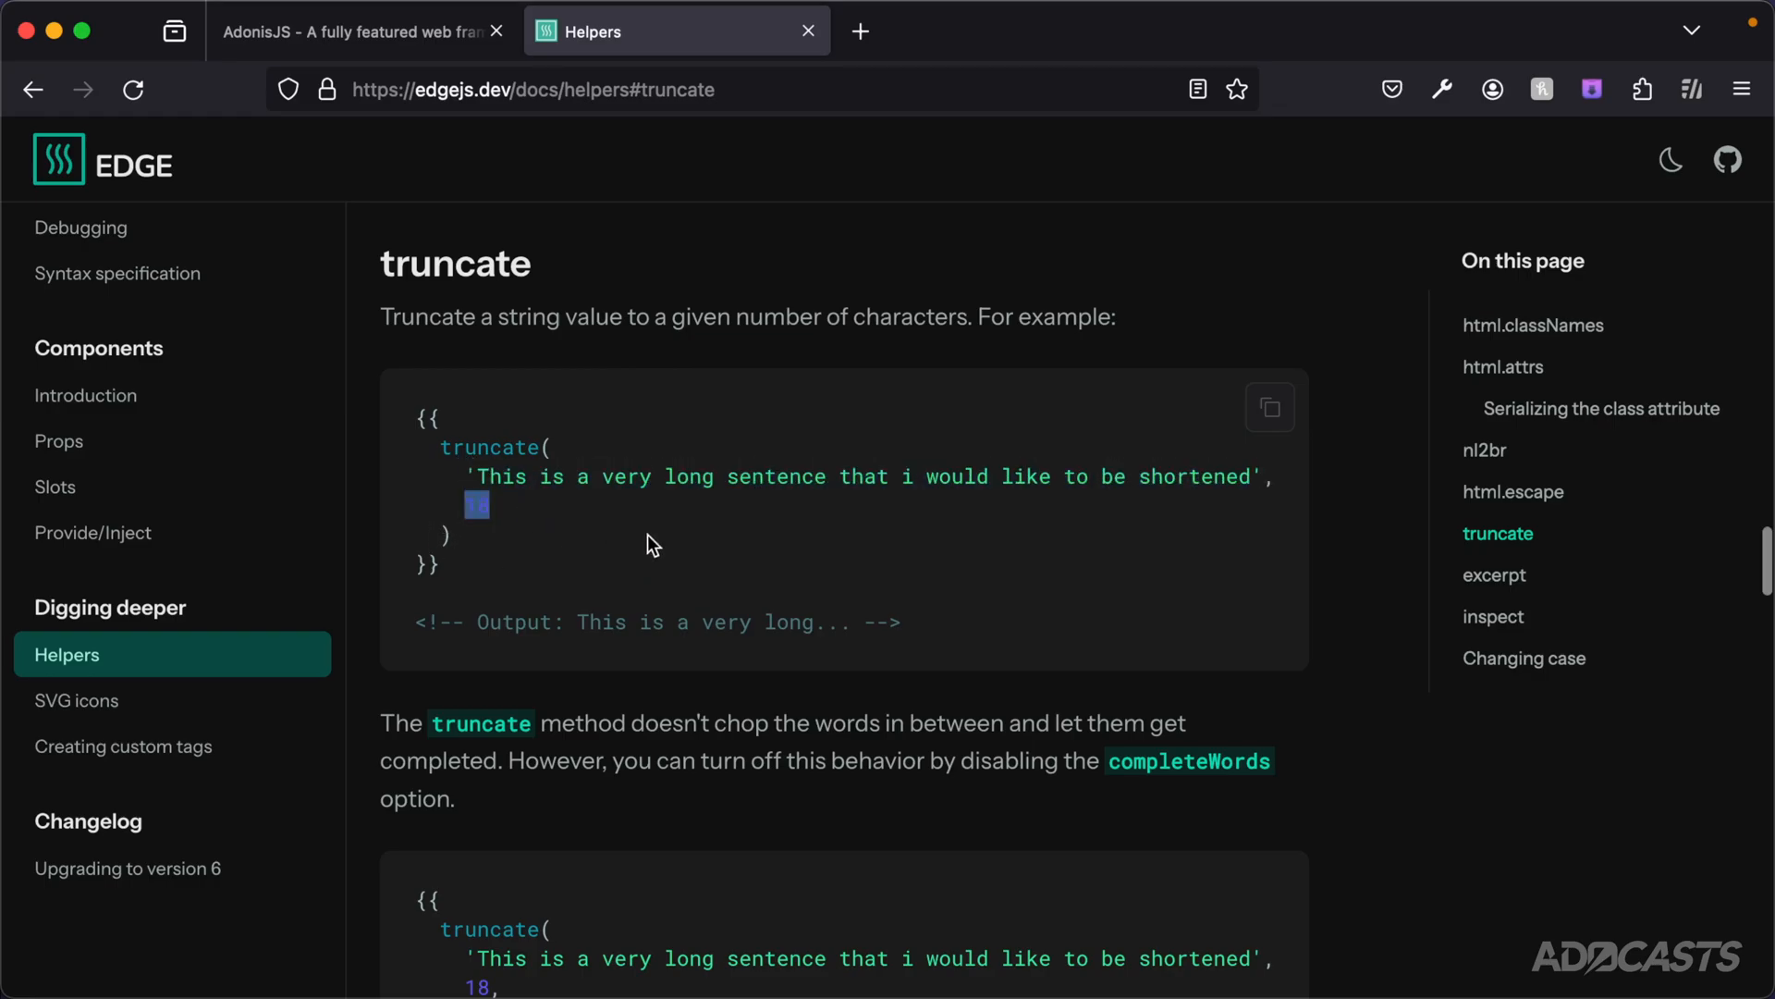
scroll(down, 3)
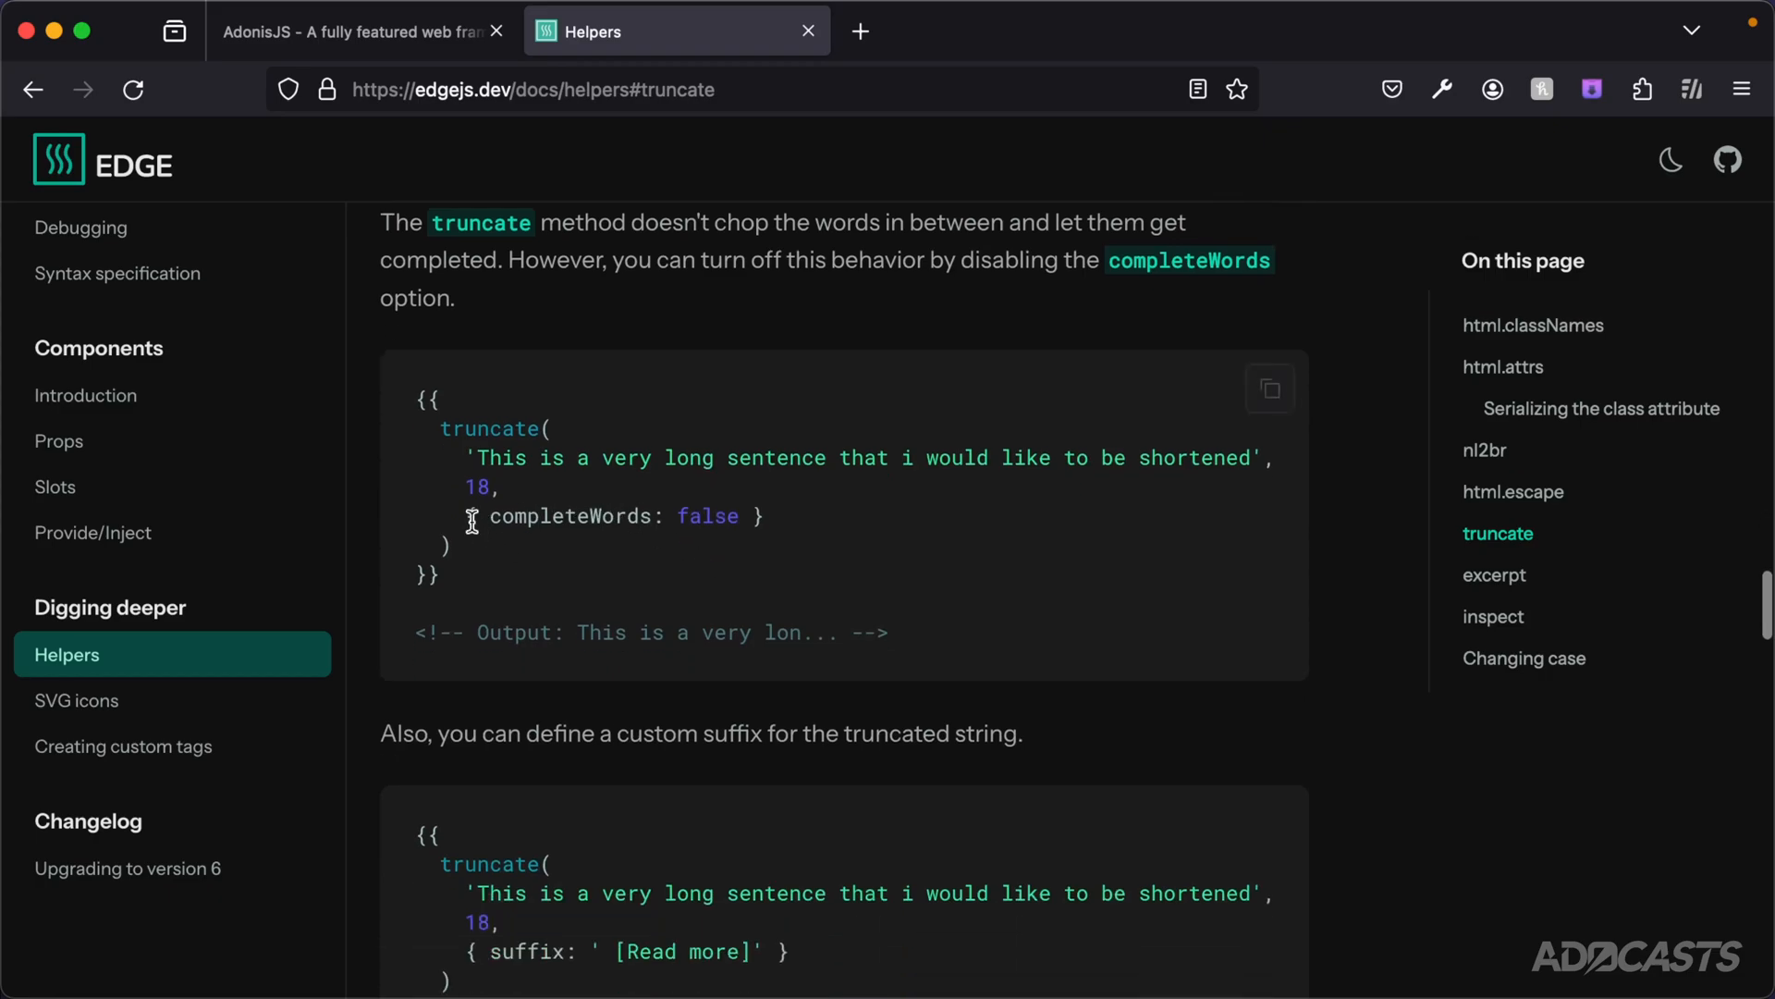
mouse_move(488, 548)
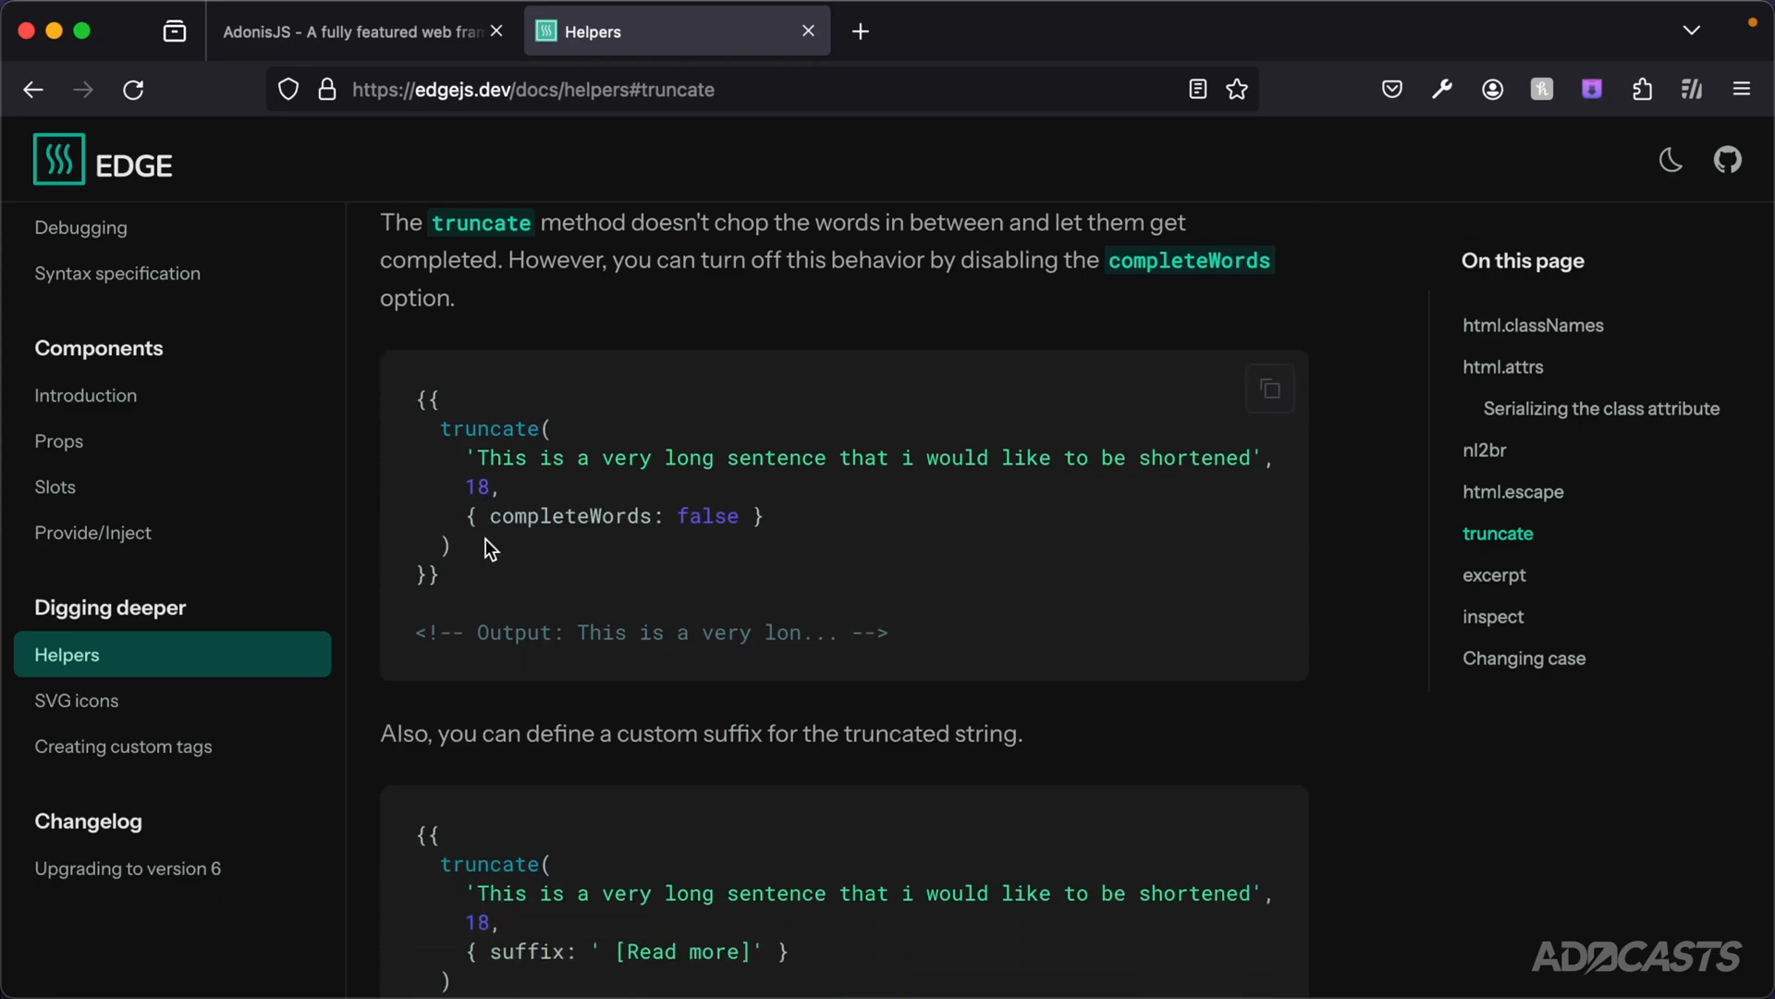
double_click(569, 516)
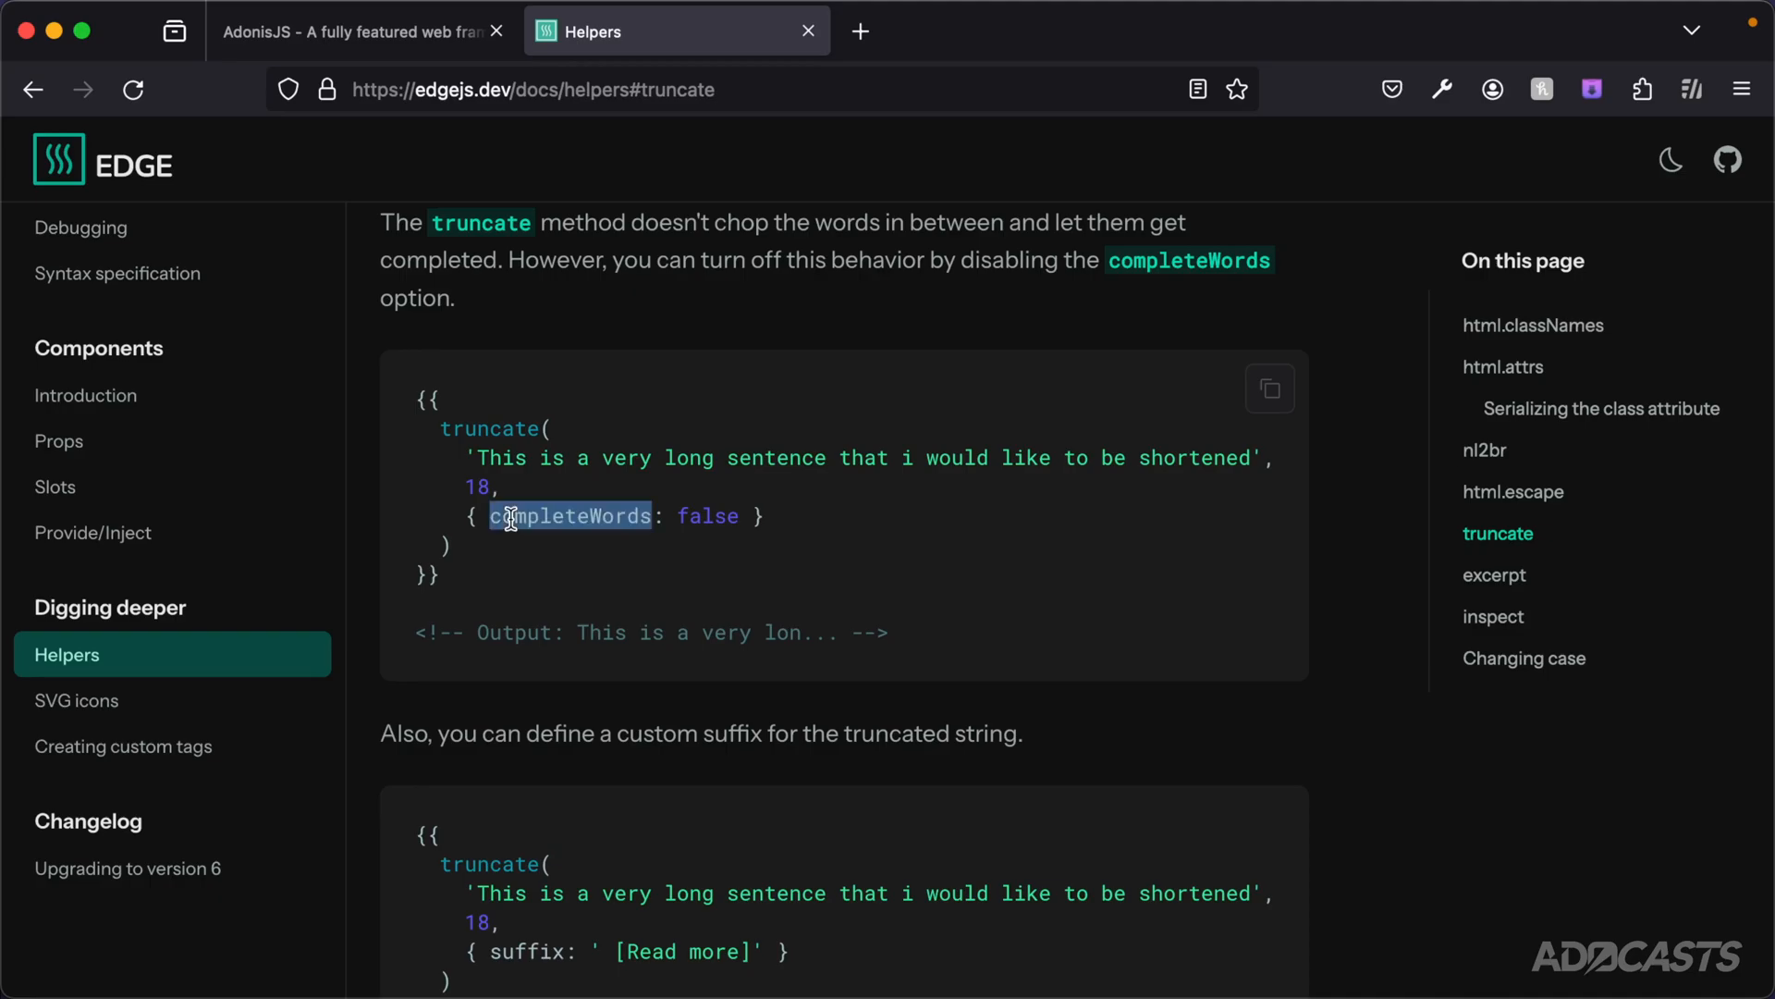
scroll(down, 3)
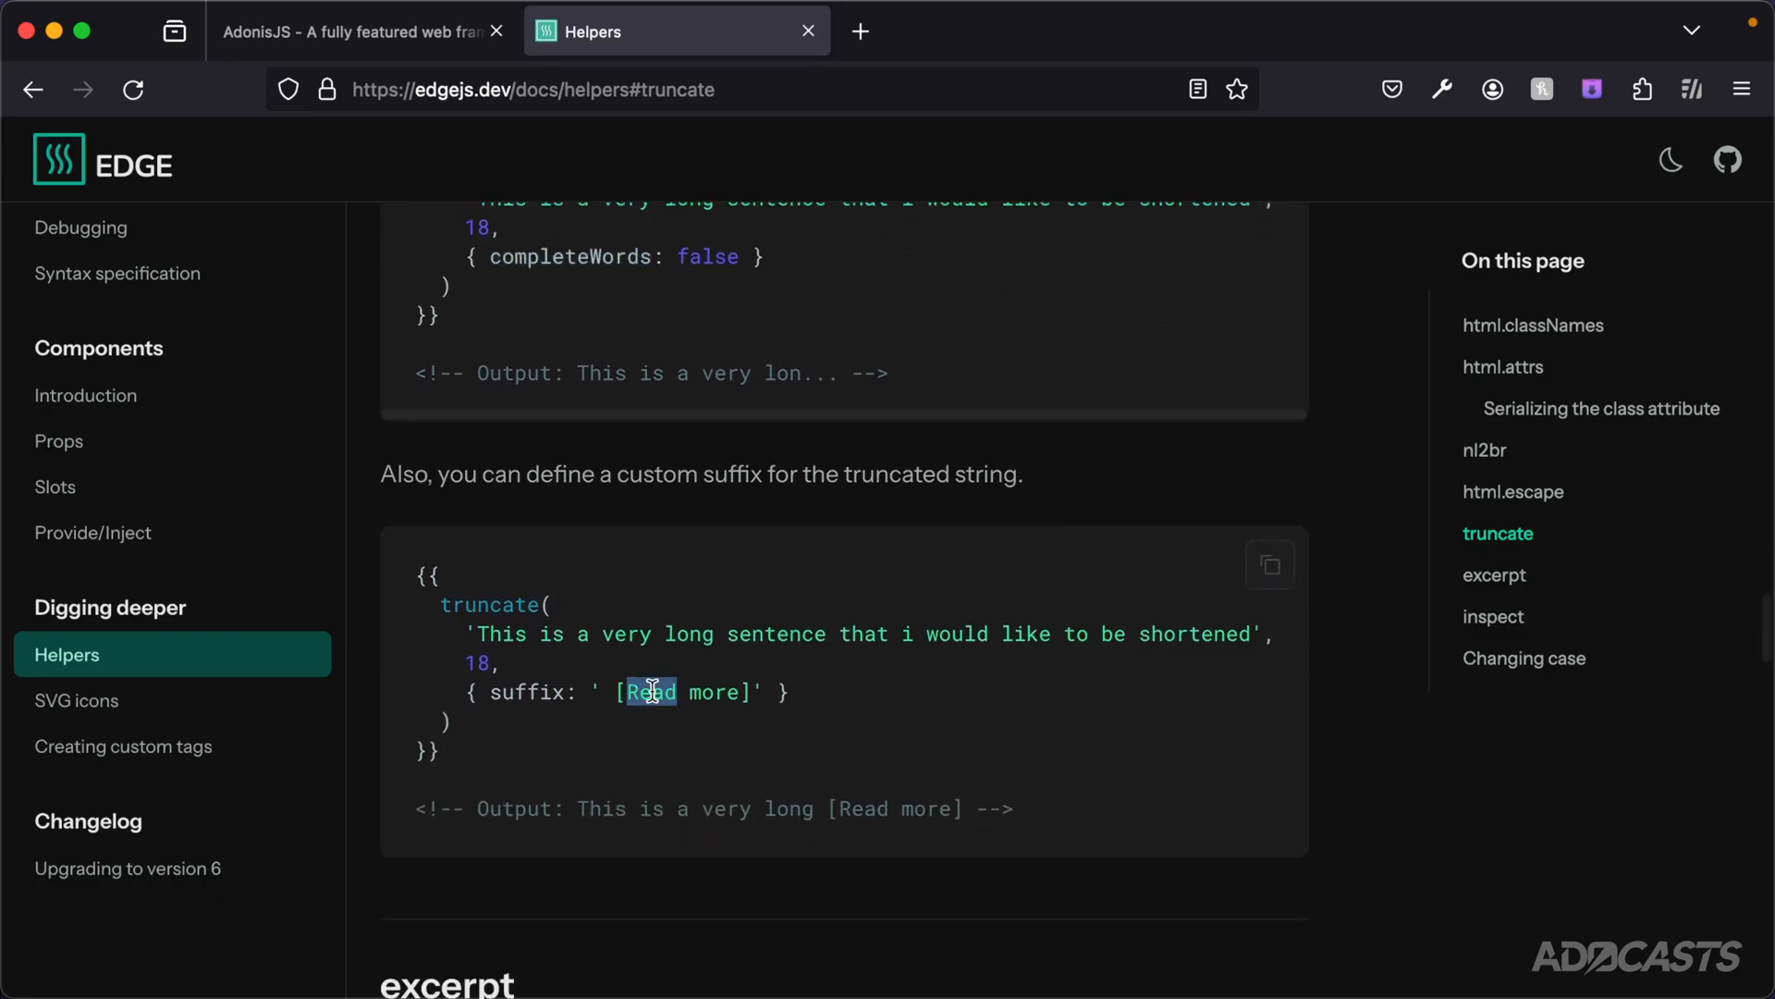
click(352, 31)
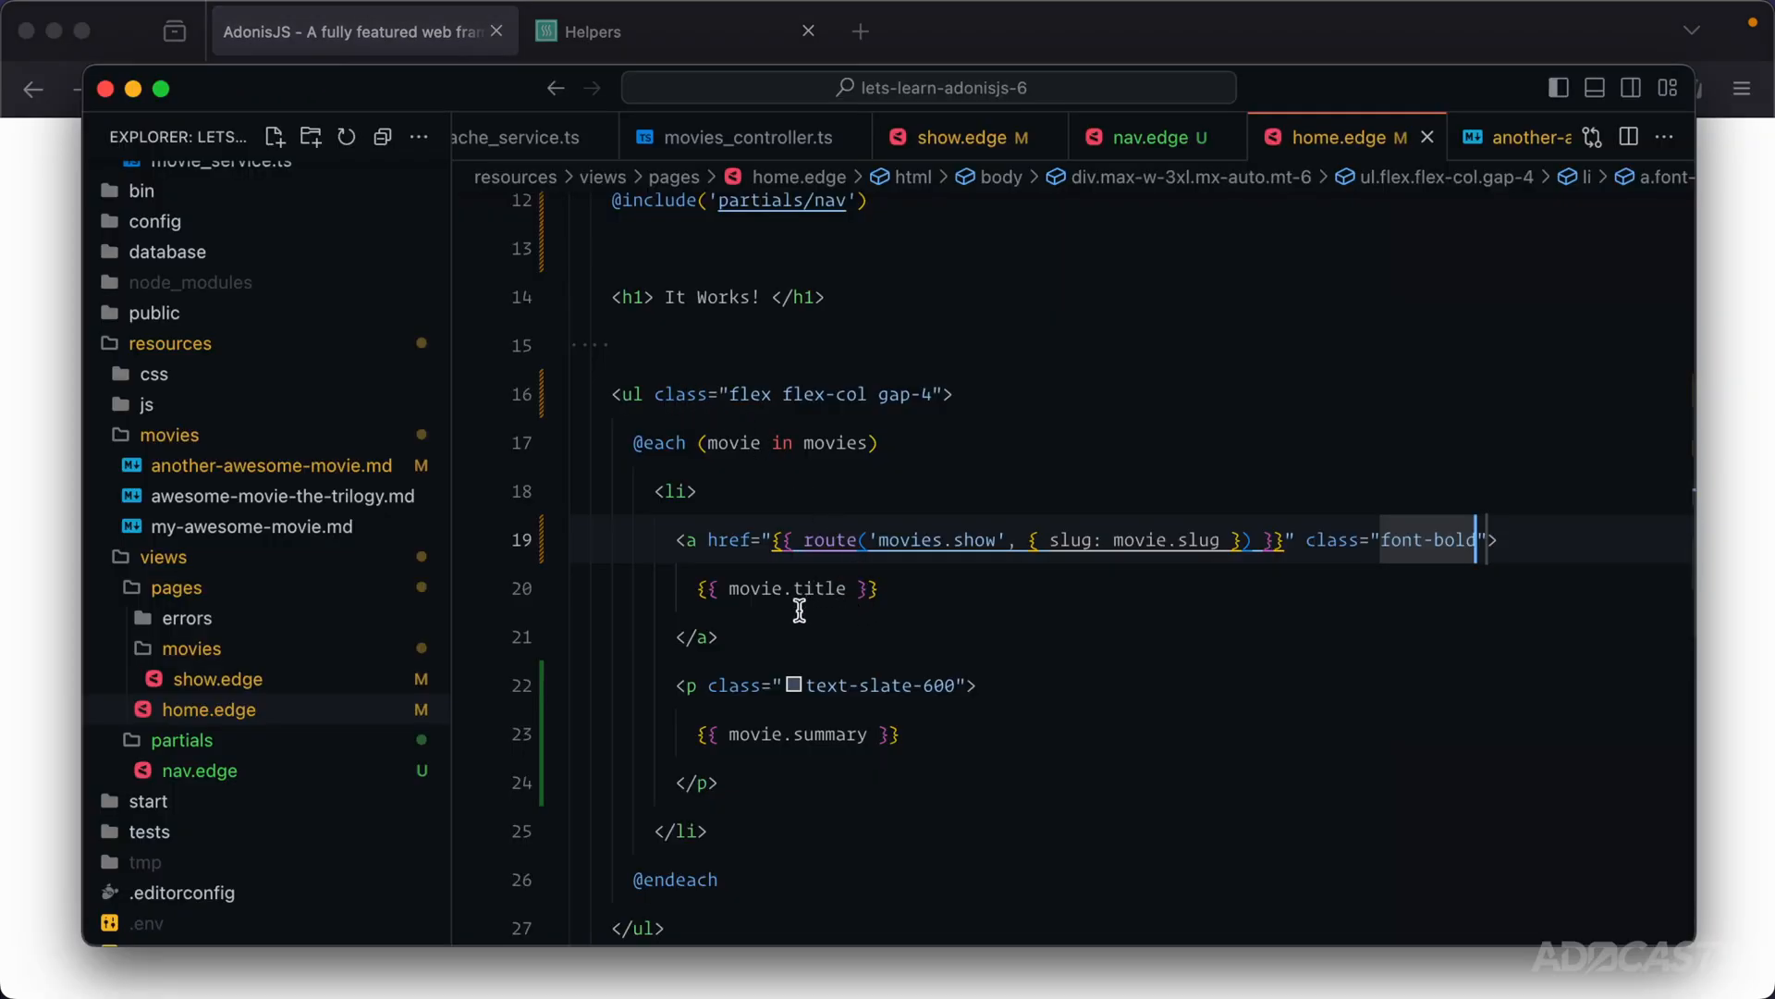
Step: Change the summary in home.edge to truncate(movie.summary, 25, { completeWords: true })
text(truncate()
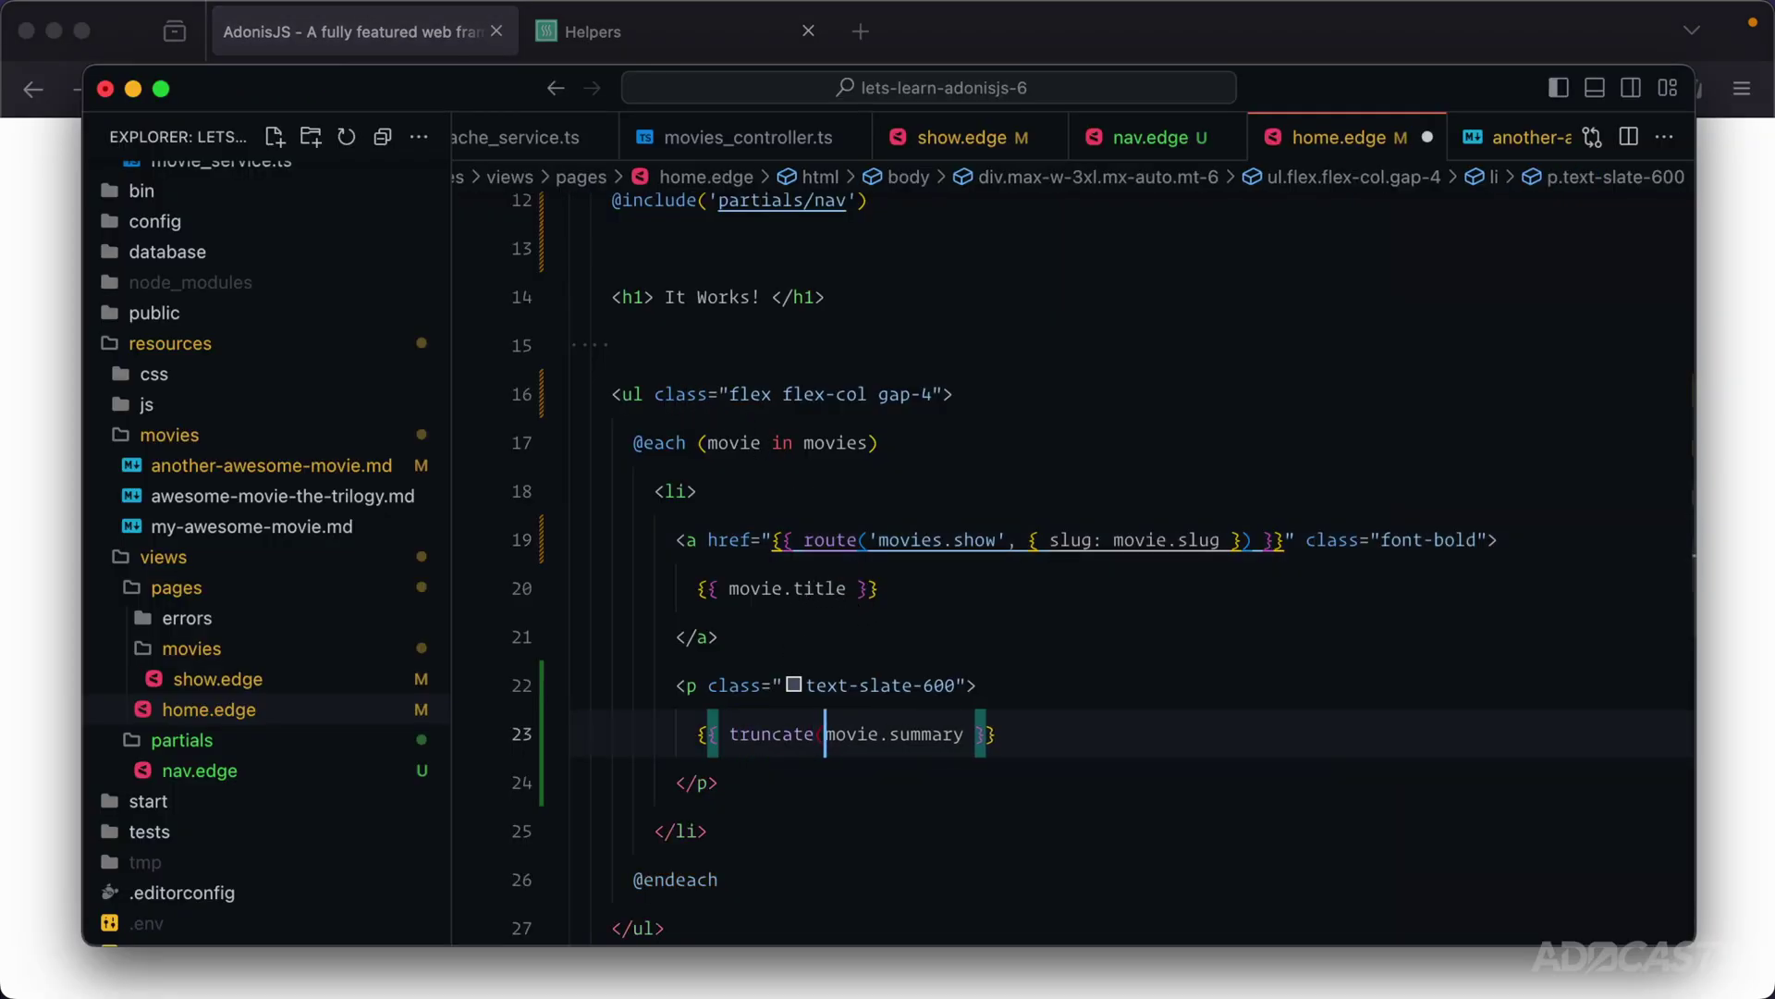
click(960, 734)
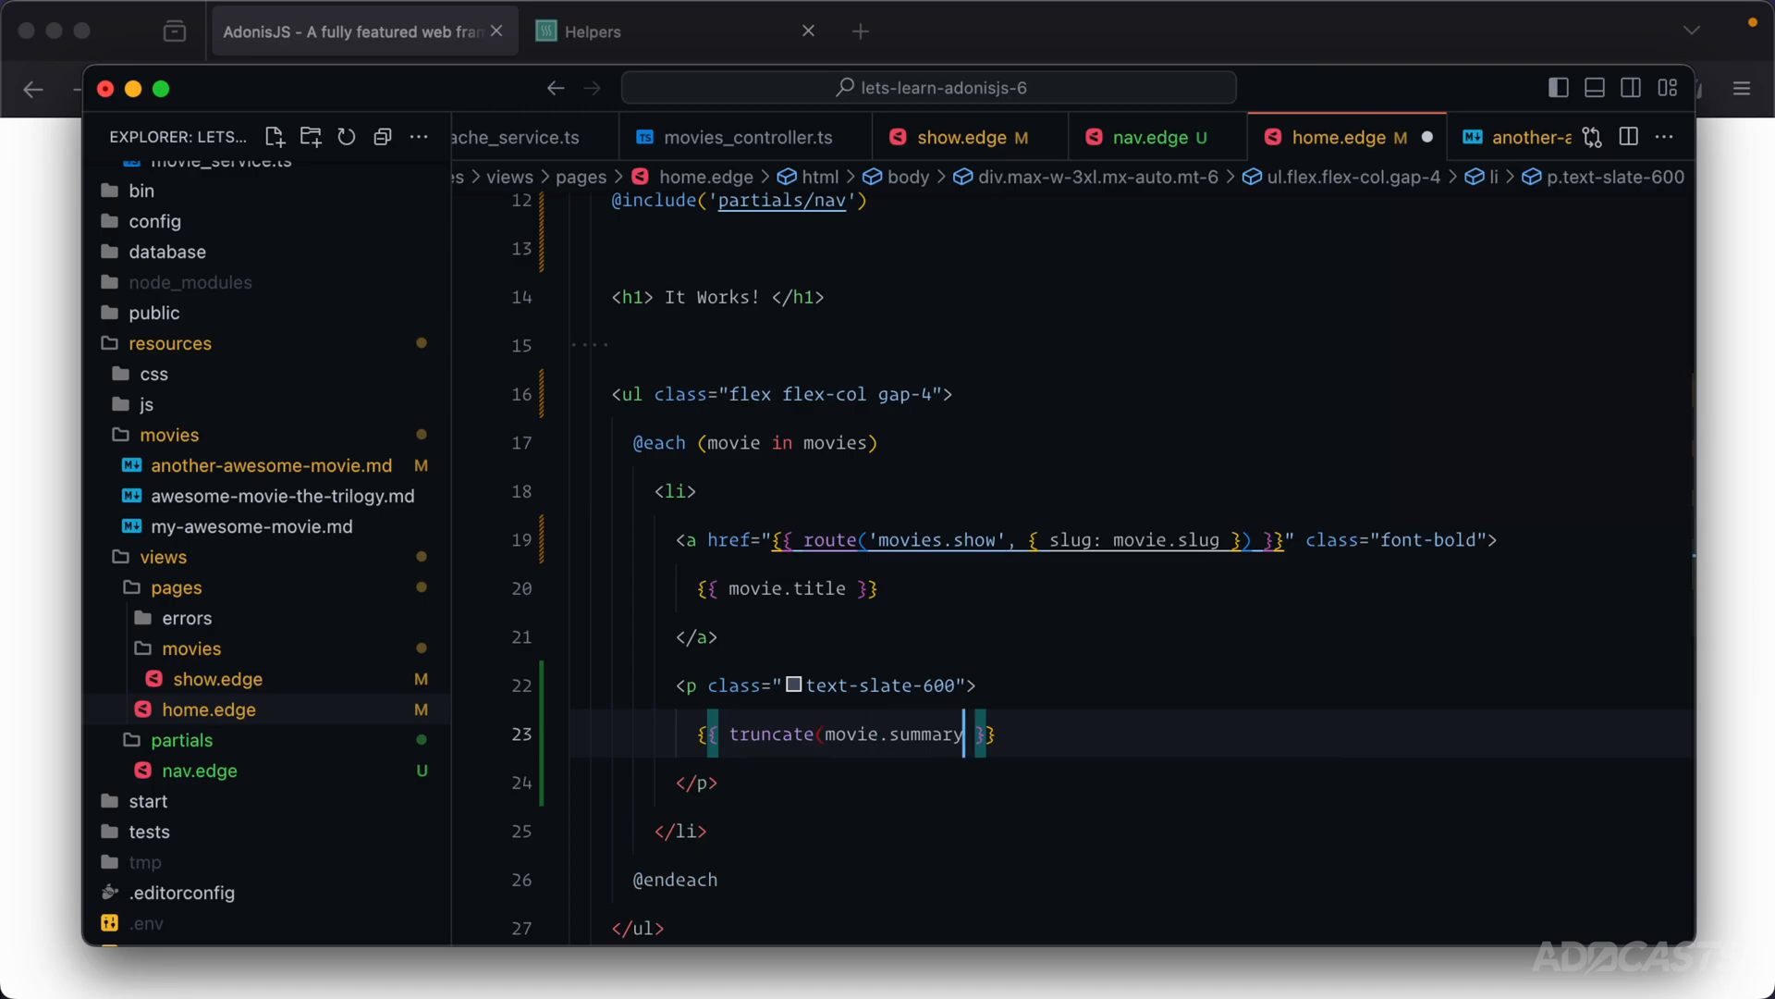
text(, 2)
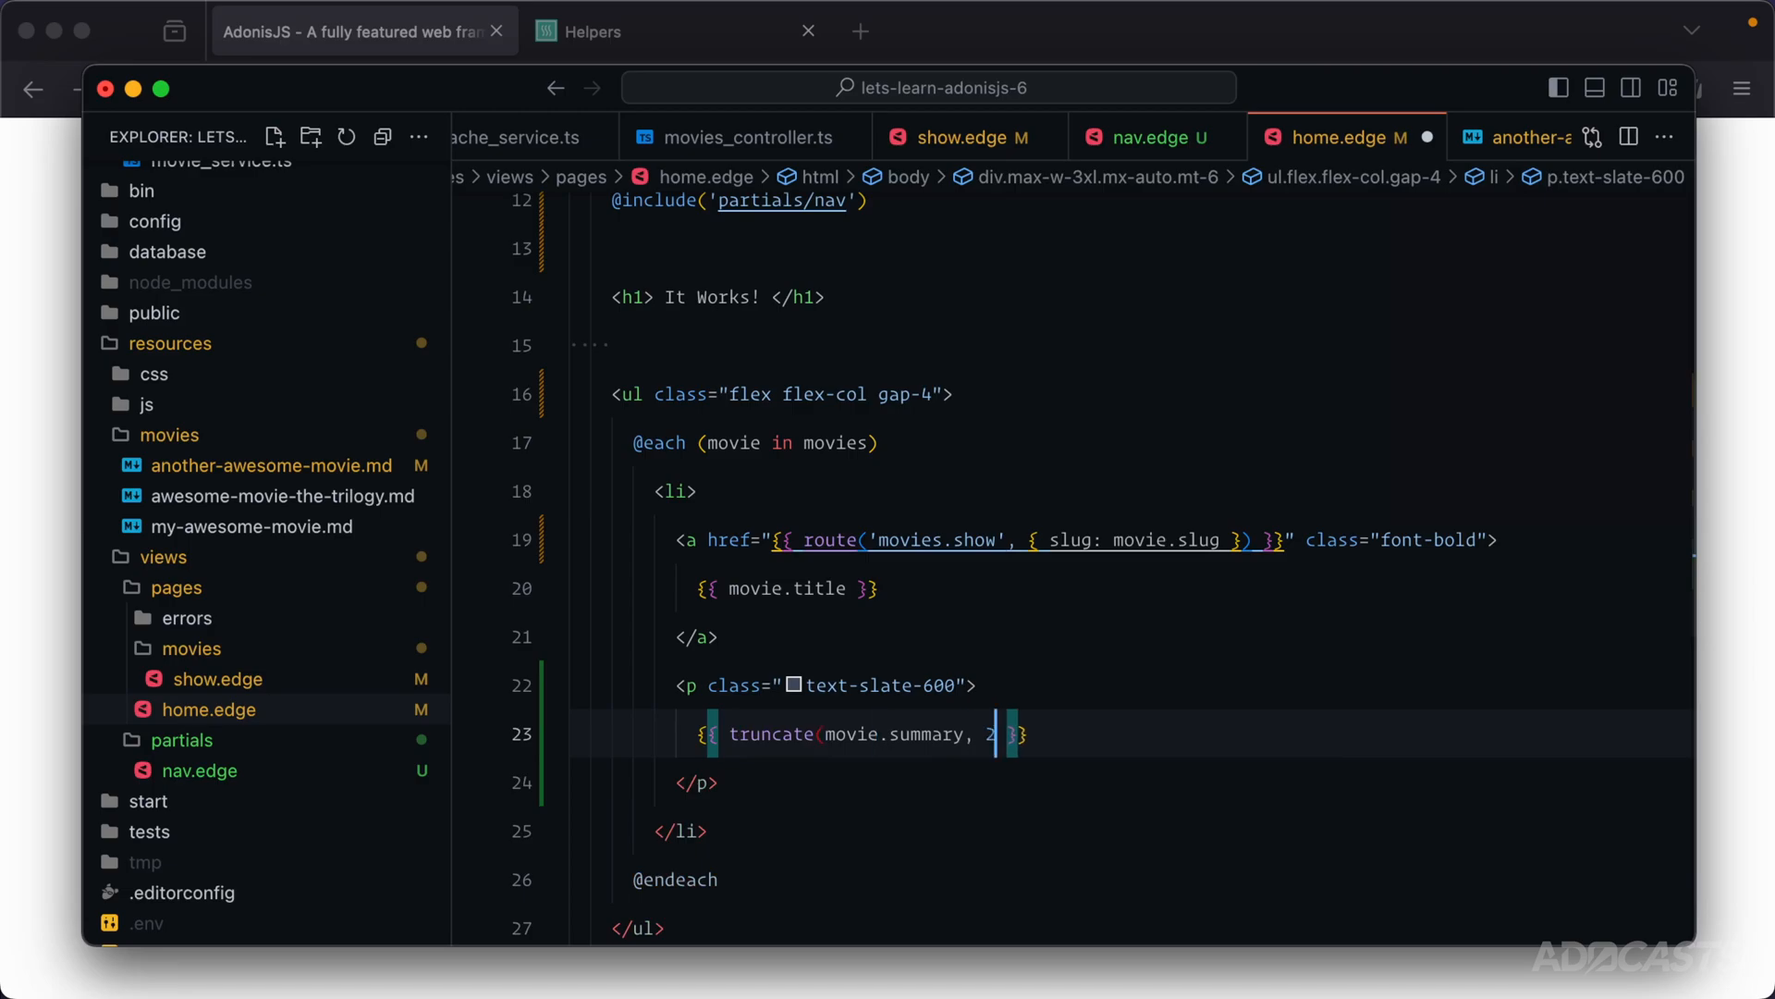
text(5)
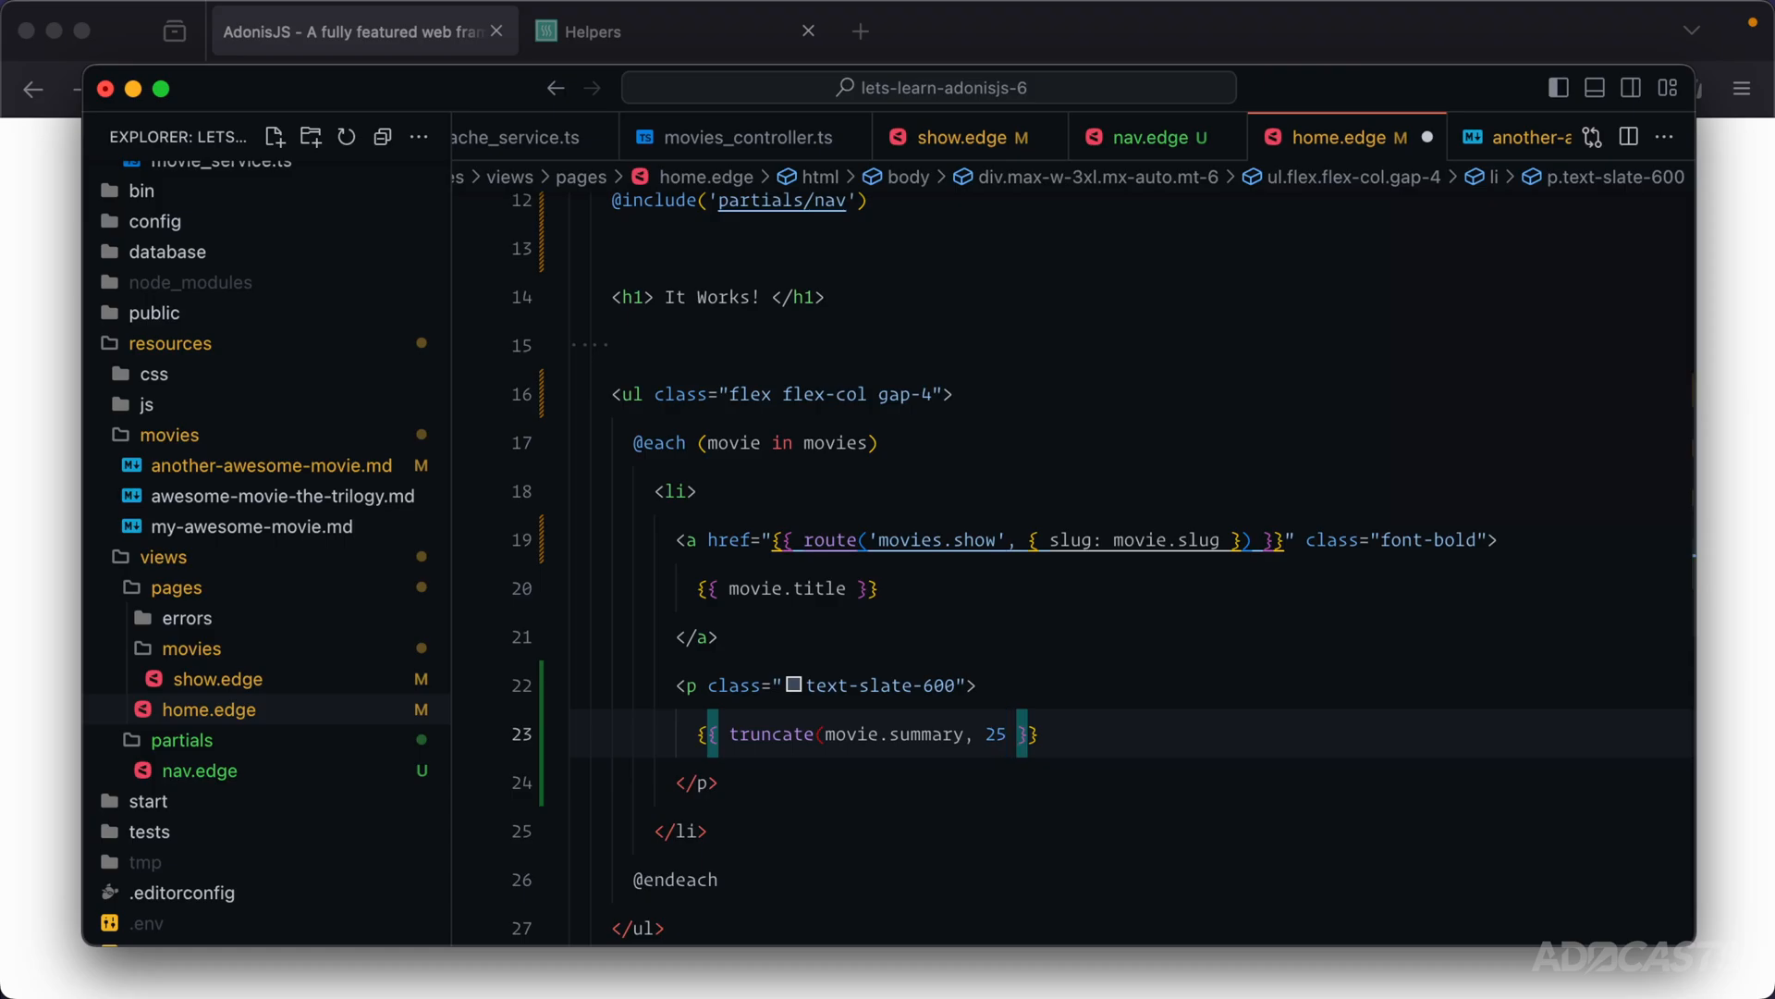
text(,)
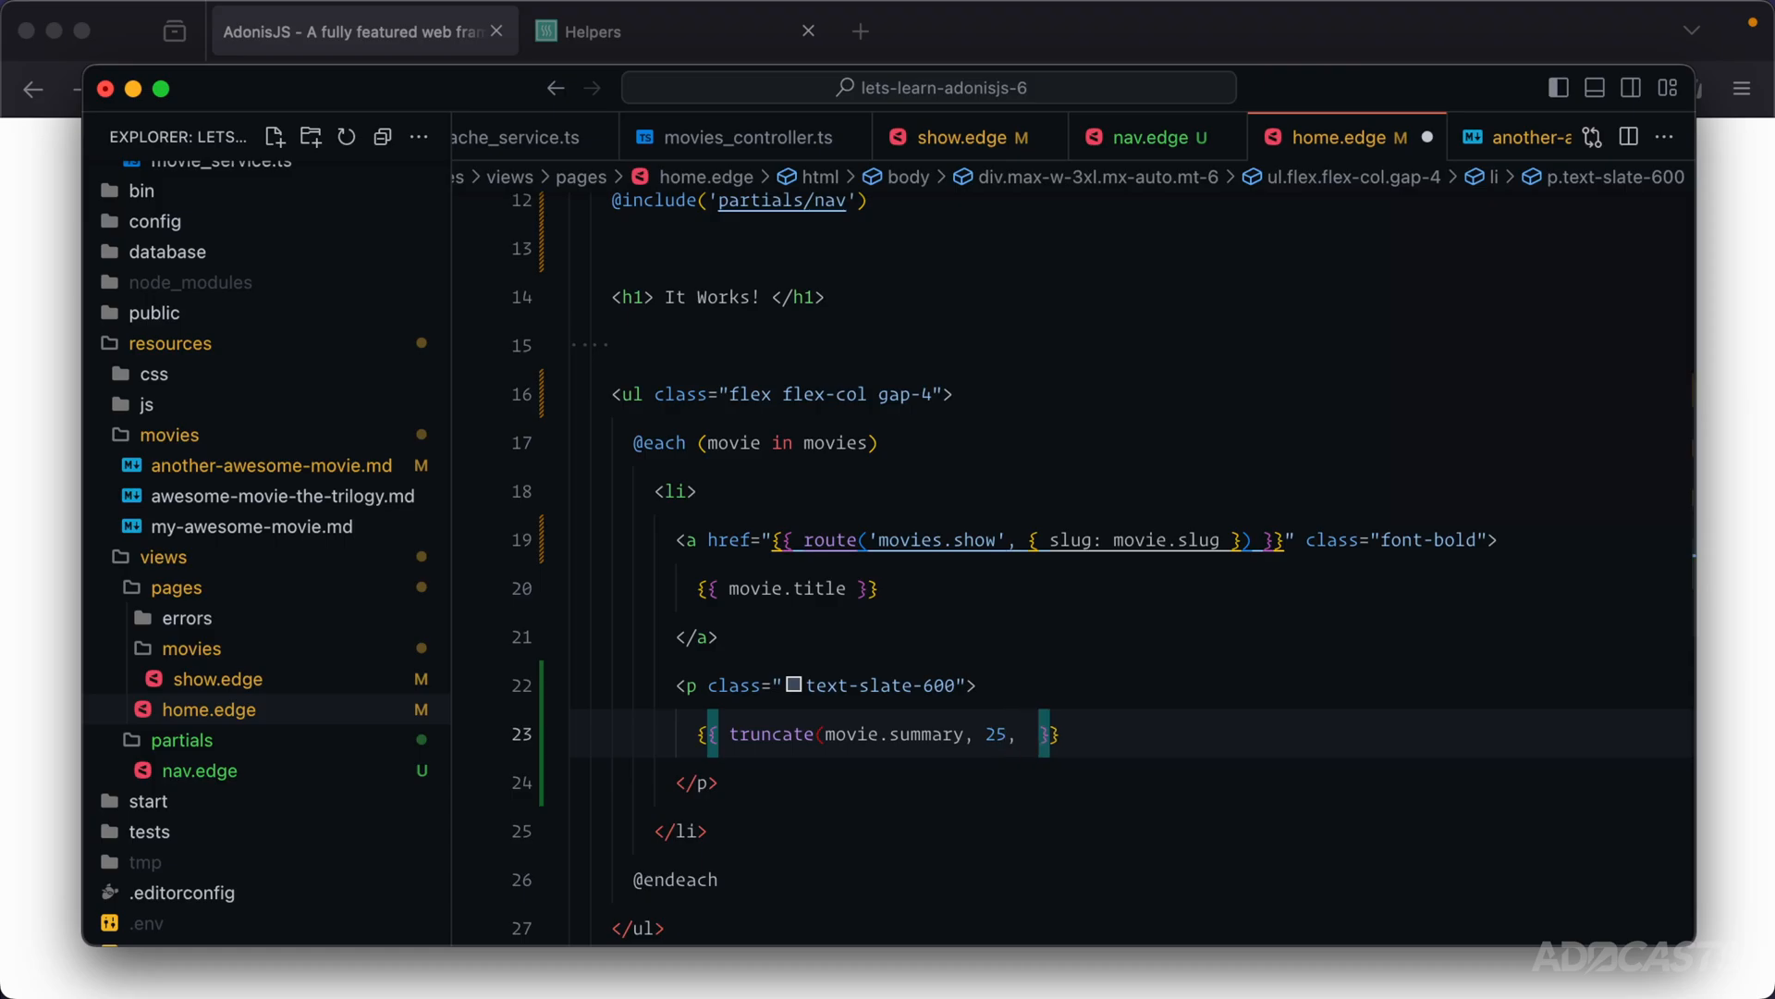
text(completeWorks})
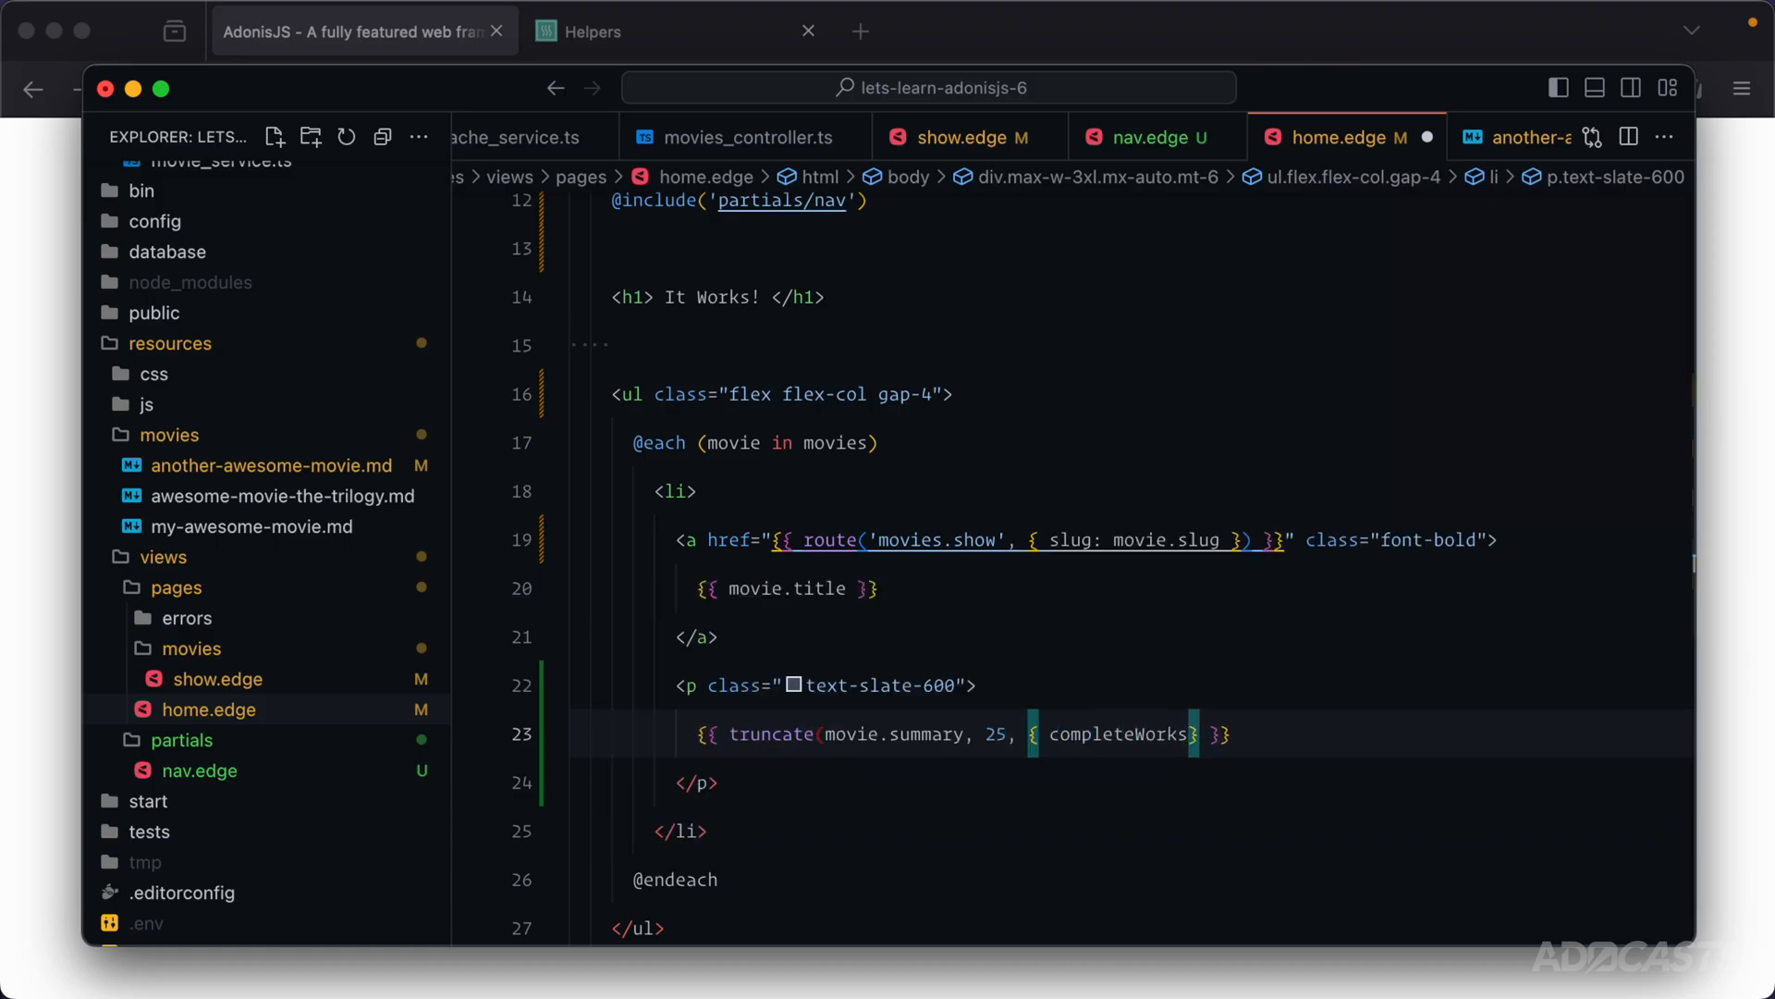
text(: true)
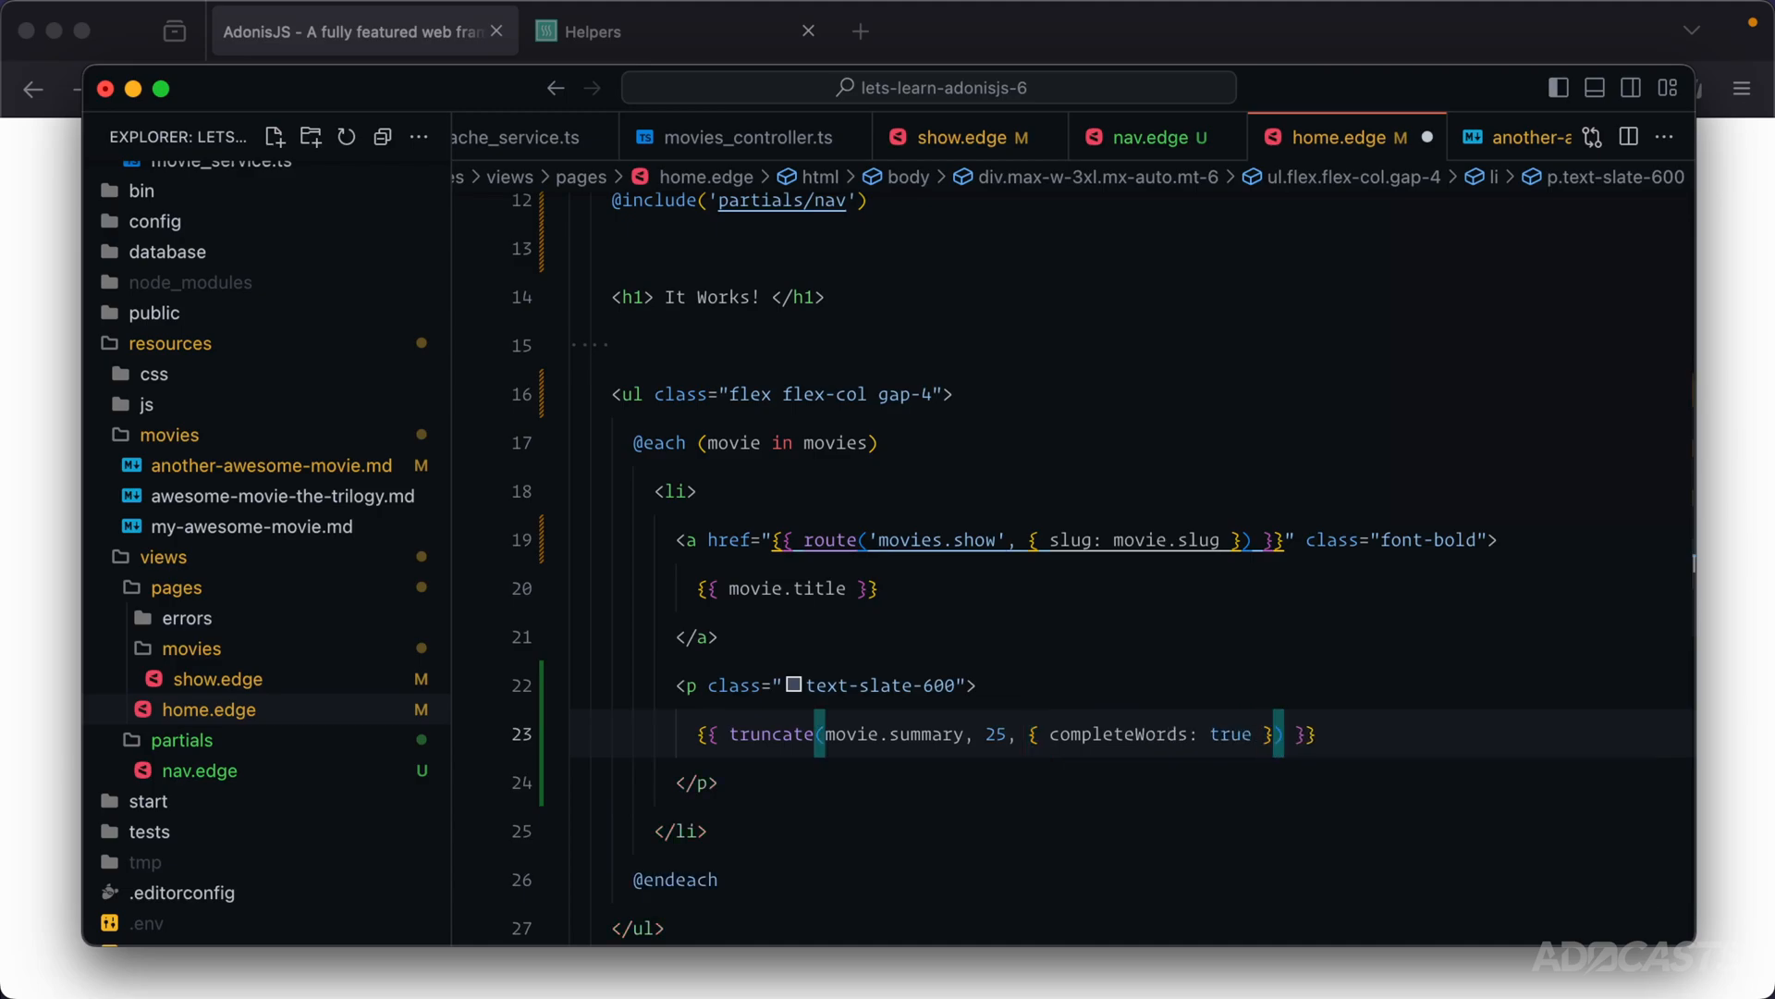
mouse_move(1150, 742)
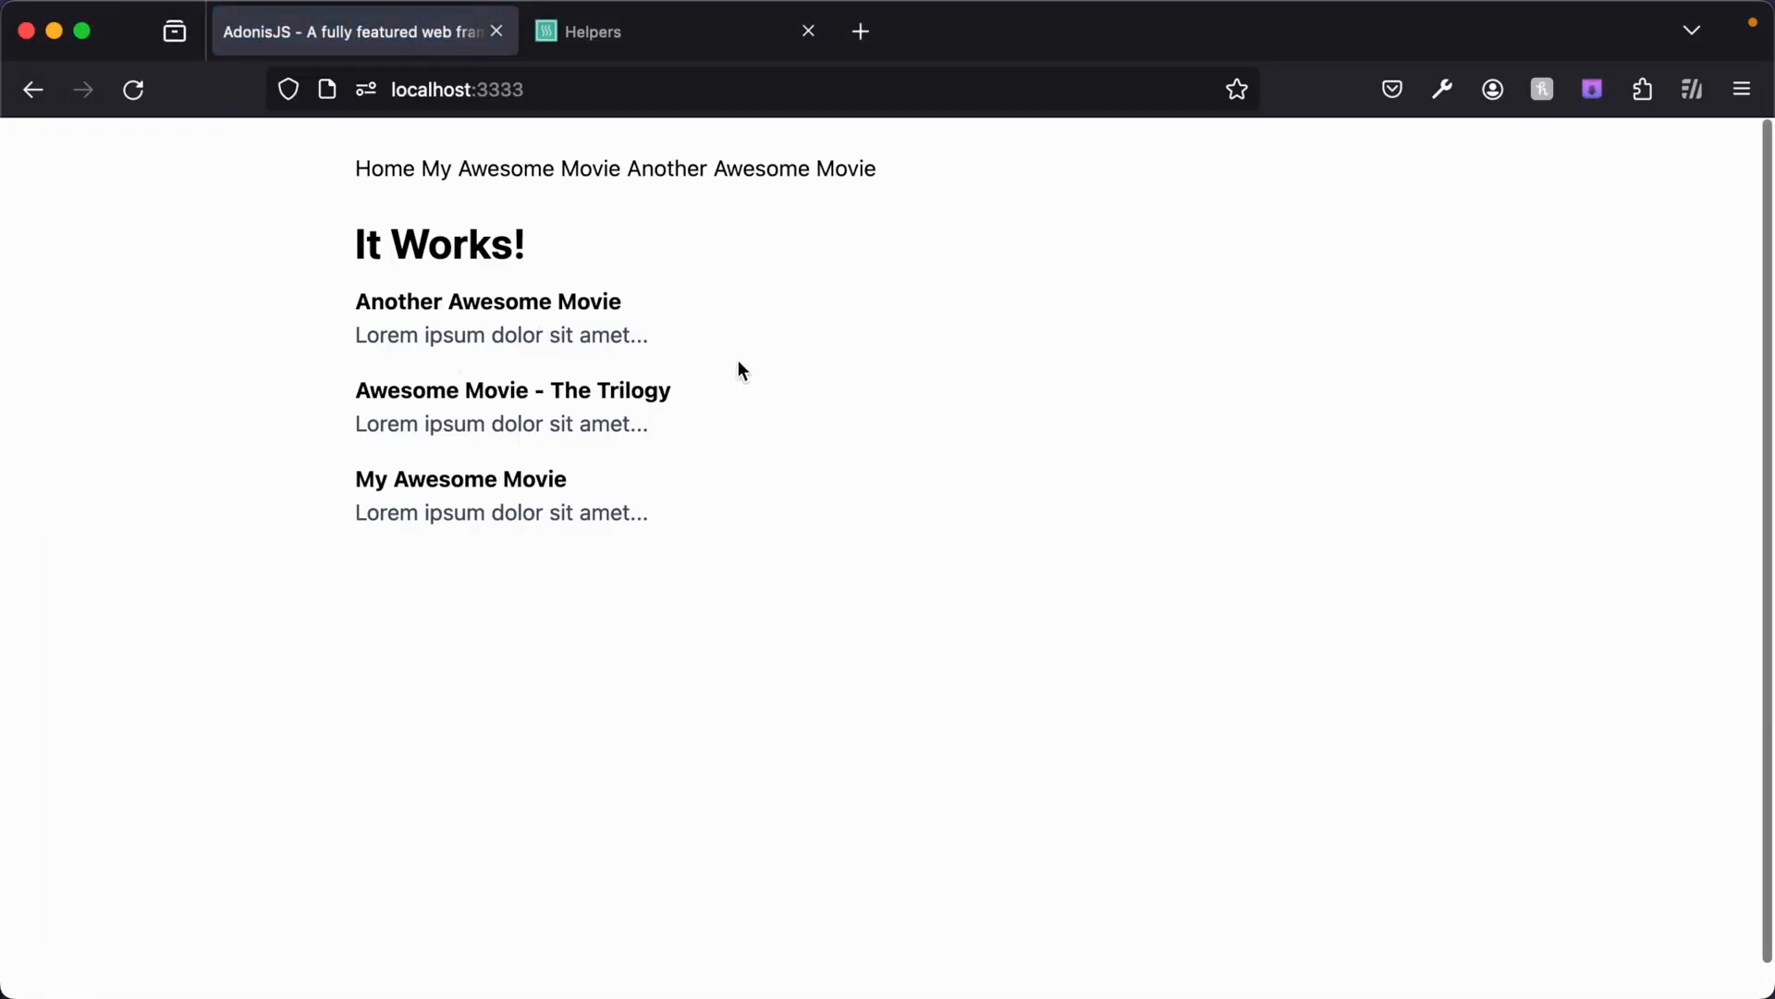
Step: Select the first truncated summary 'Lorem ipsum dolor sit amet...' on the reloaded home page
triple_click(502, 335)
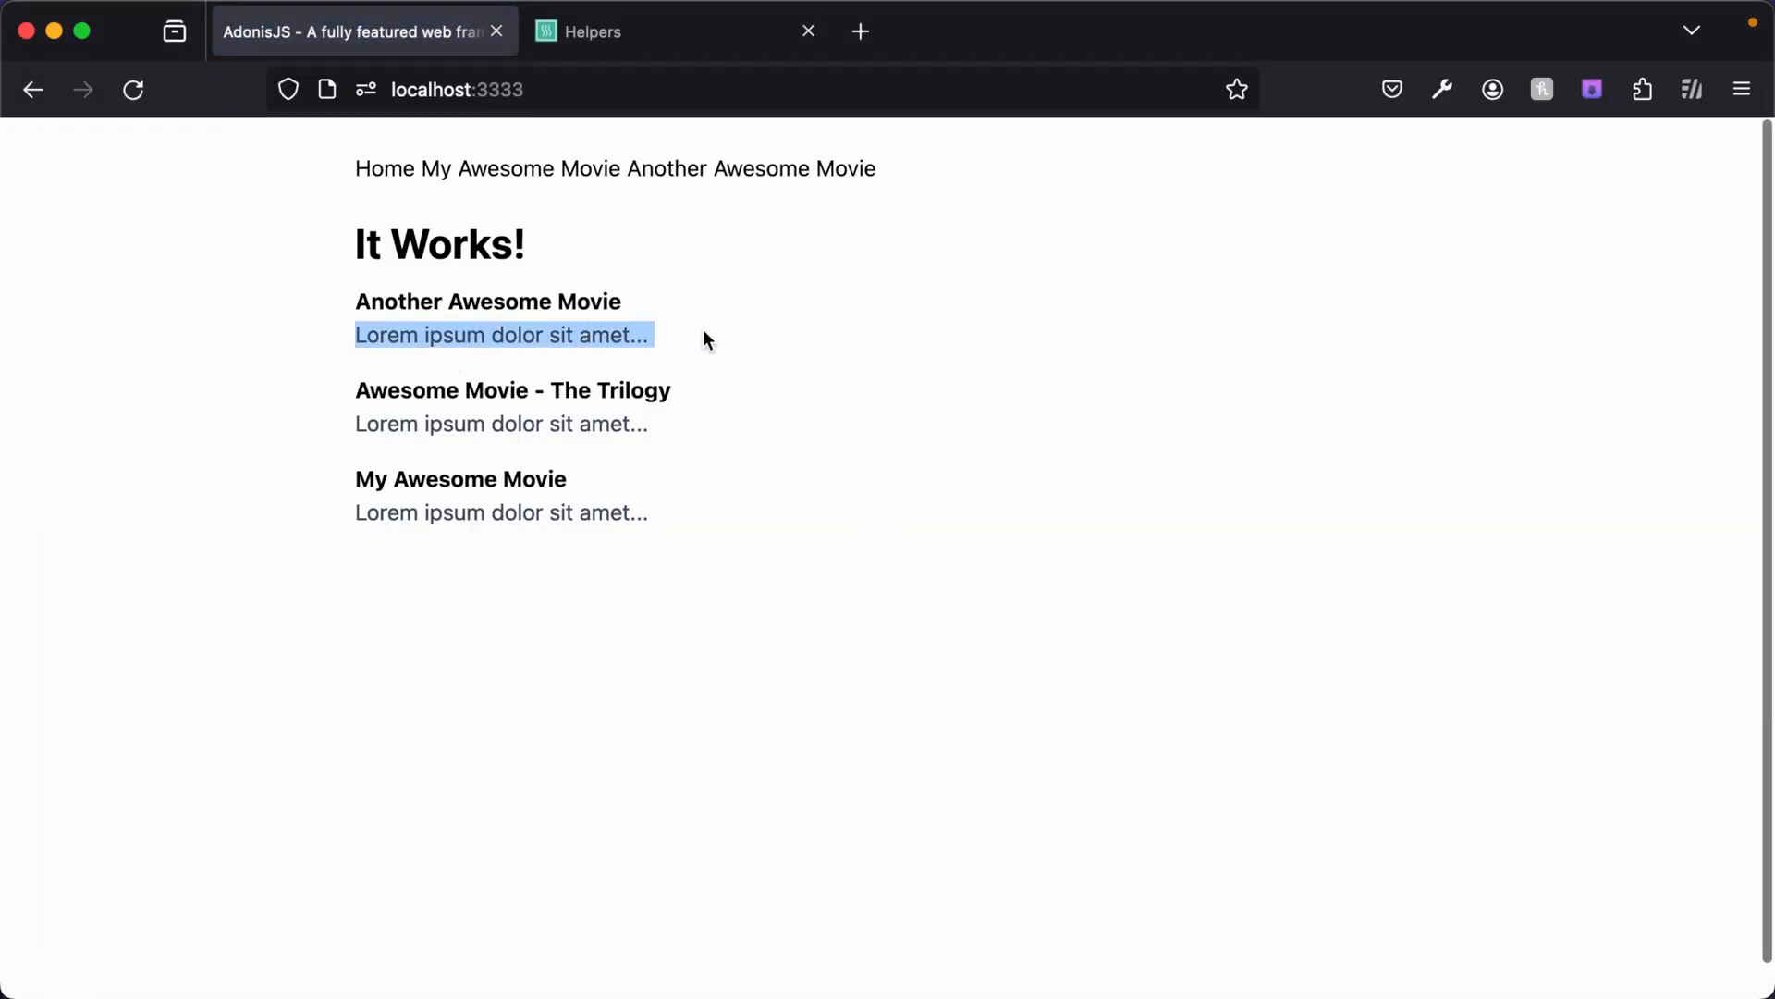
mouse_move(543, 366)
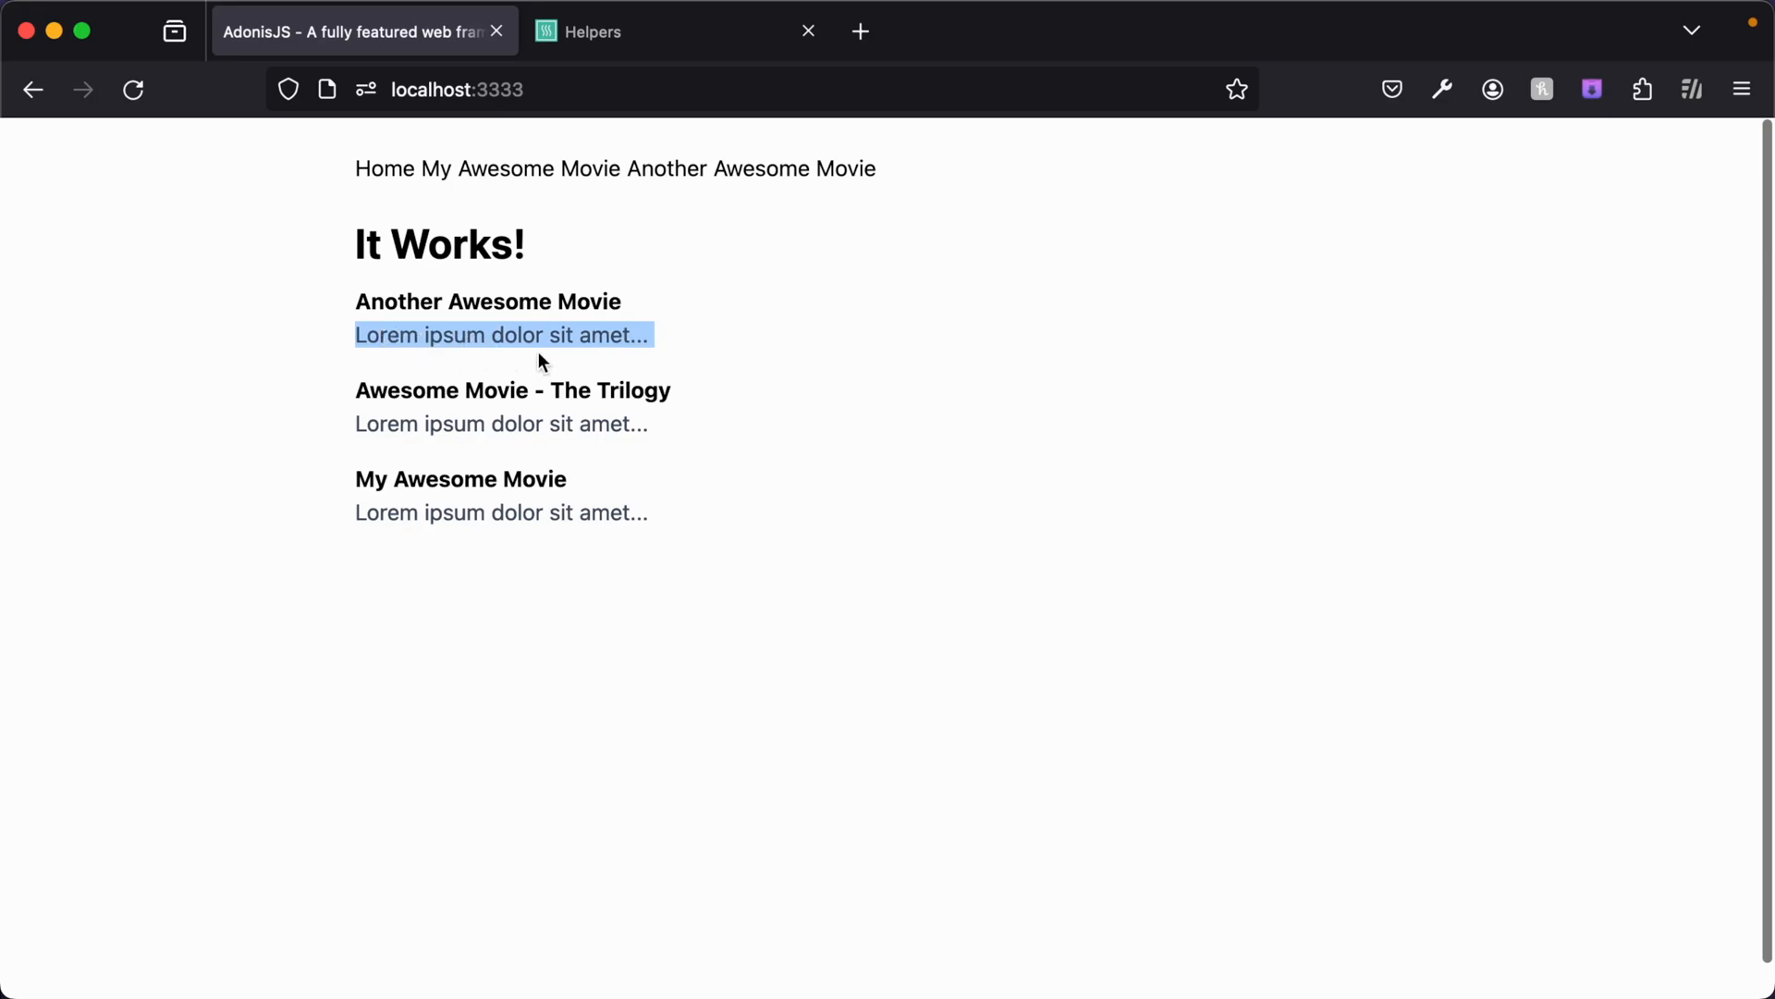
mouse_move(1052, 382)
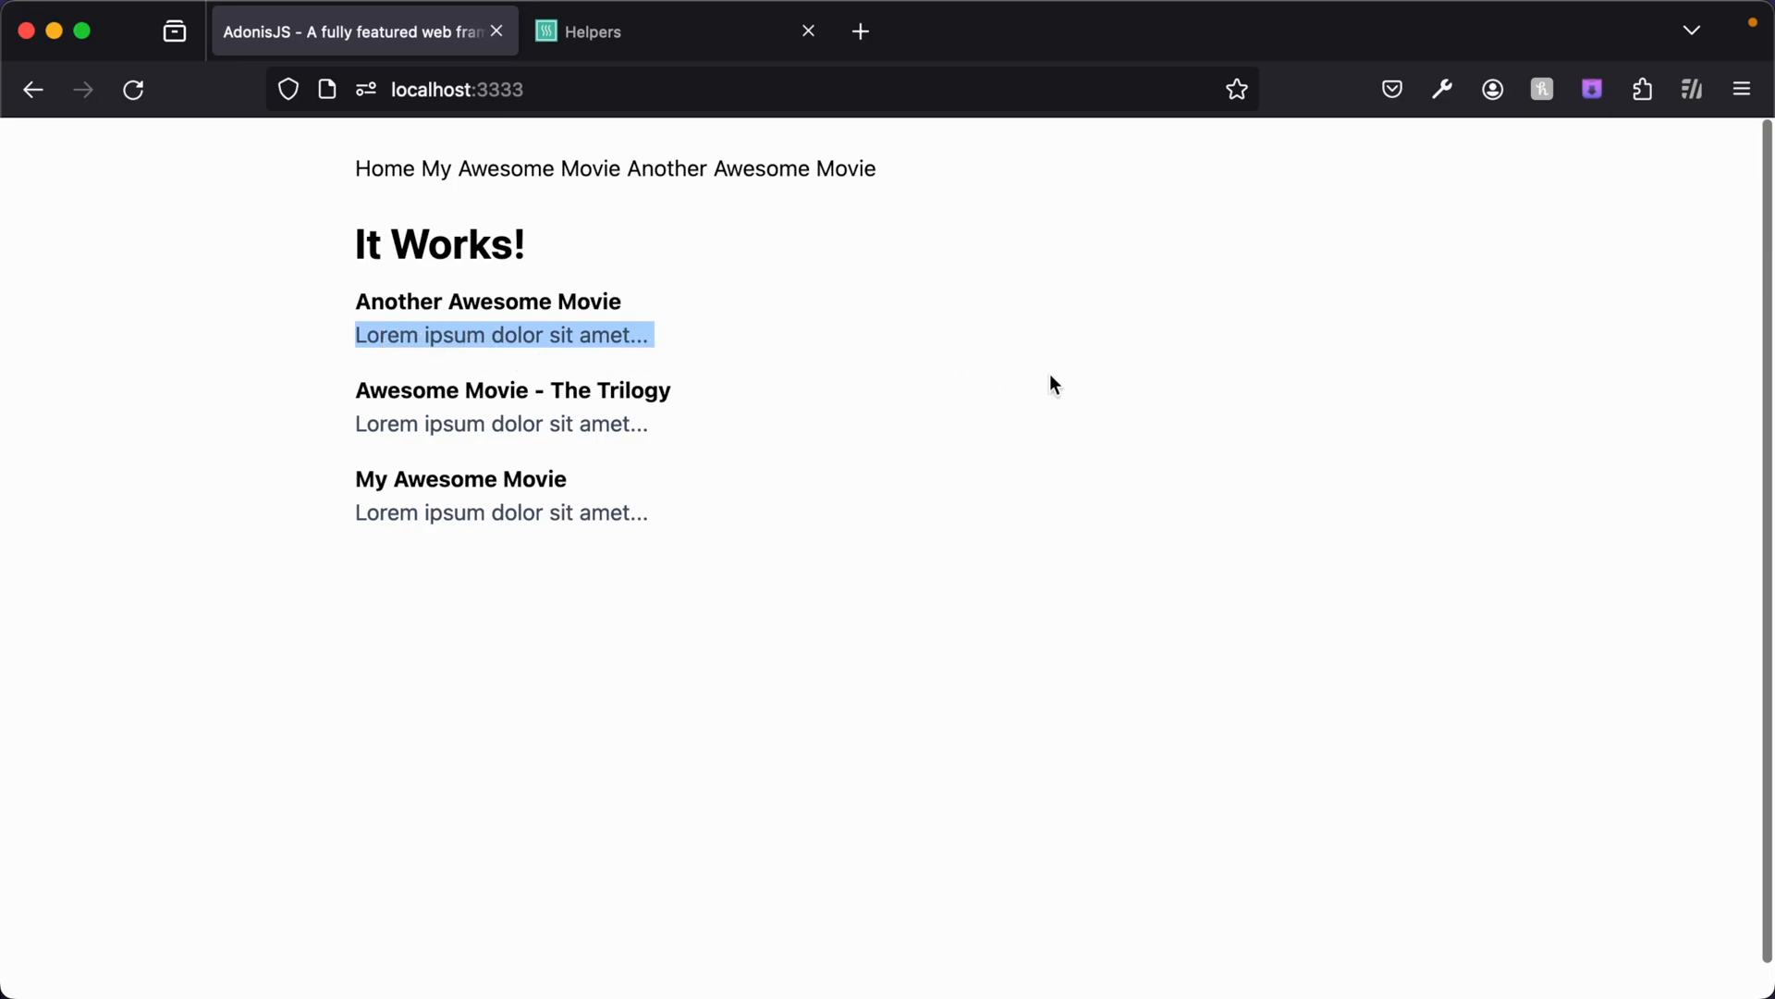